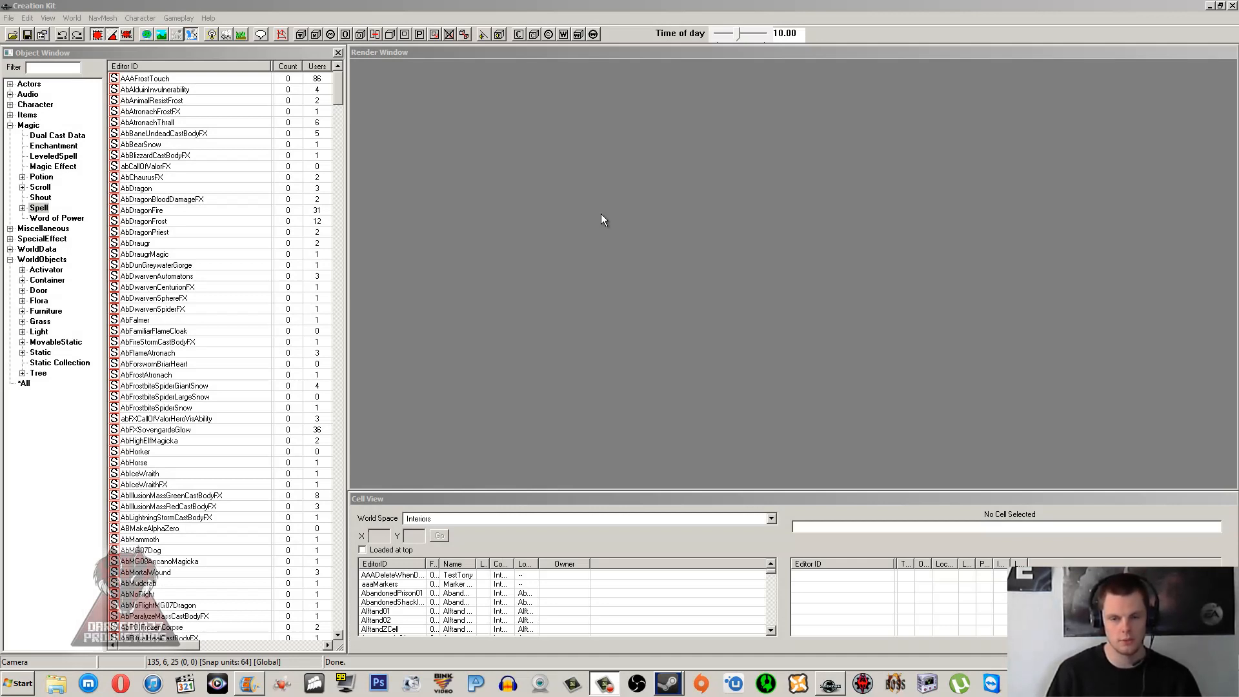
mouse_move(401, 196)
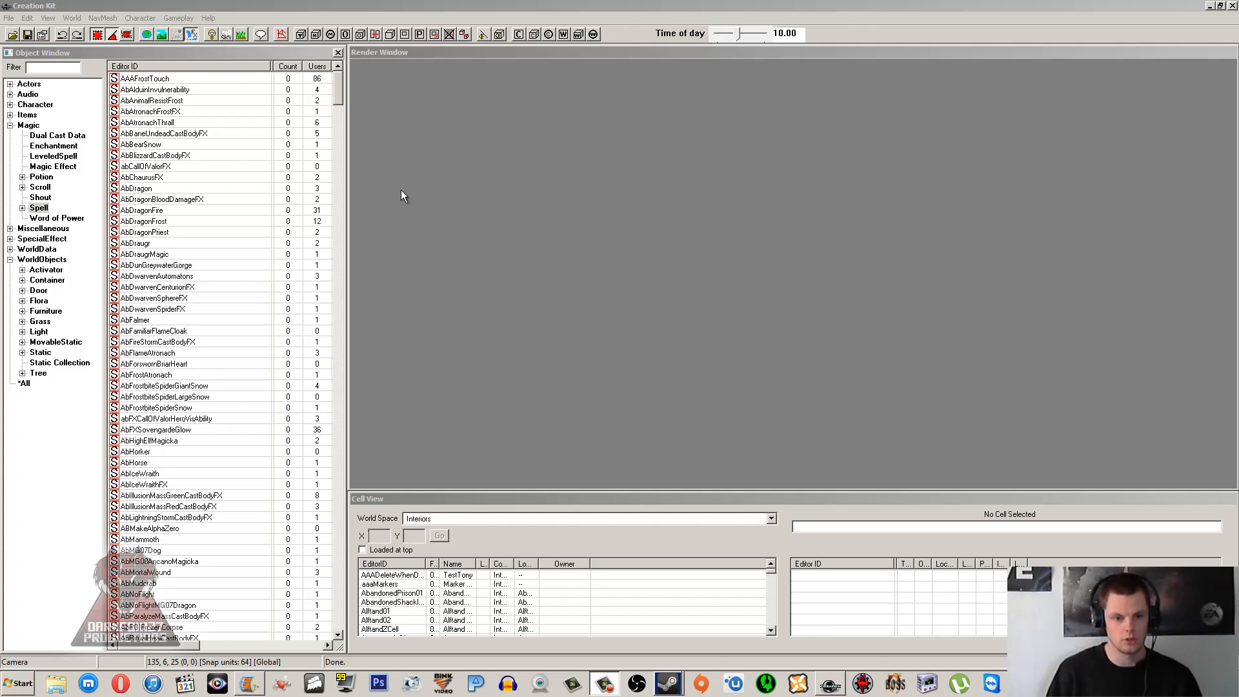
mouse_move(236, 166)
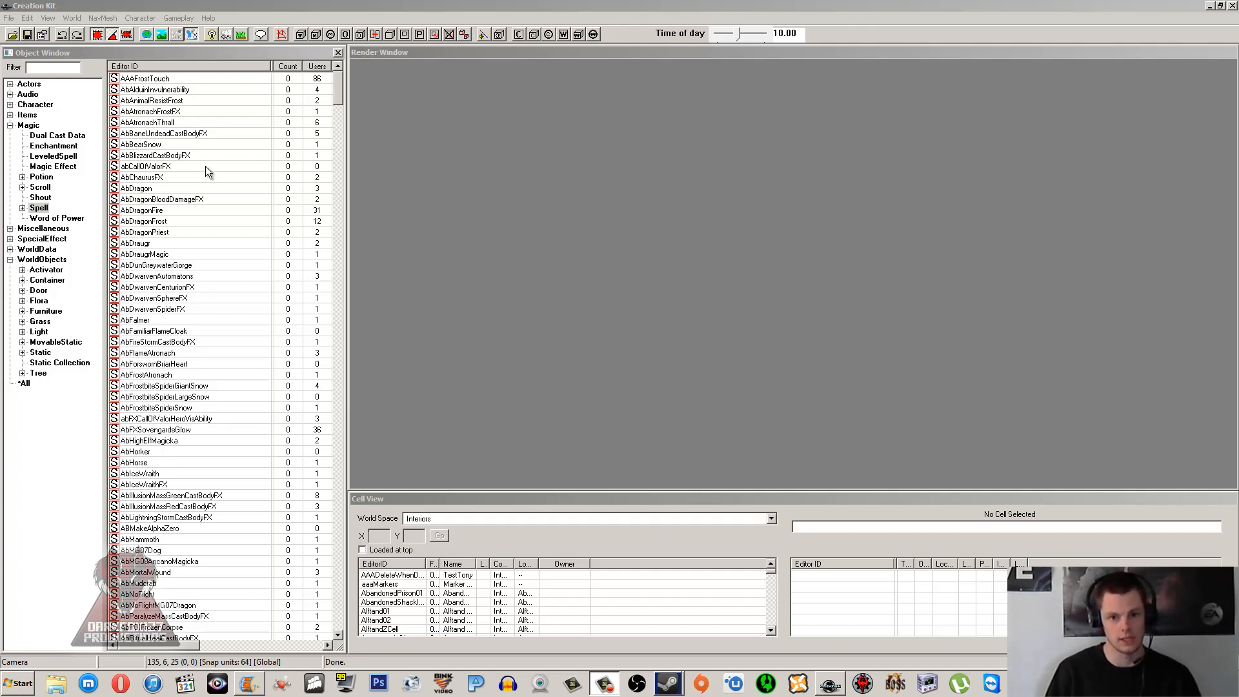
mouse_move(190, 178)
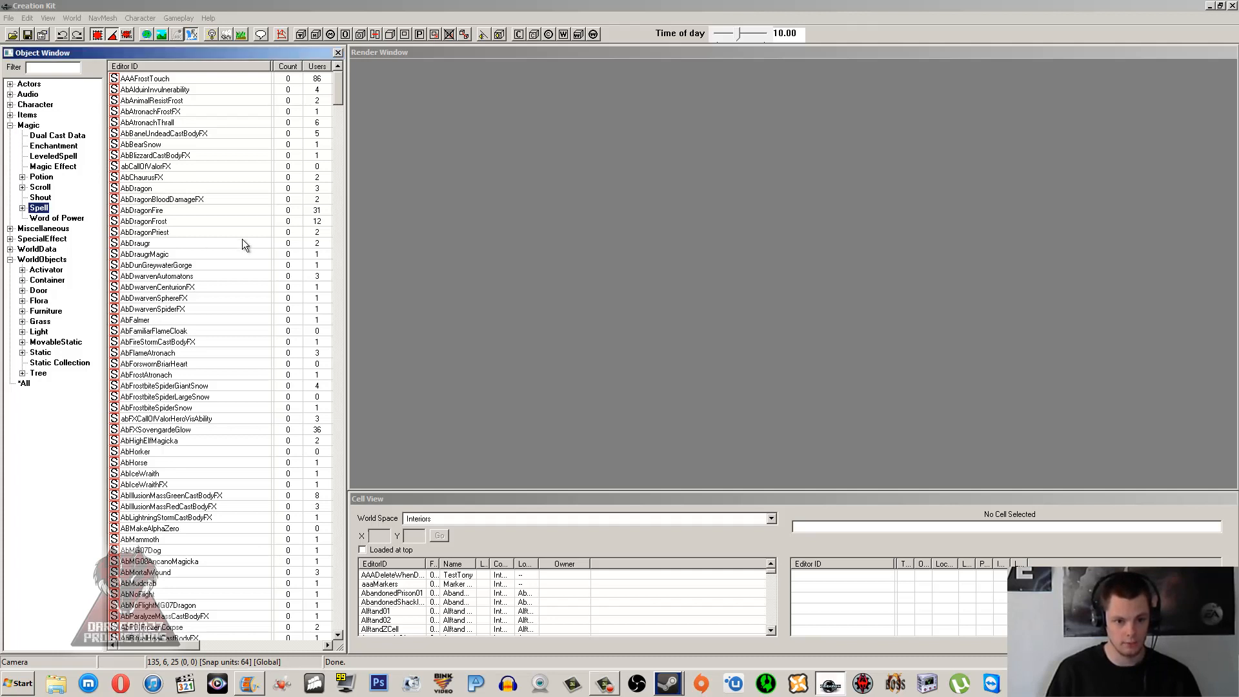
Step: Create a blank new spell record from the spell list
double_click(140, 210)
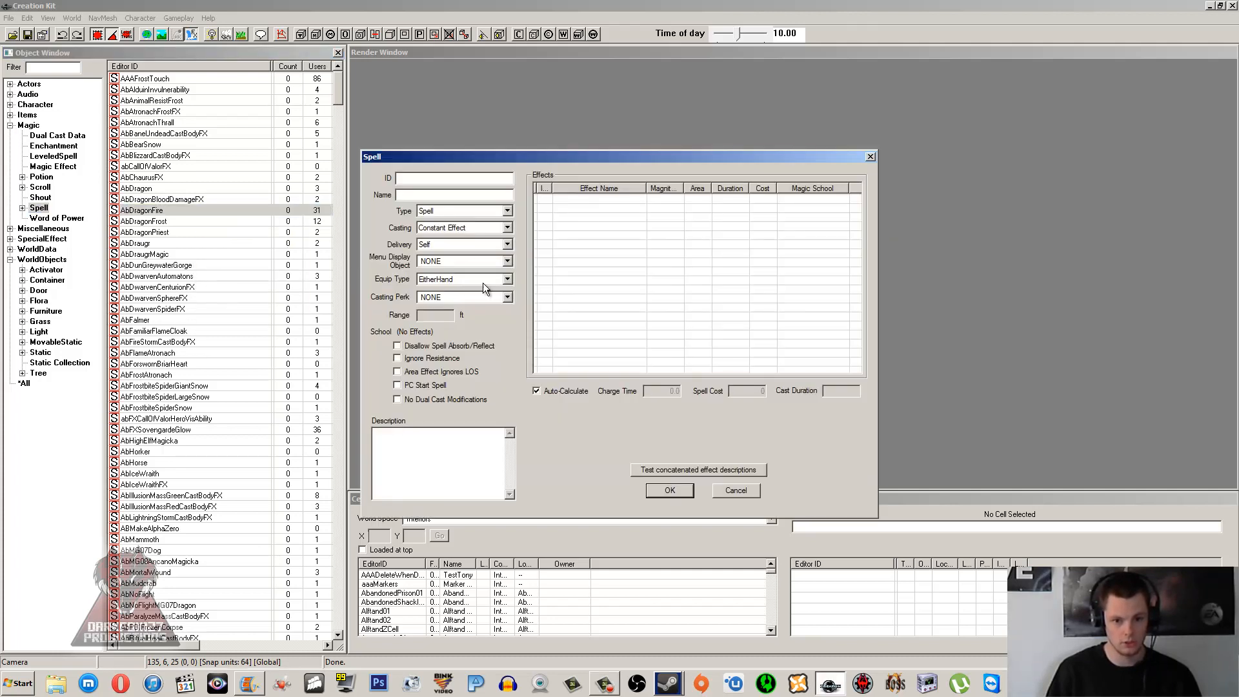
mouse_move(620, 247)
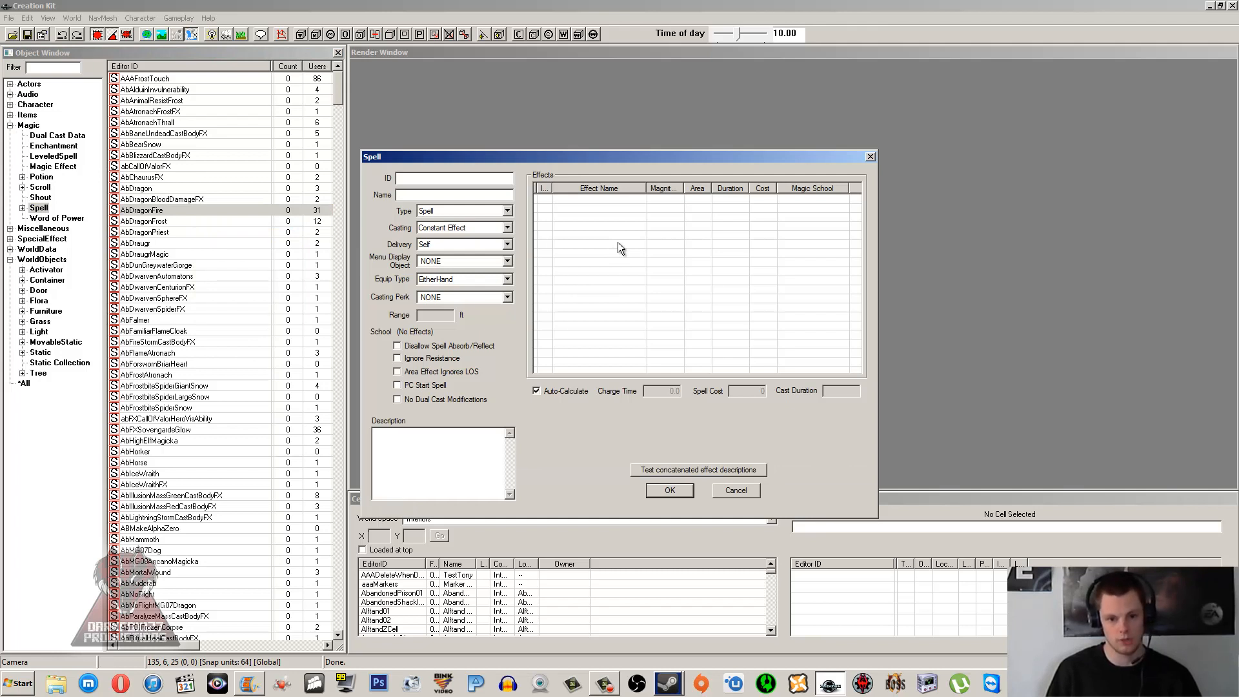
mouse_move(647, 261)
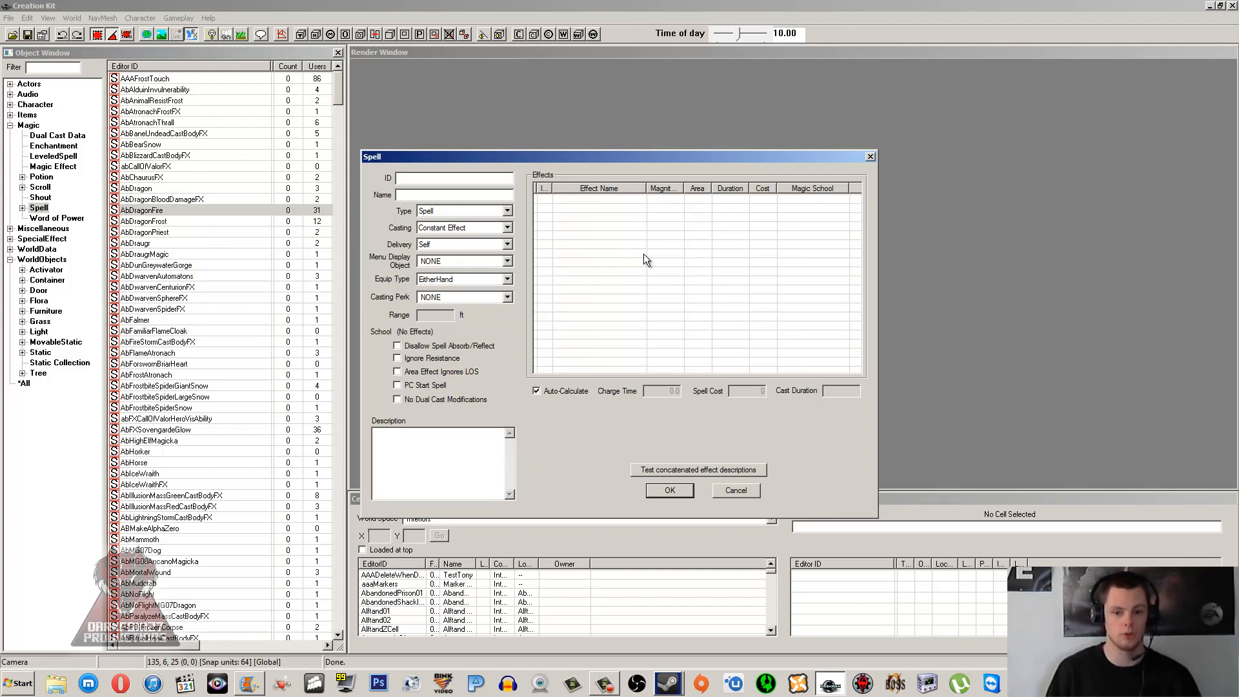
mouse_move(647, 258)
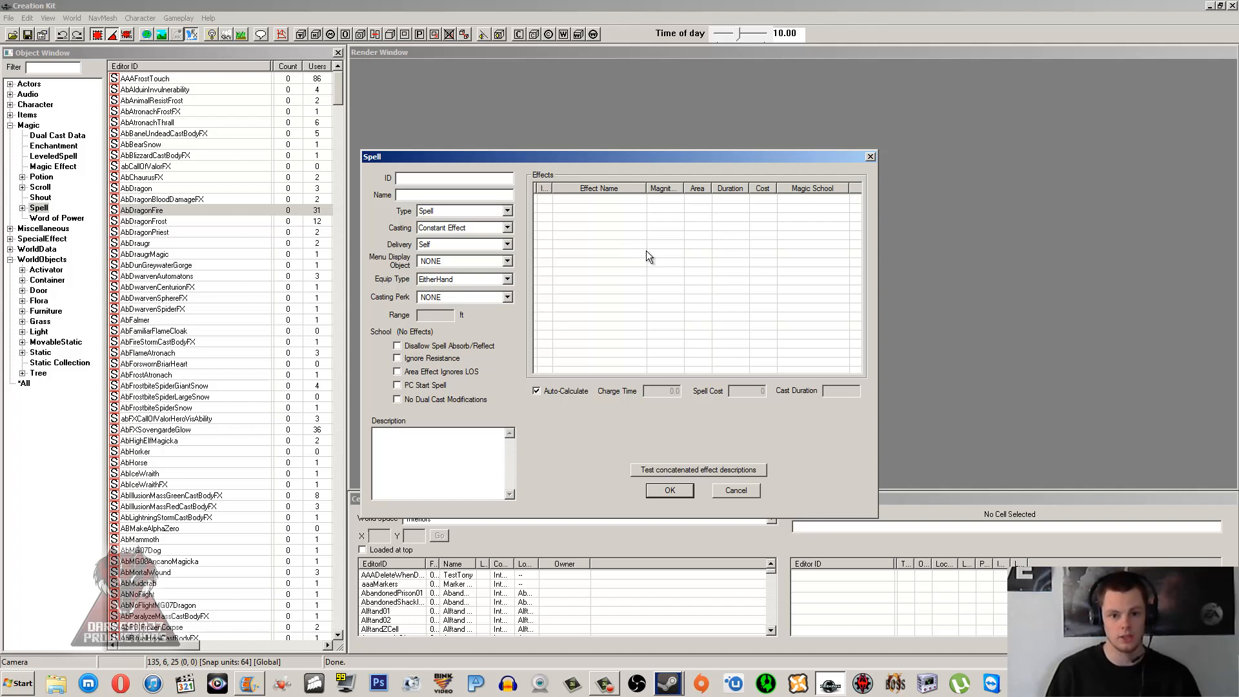
mouse_move(630, 258)
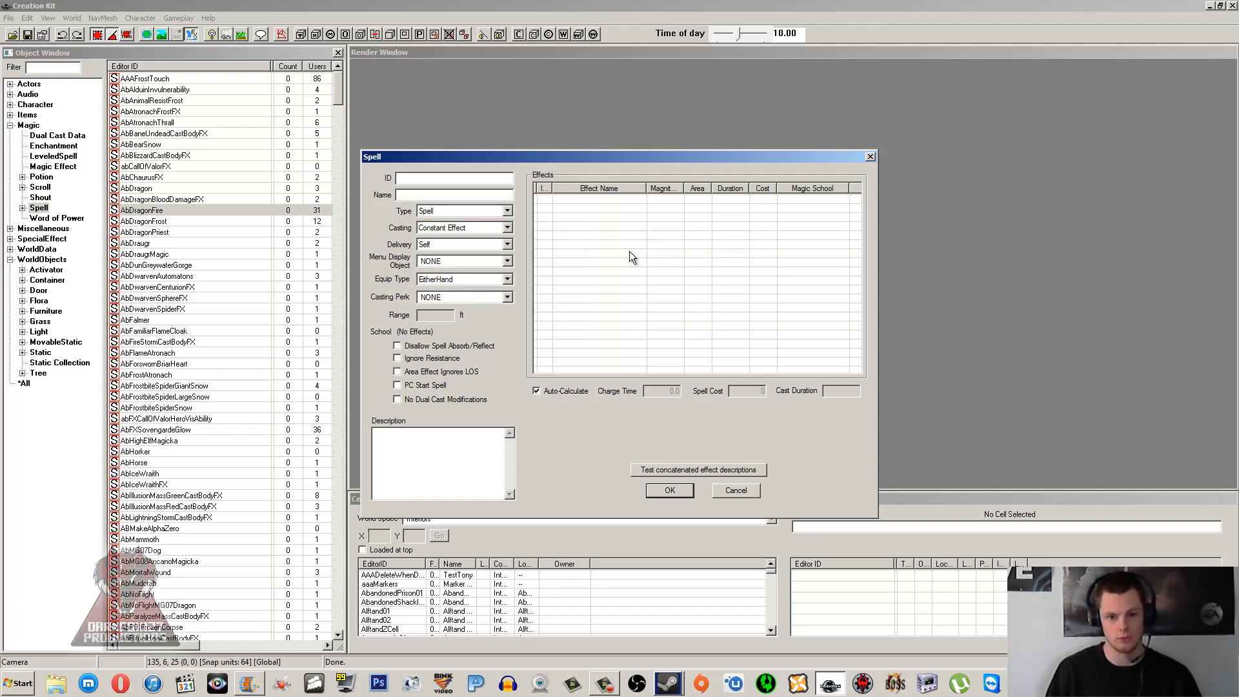
mouse_move(609, 277)
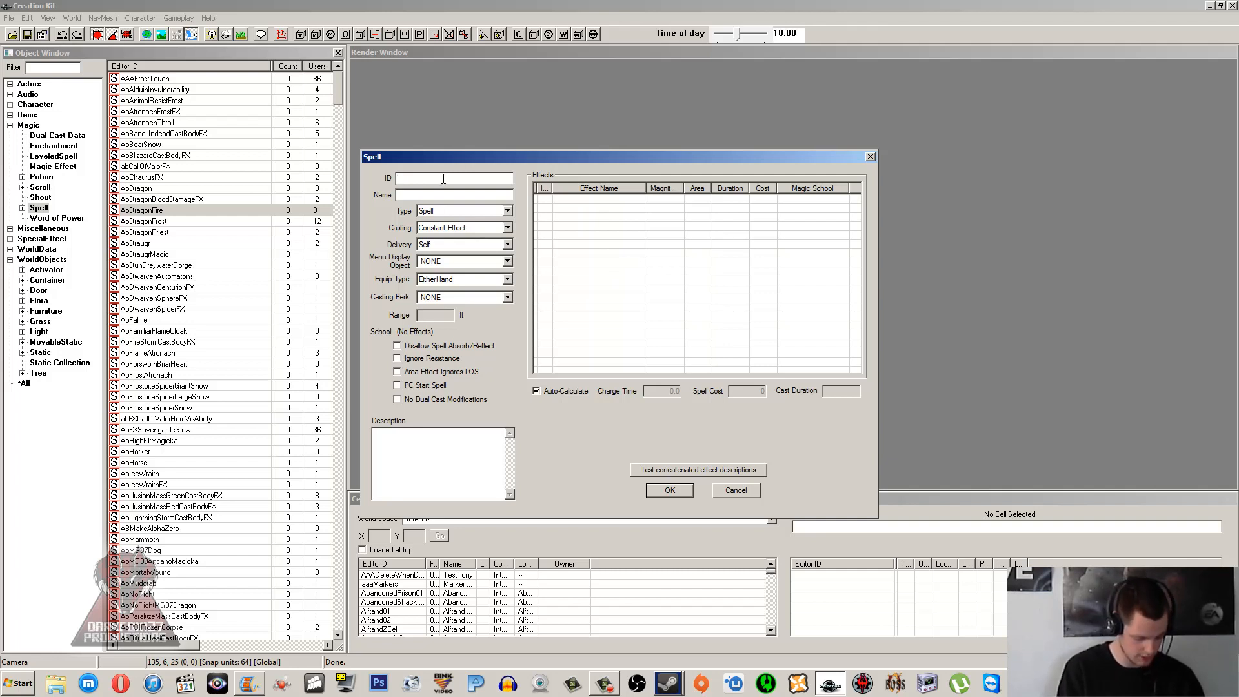
Step: Enter ID DF127NewSpell and name Epic Spell for the new spell
text(DF127N)
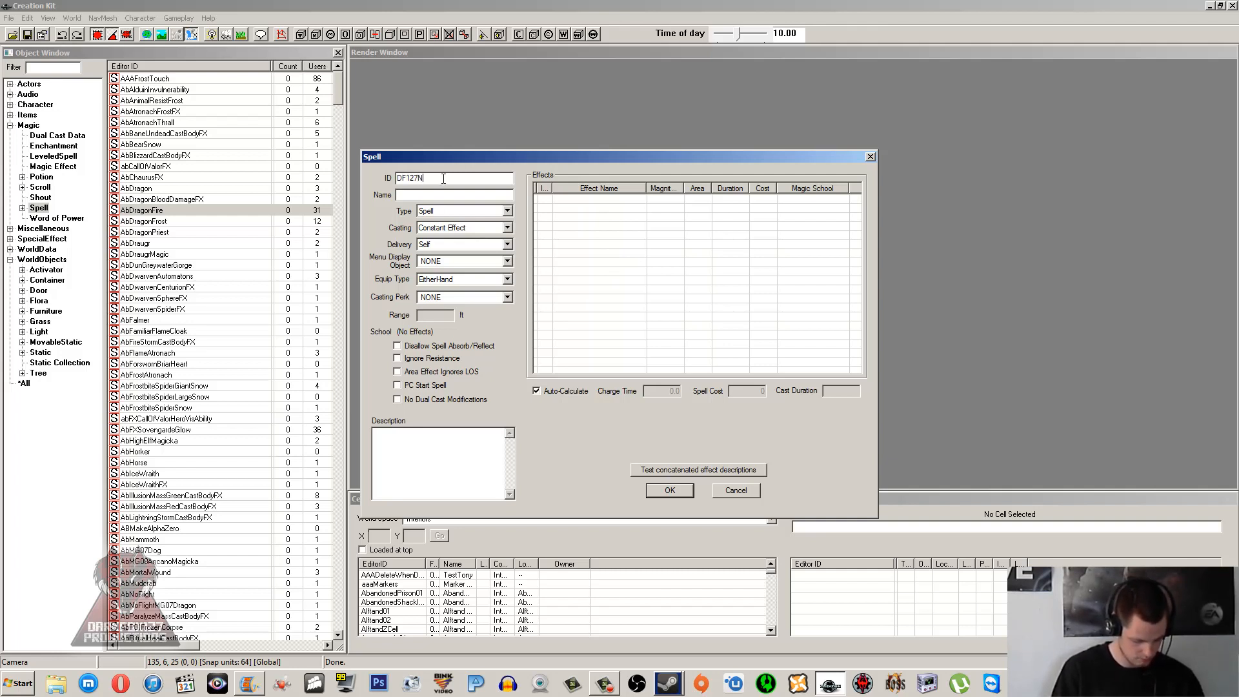
text(ewSpell)
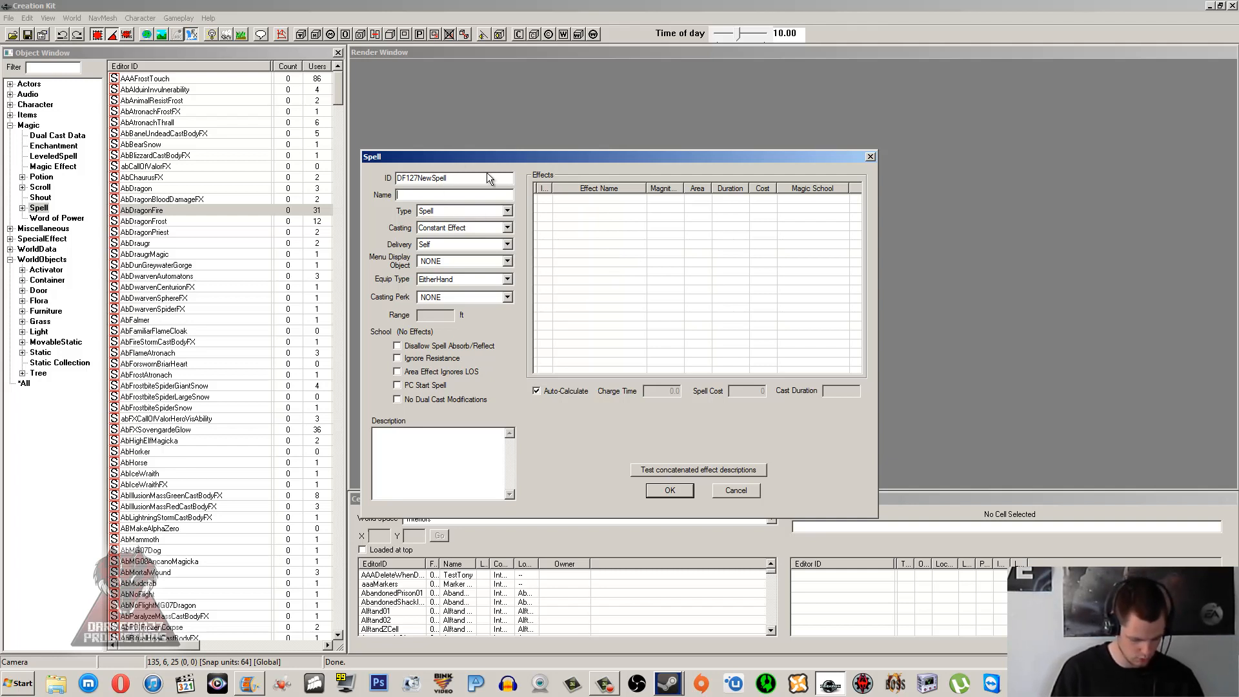
text(Epic Spell)
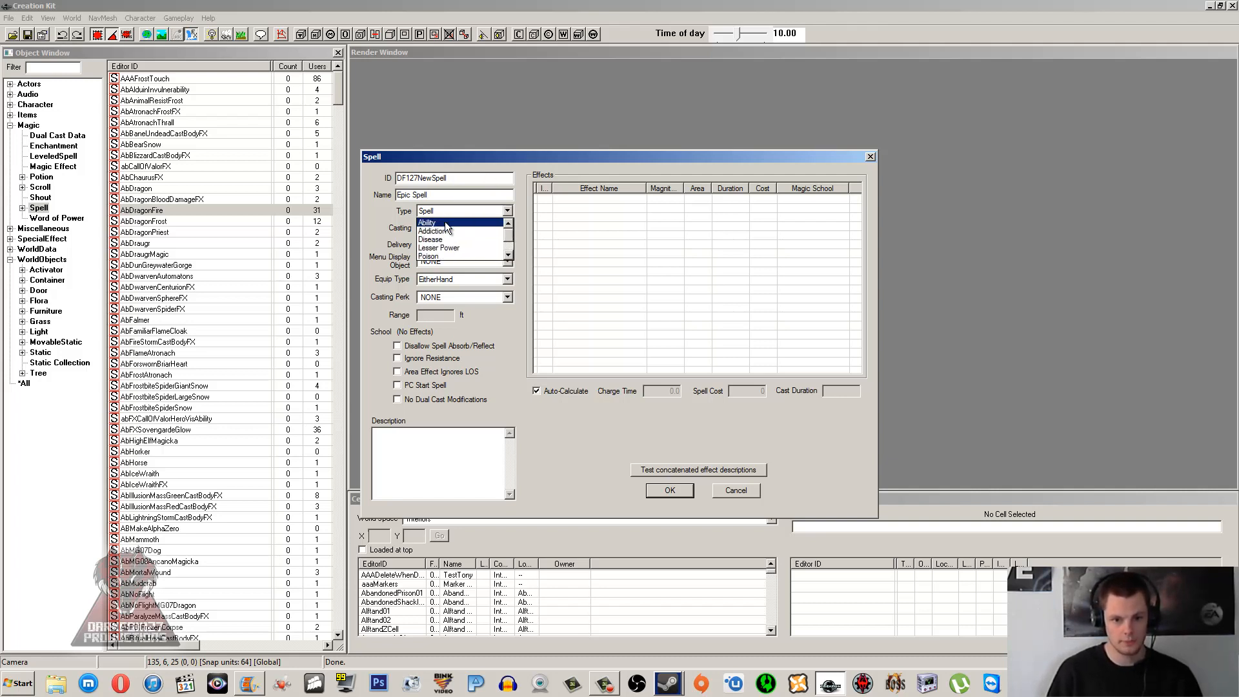
mouse_move(454, 240)
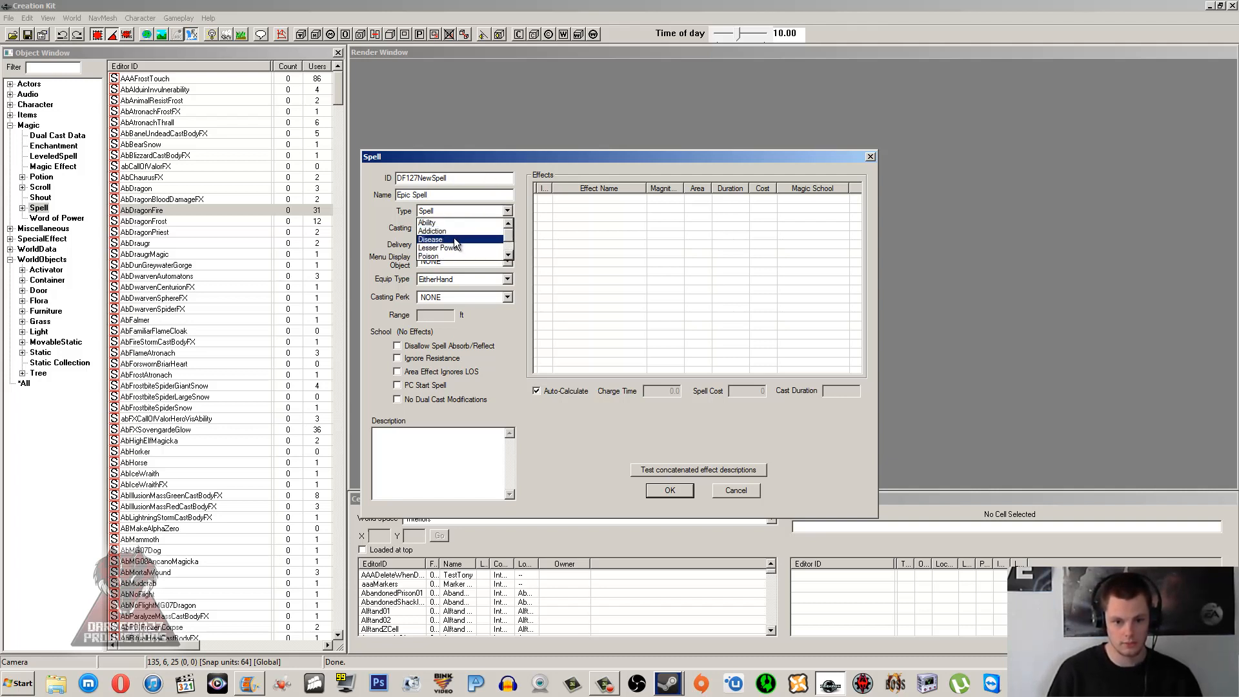
click(443, 228)
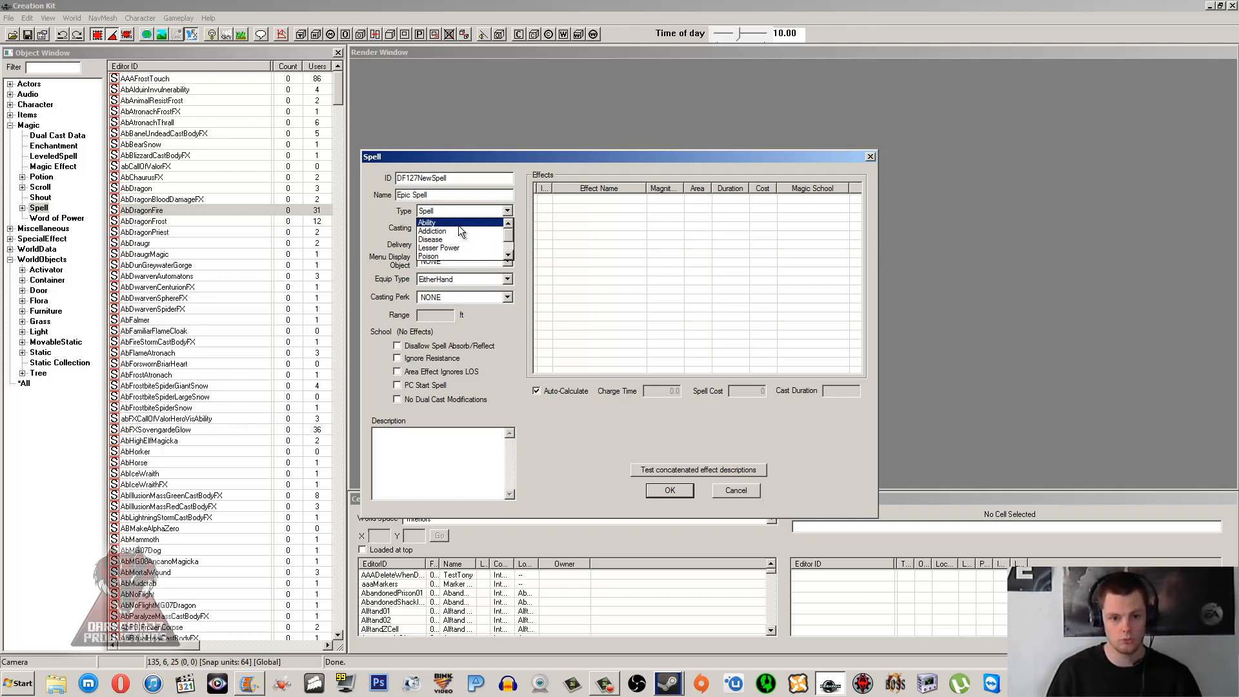
mouse_move(469, 231)
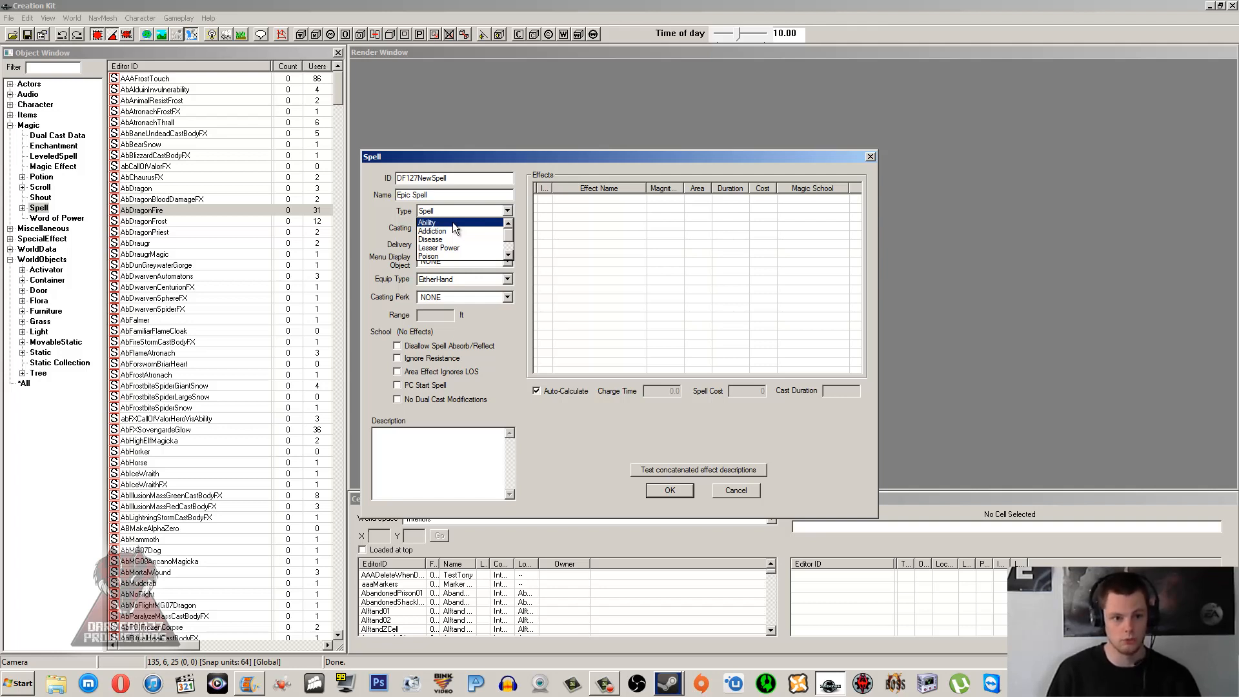
mouse_move(442, 231)
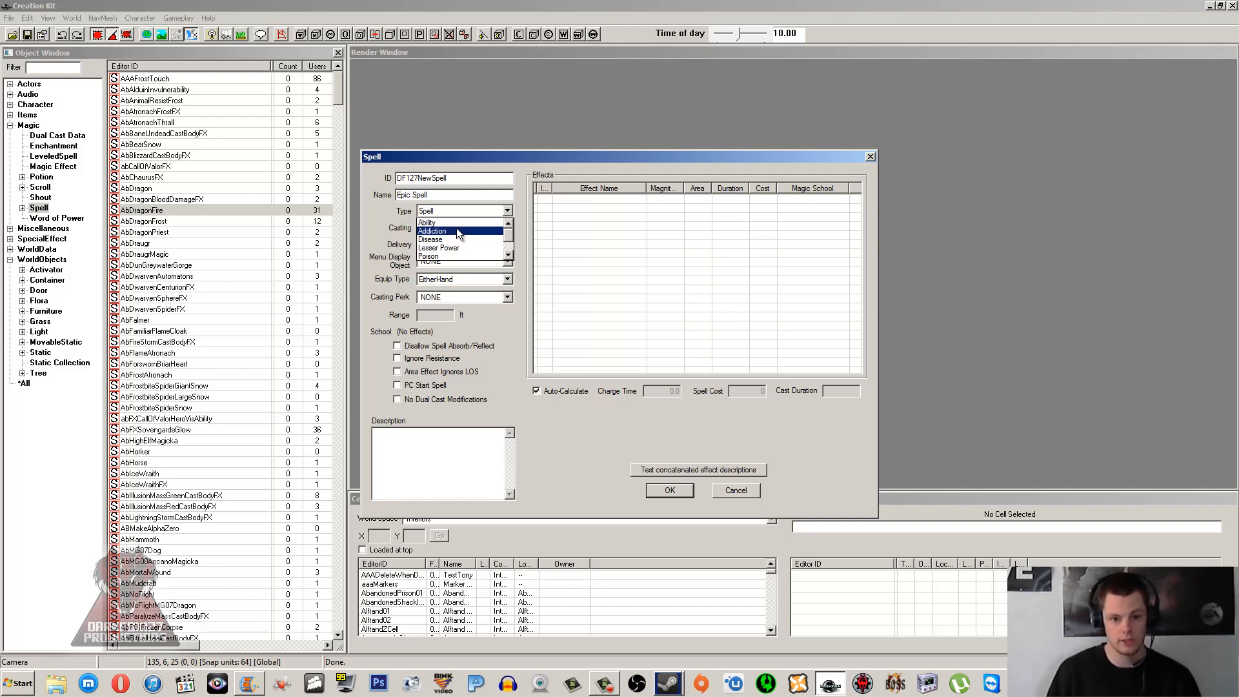
click(443, 232)
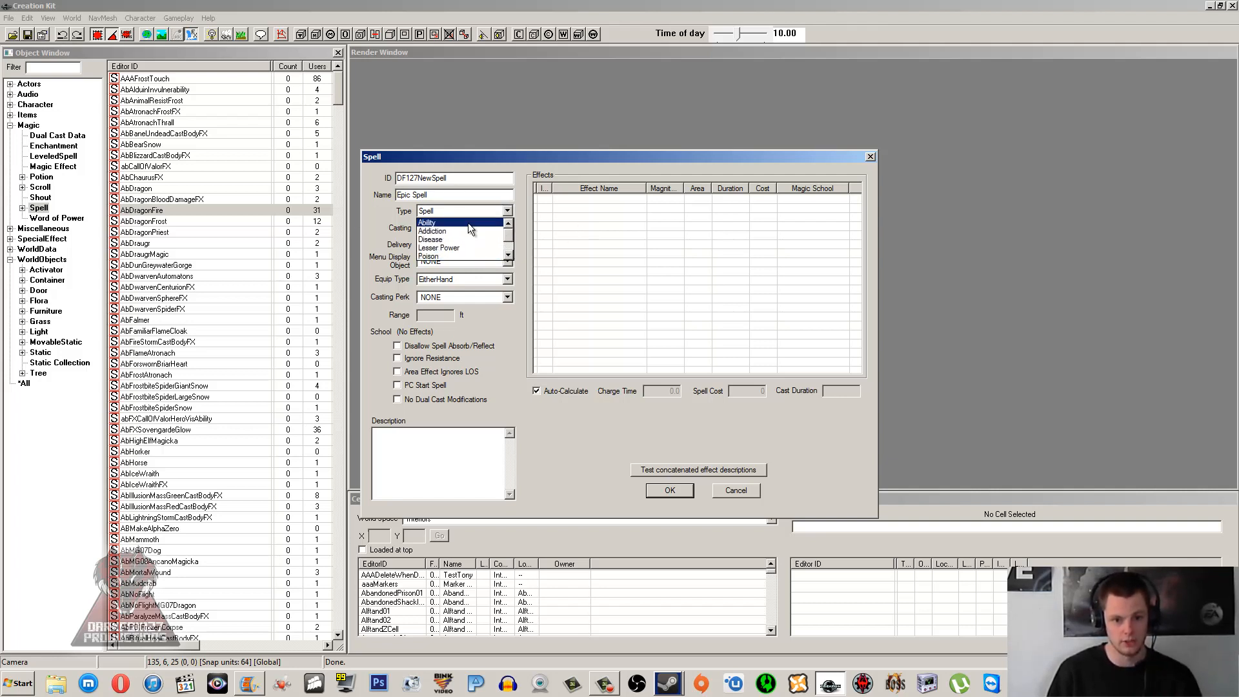
mouse_move(465, 231)
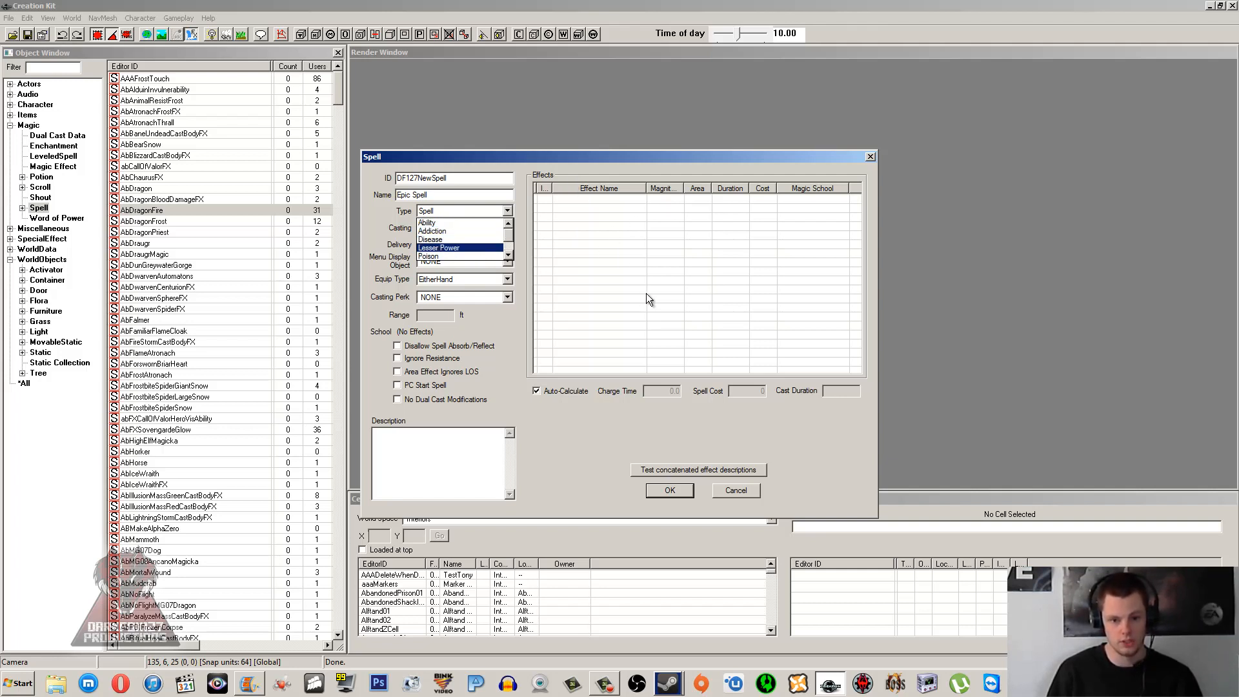
mouse_move(454, 251)
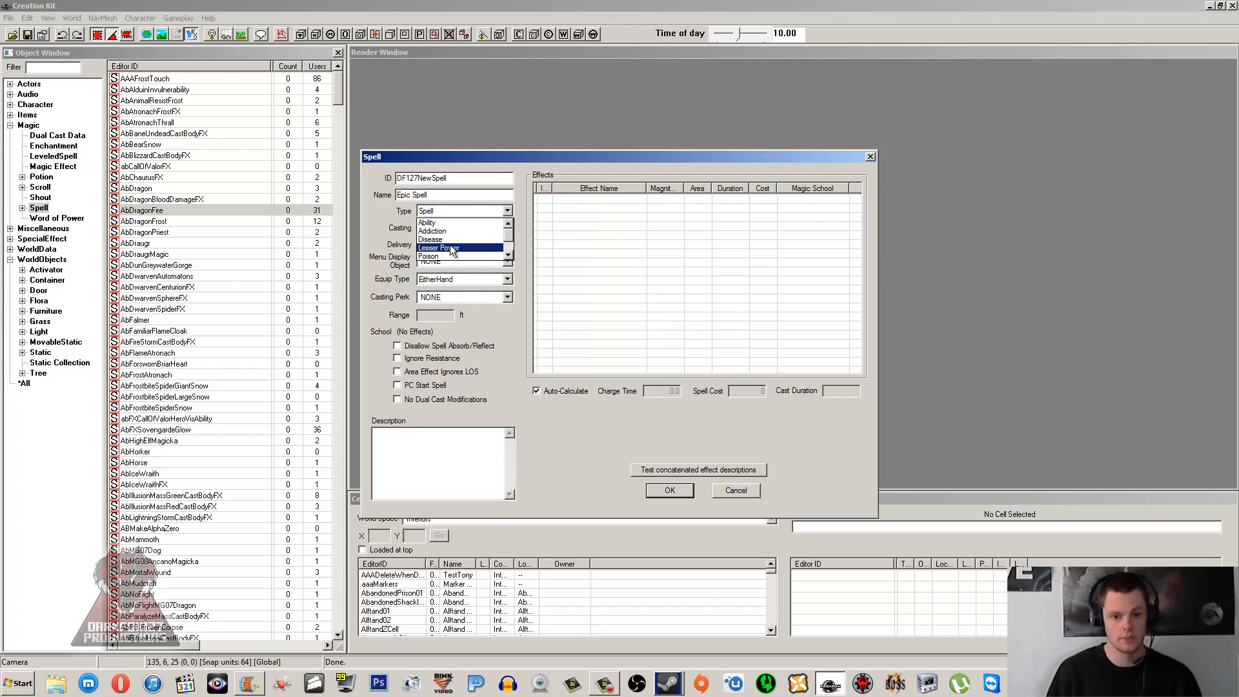
mouse_move(458, 253)
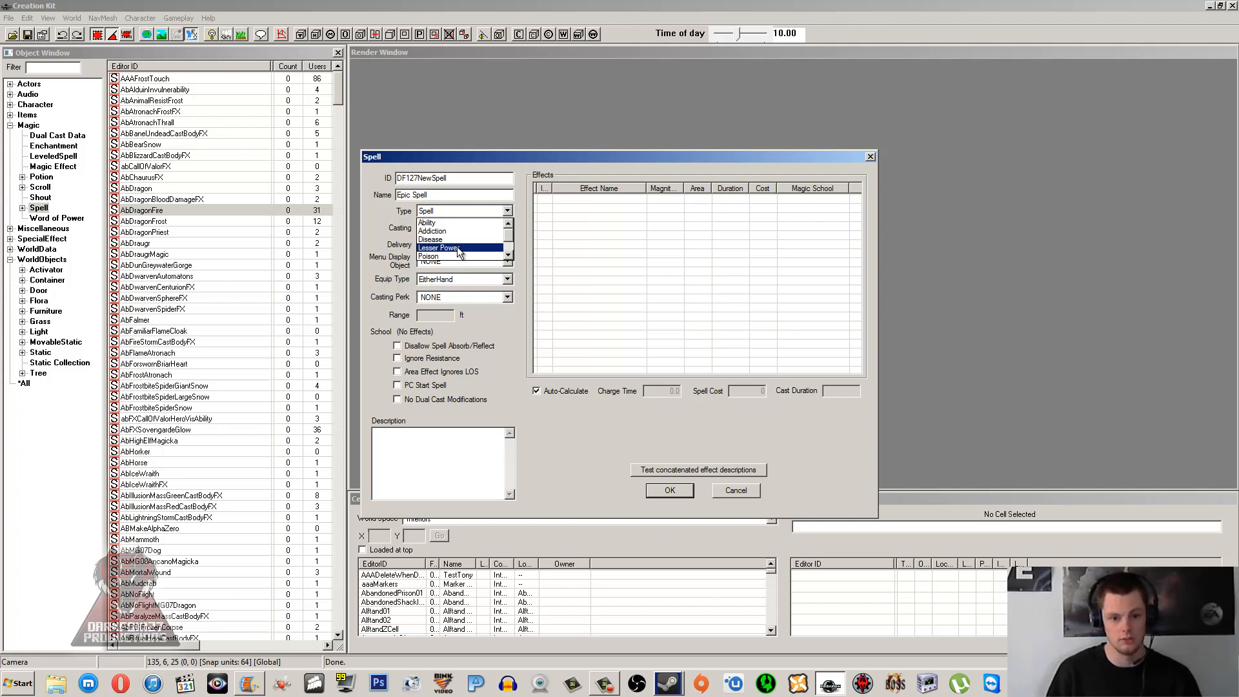
mouse_move(439, 239)
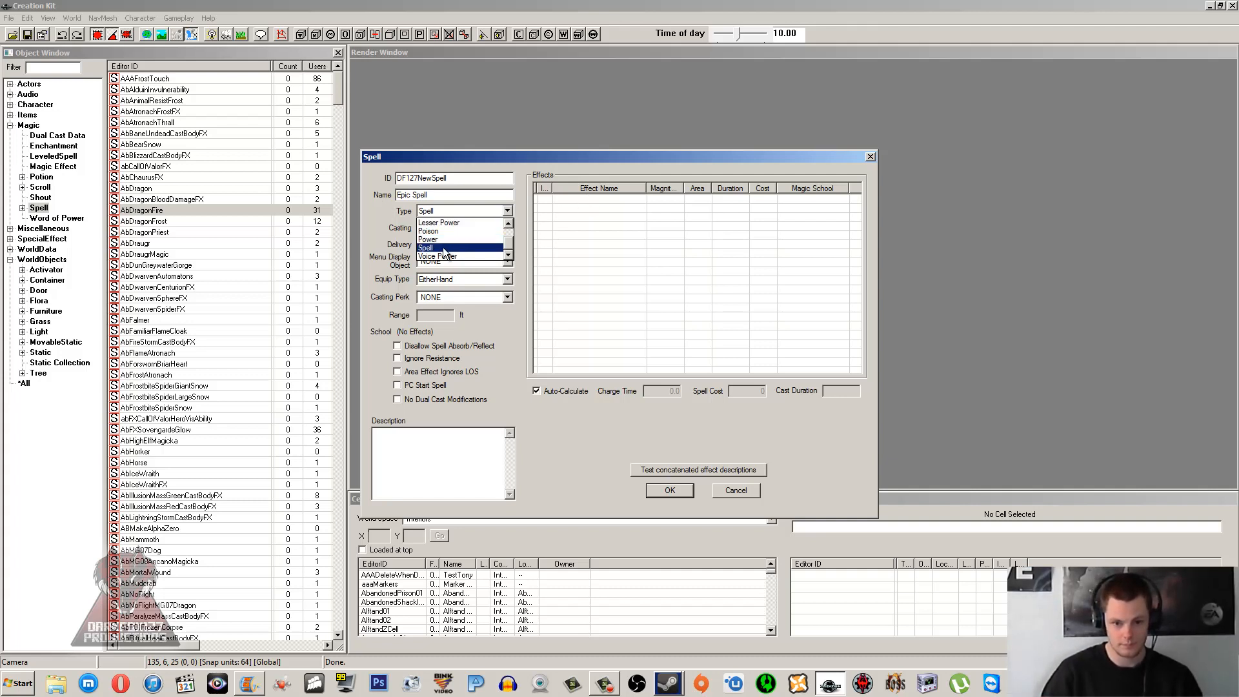
Step: Try the Voice Power and Ability spell types, then return the type to Spell
click(425, 247)
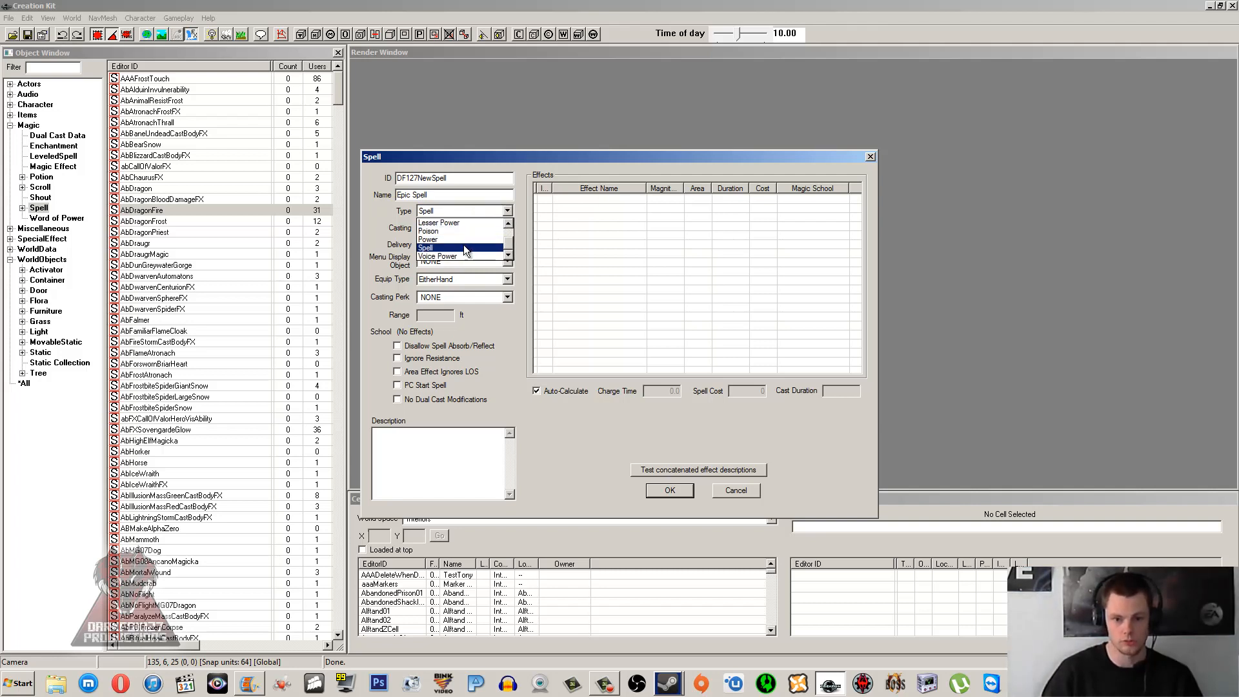
click(437, 255)
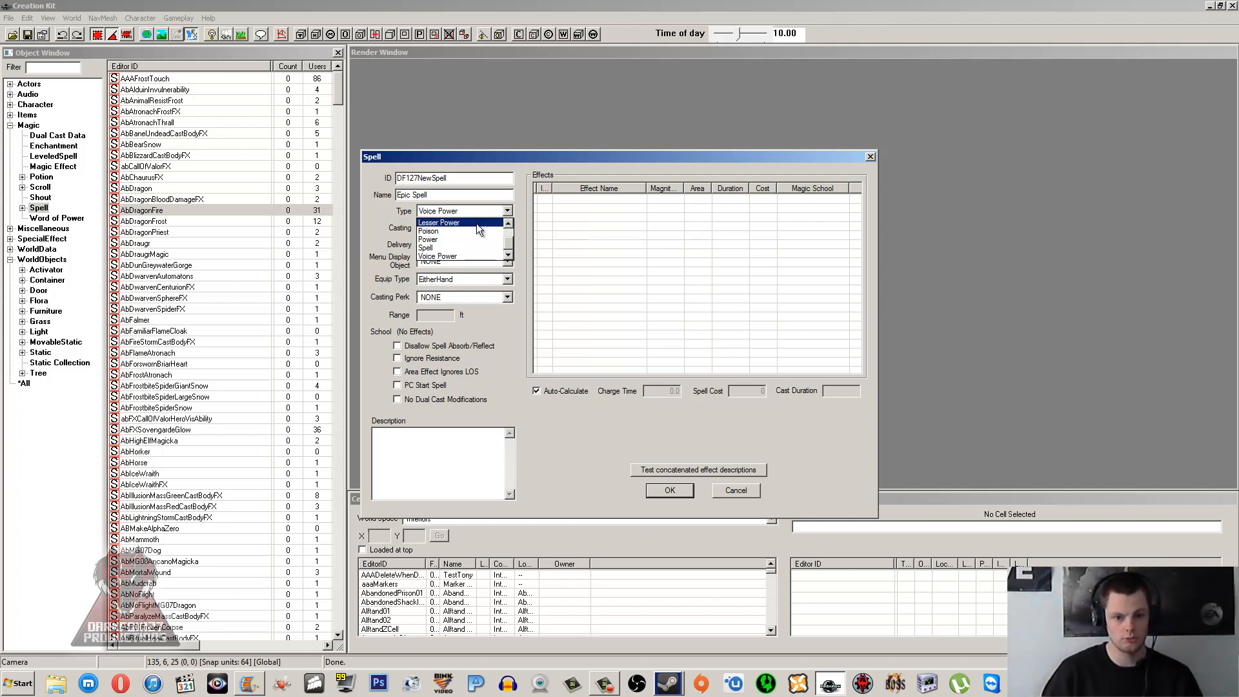
mouse_move(465, 231)
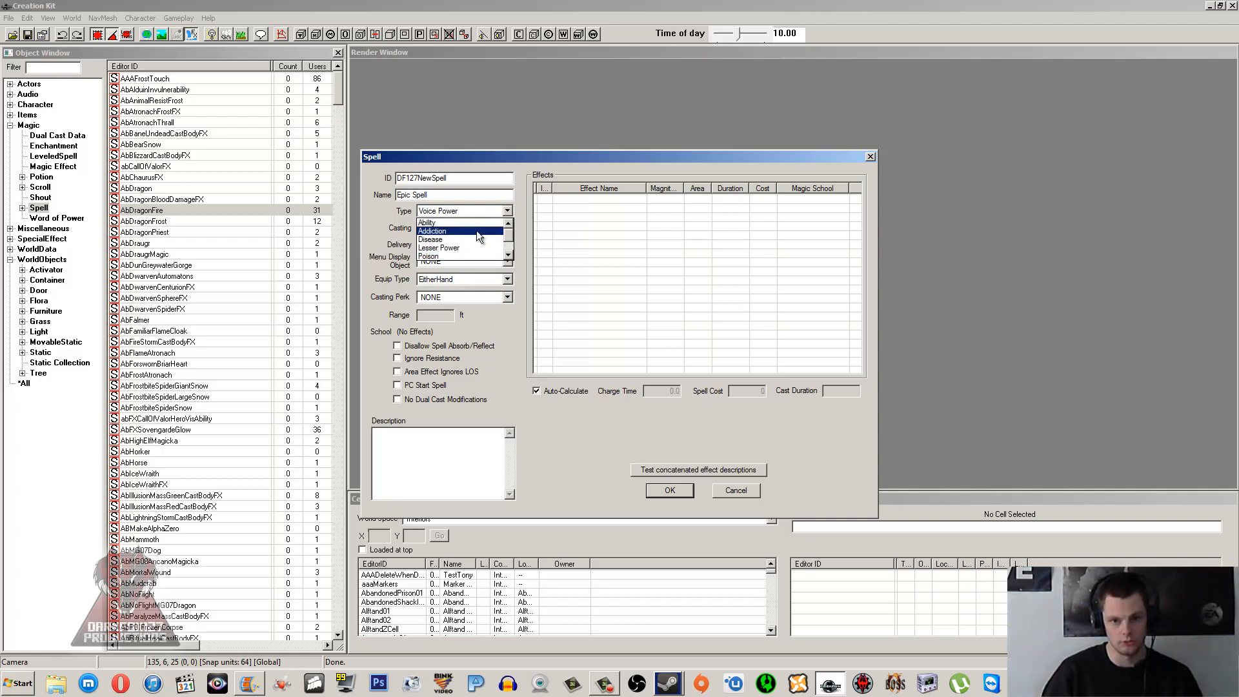
mouse_move(486, 242)
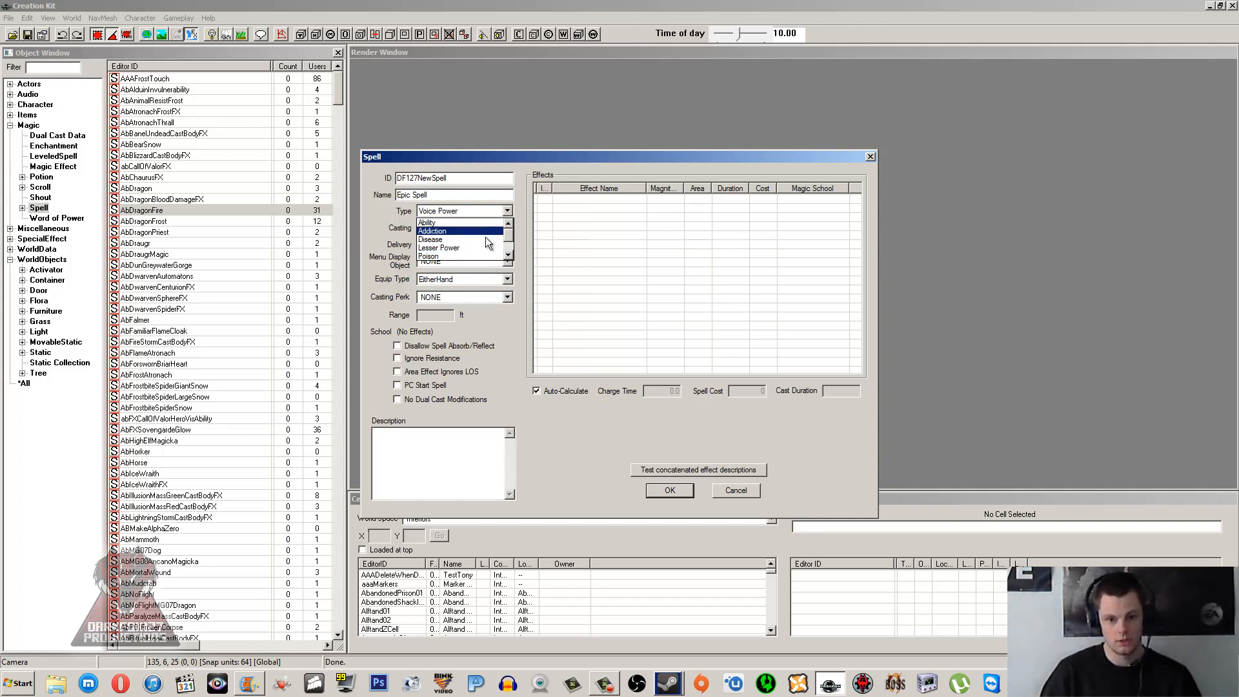
mouse_move(458, 222)
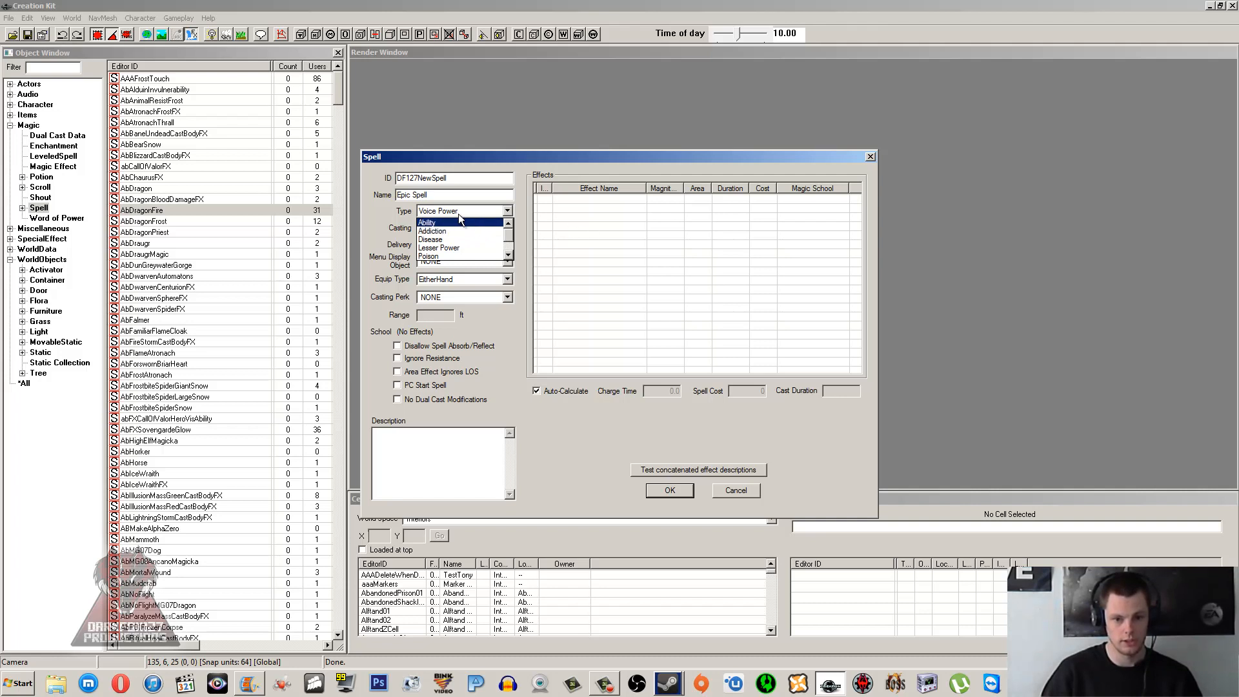
click(462, 210)
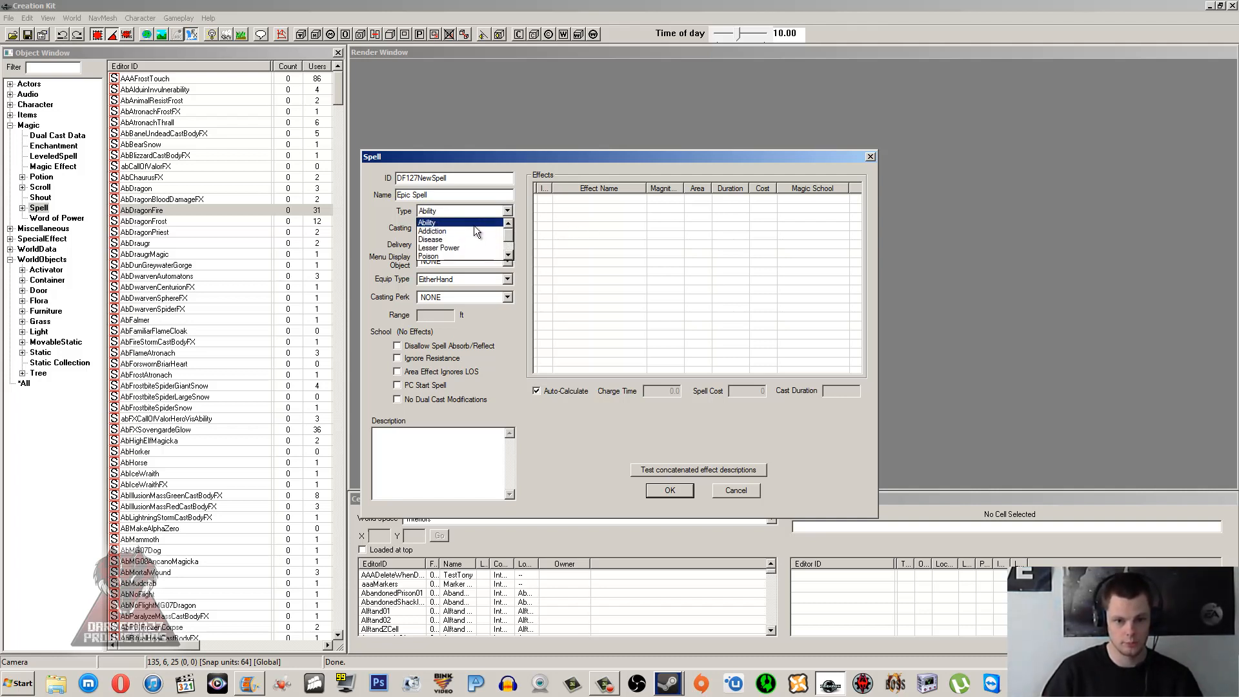
click(446, 222)
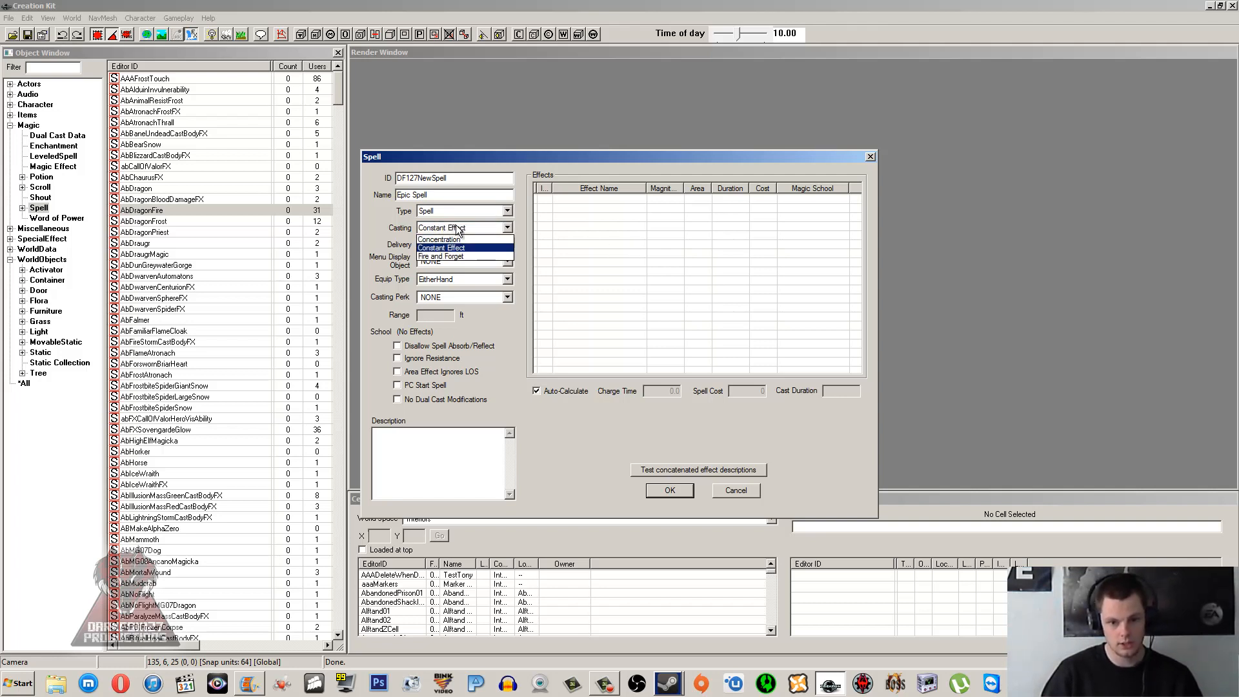
Step: Review the casting type options, keeping casting as Constant Effect
click(440, 247)
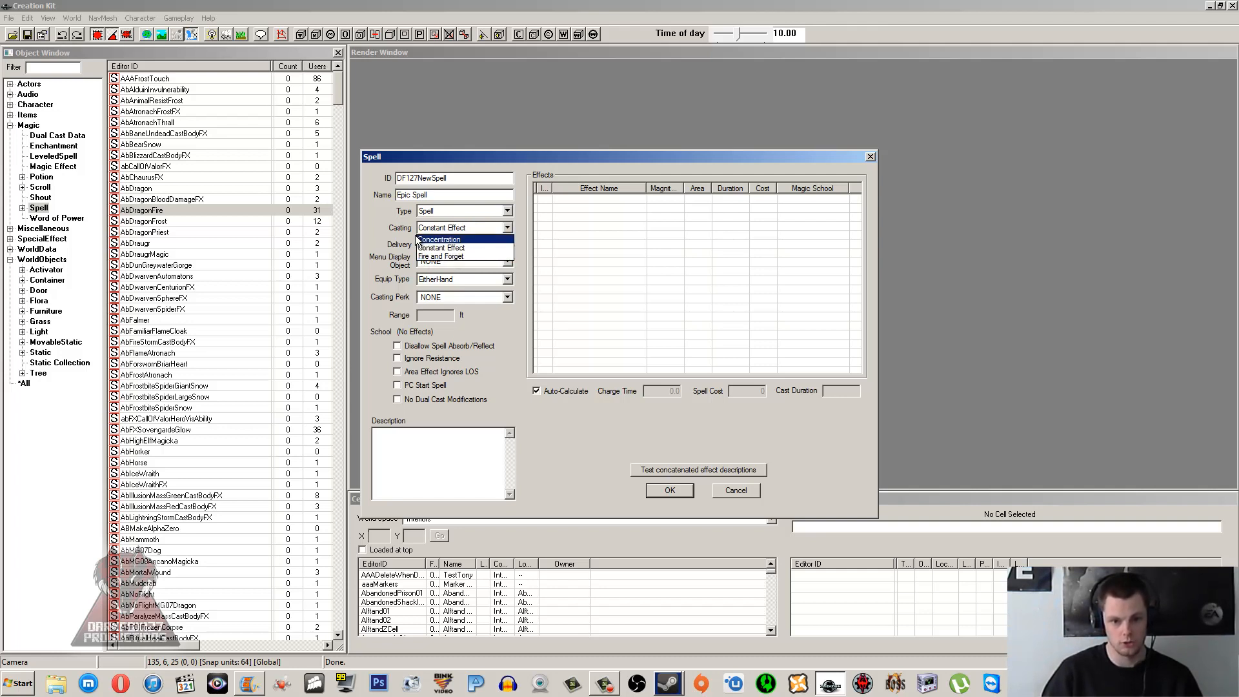
mouse_move(457, 247)
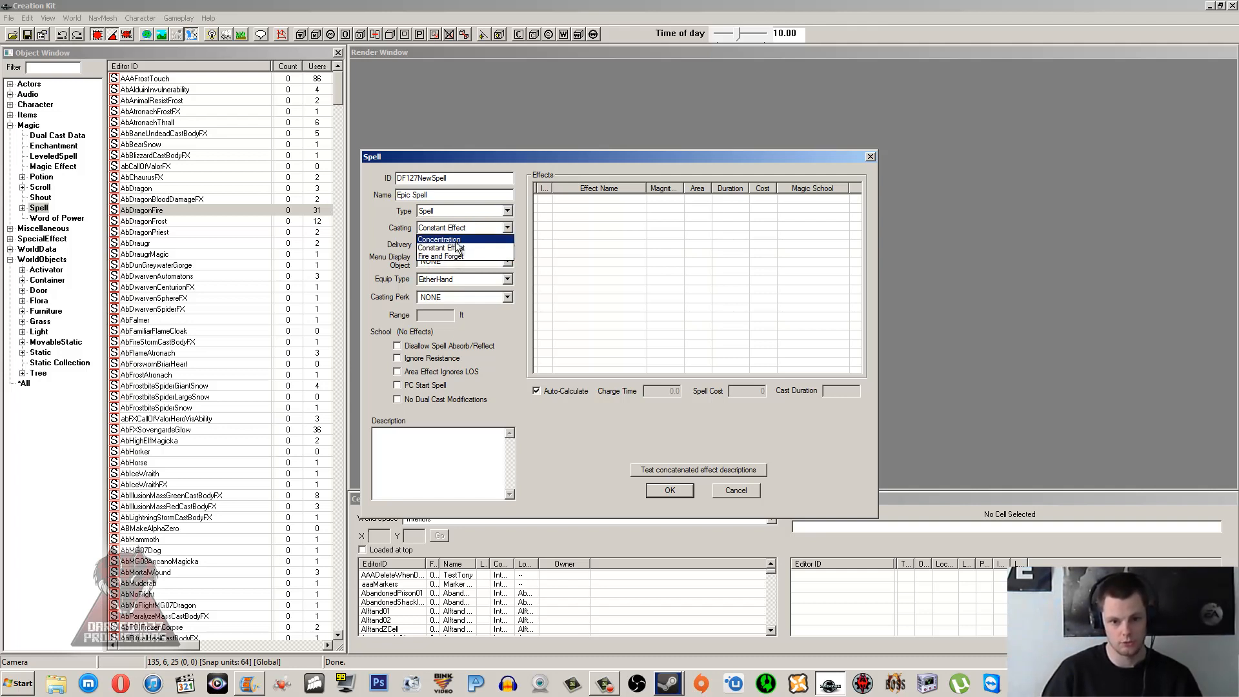
mouse_move(440, 256)
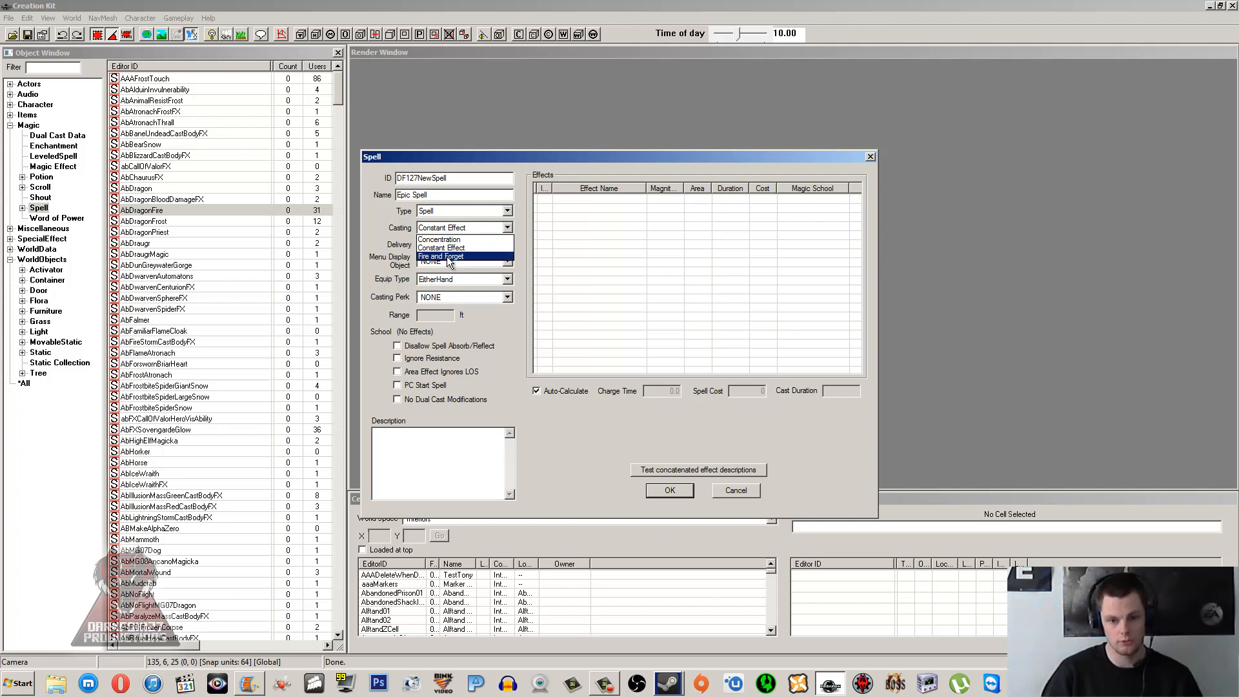
click(440, 226)
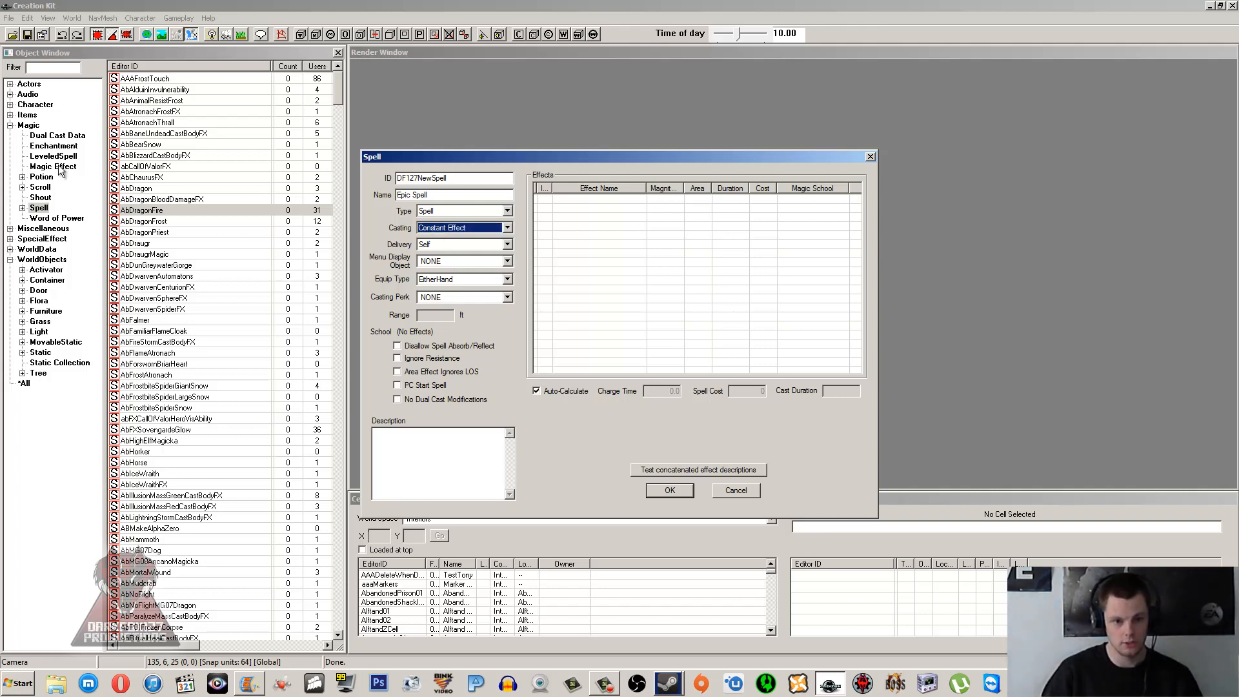
mouse_move(353, 213)
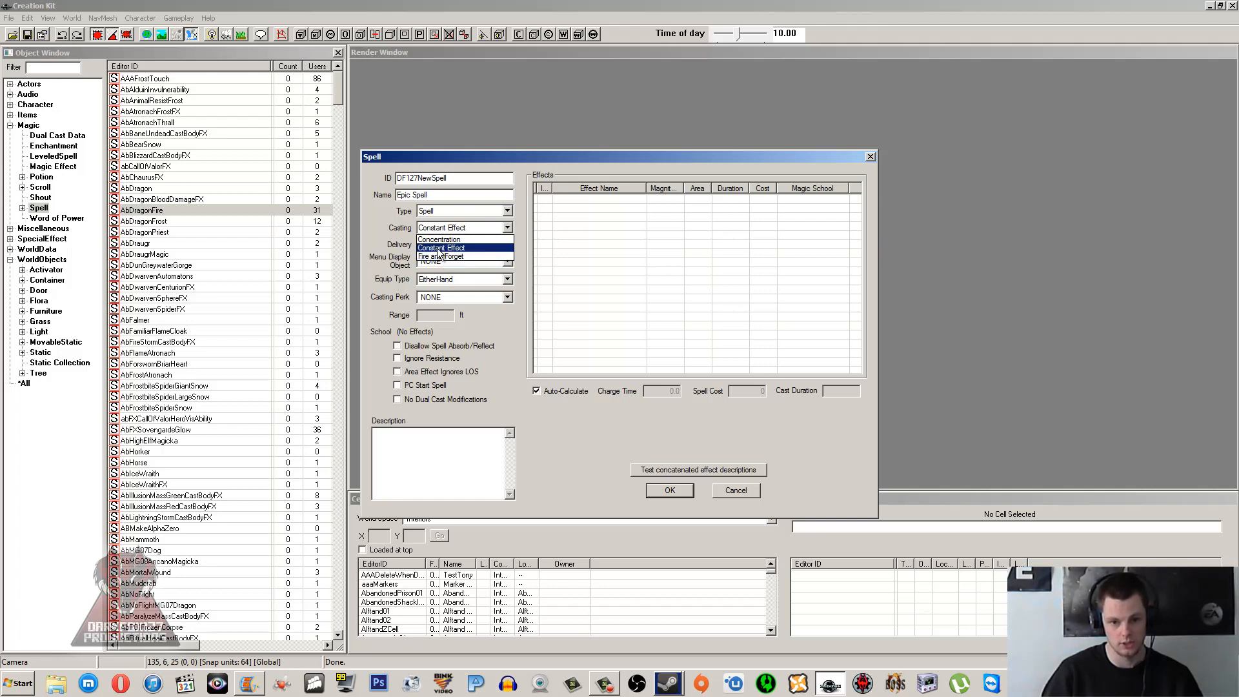
click(440, 247)
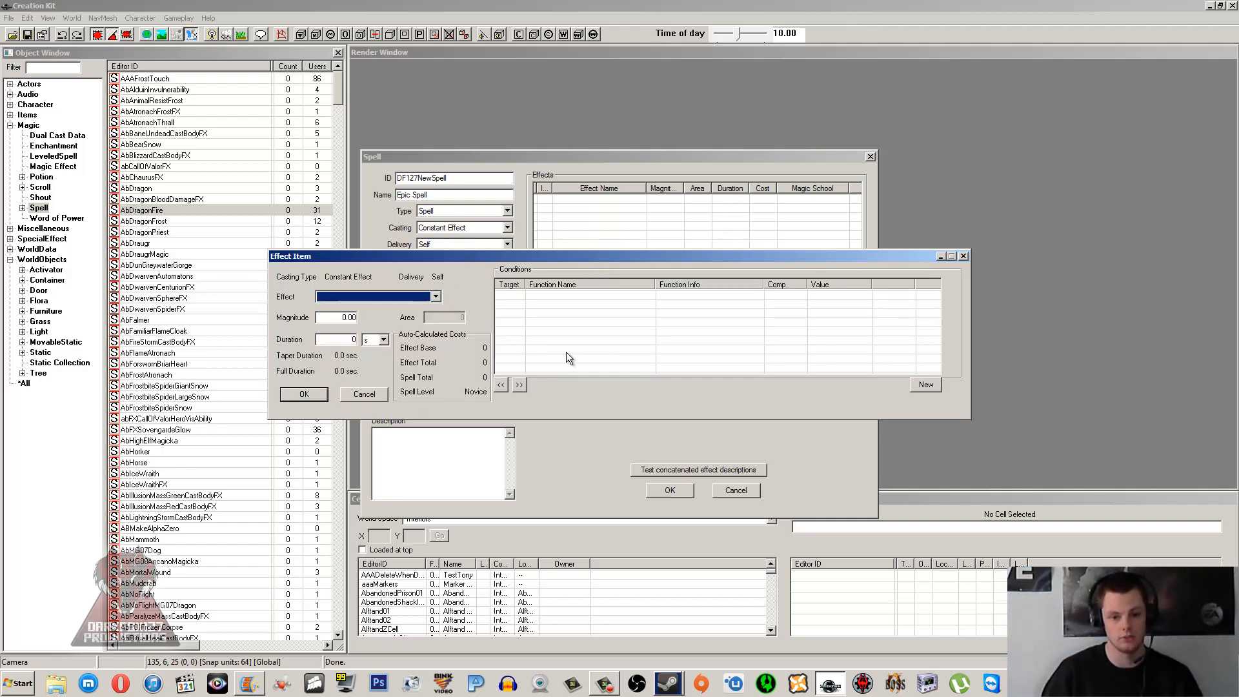
Step: Cancel the effect form and set casting to Fire and Forget with Aimed delivery
click(362, 394)
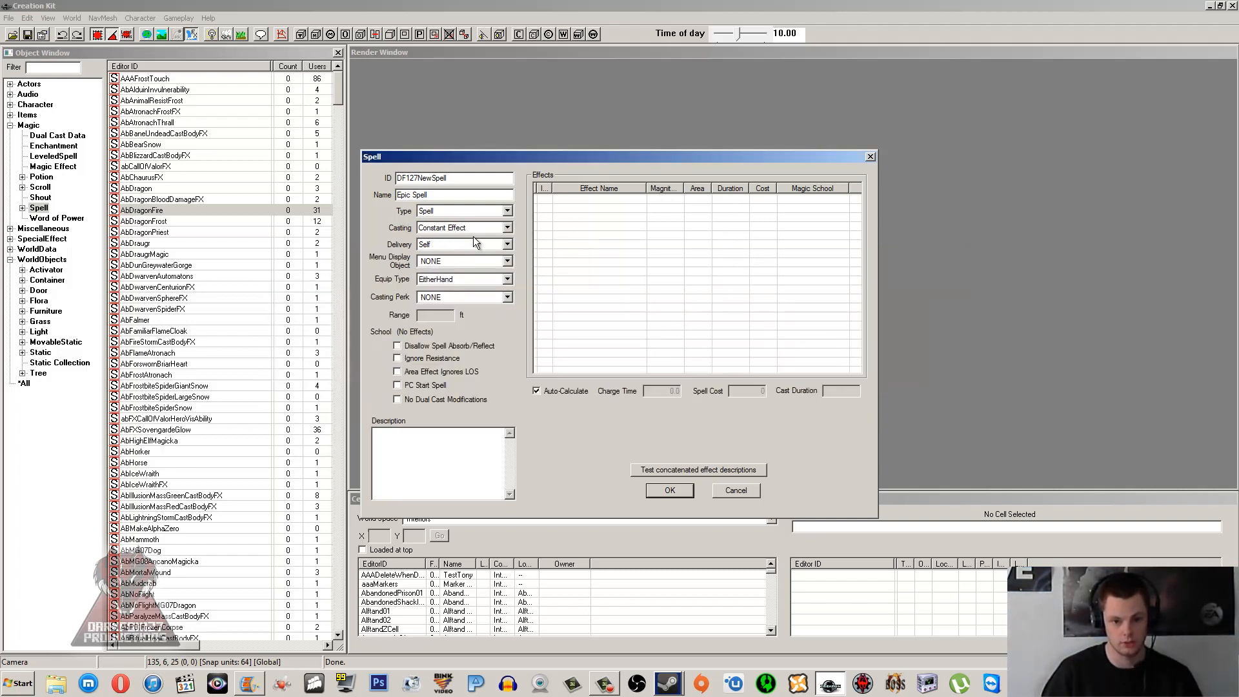
click(507, 243)
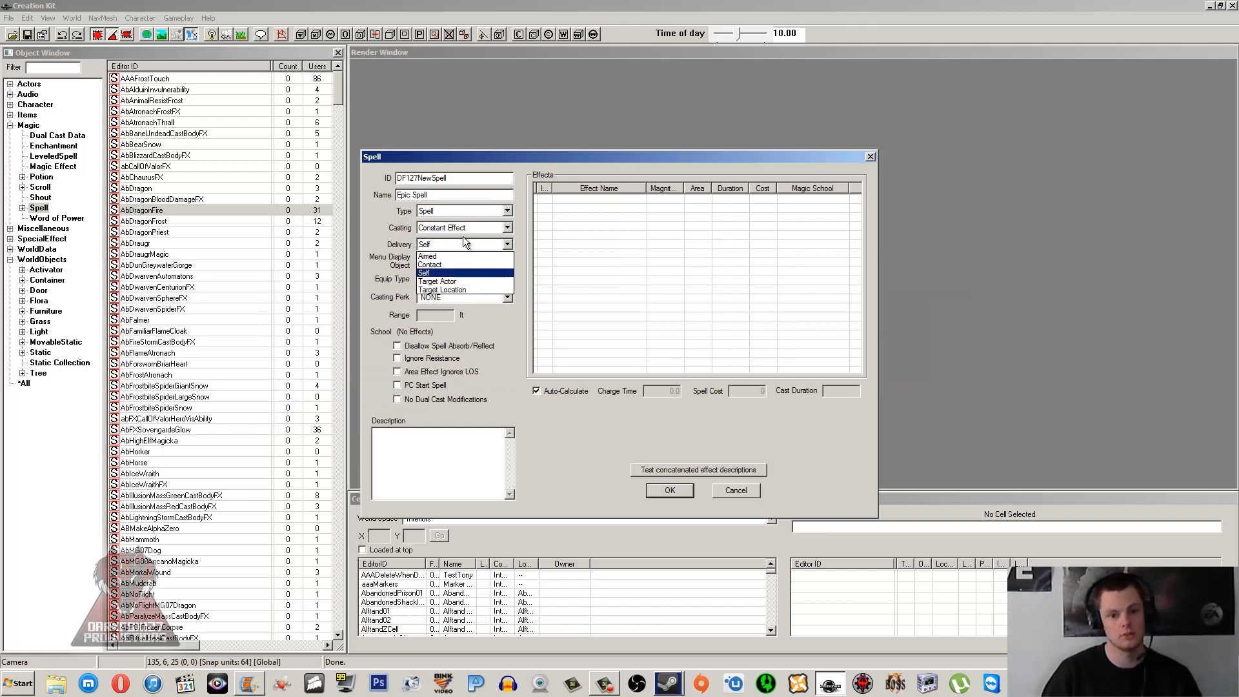
mouse_move(471, 246)
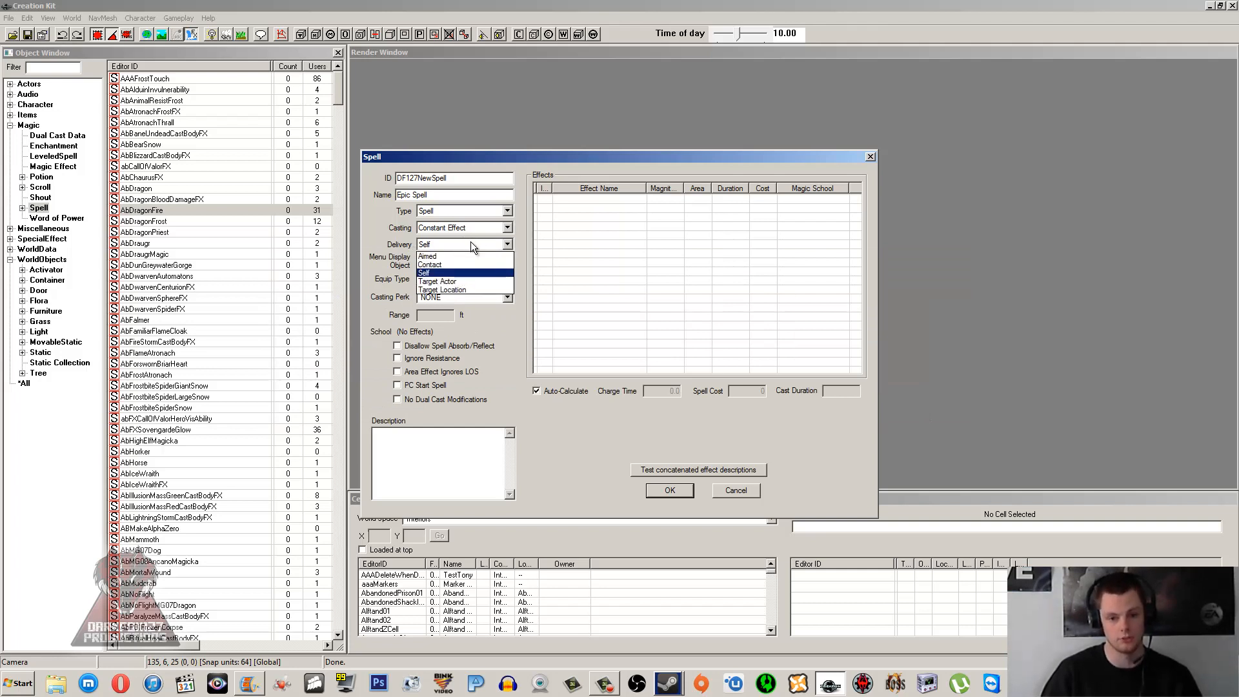
mouse_move(465, 256)
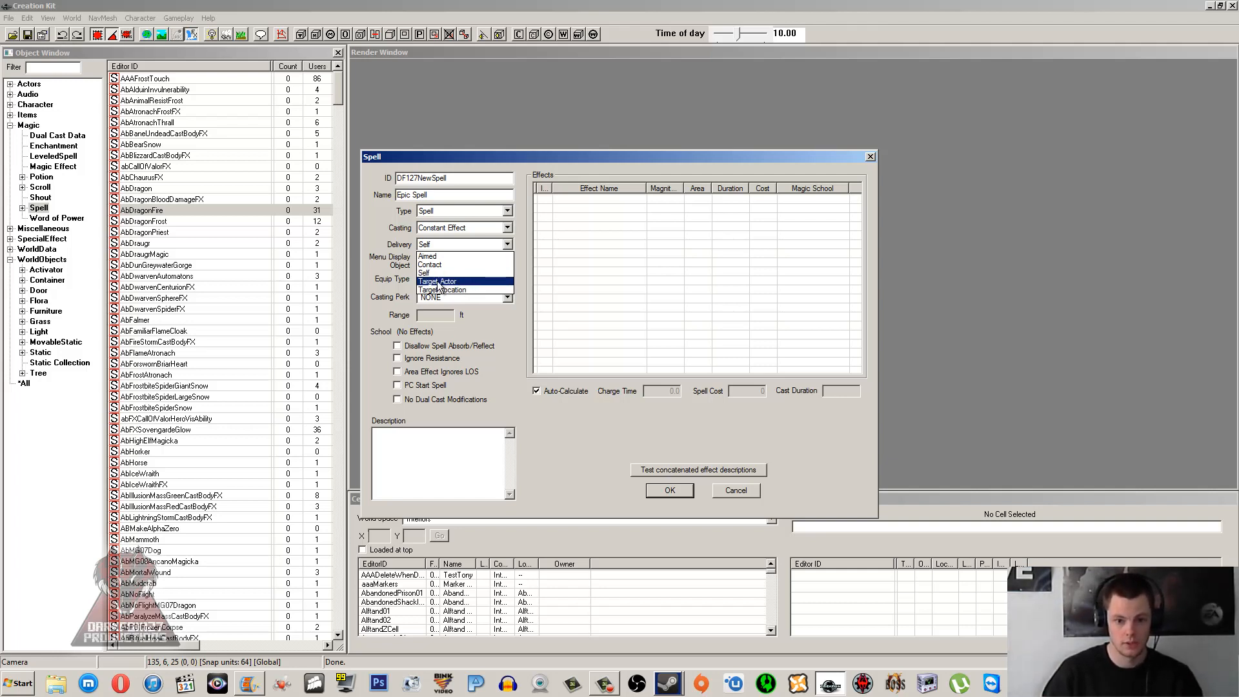
mouse_move(424, 273)
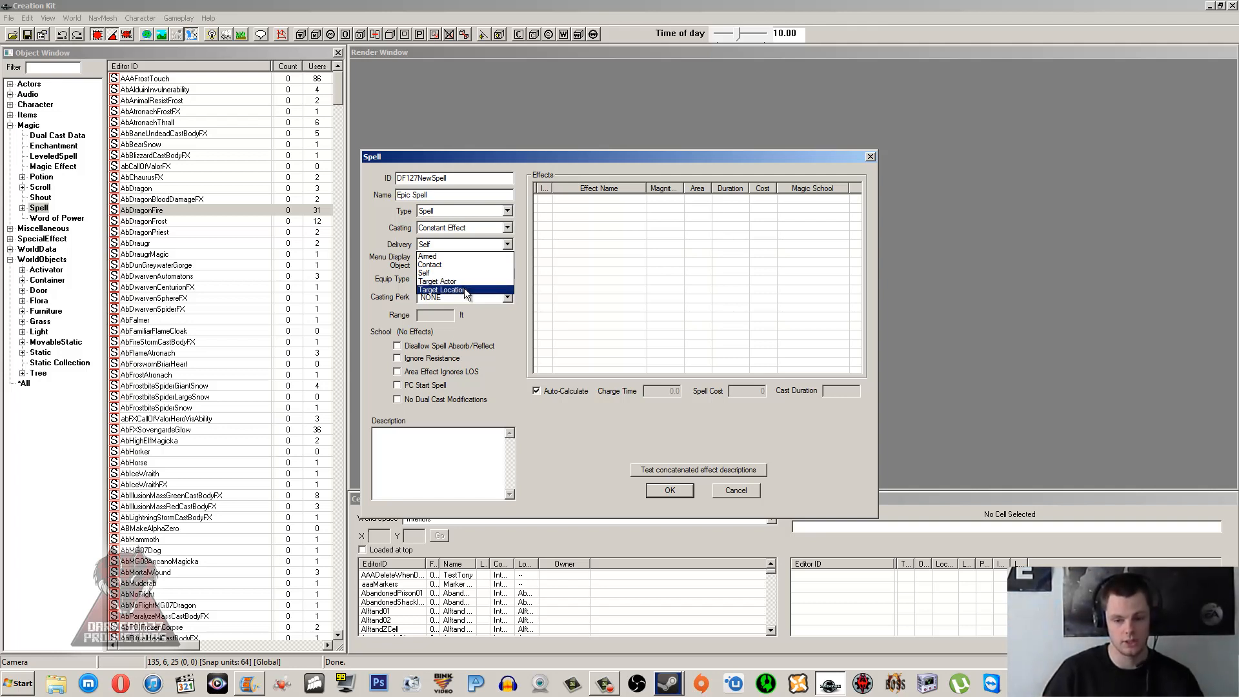
click(424, 272)
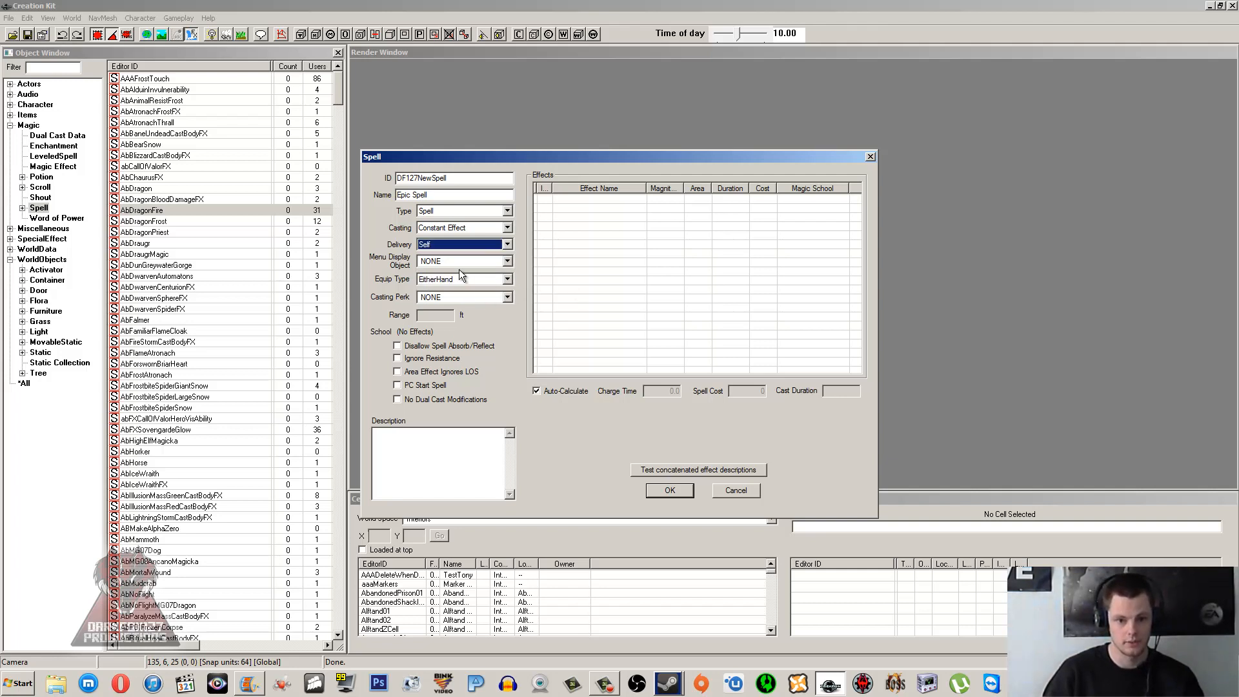
click(461, 261)
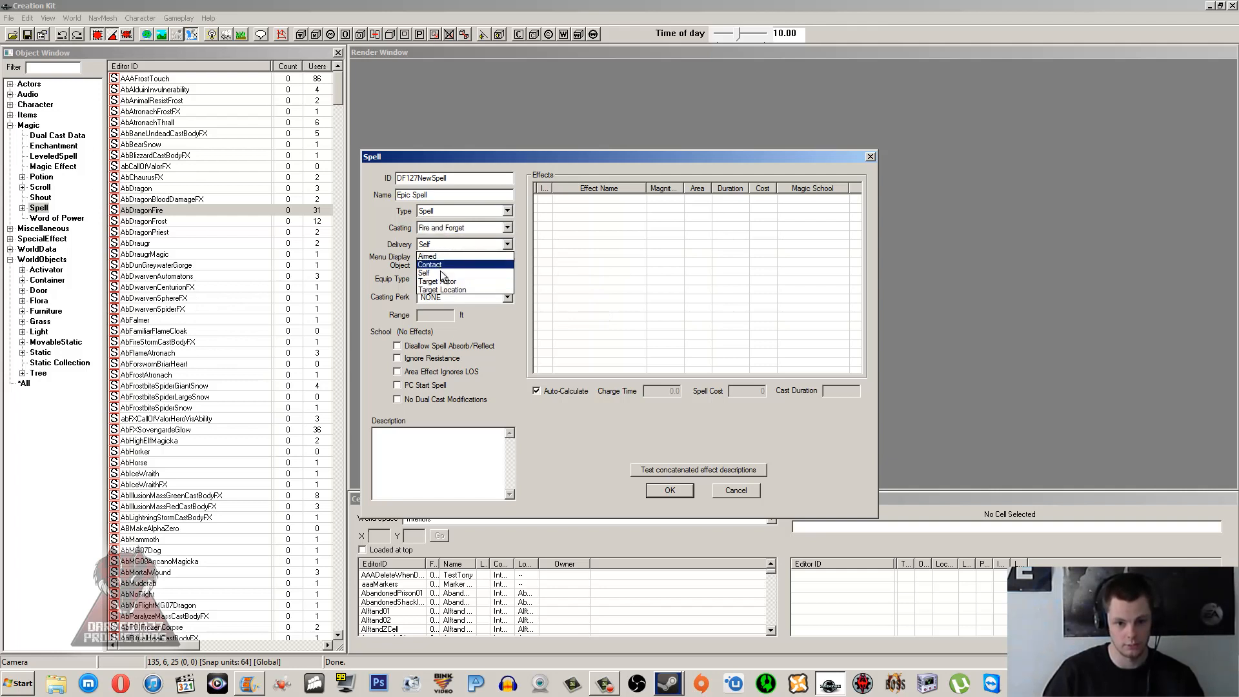
click(427, 255)
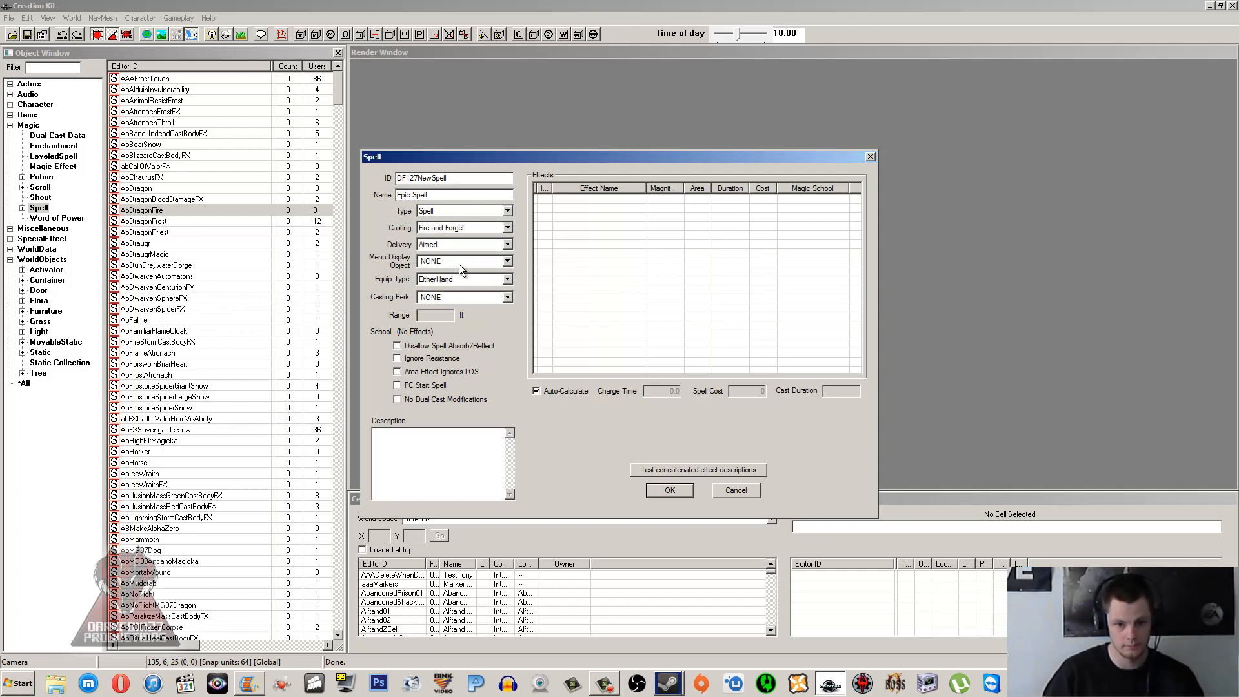
click(507, 261)
text(Blood)
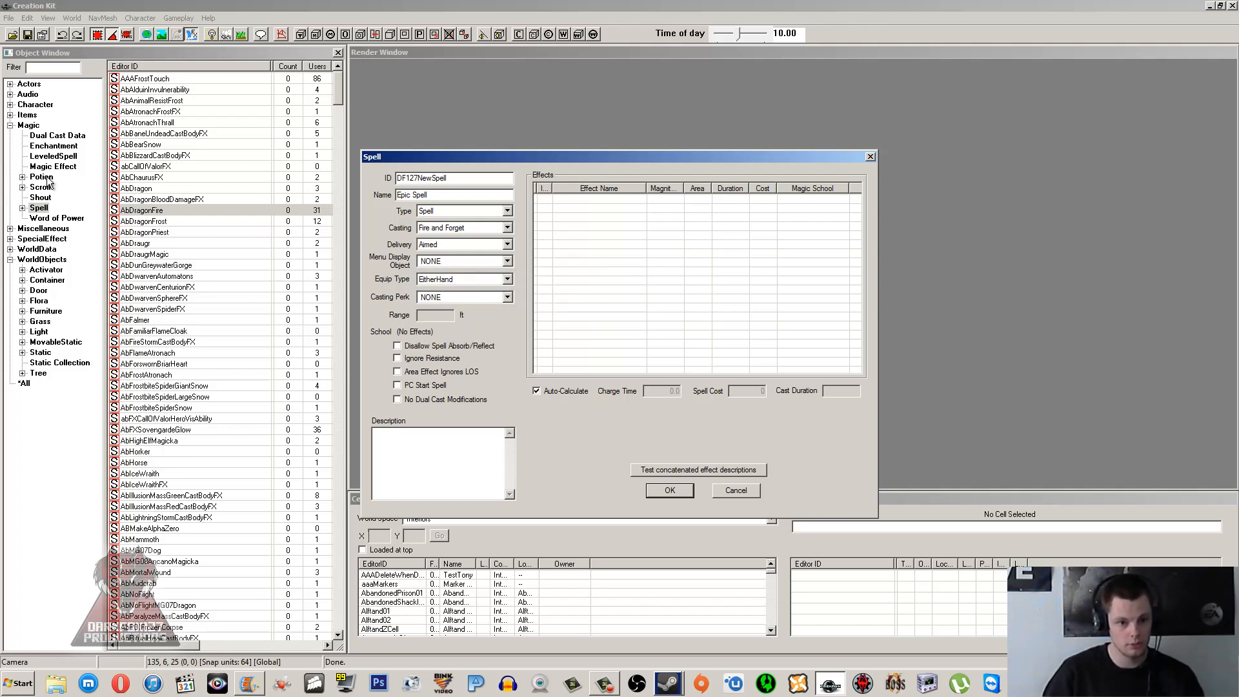
Step: List magic effects and view Damage Stamina Regeneration's menu display object choices
click(53, 165)
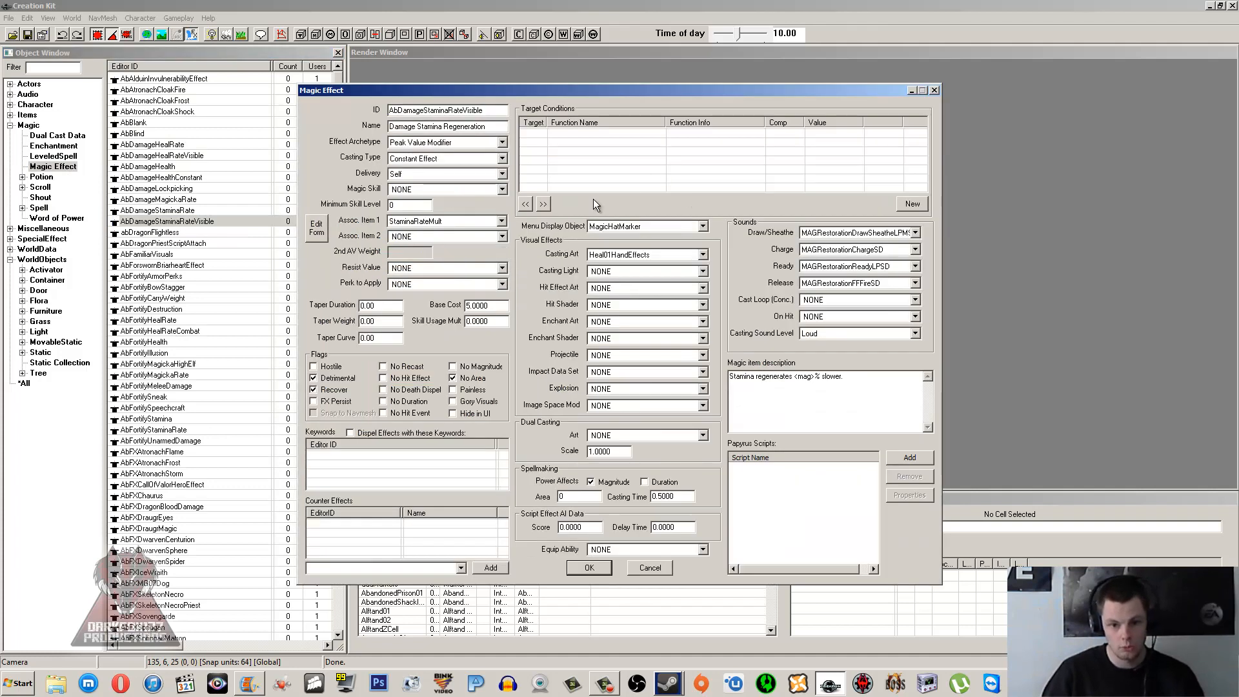
mouse_move(626, 237)
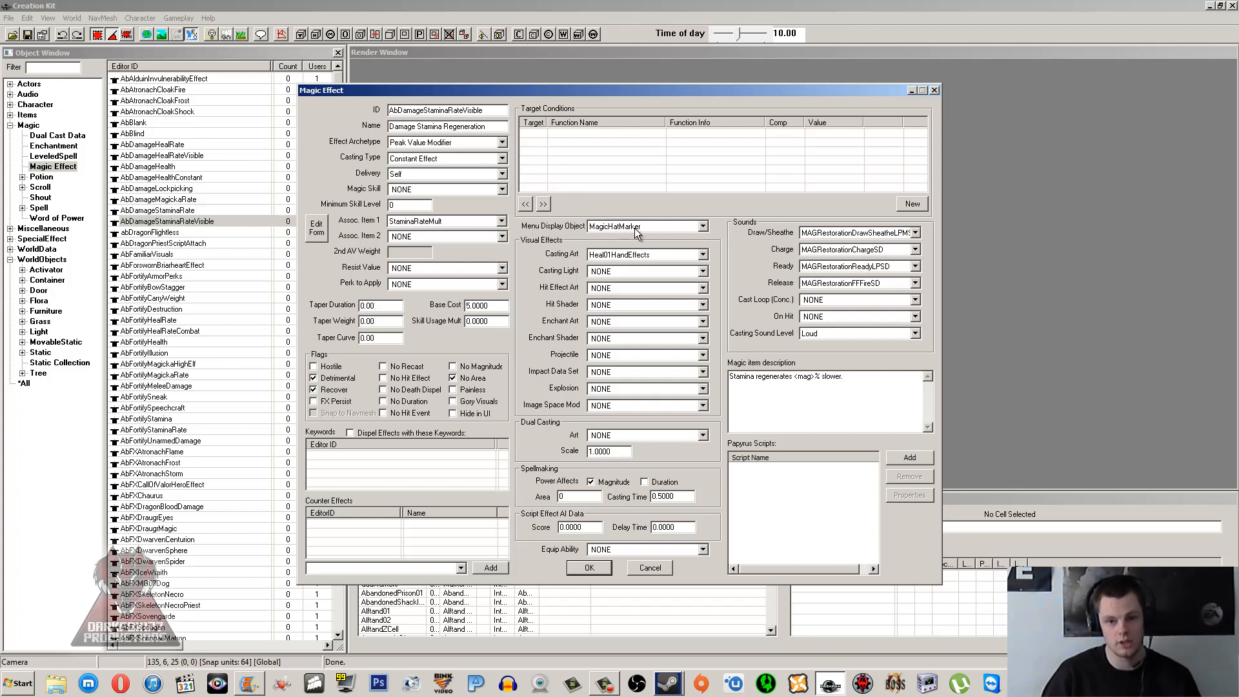
mouse_move(640, 232)
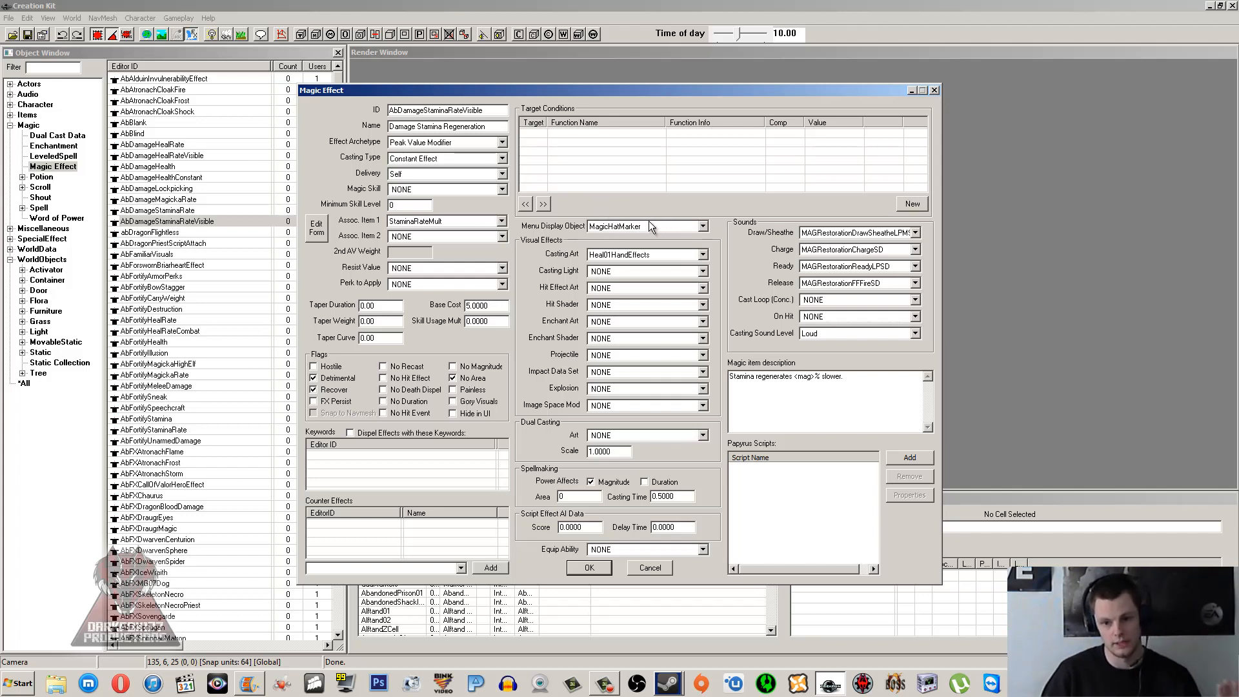
mouse_move(650, 230)
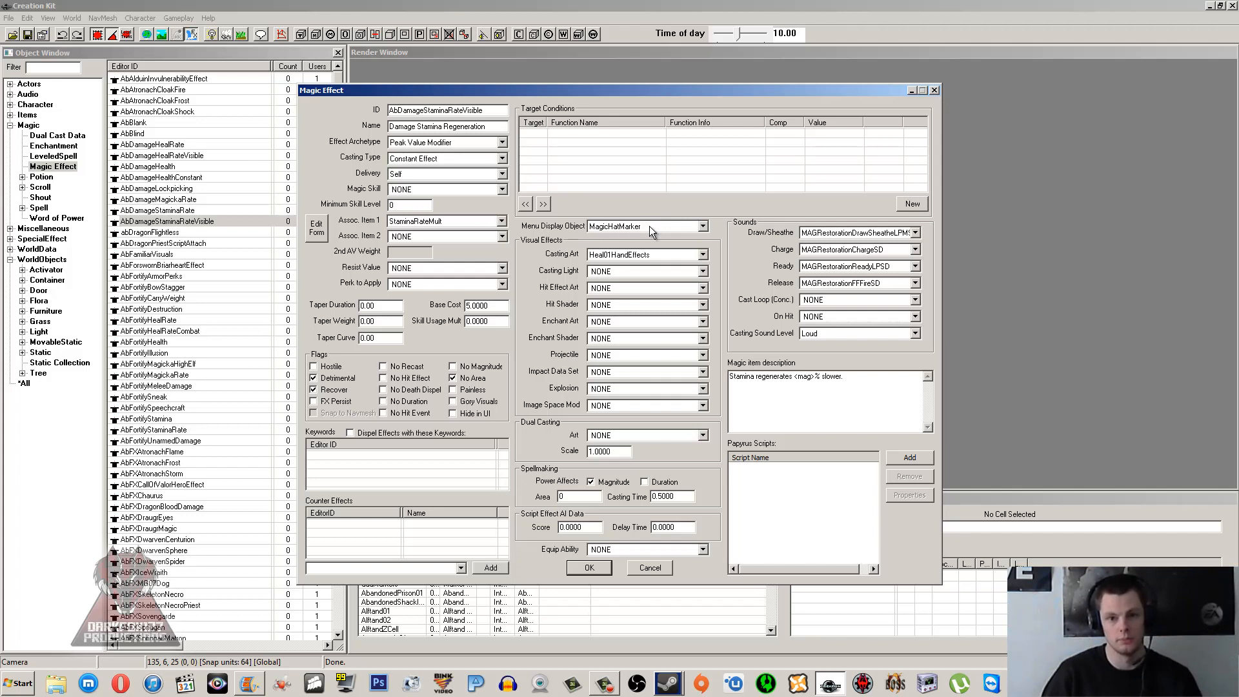
mouse_move(647, 236)
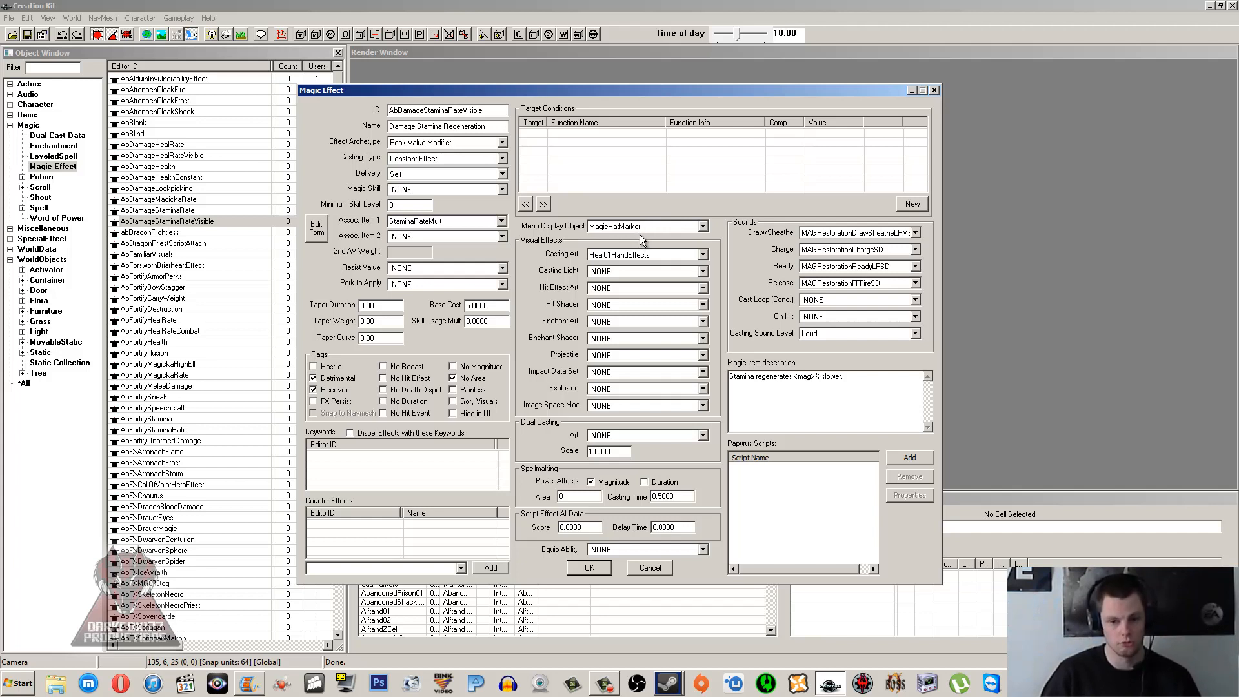
click(708, 226)
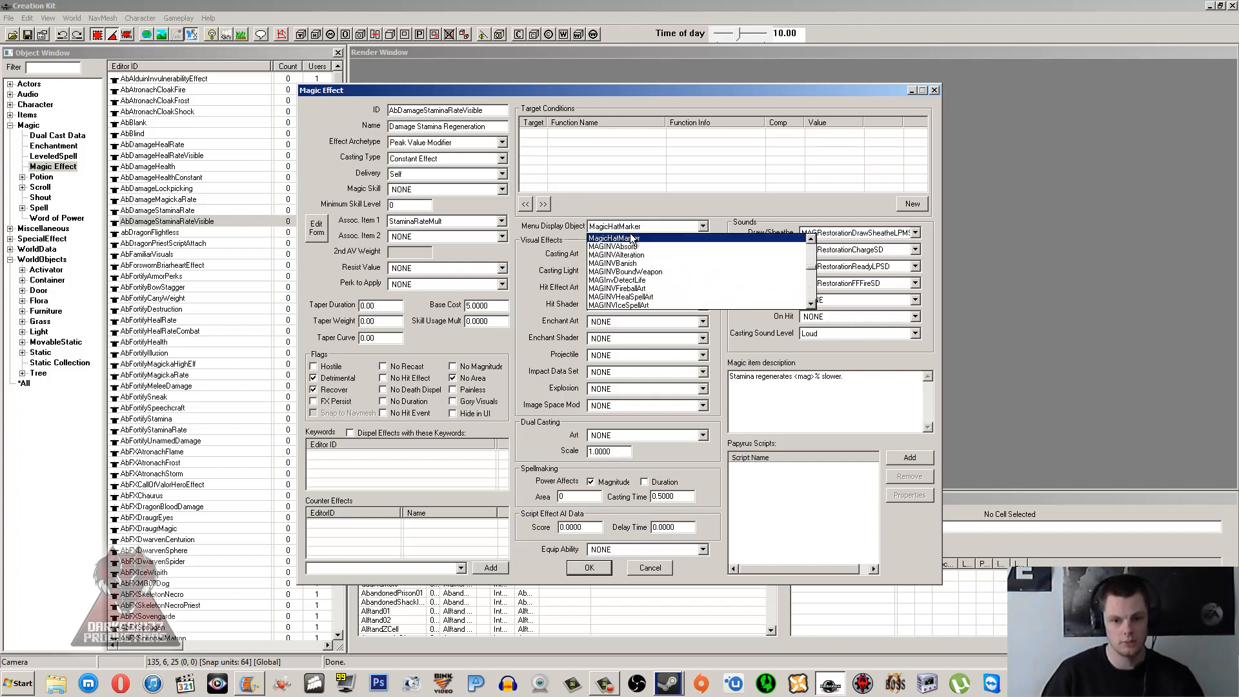
mouse_move(625, 271)
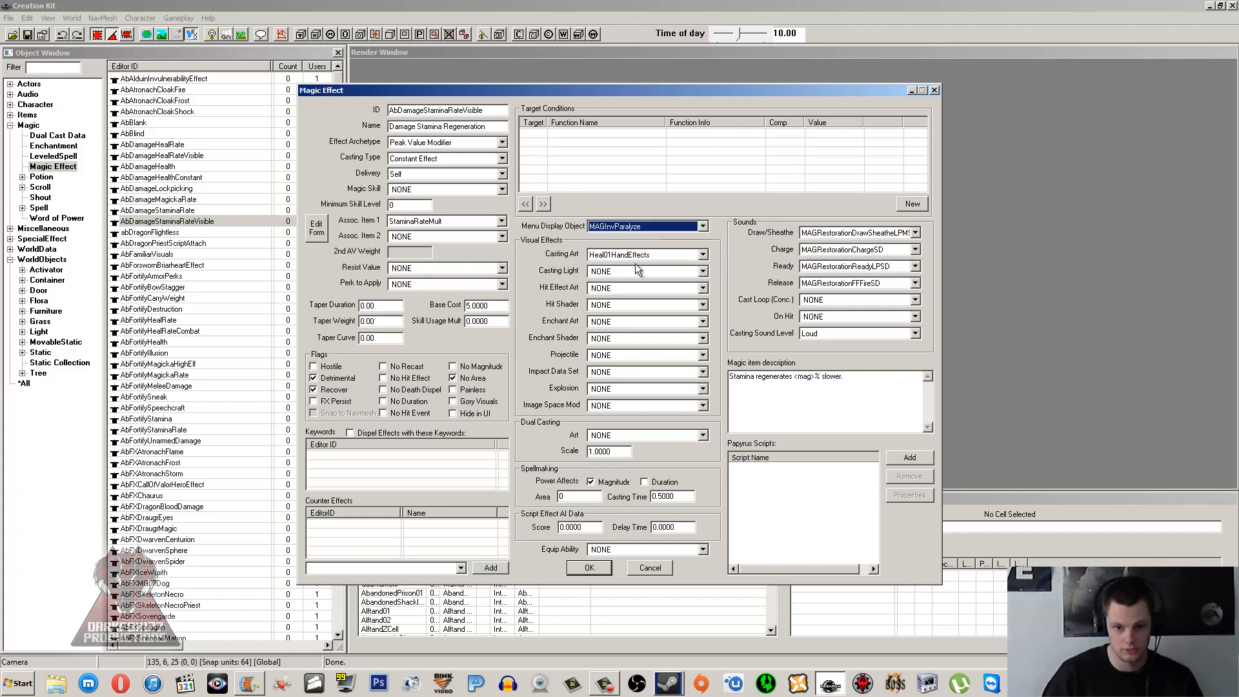
mouse_move(638, 185)
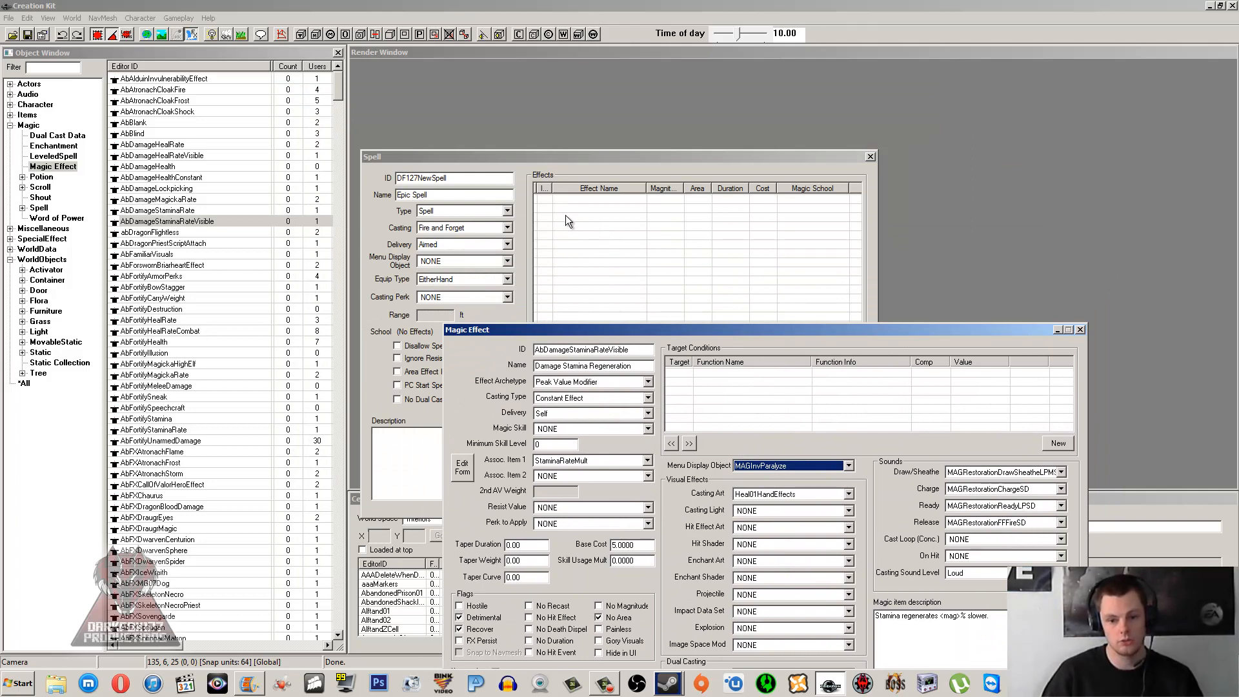
mouse_move(602, 214)
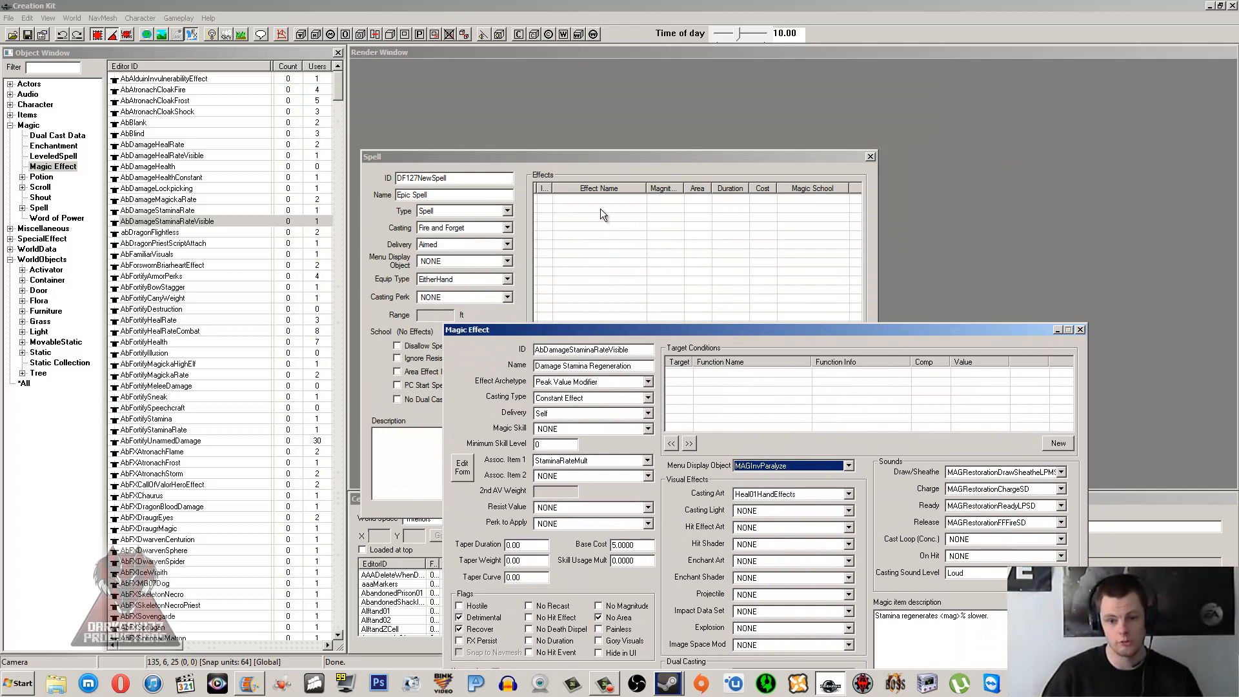
mouse_move(605, 217)
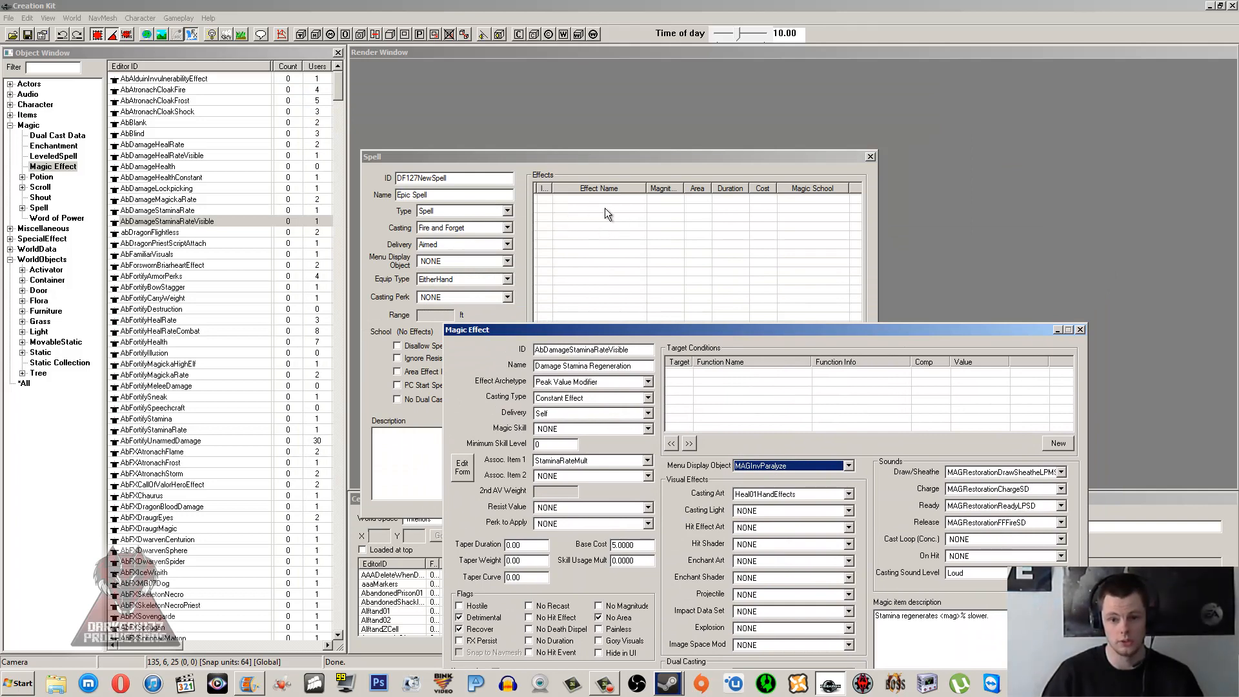
mouse_move(778, 381)
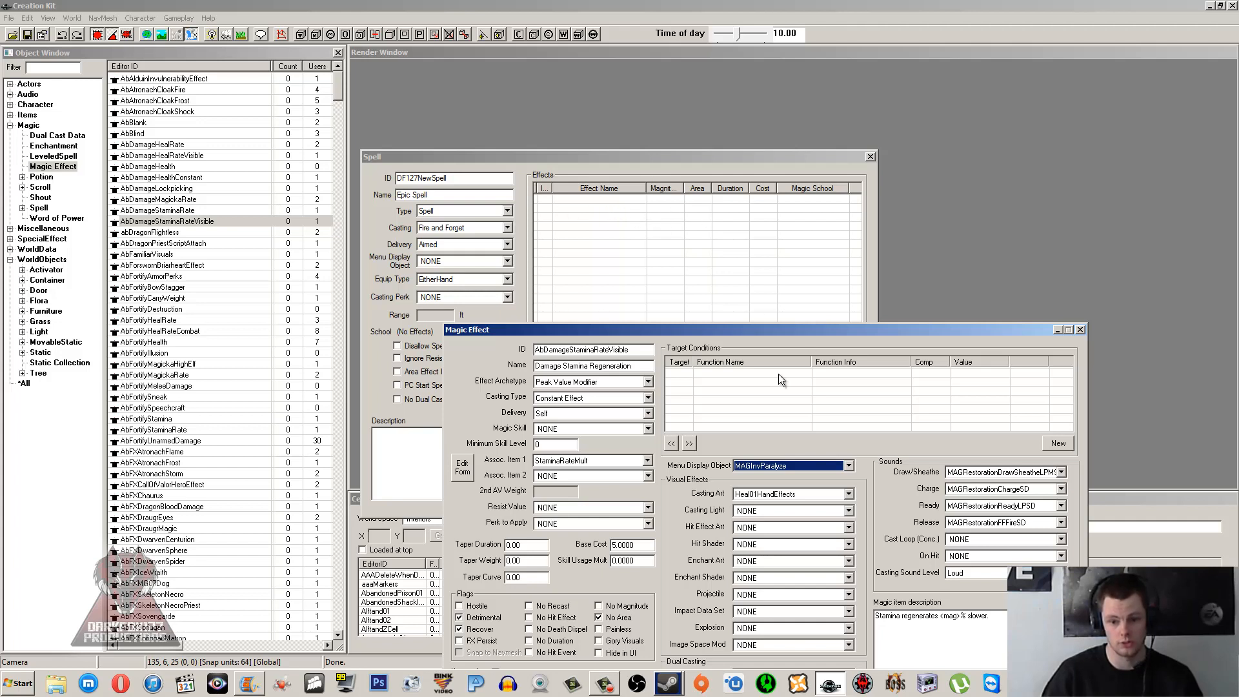
mouse_move(792, 348)
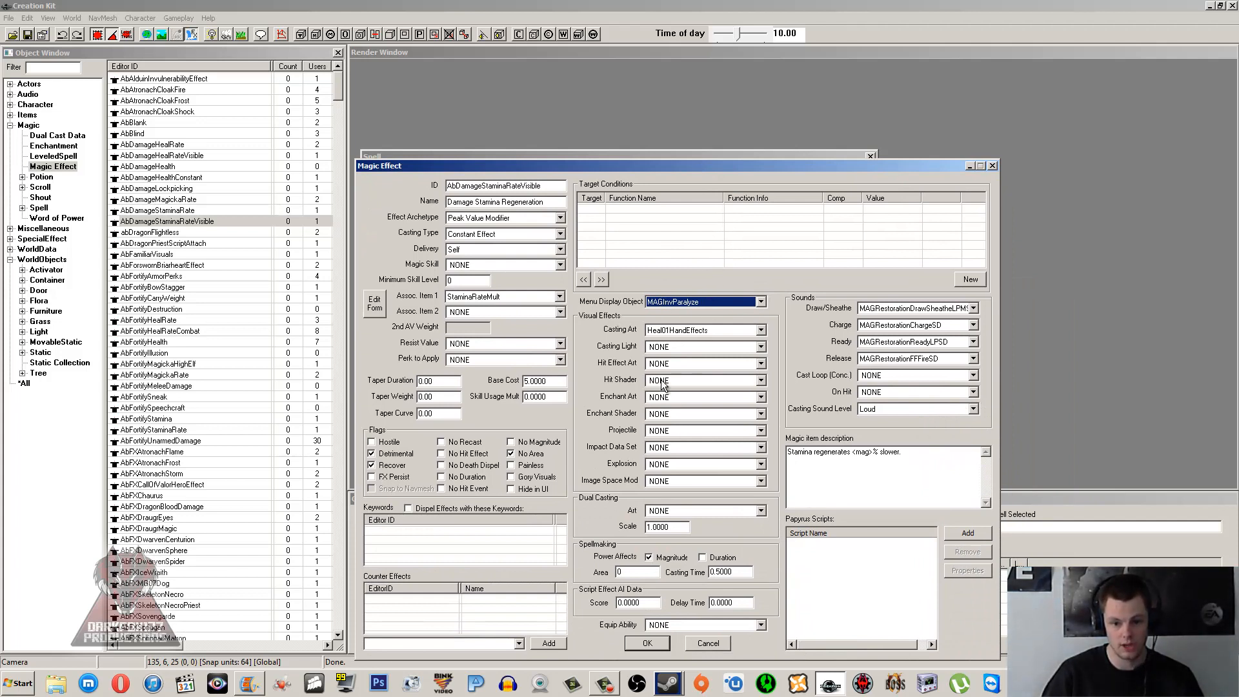
mouse_move(693, 425)
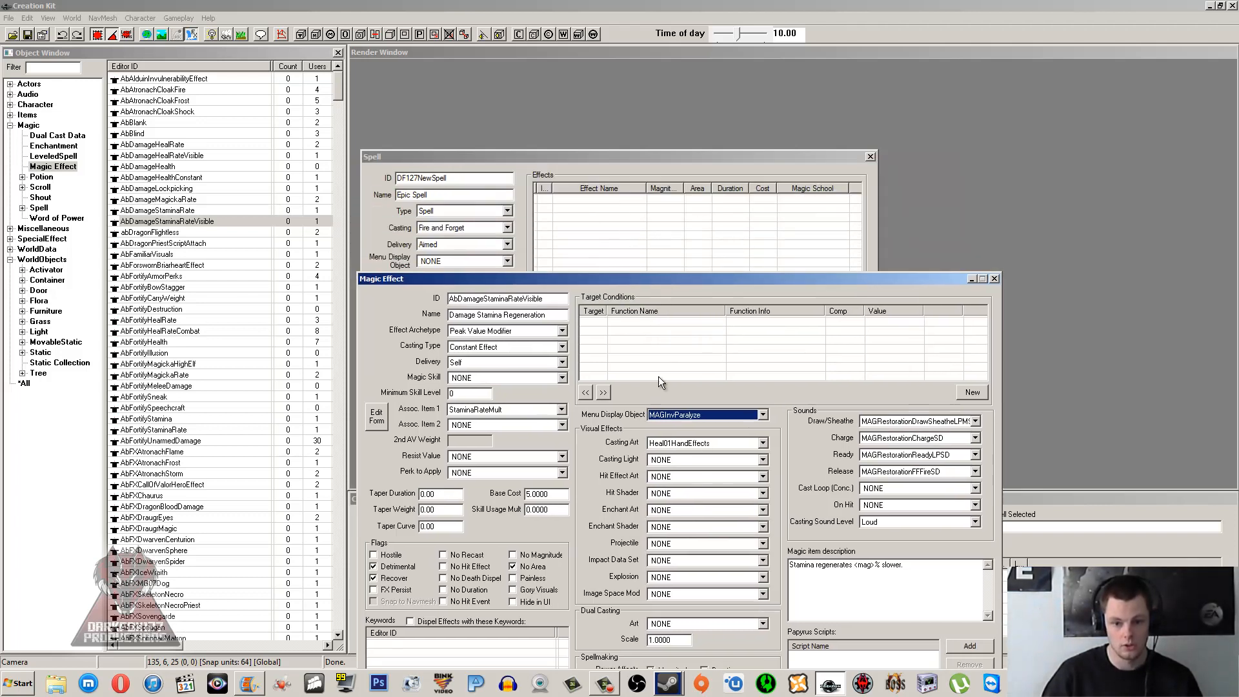
mouse_move(751, 288)
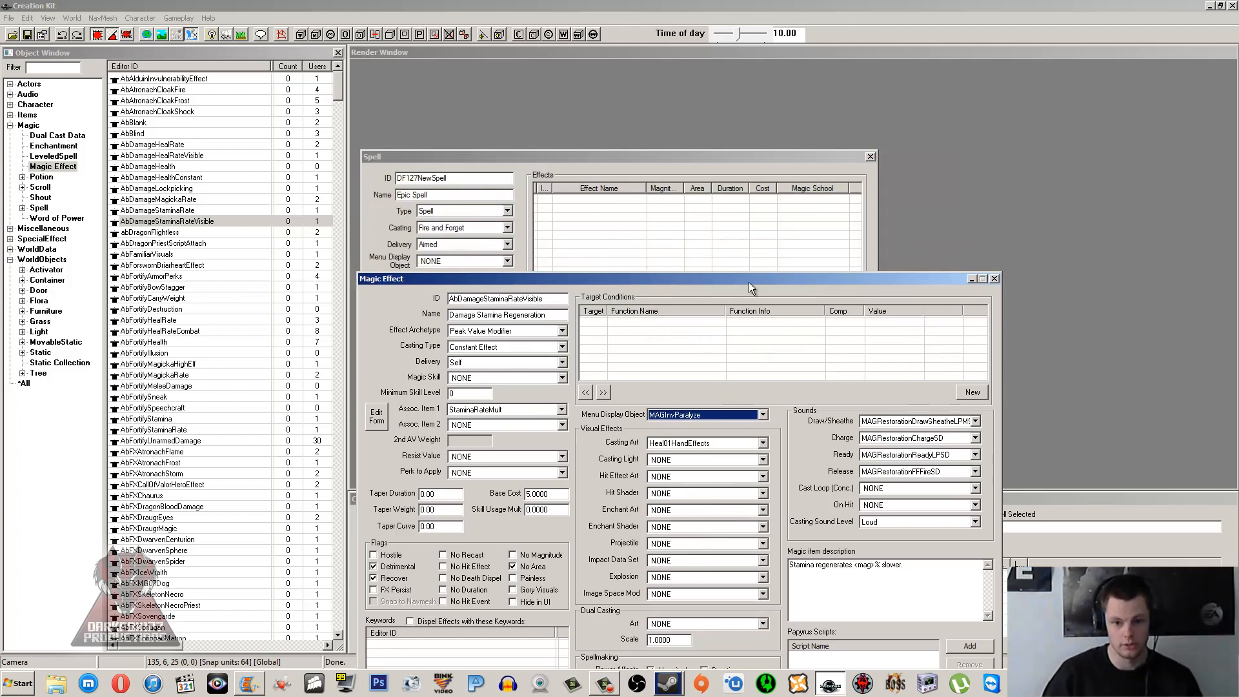
mouse_move(678, 465)
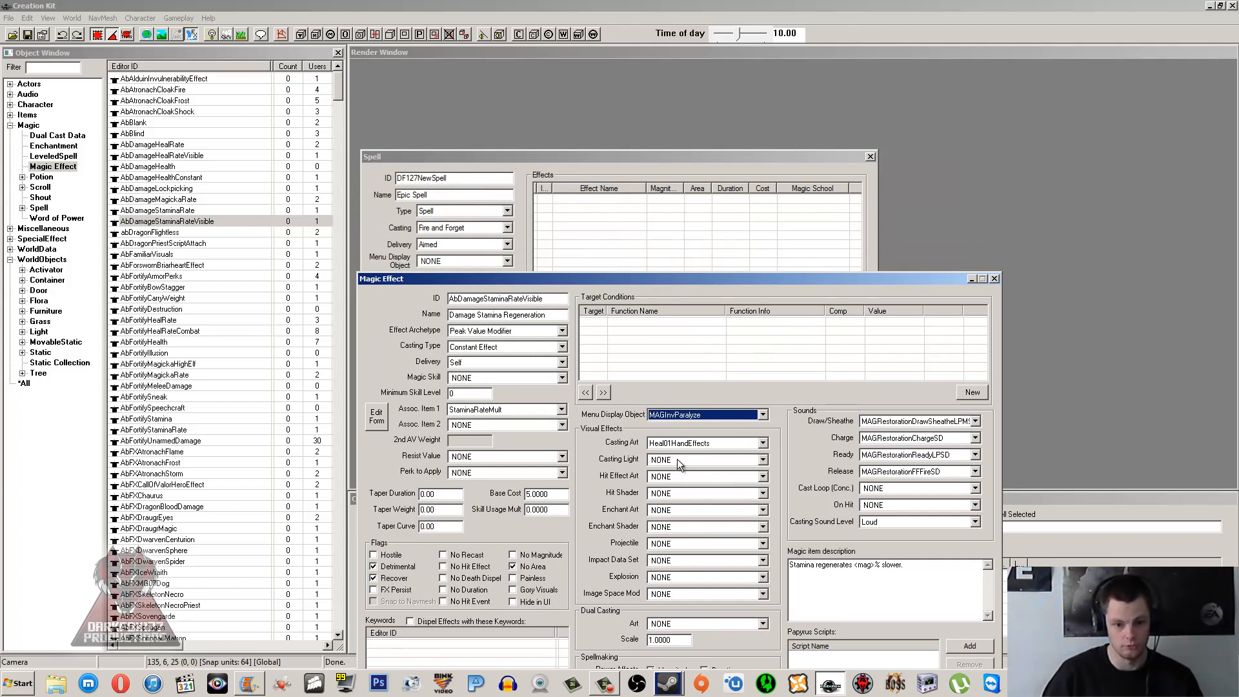
mouse_move(468, 371)
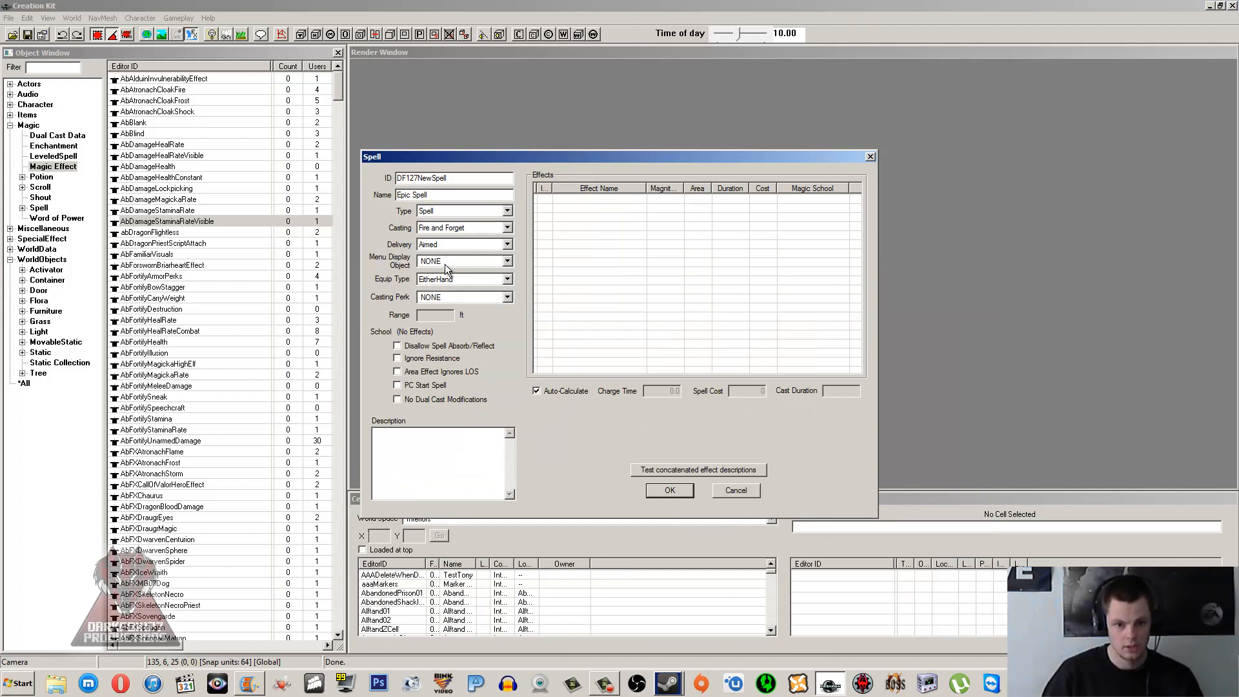
Step: Try Voice, then BothHands as the spell's equip type
click(506, 260)
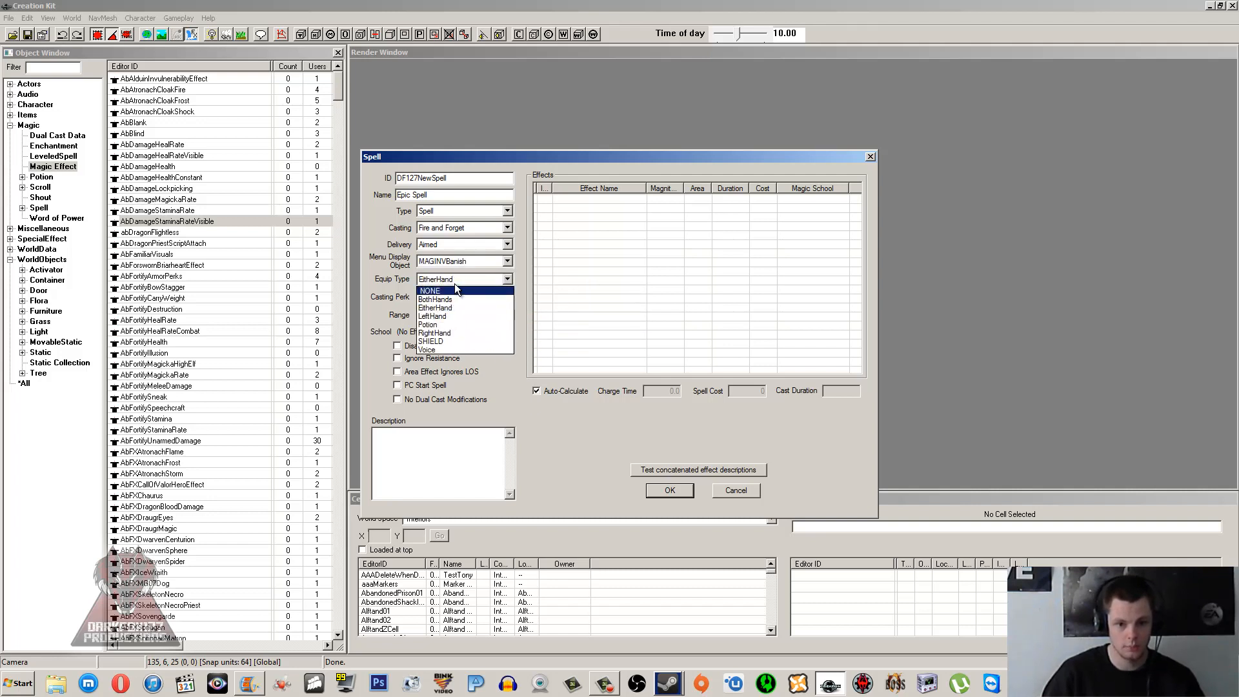
mouse_move(458, 300)
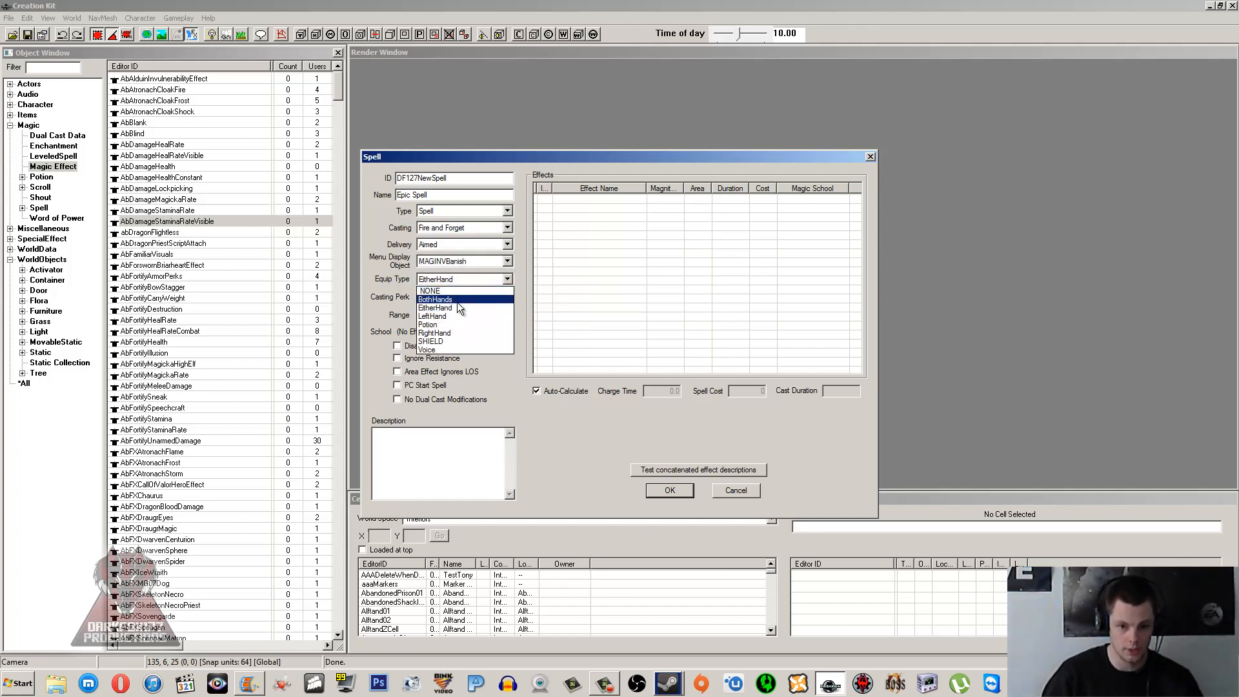
mouse_move(464, 325)
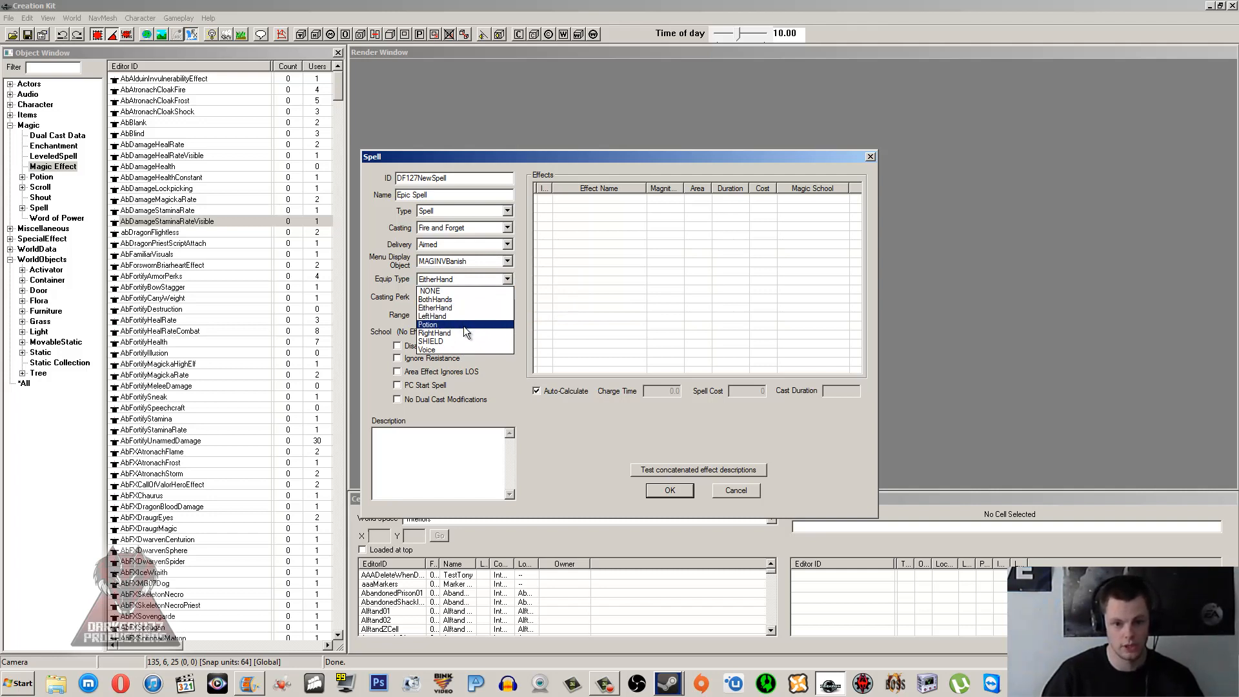
mouse_move(430, 340)
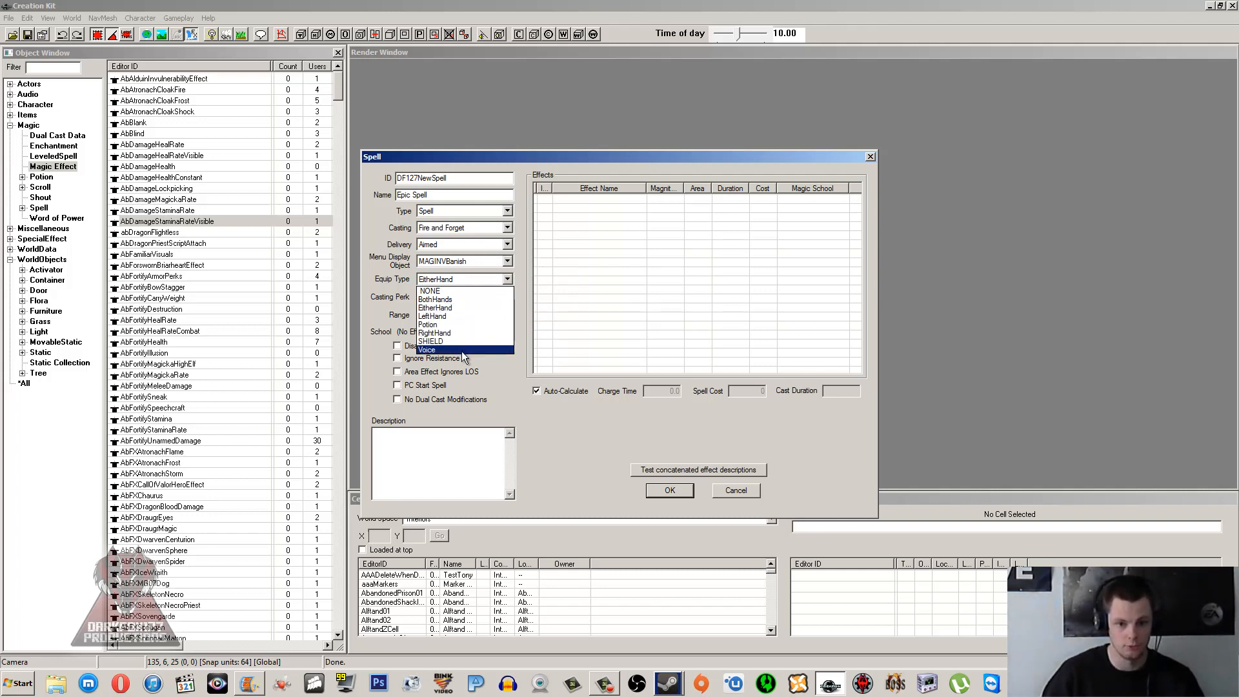
click(426, 349)
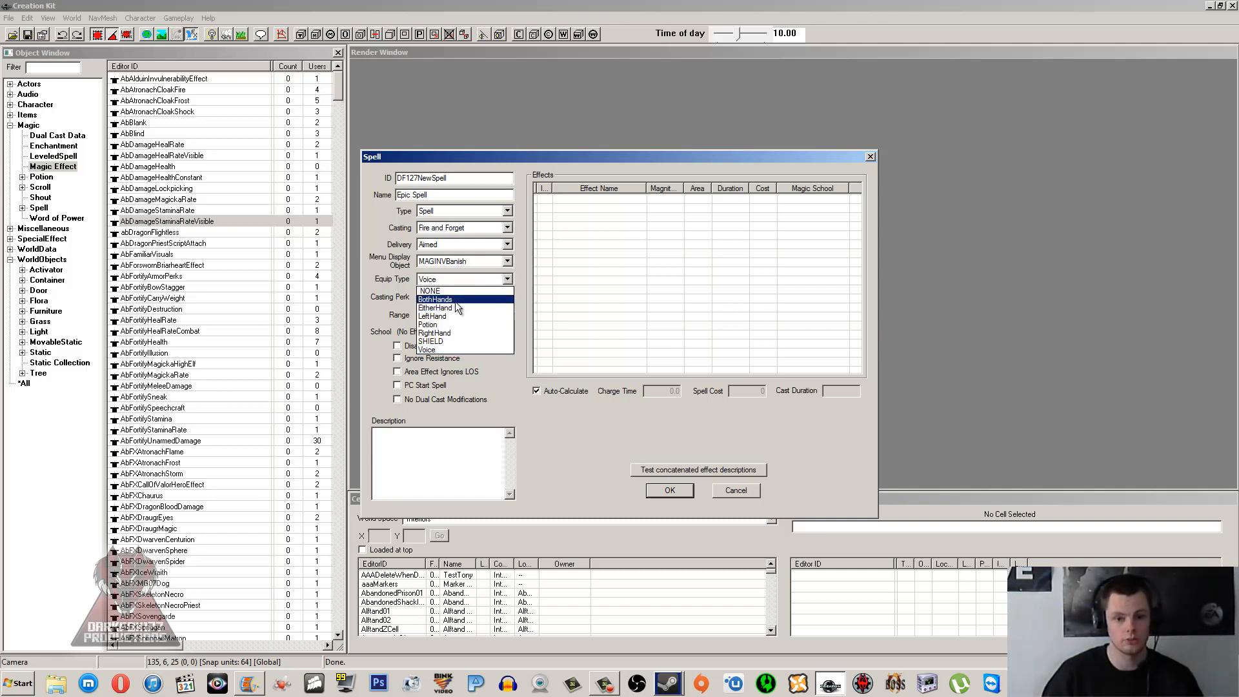
click(435, 298)
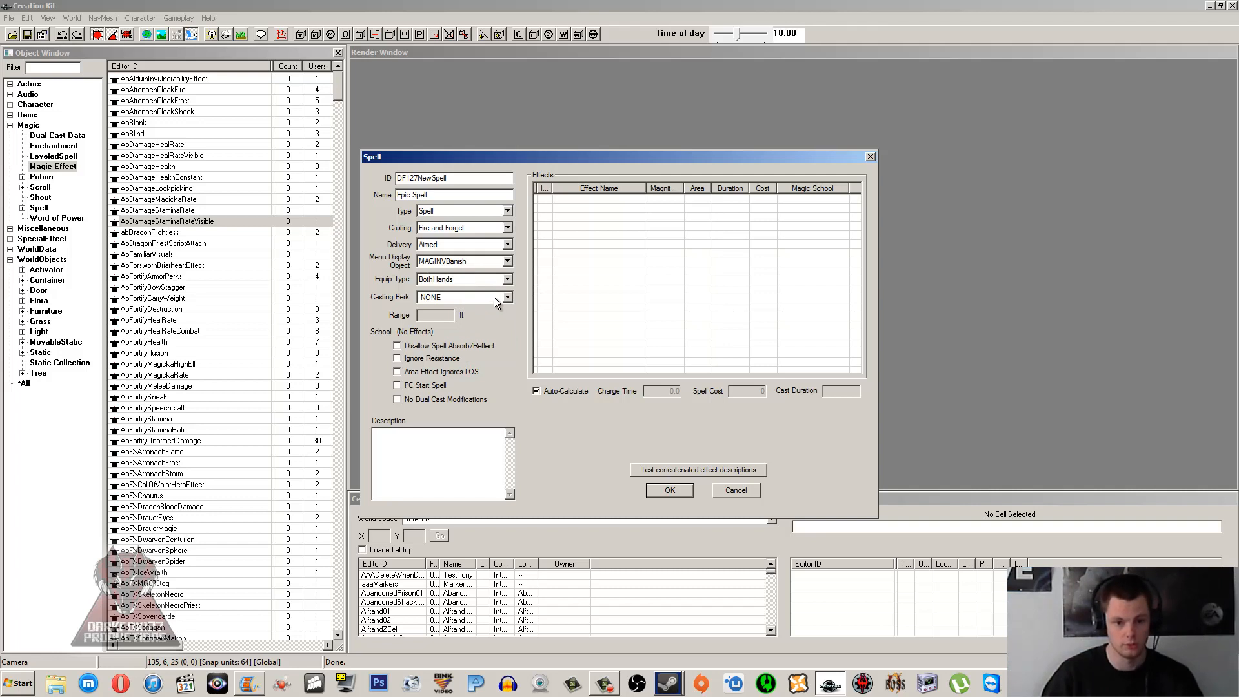
click(462, 279)
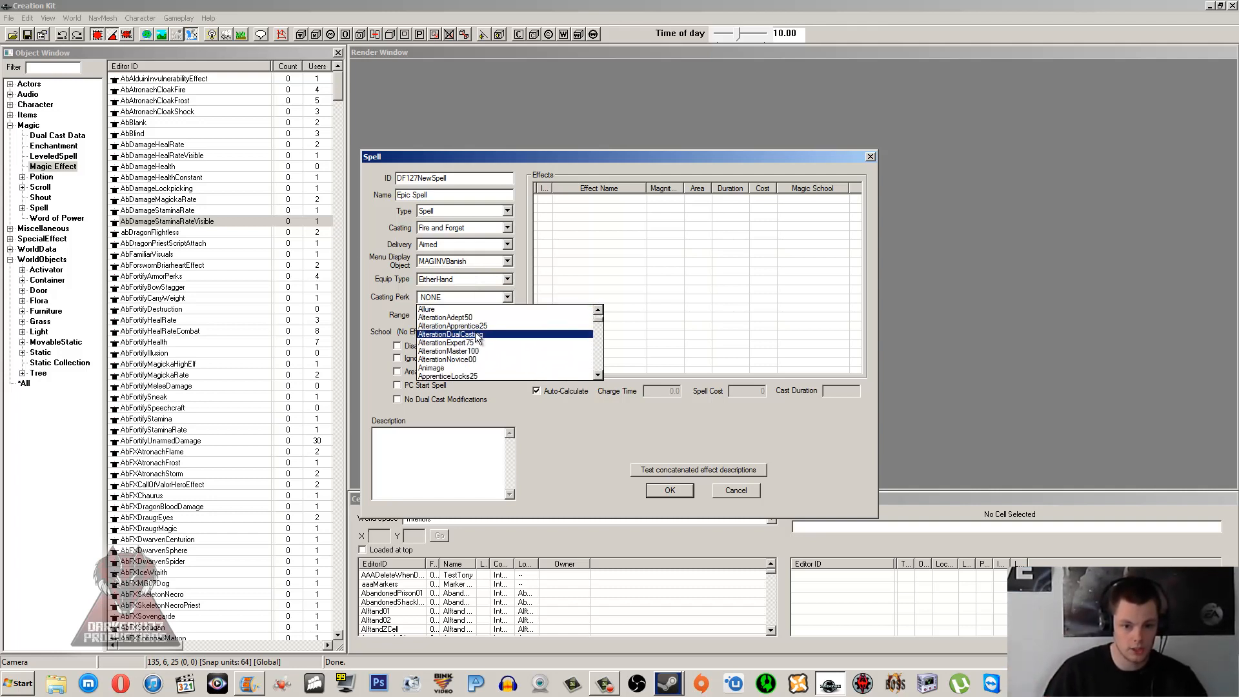
Step: Scroll the casting perk list and set the perk to DestructionAdept50
scroll(down, 3)
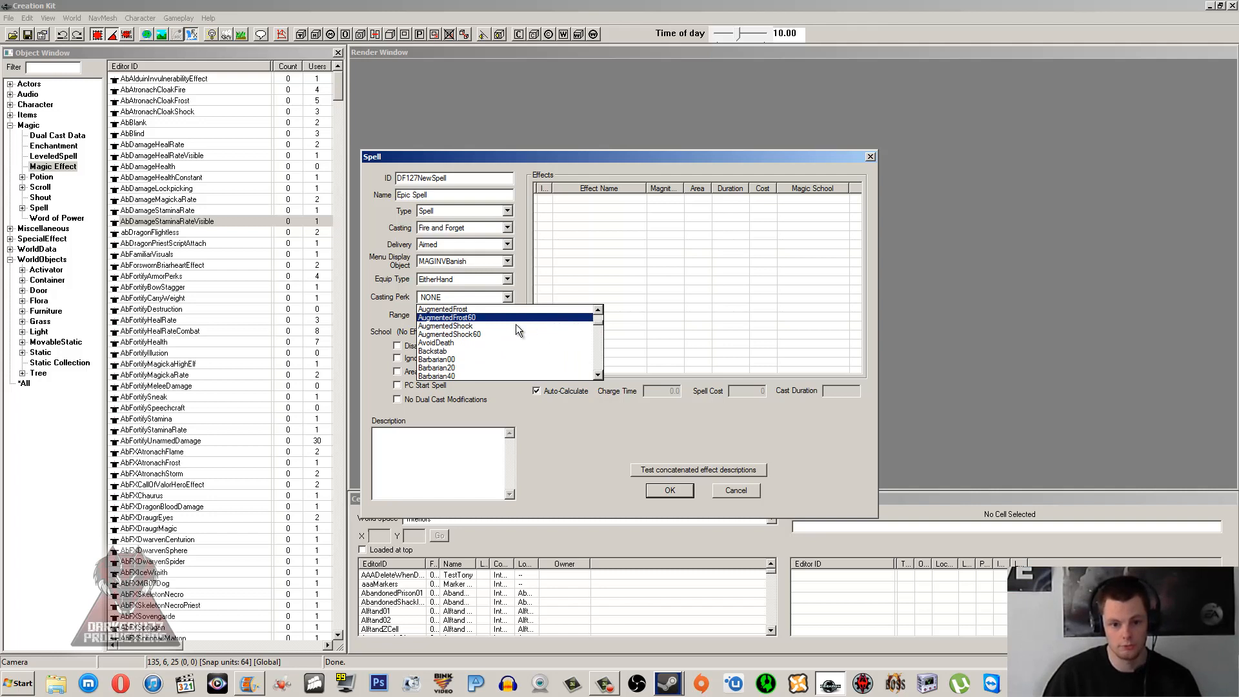
scroll(down, 3)
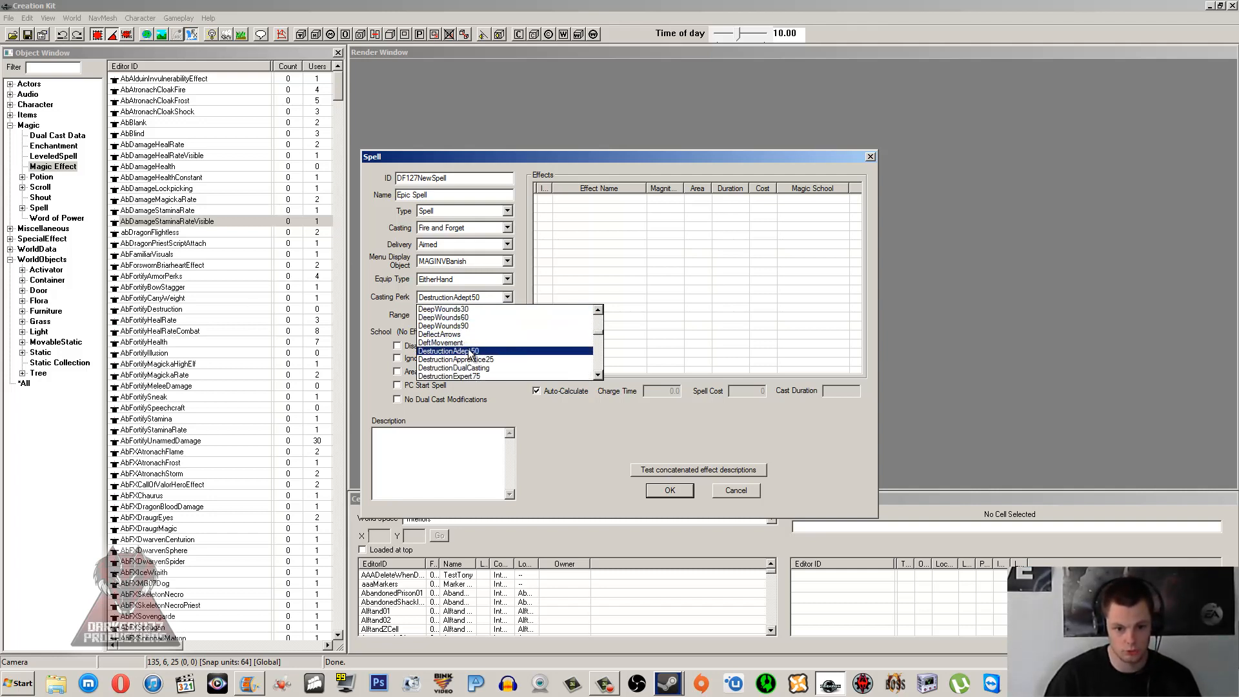
click(450, 351)
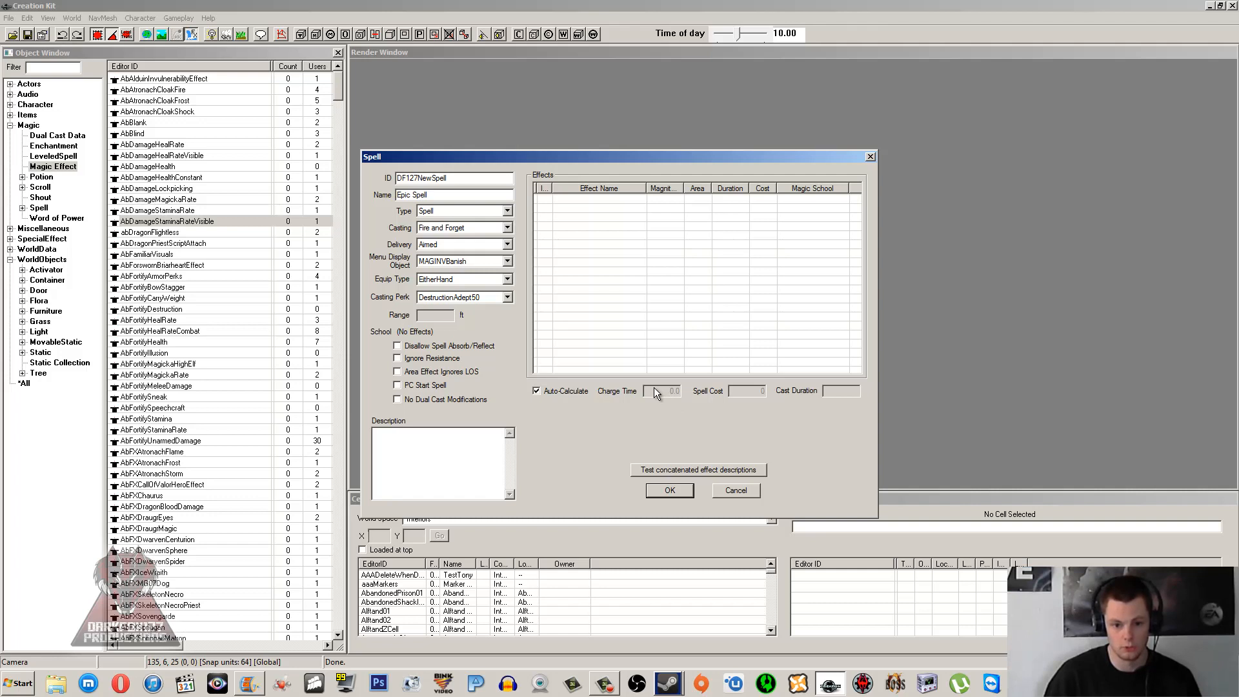
mouse_move(464, 302)
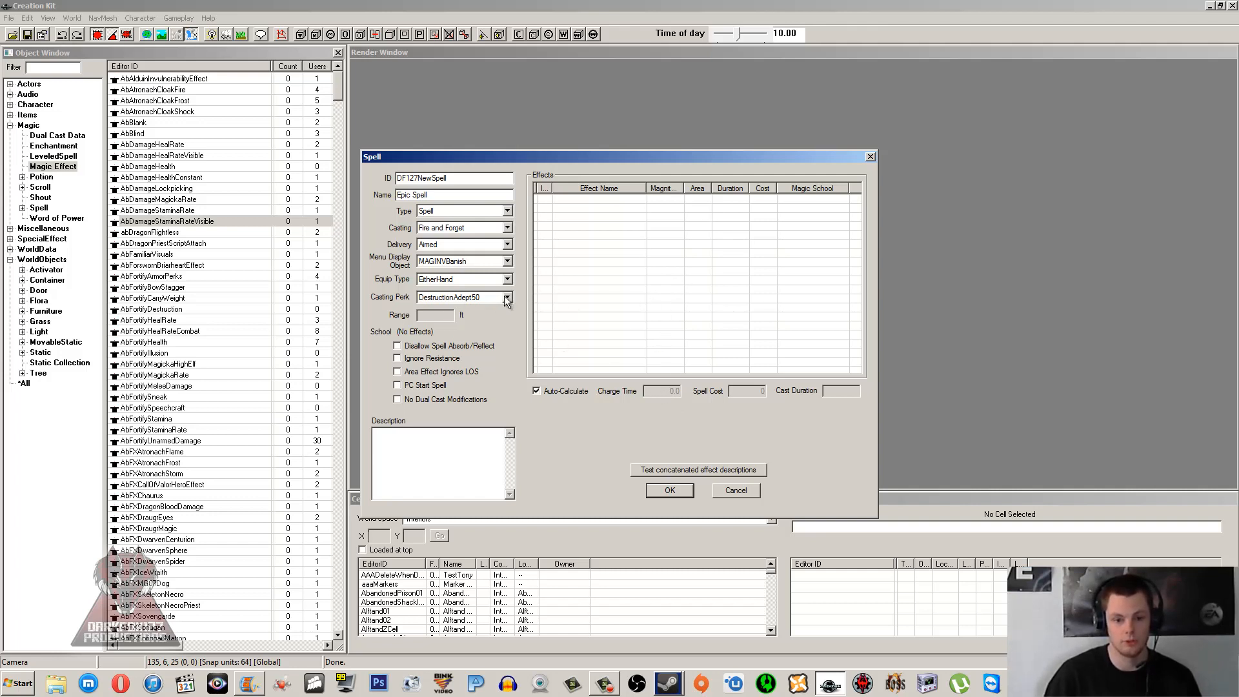
click(506, 297)
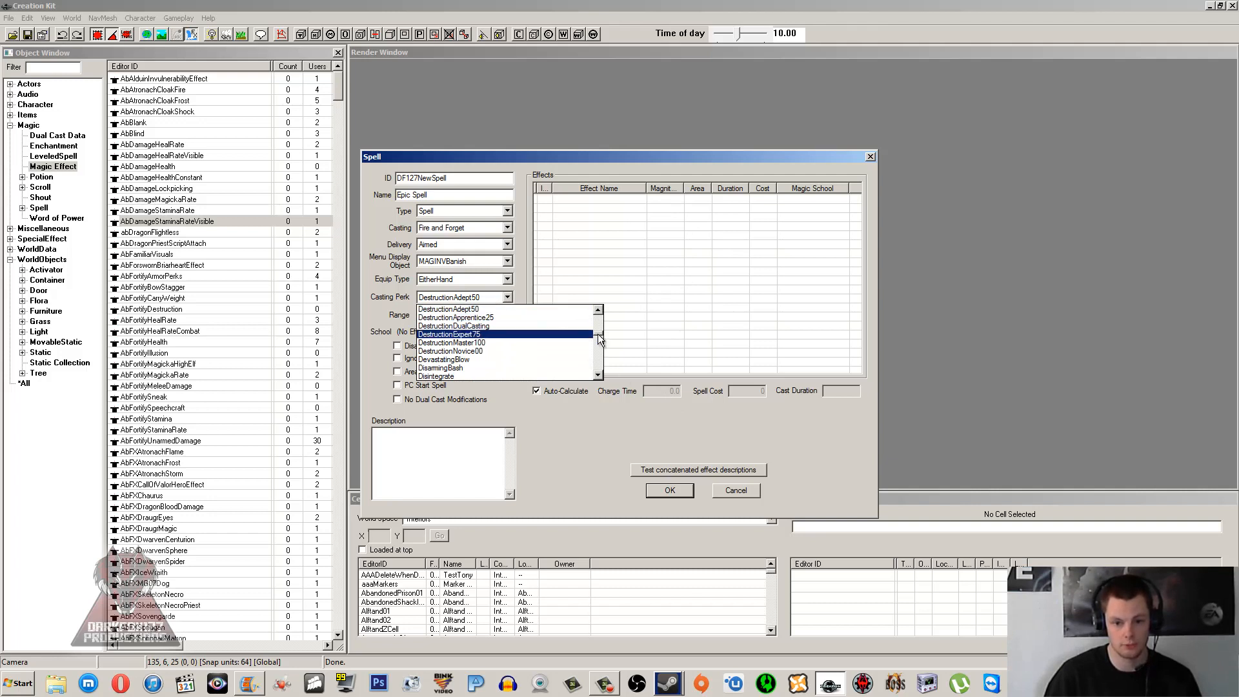
click(462, 296)
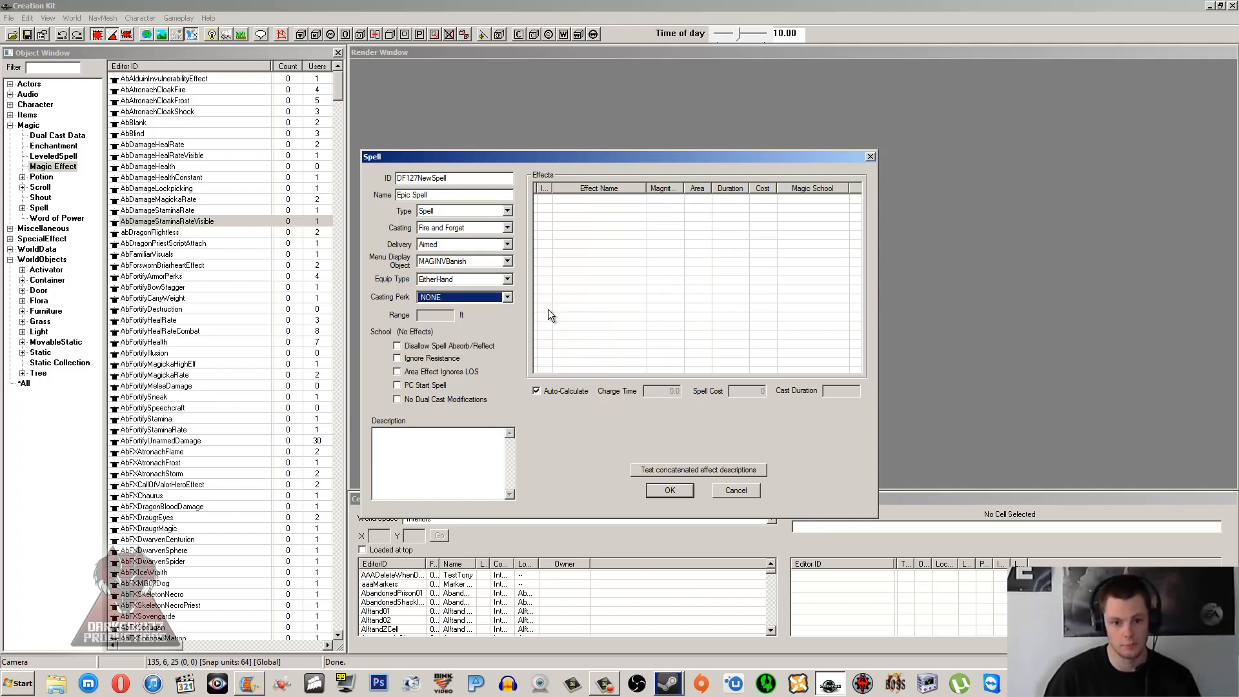
mouse_move(472, 316)
text(DeadlyAim)
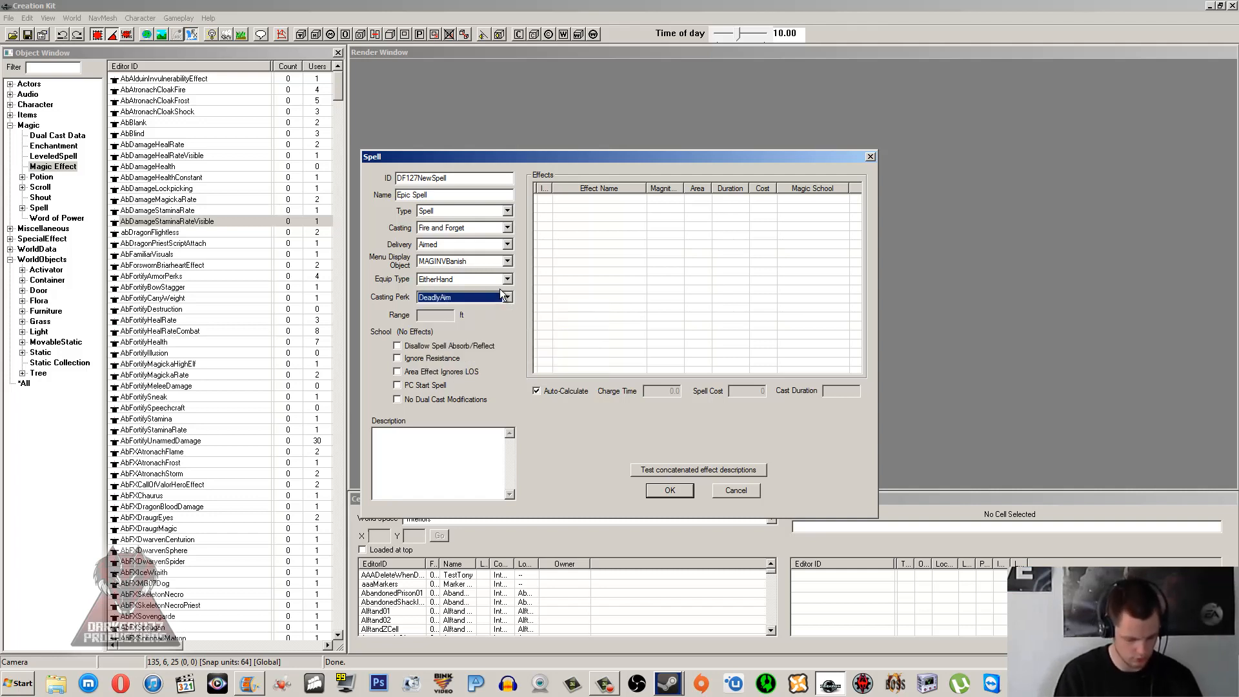
click(462, 296)
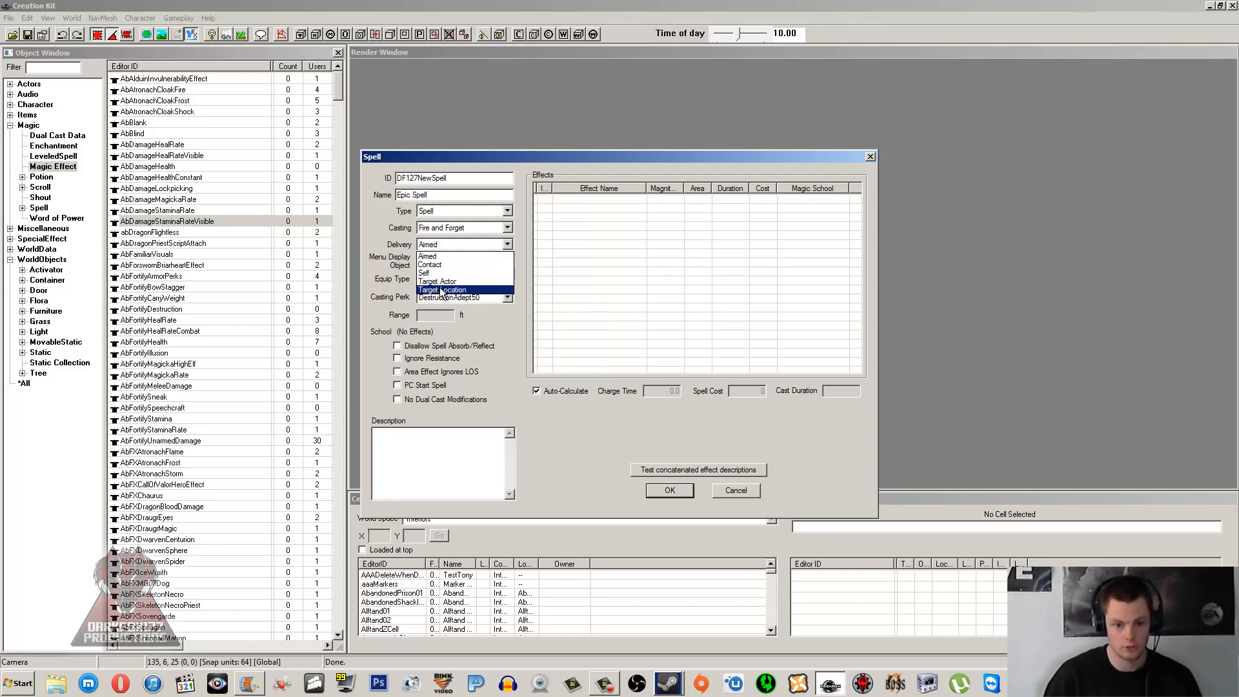
Step: Try Target Location as the delivery, then return delivery to Aimed
click(443, 289)
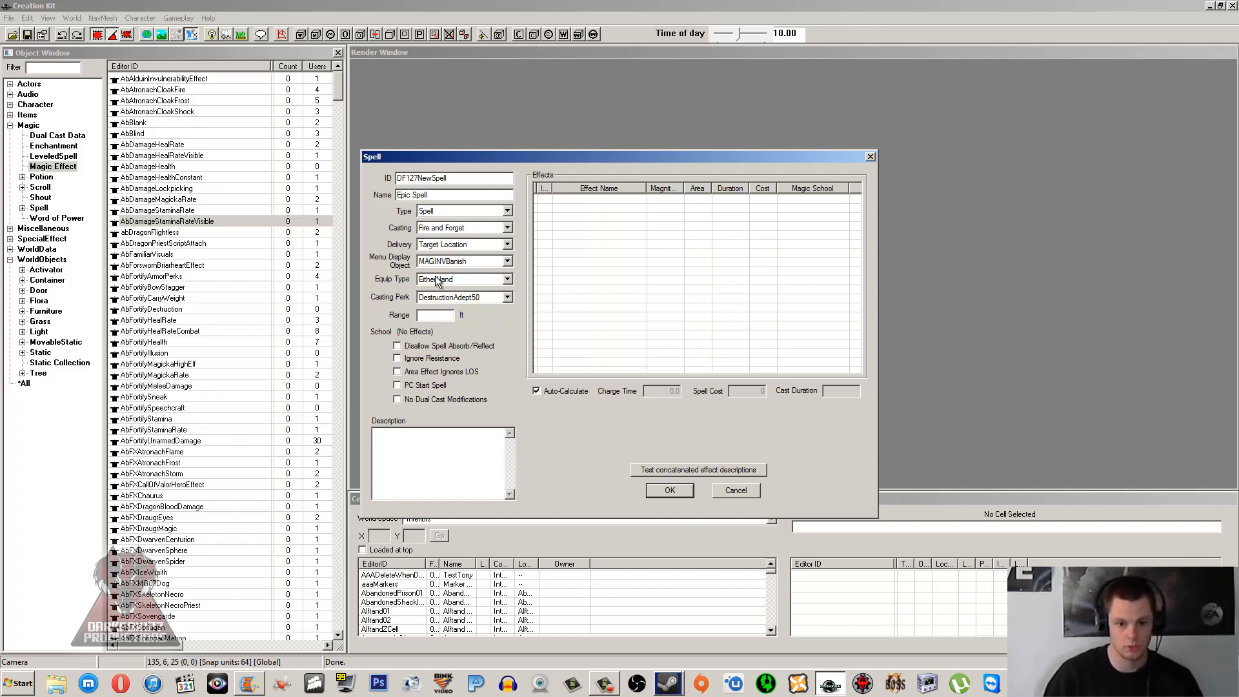
click(505, 279)
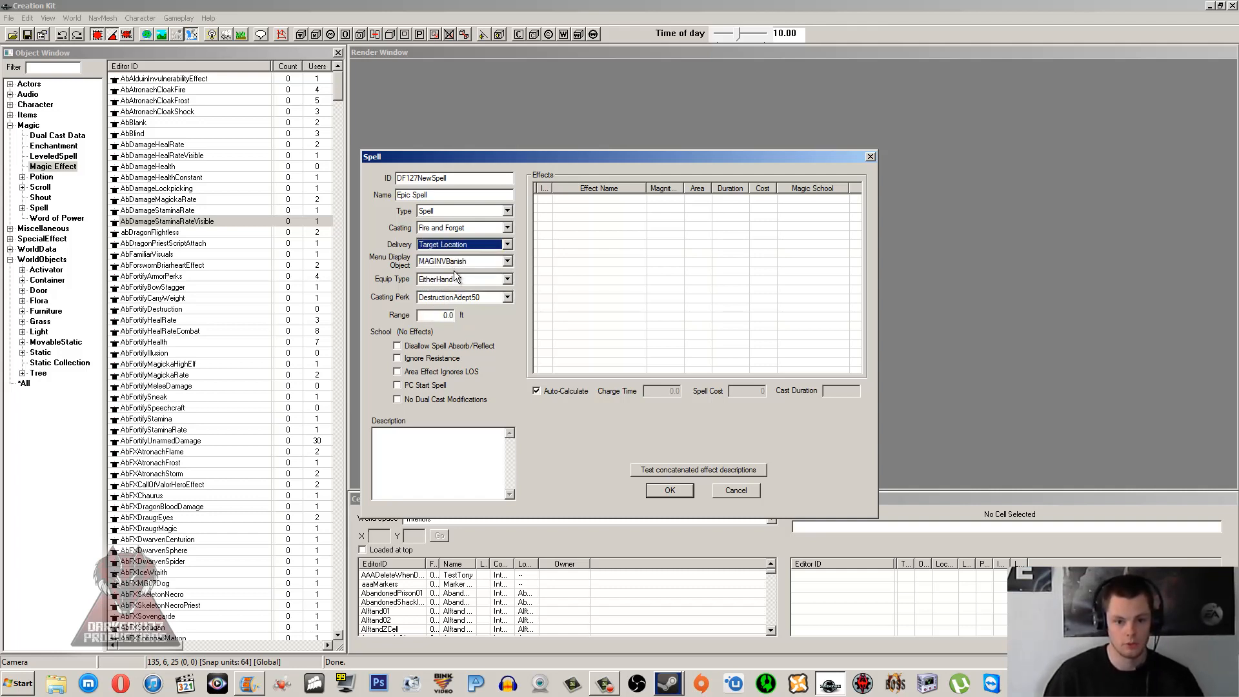
click(463, 244)
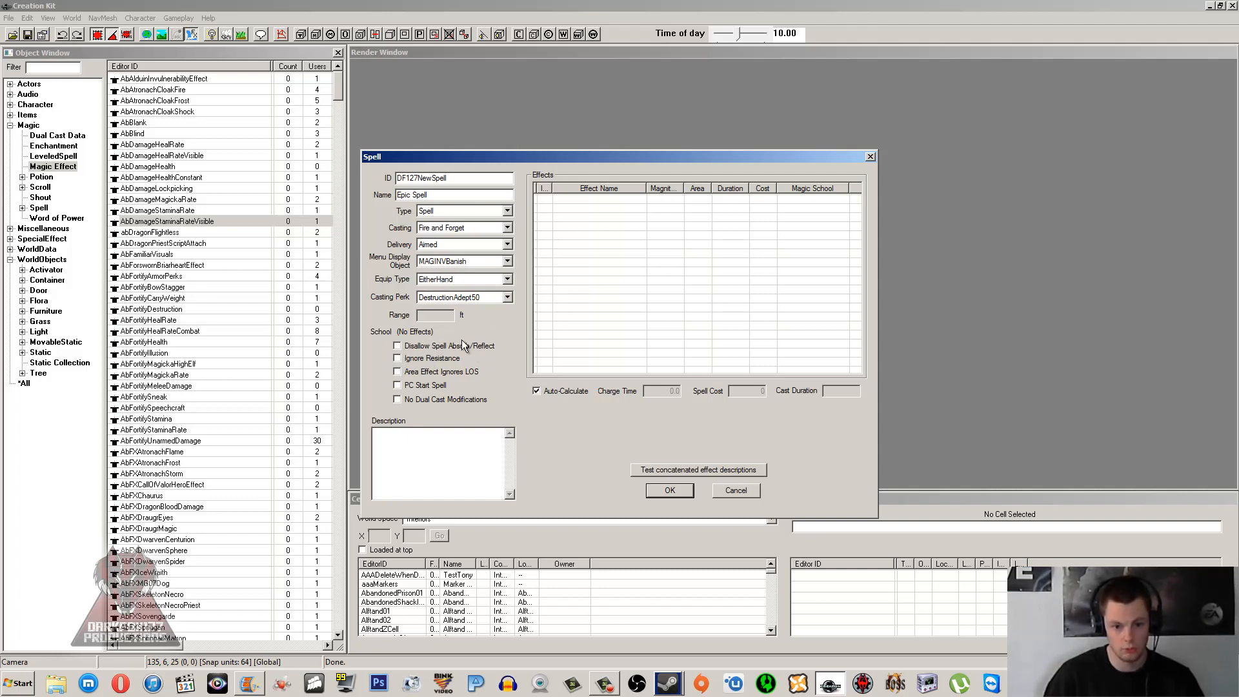
mouse_move(412, 369)
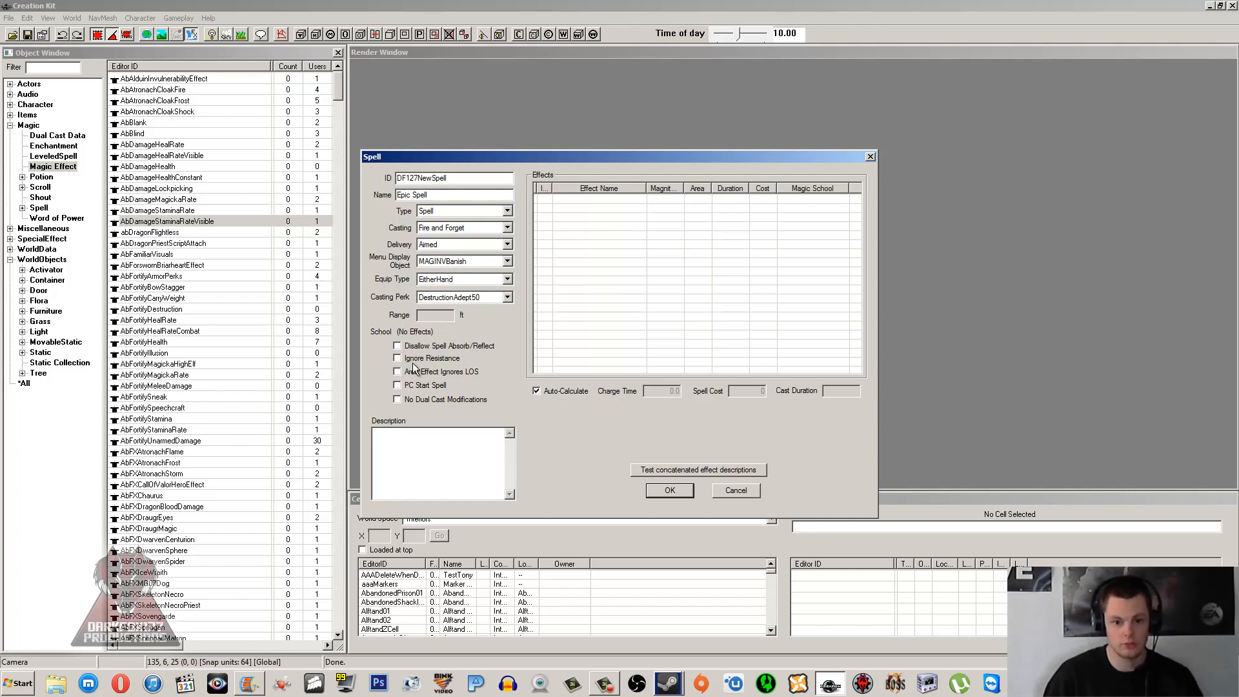
mouse_move(604, 348)
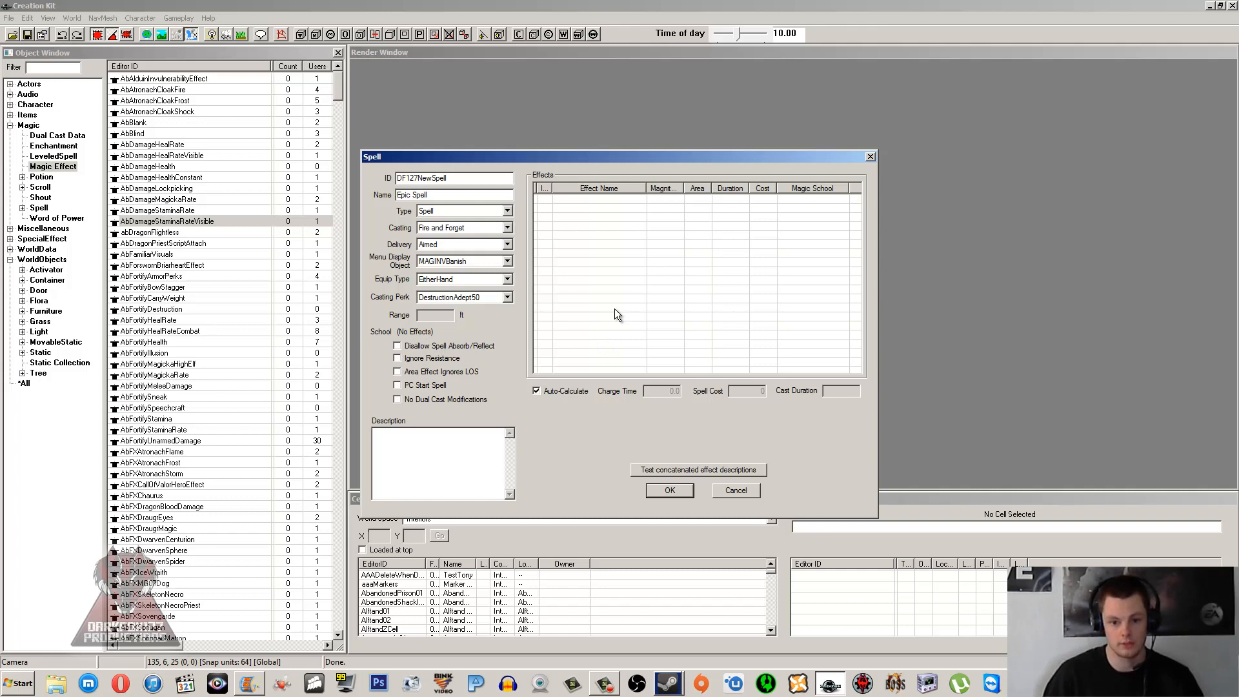
mouse_move(636, 298)
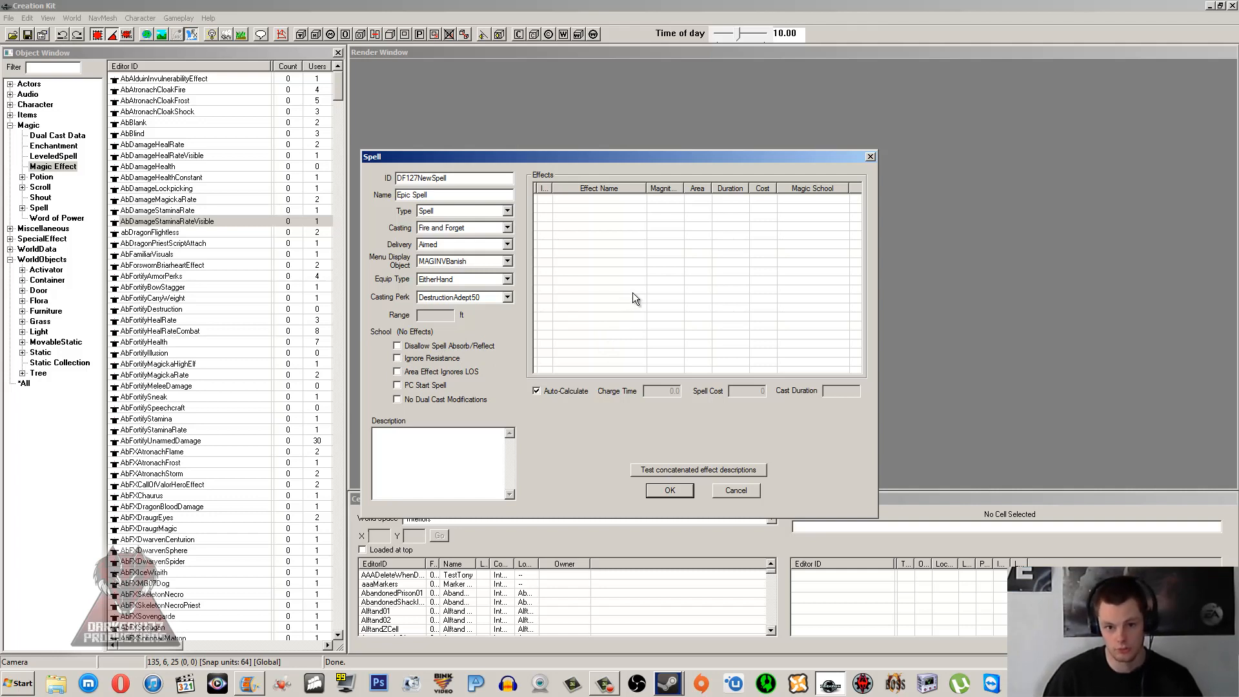
mouse_move(638, 294)
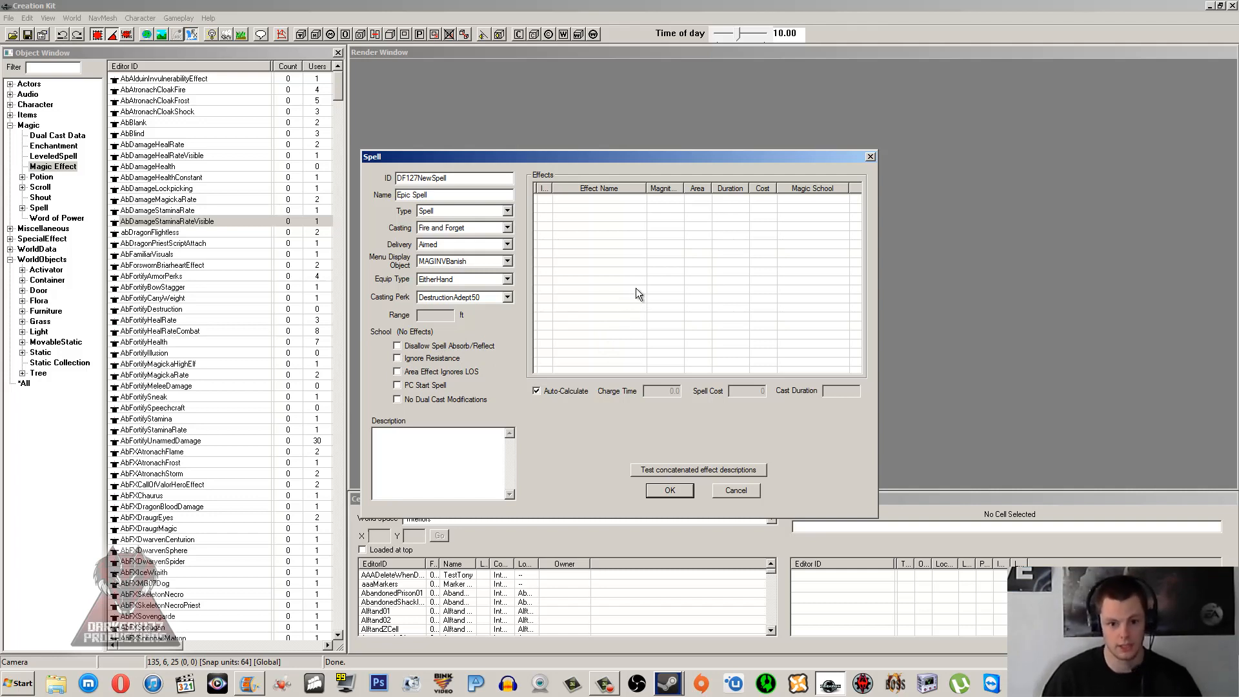
Step: Toggle Ignore Resistance and No Dual Cast Modifications on and off, leaving both unticked
click(398, 358)
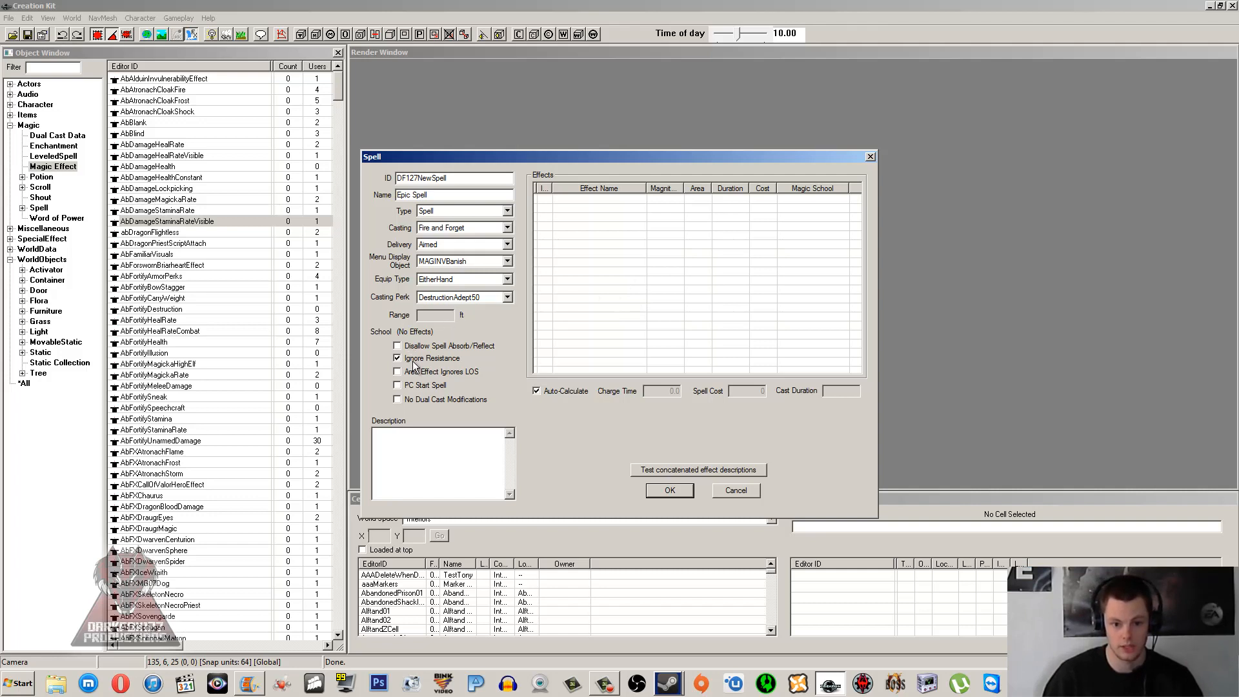
click(397, 358)
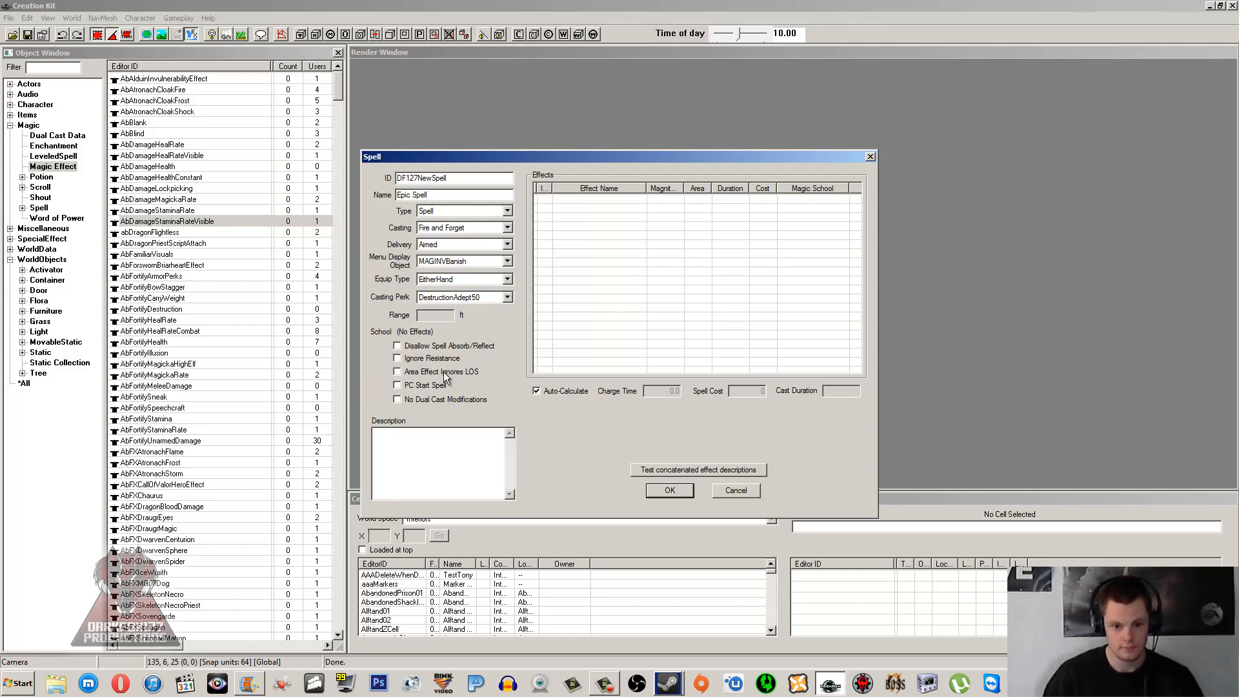
mouse_move(517, 366)
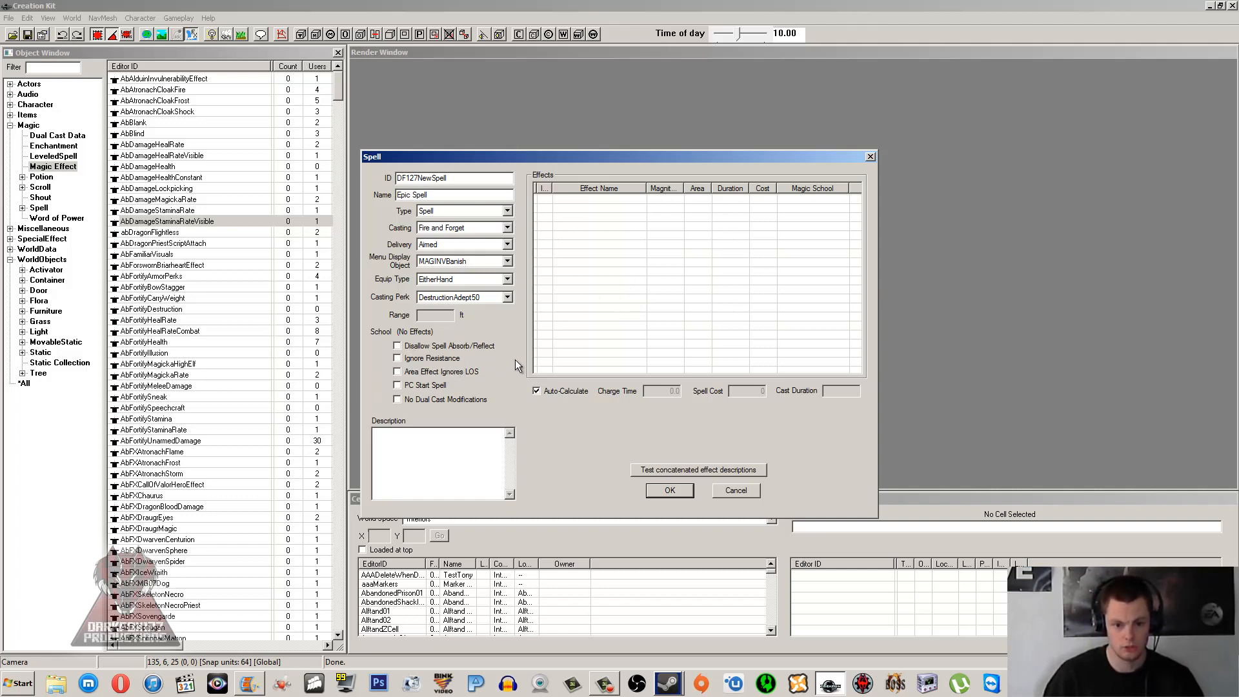
mouse_move(591, 302)
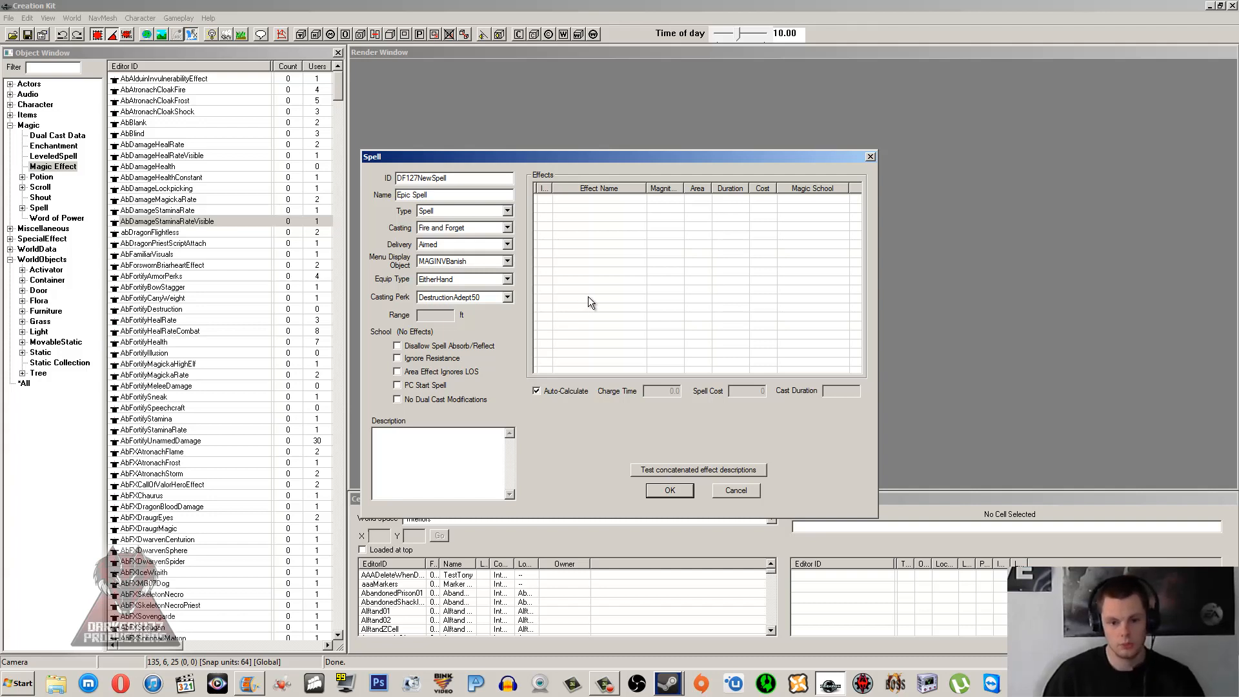
mouse_move(603, 277)
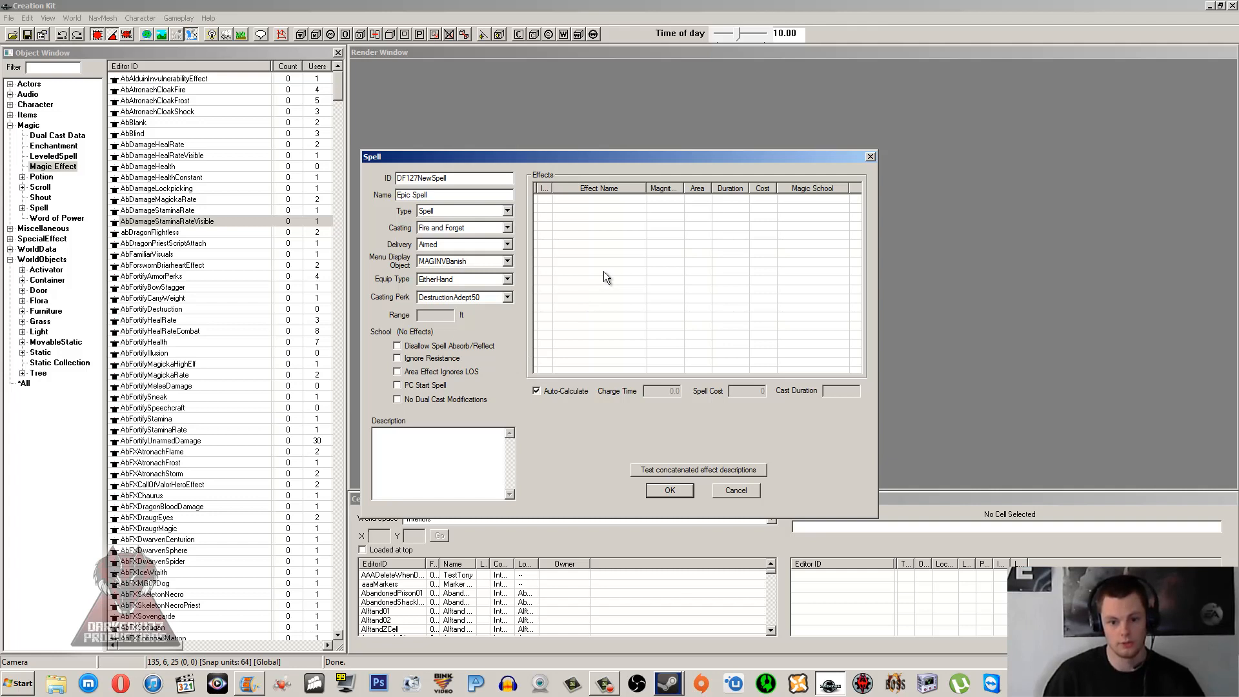
mouse_move(592, 282)
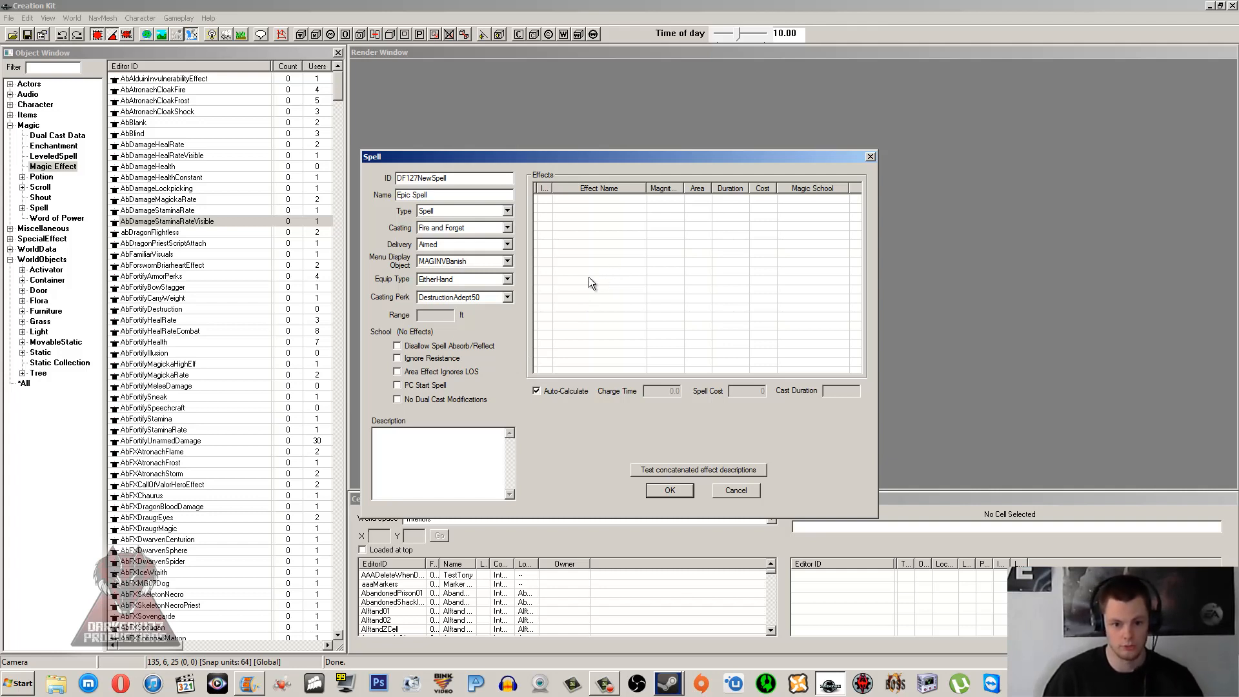
mouse_move(437, 383)
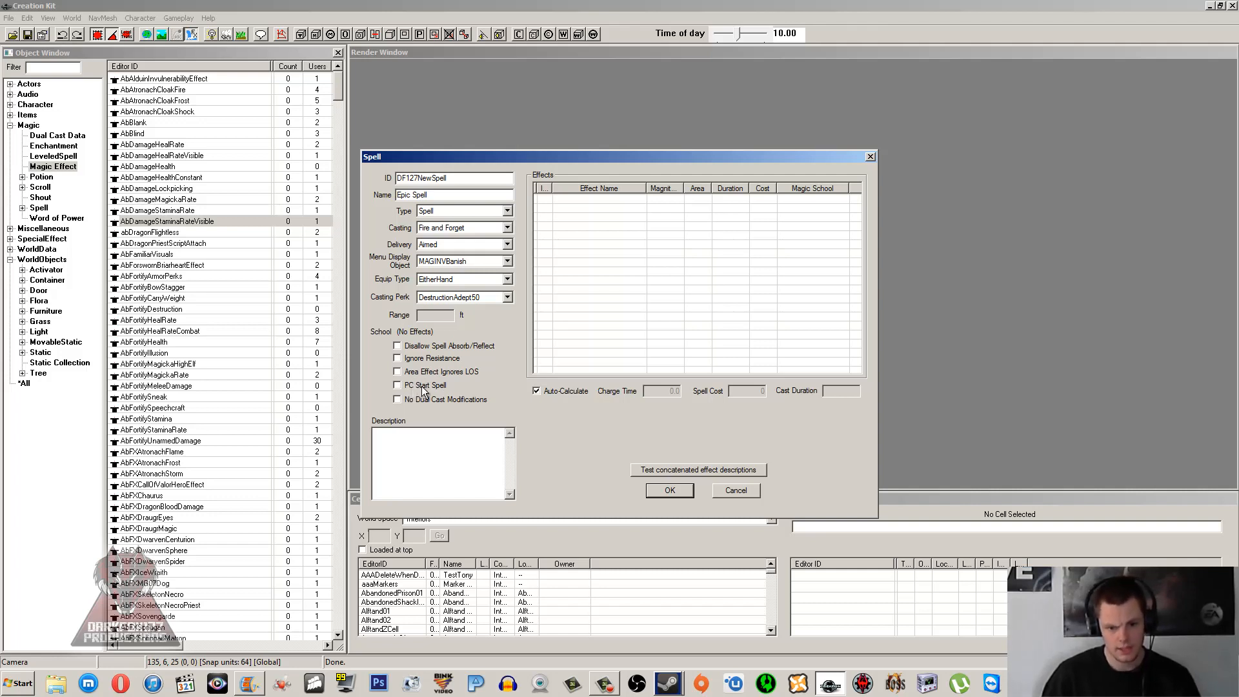
click(397, 399)
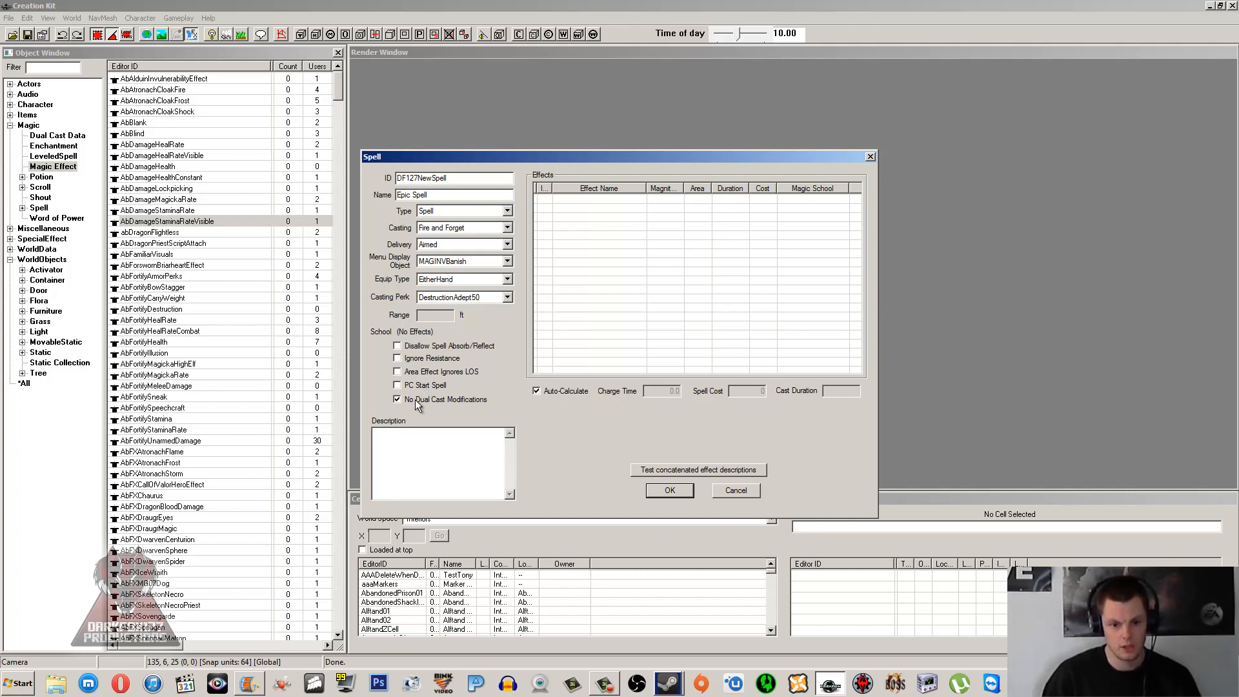
click(397, 399)
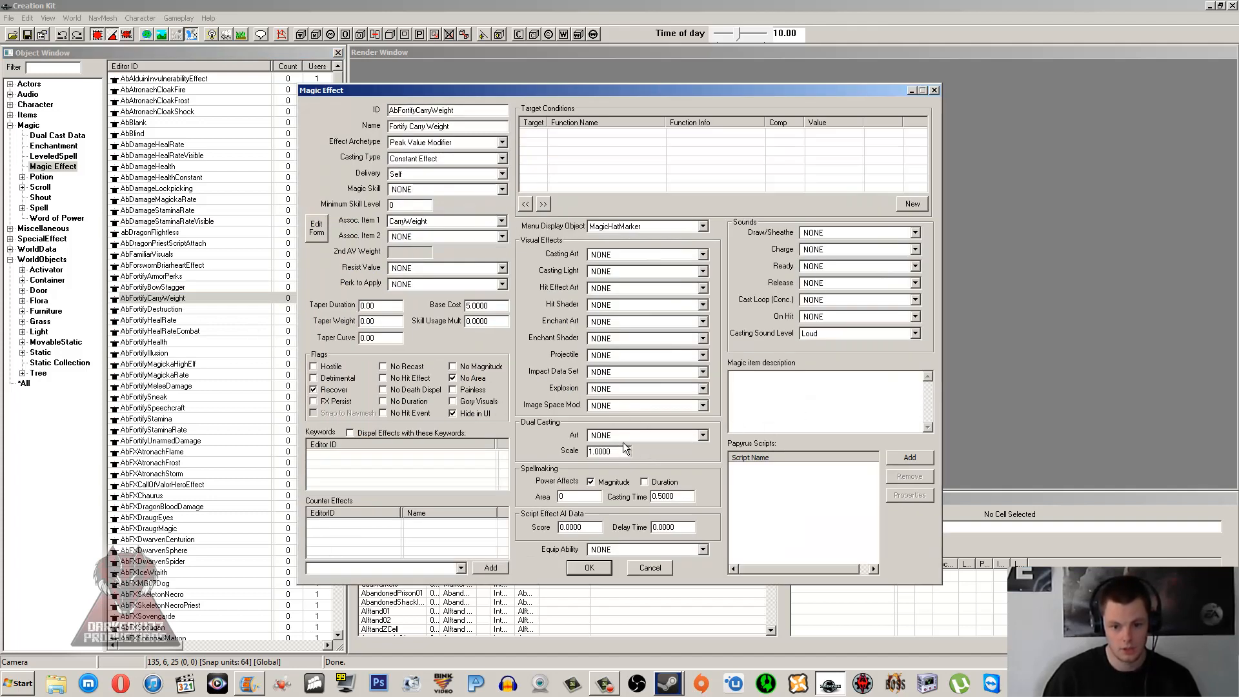
click(644, 435)
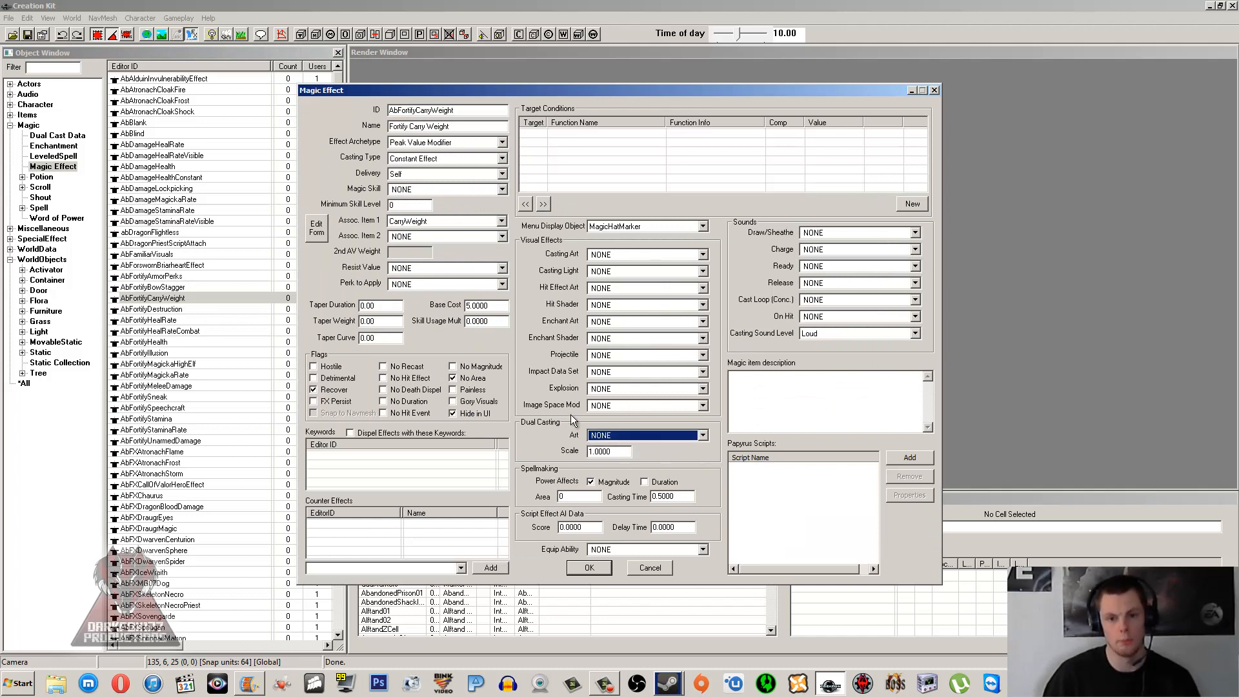
mouse_move(573, 402)
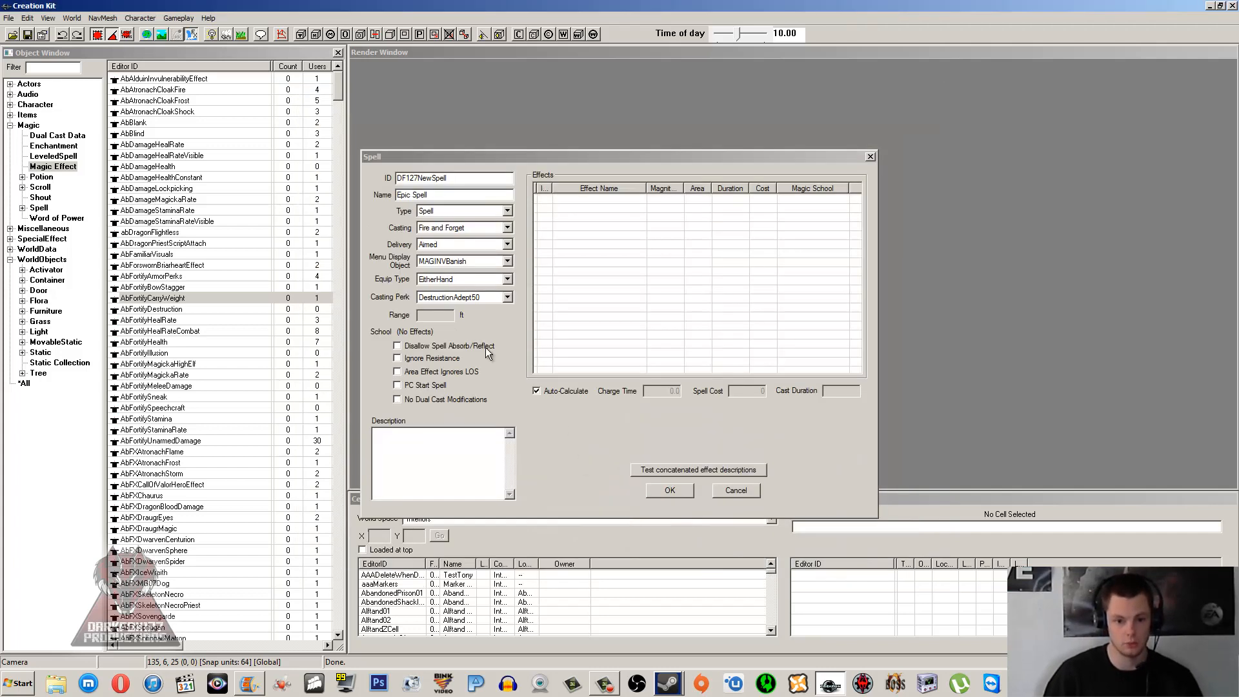
click(397, 399)
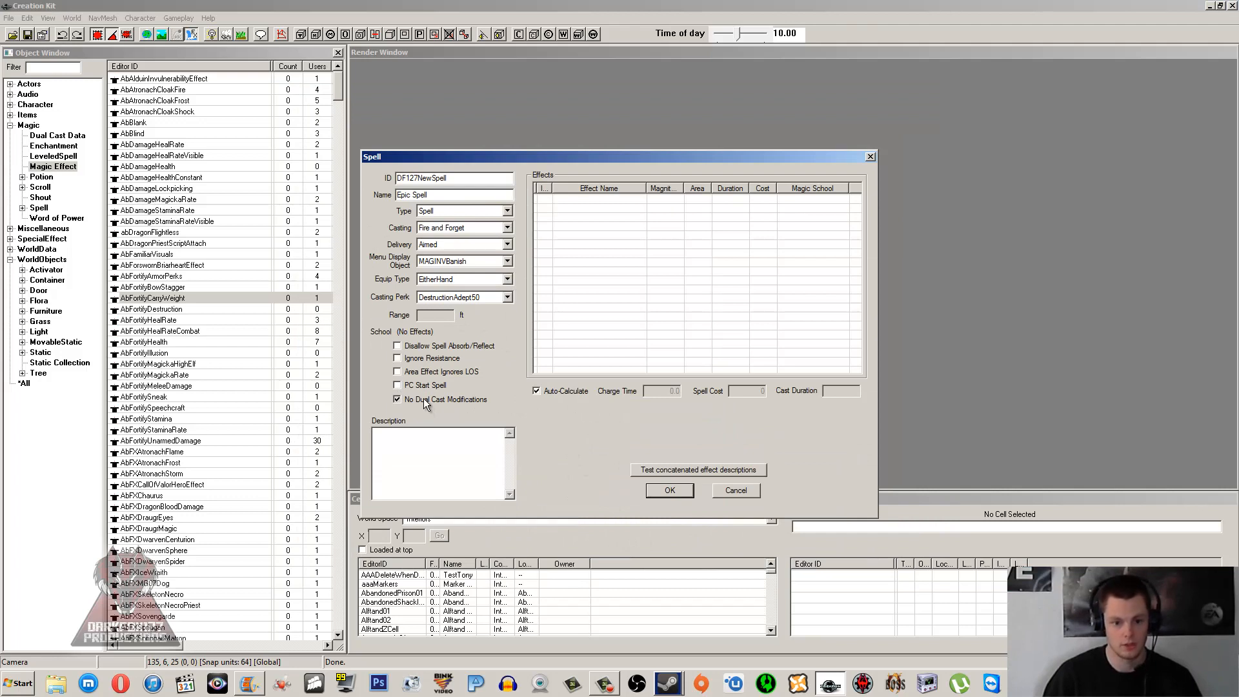
click(397, 399)
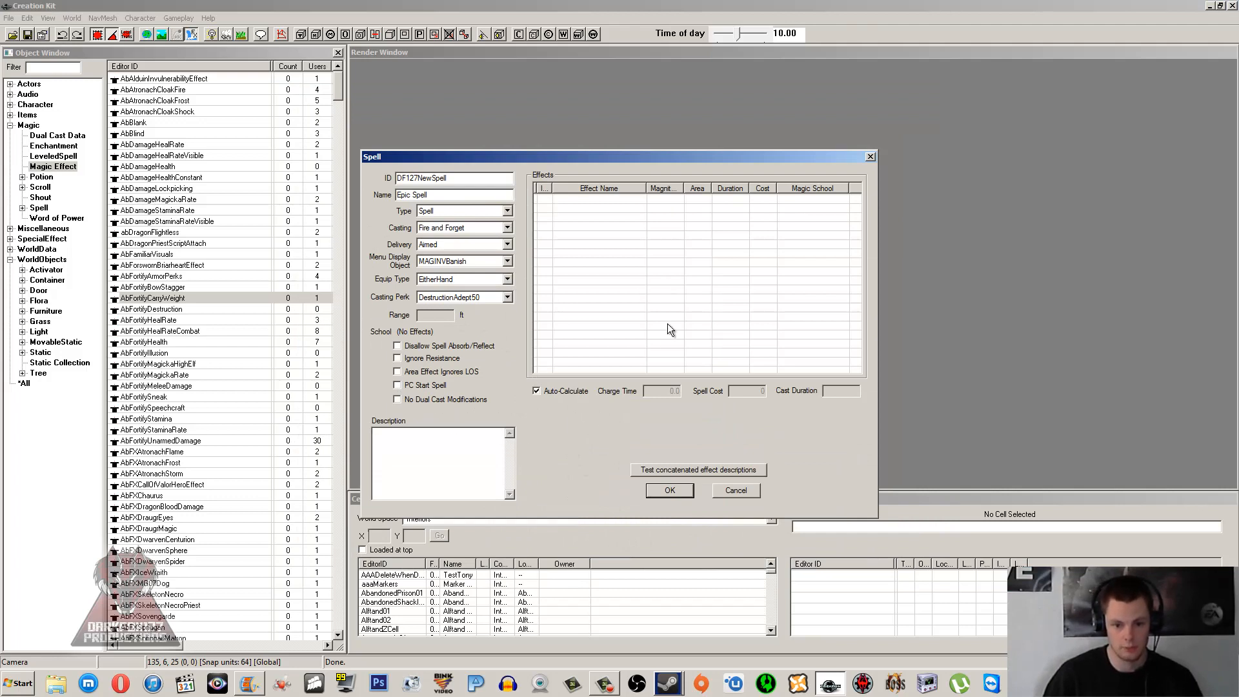
mouse_move(605, 221)
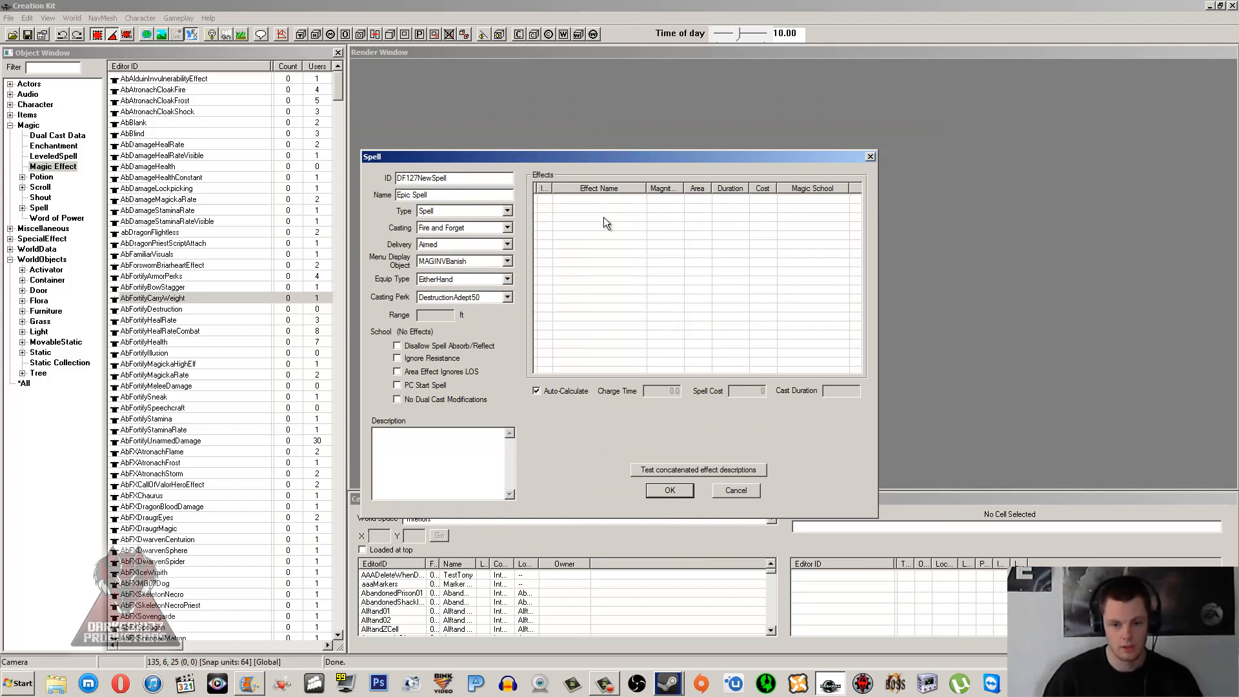
mouse_move(611, 256)
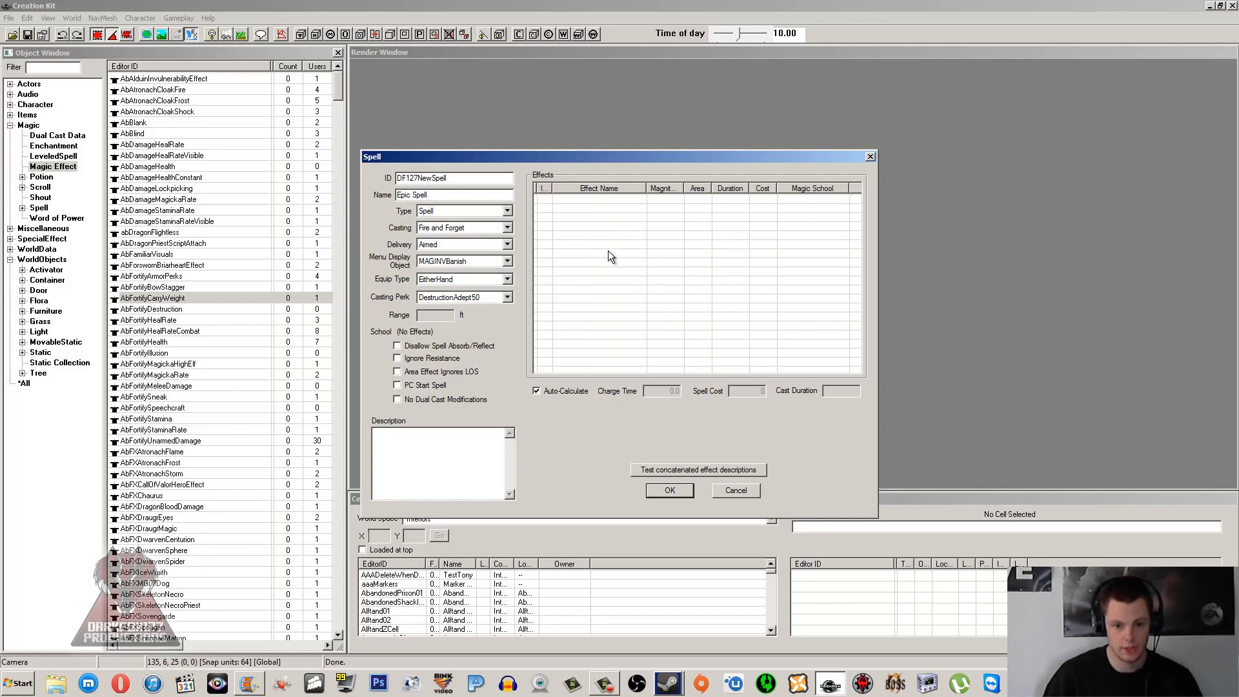
mouse_move(588, 390)
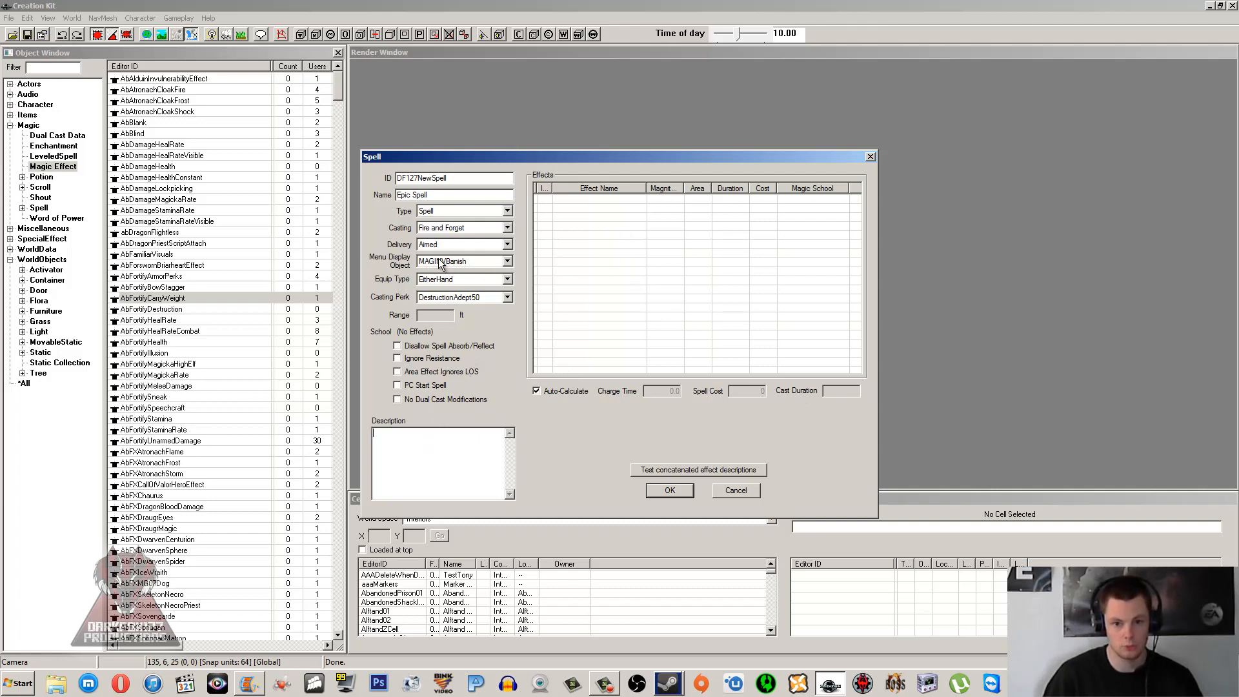
mouse_move(622, 274)
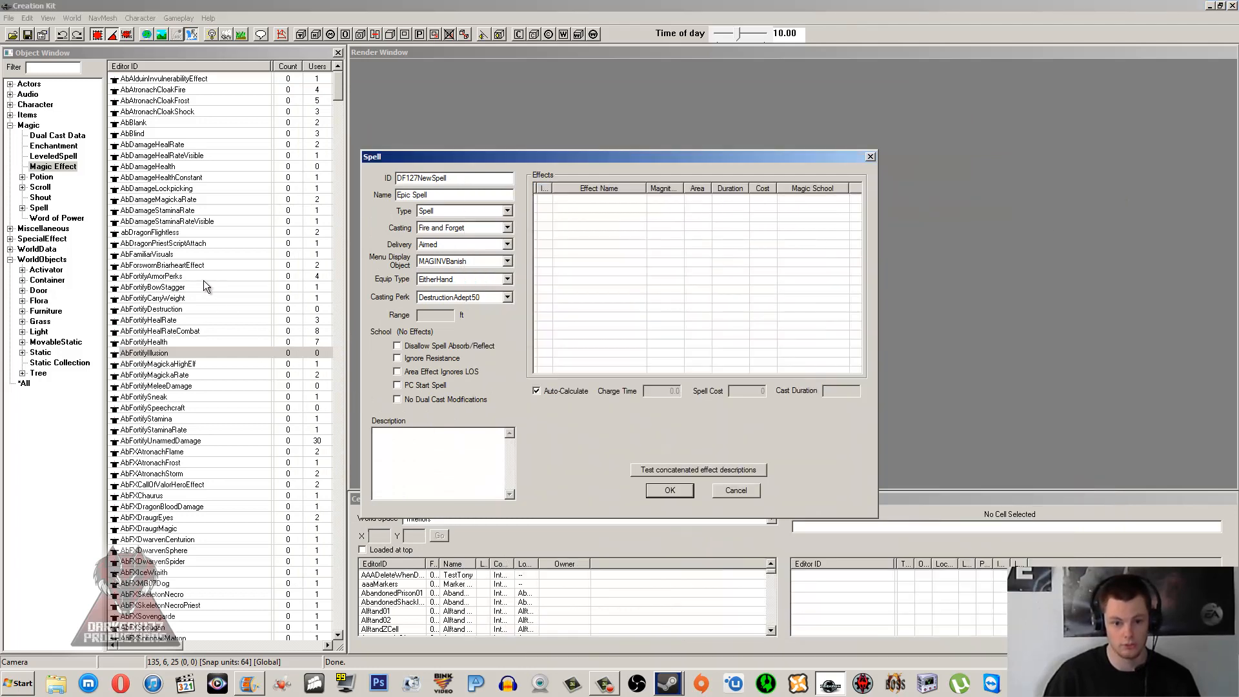
mouse_move(650, 283)
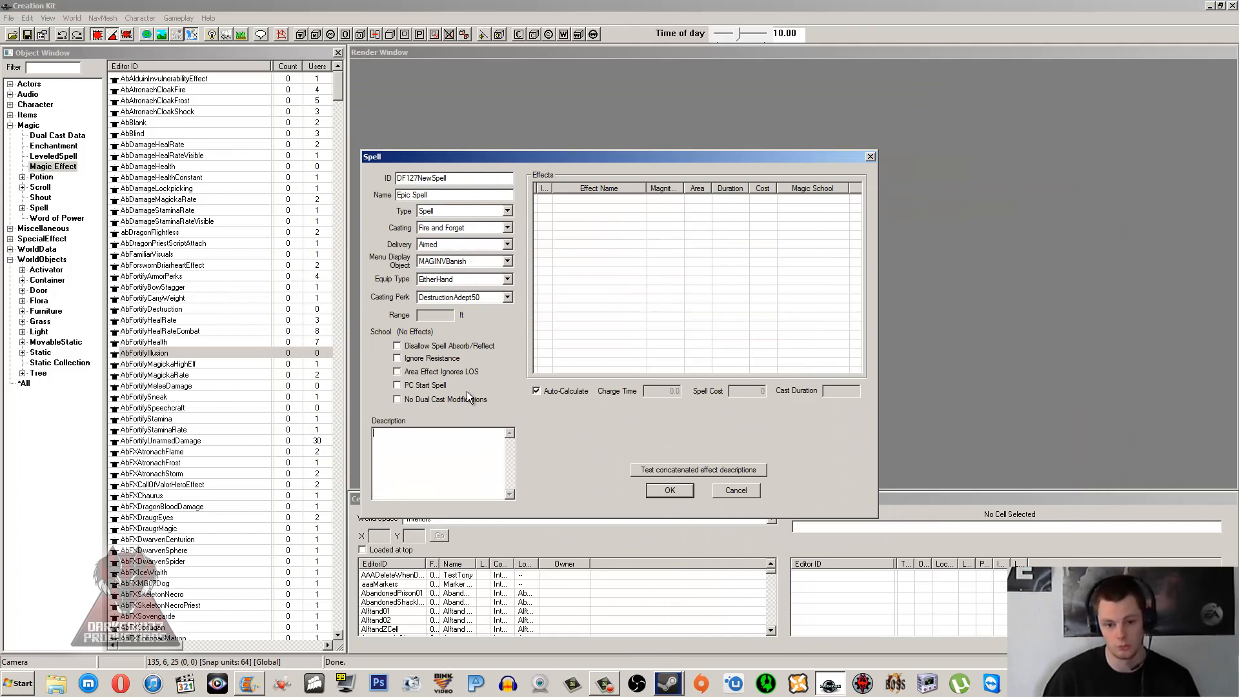
mouse_move(684, 267)
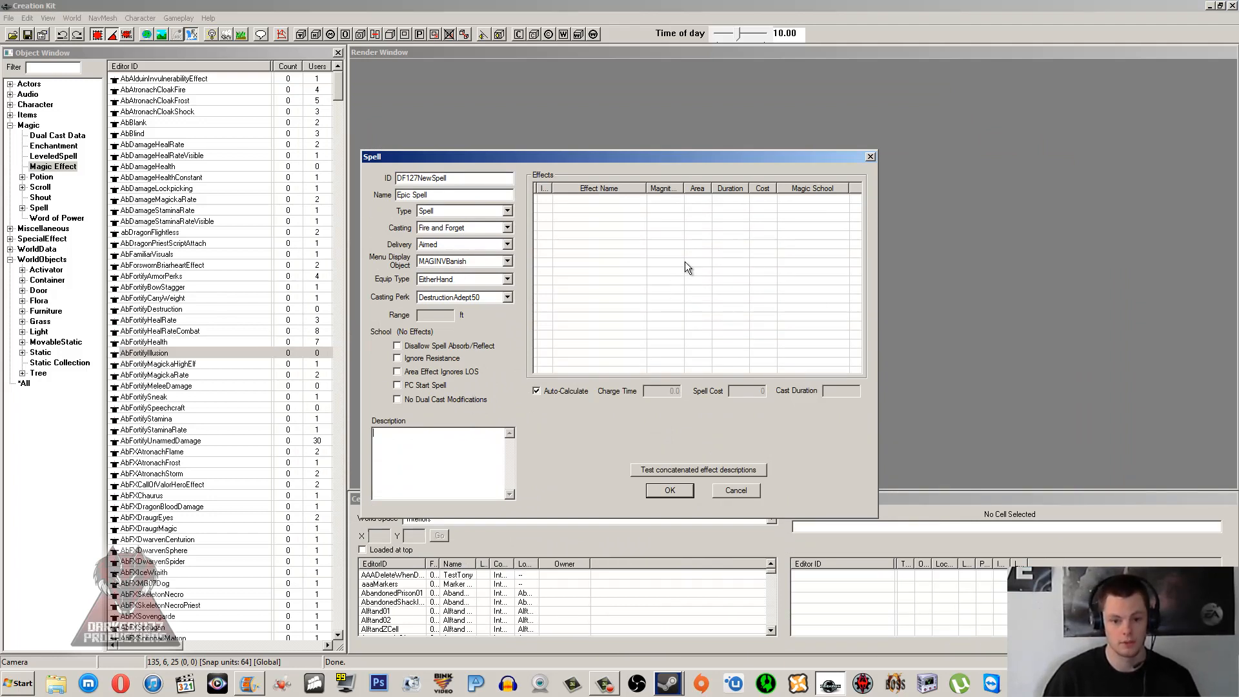
Step: Enter 'This spell is epic...' into Epic Spell's Description box
text(This spell is epic...)
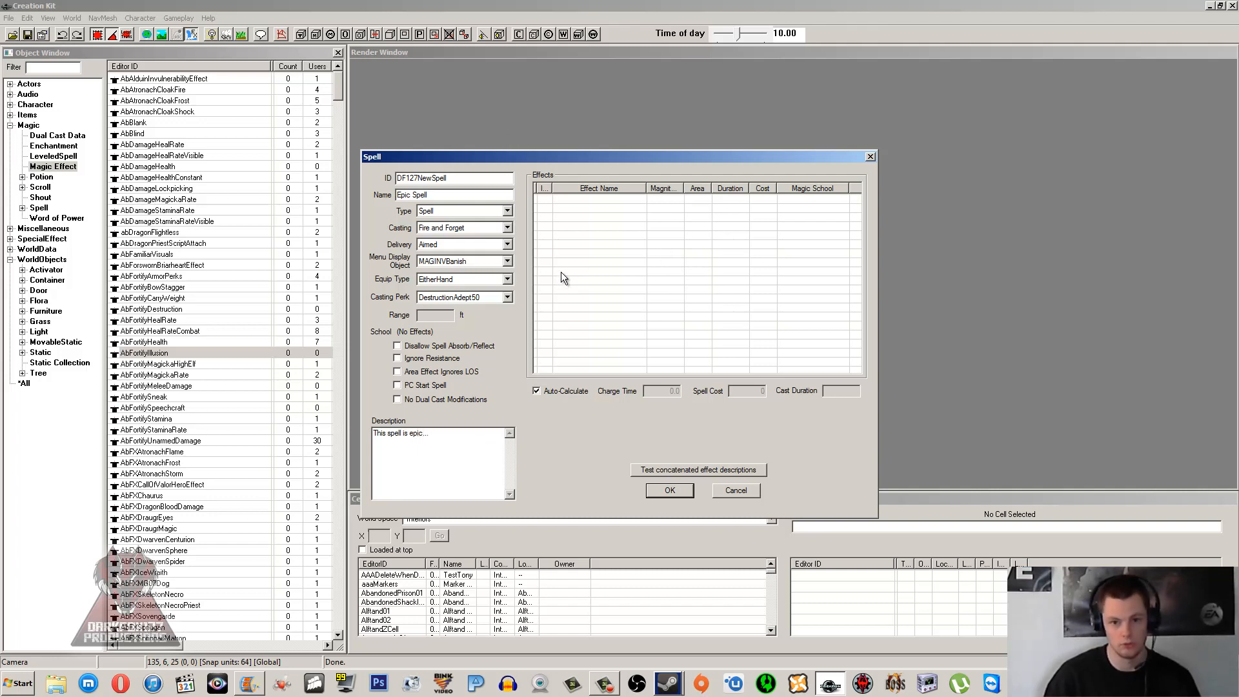
mouse_move(632, 251)
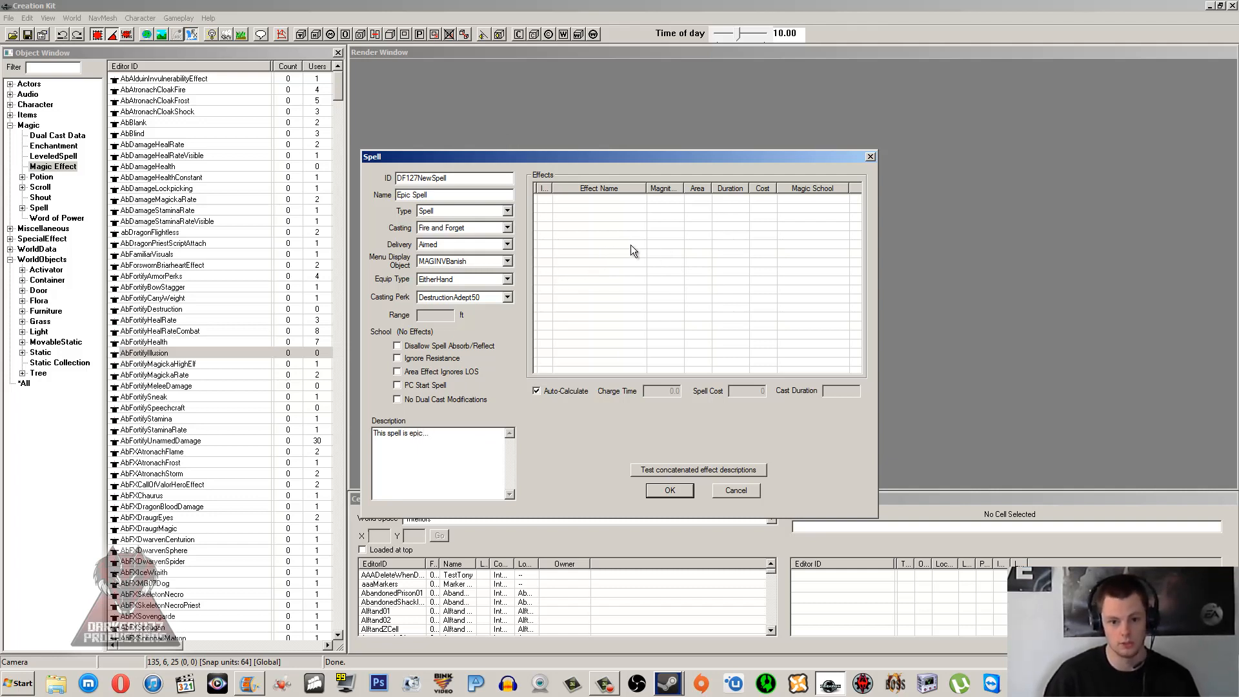
mouse_move(601, 231)
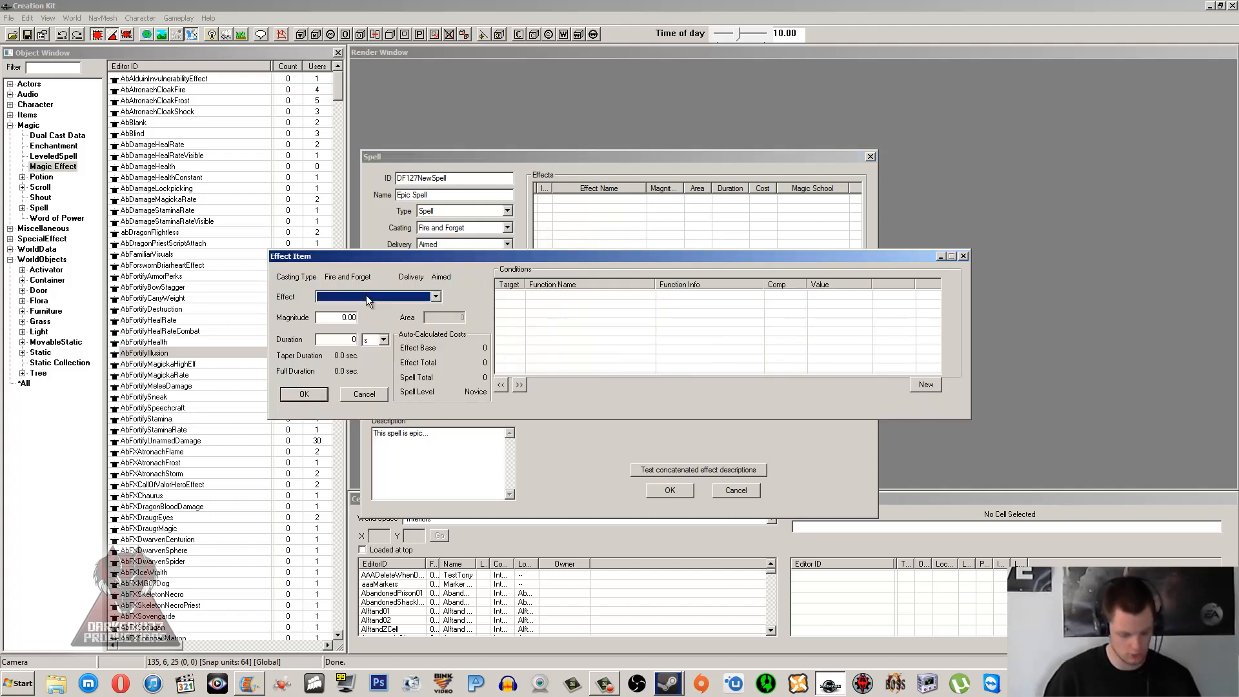
Step: Add a FireDamageFFAimed effect with magnitude 10 and a GetIsSex condition on Target
click(376, 296)
text(FireDamageFFAimed)
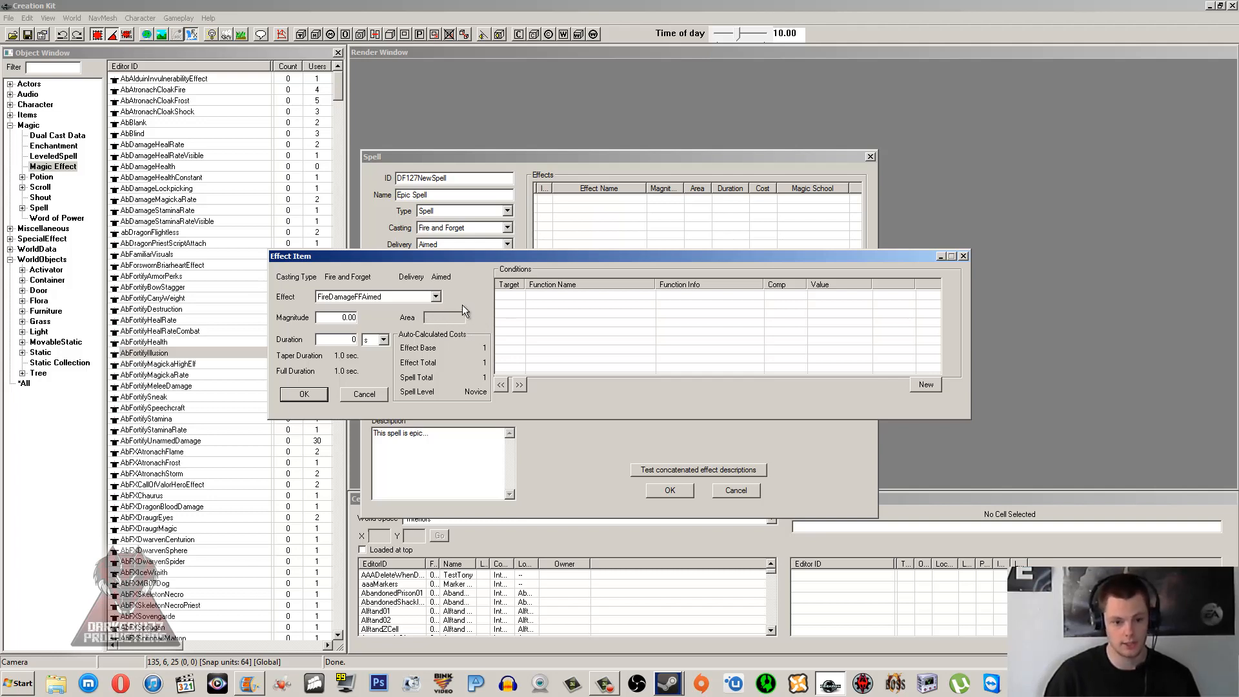
mouse_move(362, 344)
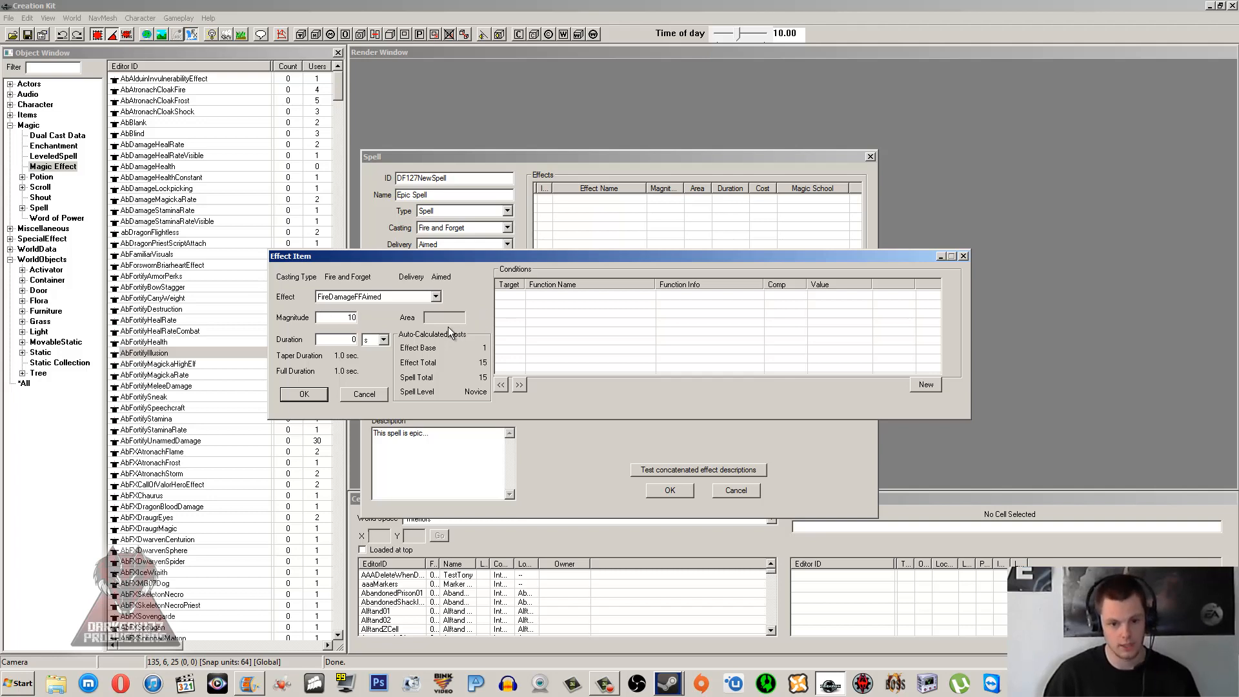
text(10)
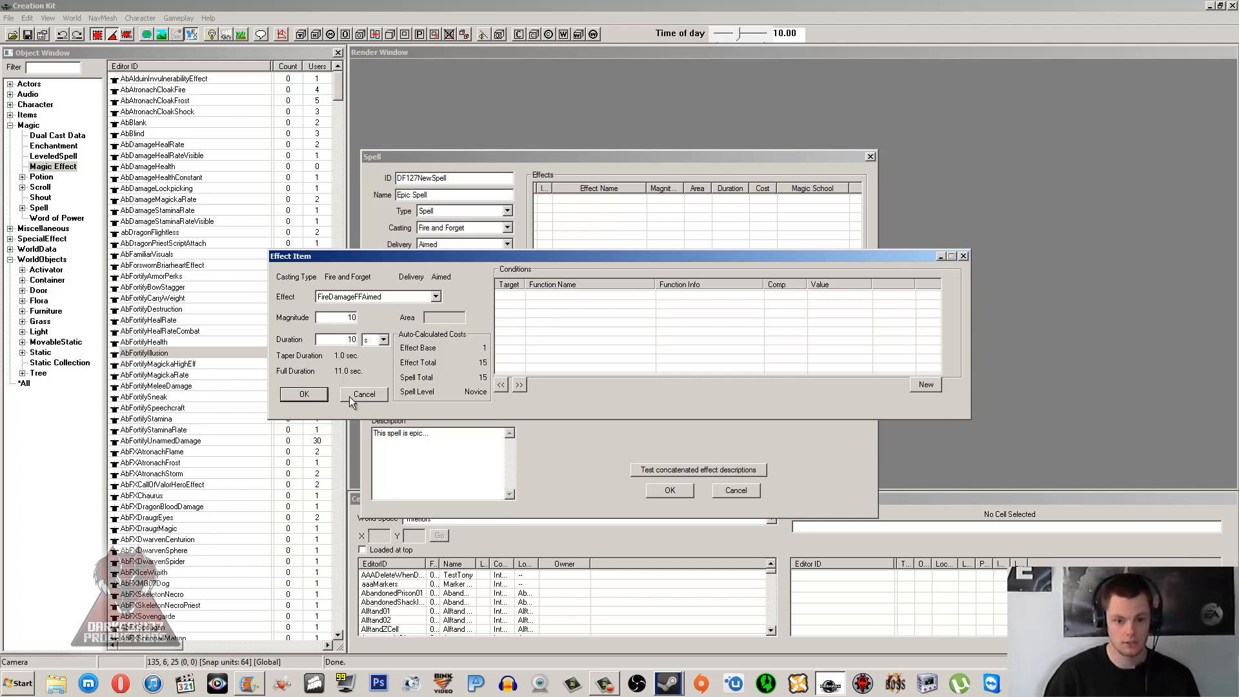
mouse_move(553, 363)
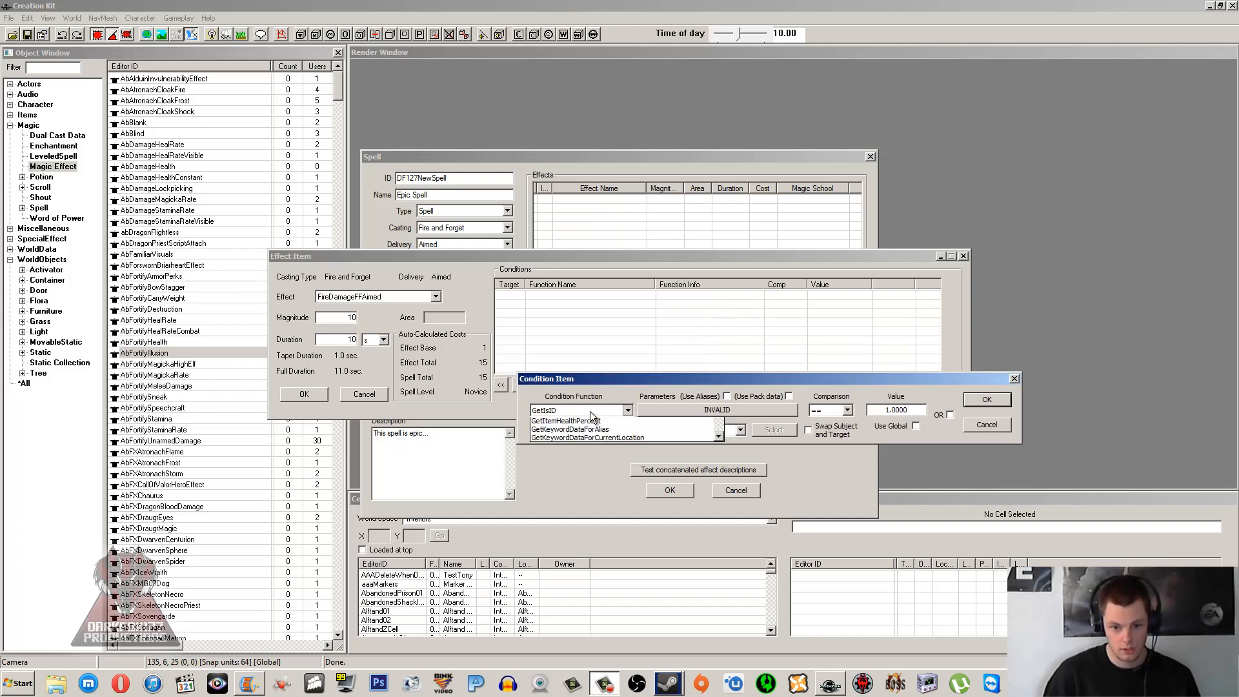
click(628, 409)
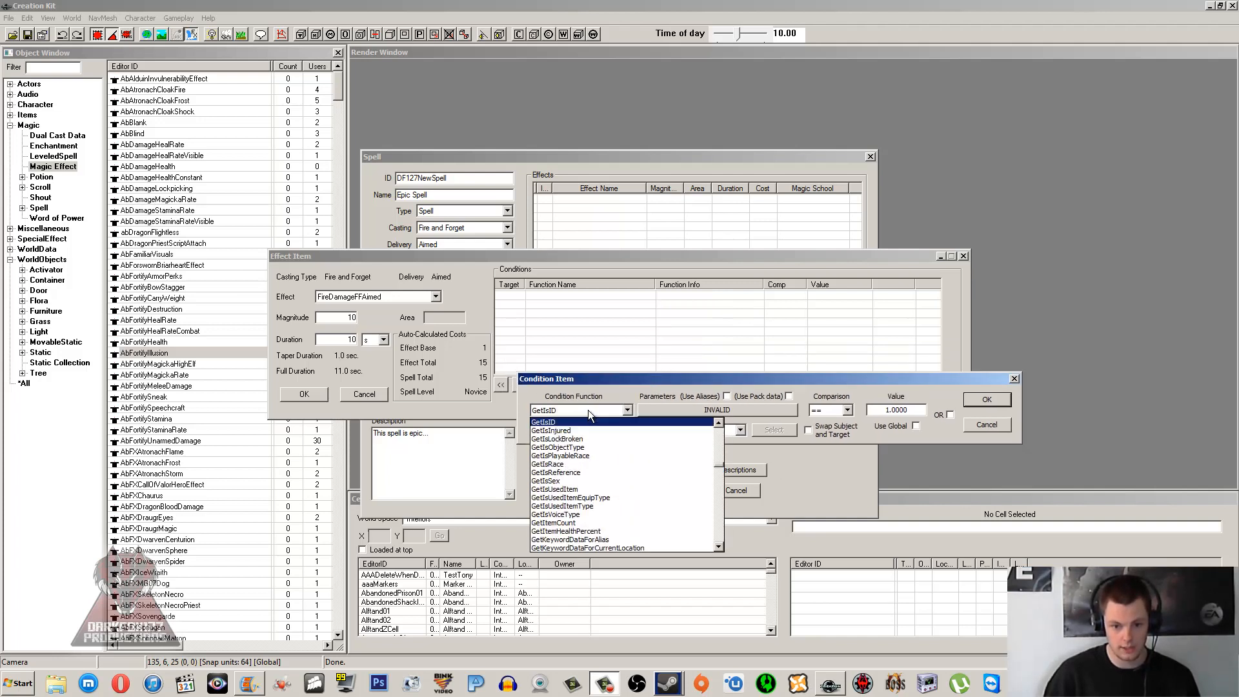
click(553, 480)
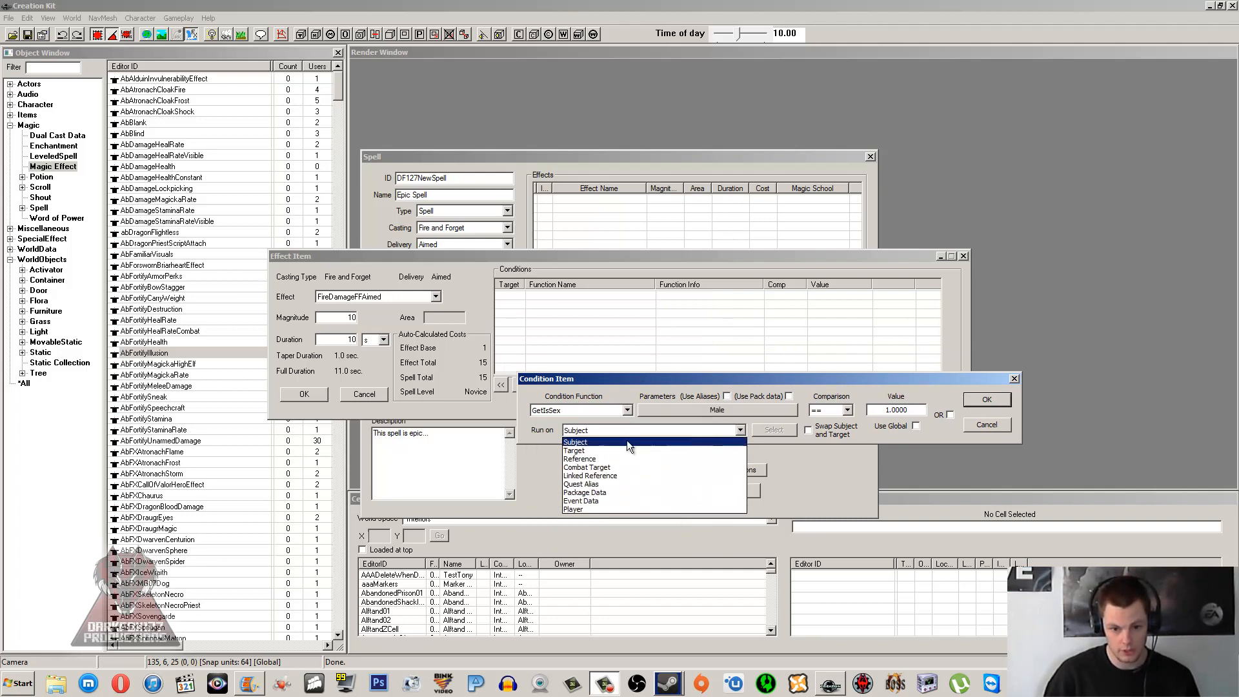
click(574, 451)
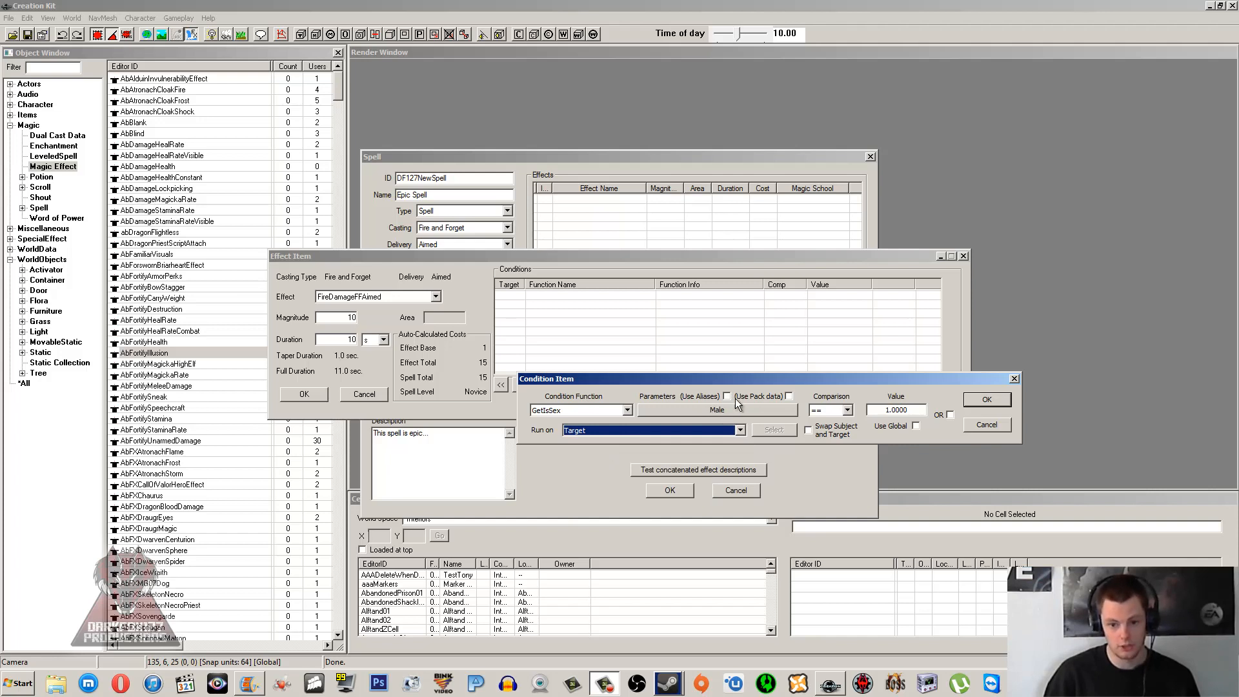
click(630, 409)
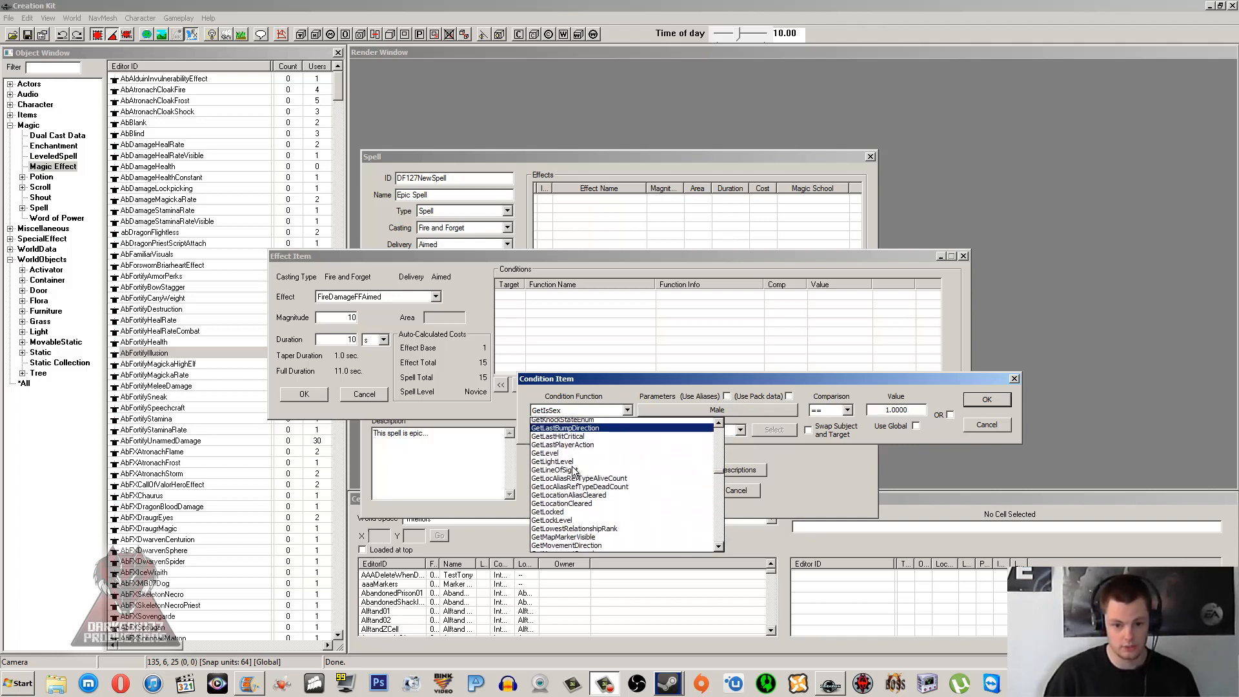
scroll(down, 3)
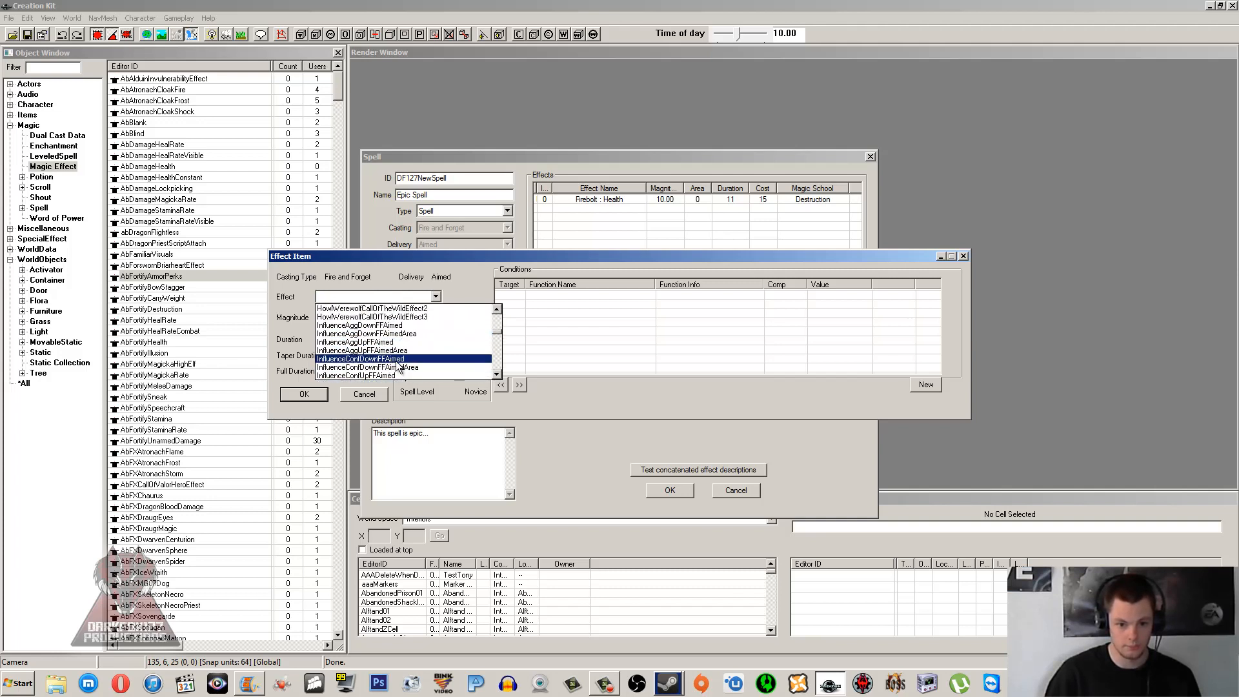
Step: Add InfluenceConfDownFFAimed (Fear: Confidence, magnitude 10, duration 10) as the second effect
click(360, 358)
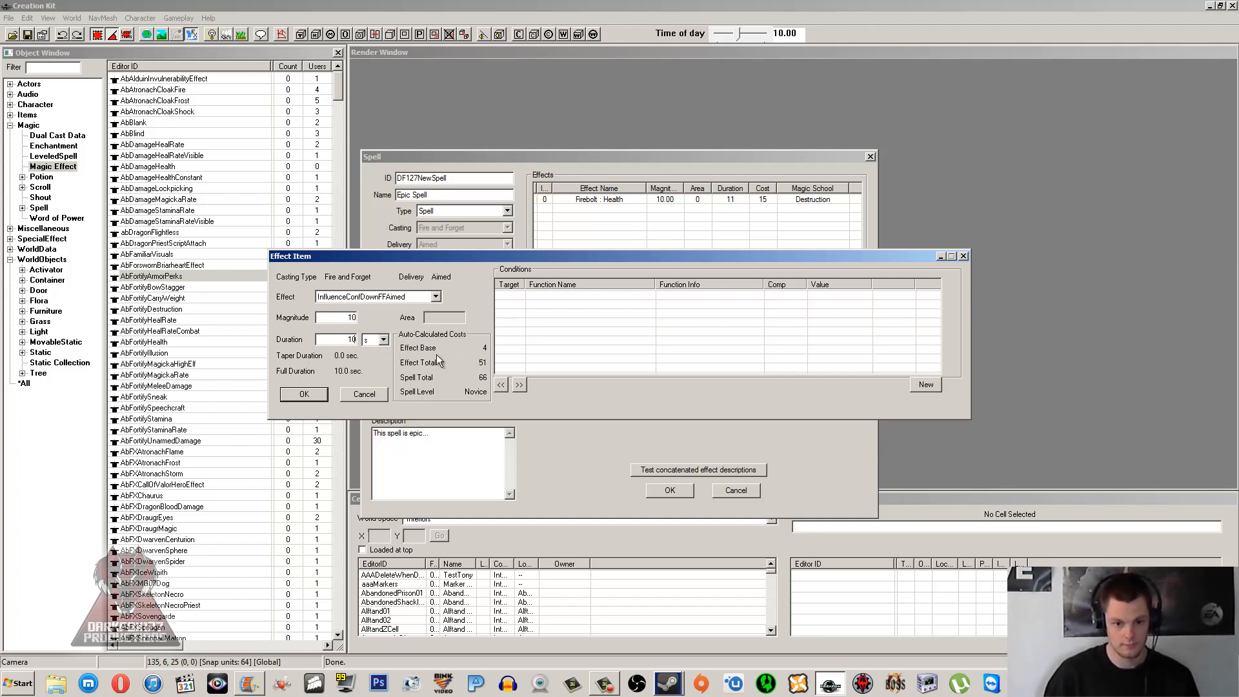
click(303, 393)
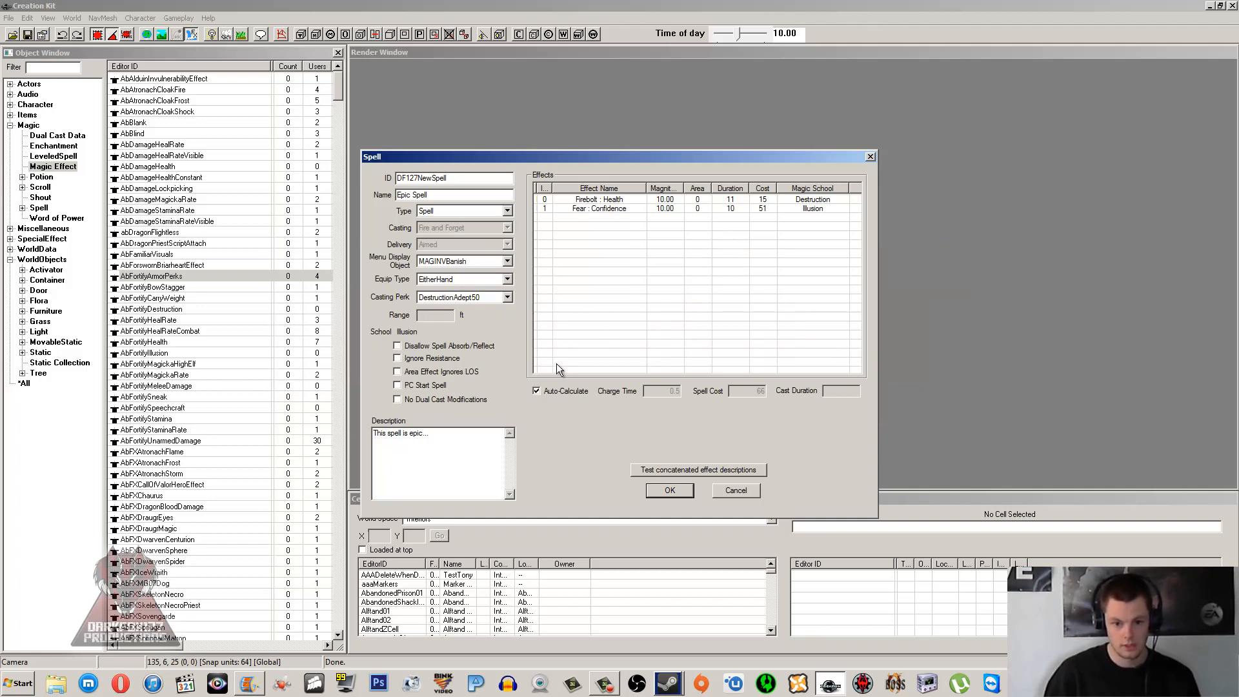
mouse_move(576, 362)
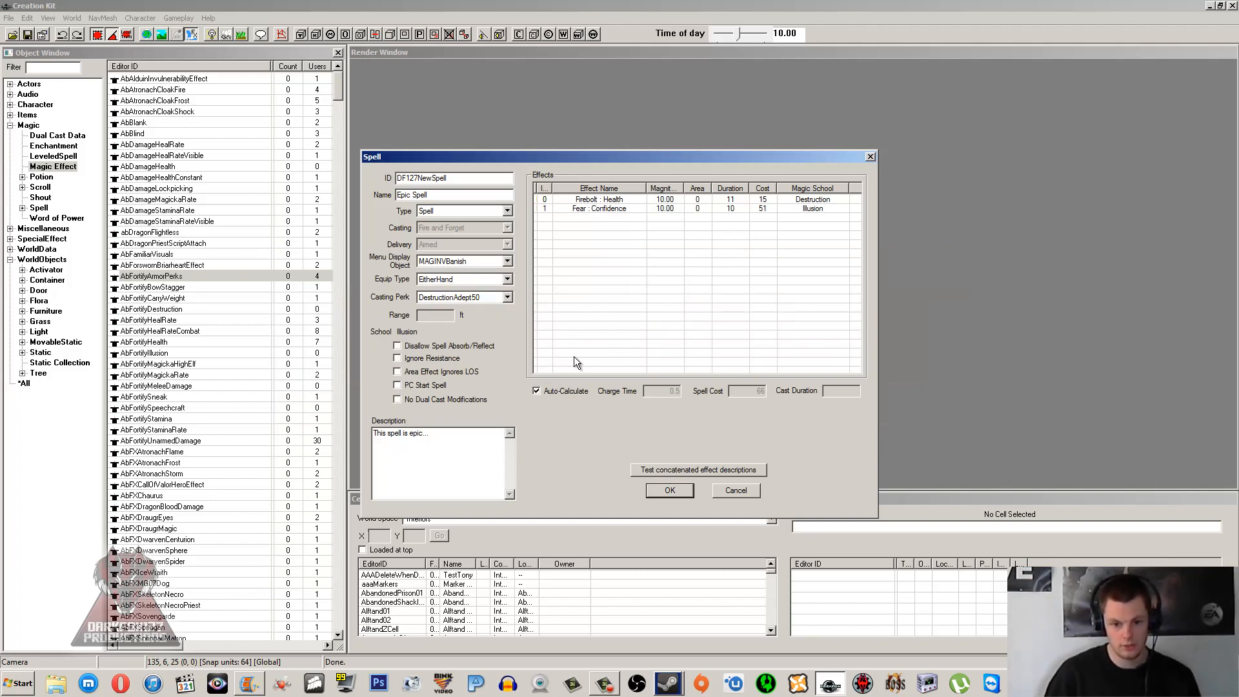
mouse_move(642, 282)
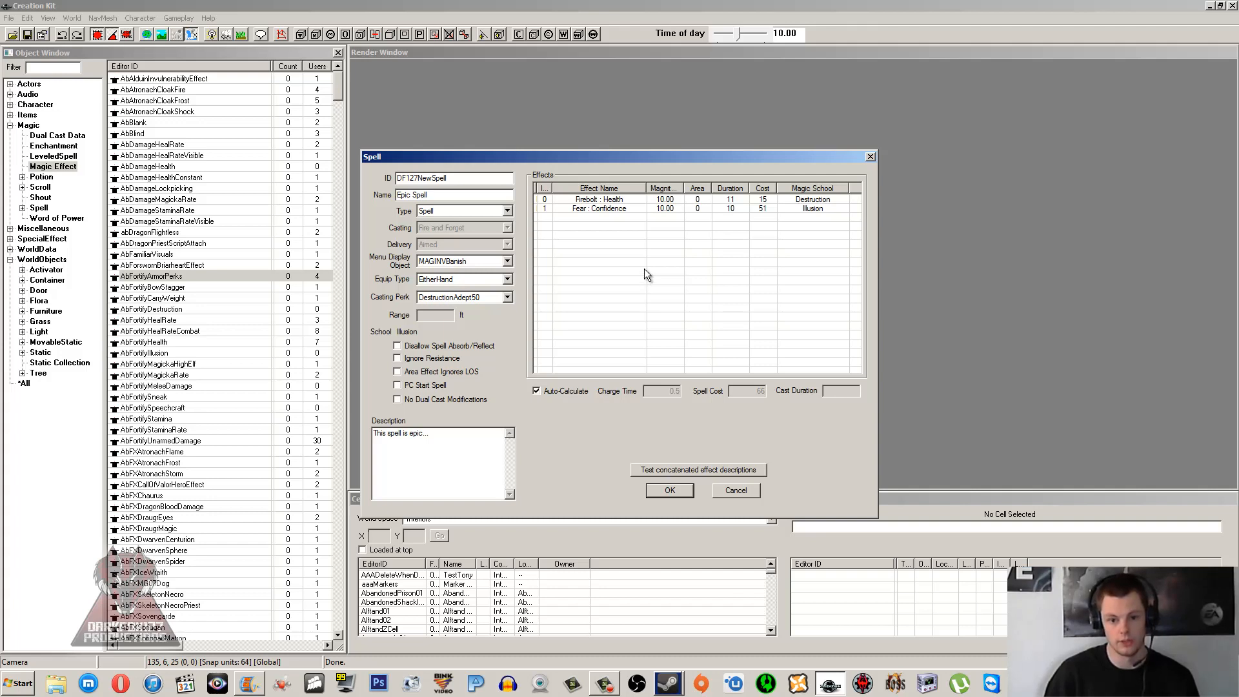
mouse_move(747, 389)
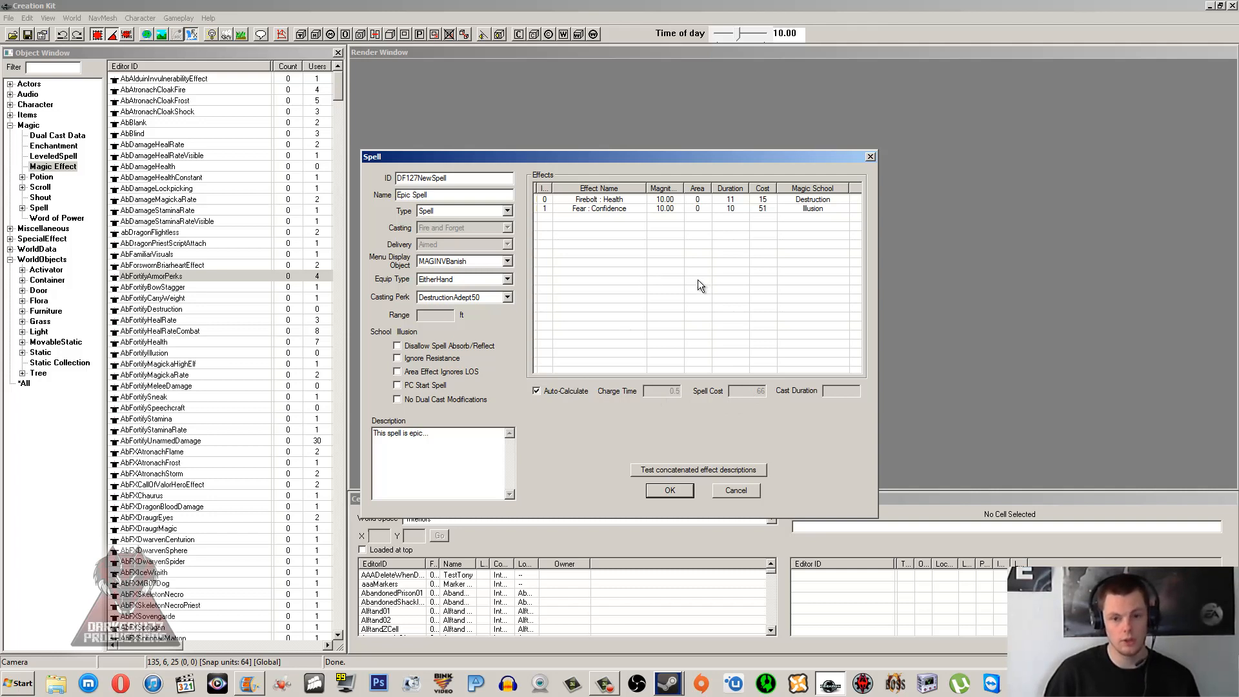
mouse_move(698, 286)
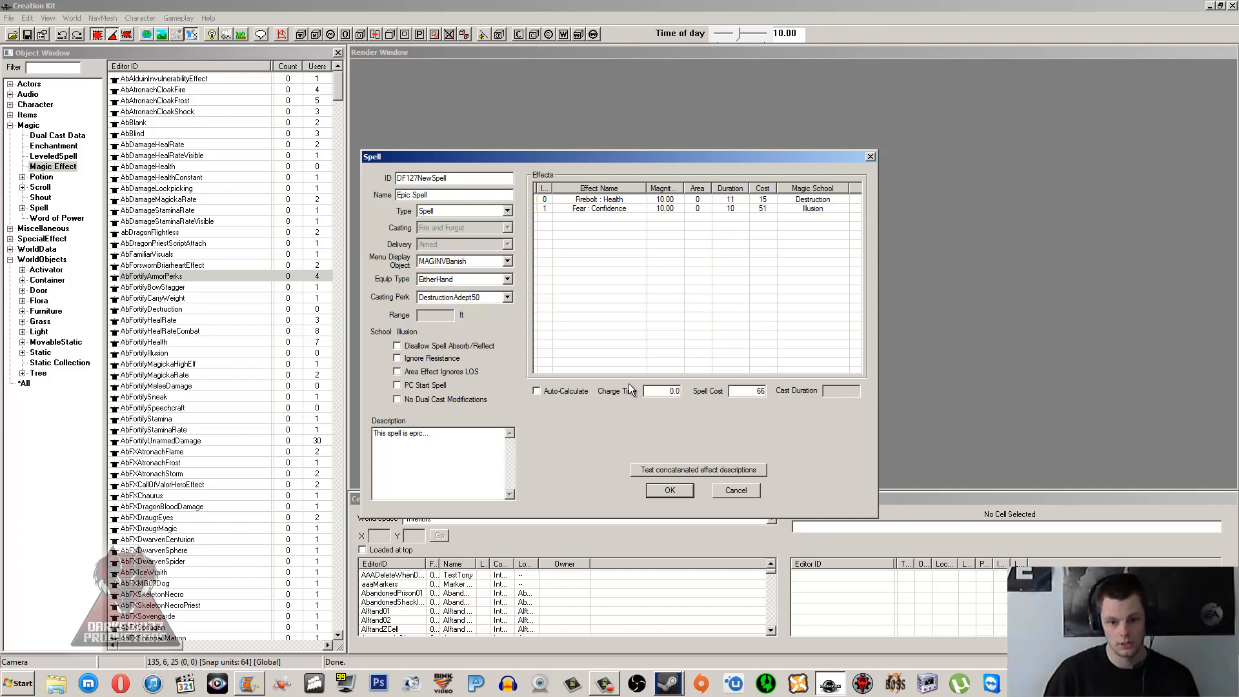
Step: Edit Epic Spell's charge time field with Auto-Calculate off
click(662, 390)
text(1.5)
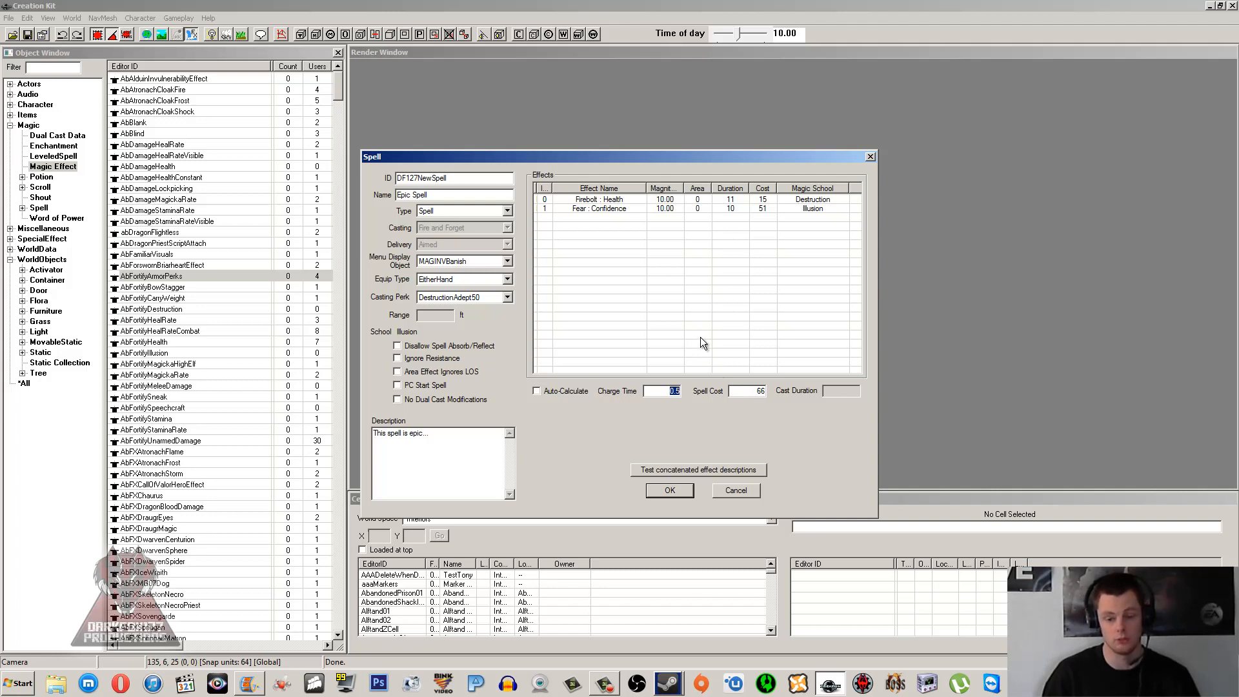
mouse_move(770, 411)
text(0.5)
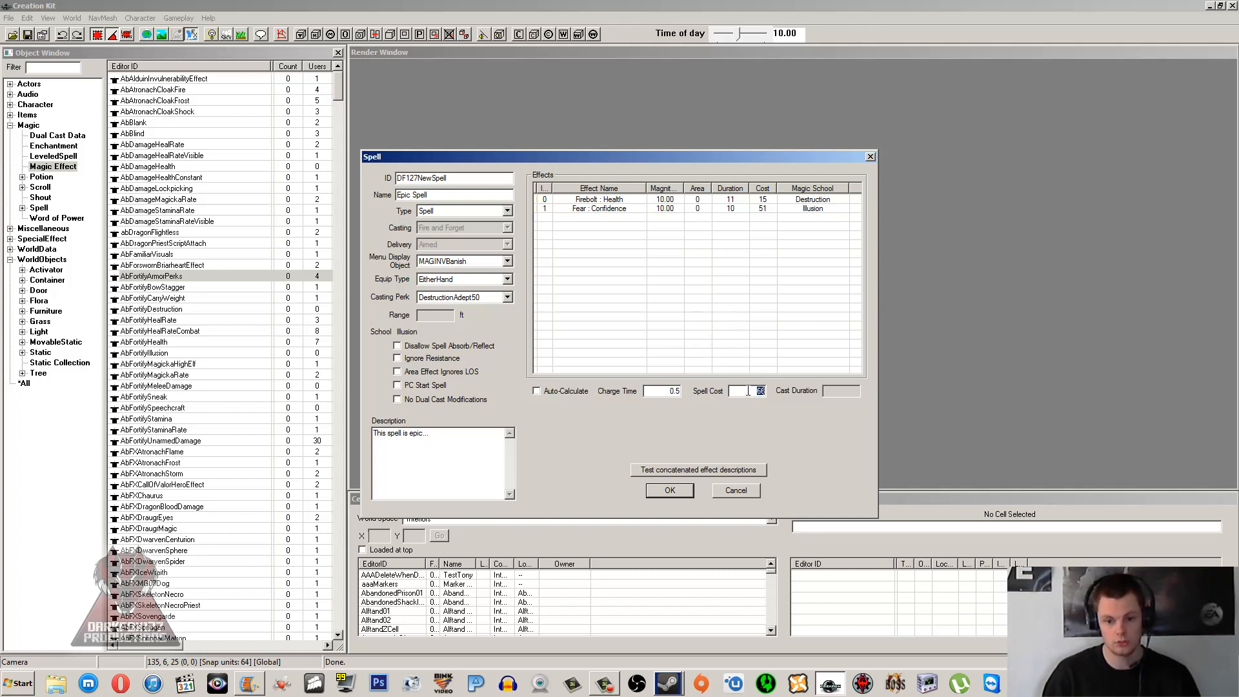
Step: Edit the Spell Cost field, leaving charge time 0.5 and cost 66
click(746, 390)
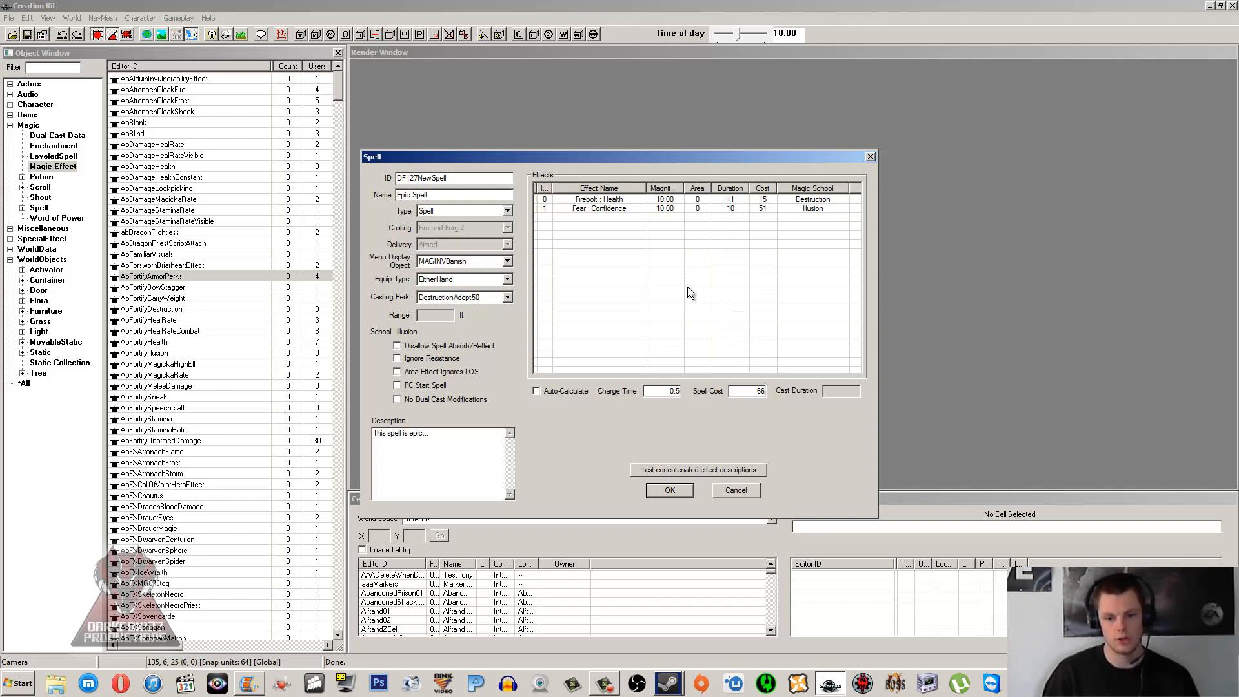
mouse_move(484, 298)
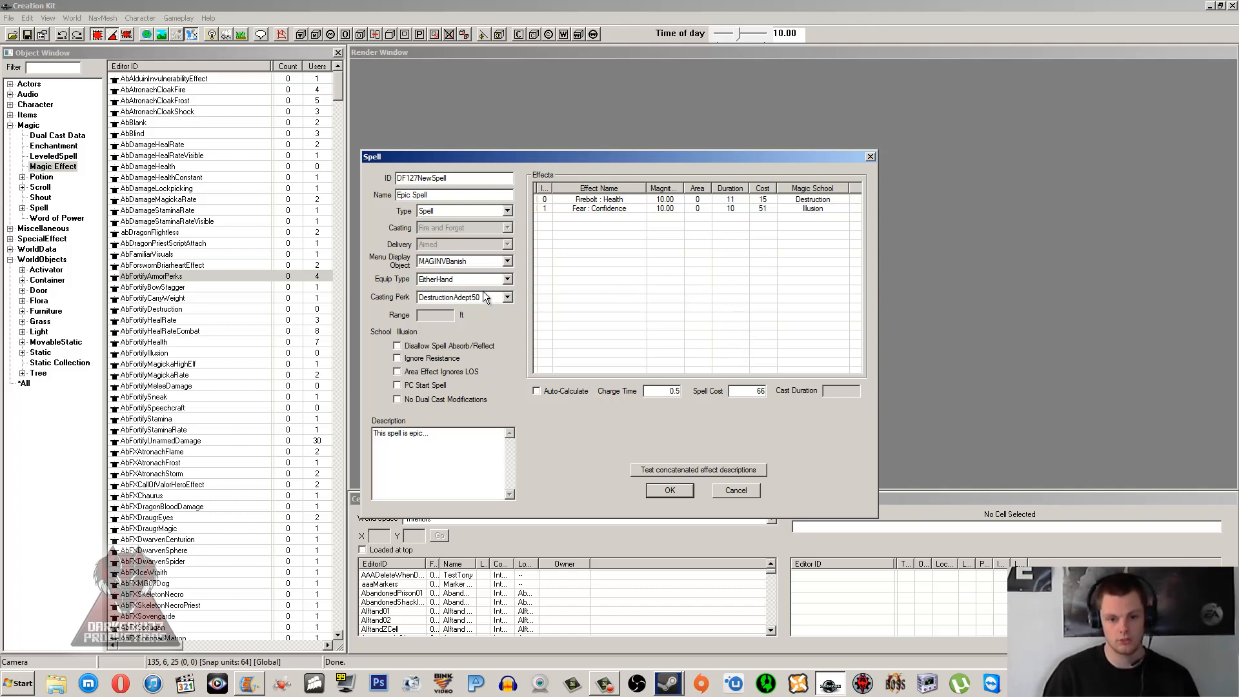
click(462, 296)
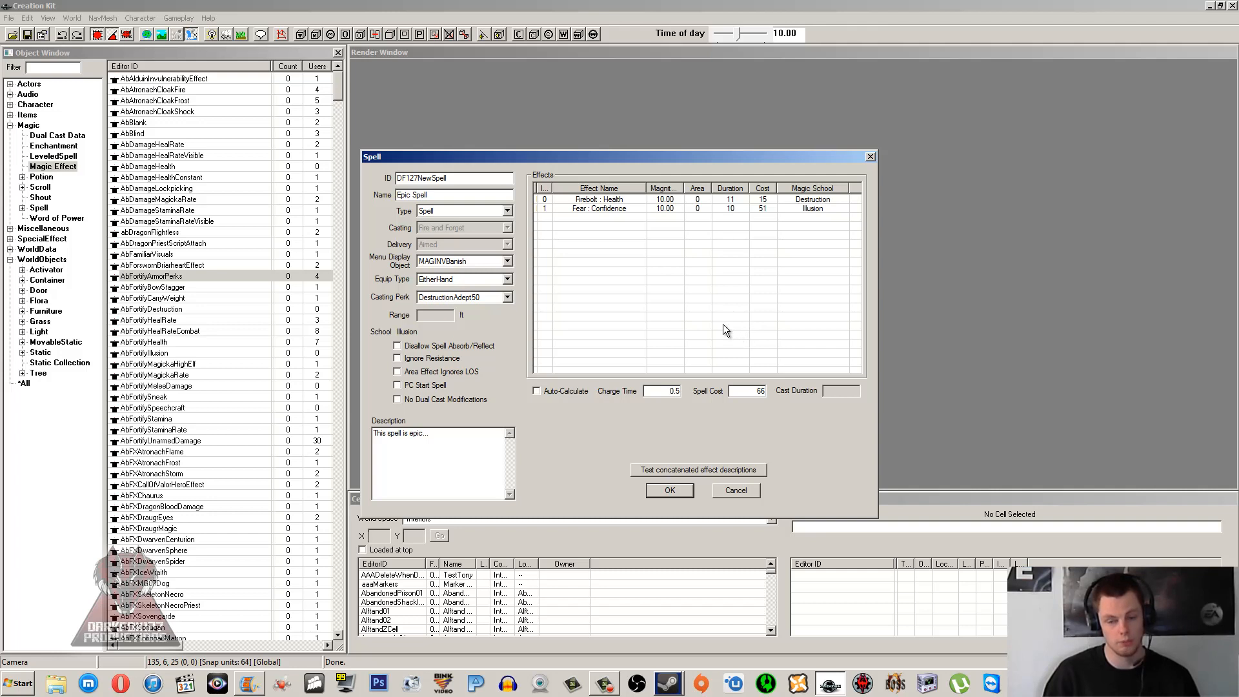
mouse_move(717, 304)
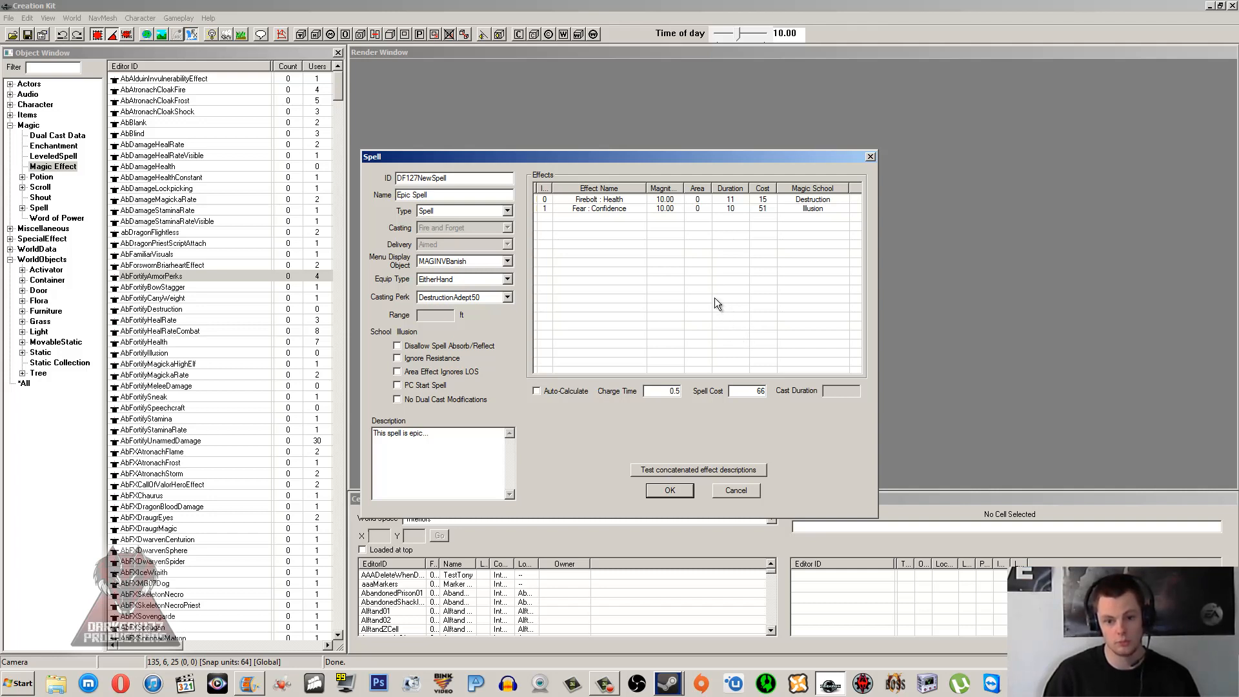
mouse_move(731, 274)
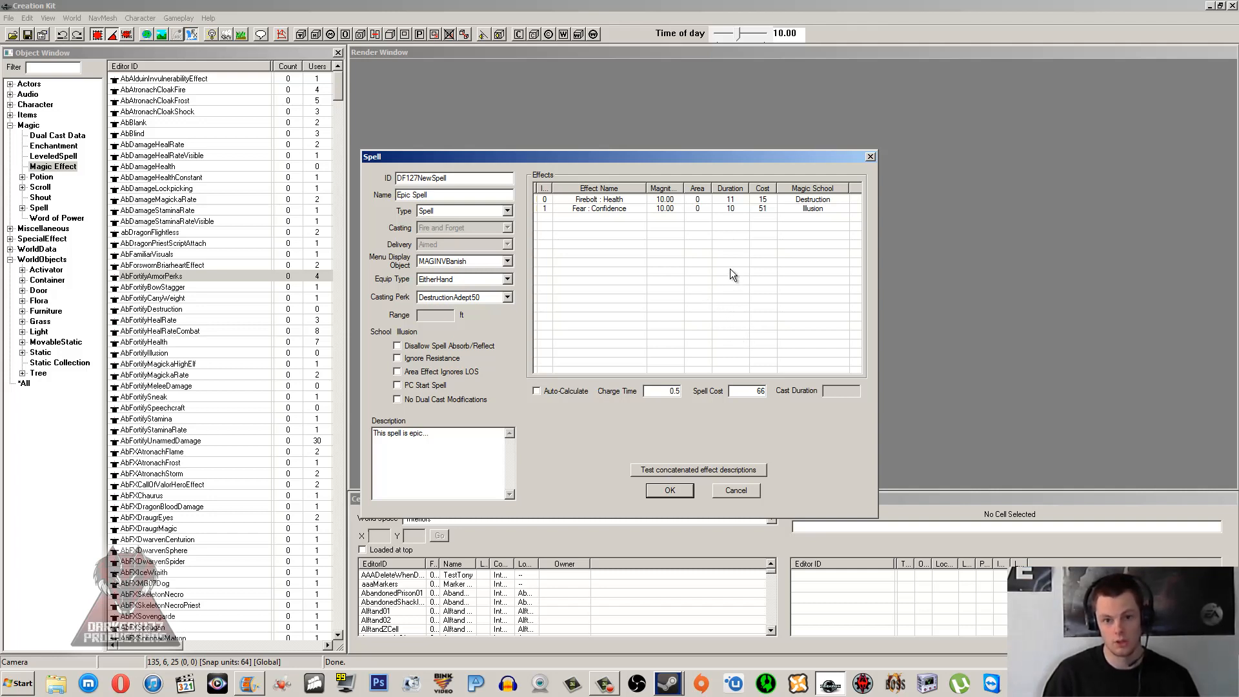
mouse_move(737, 384)
text(100)
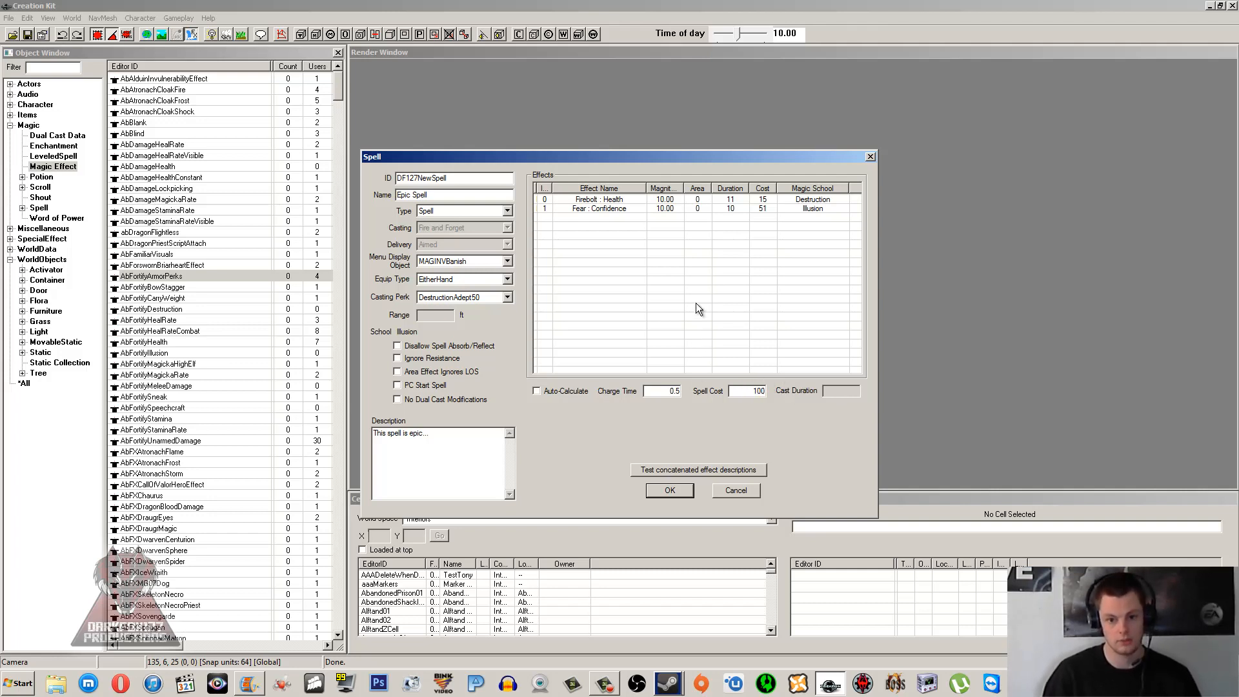
mouse_move(681, 309)
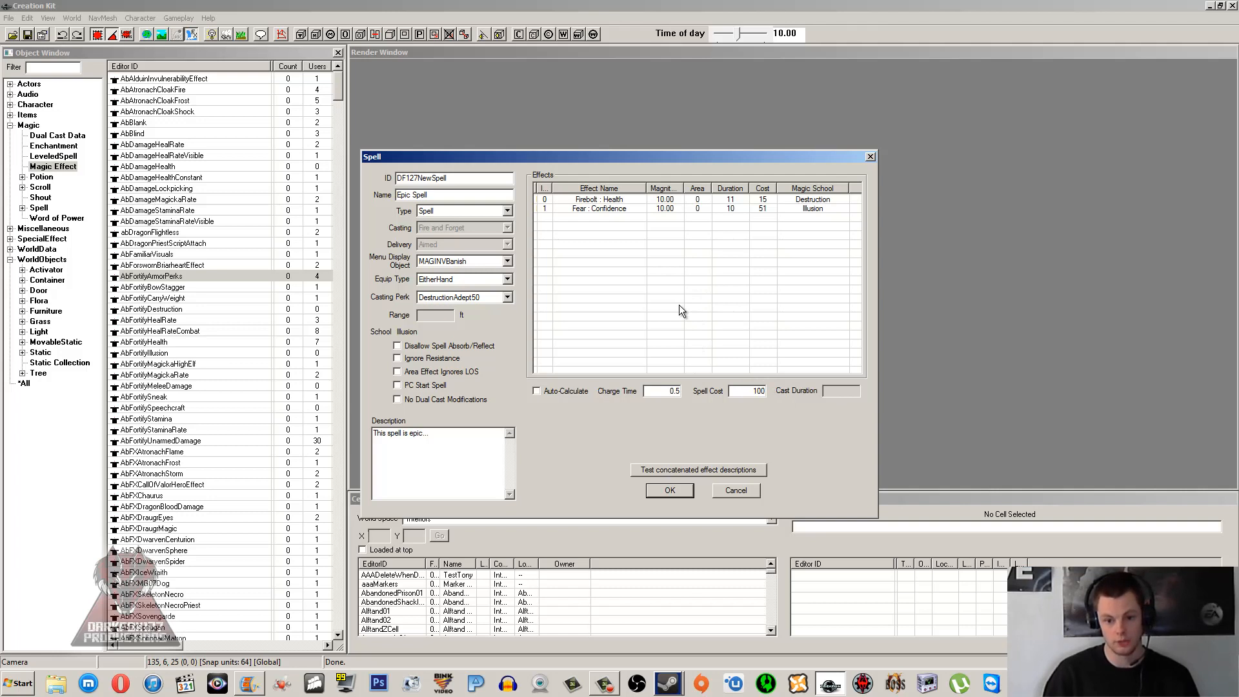
mouse_move(686, 309)
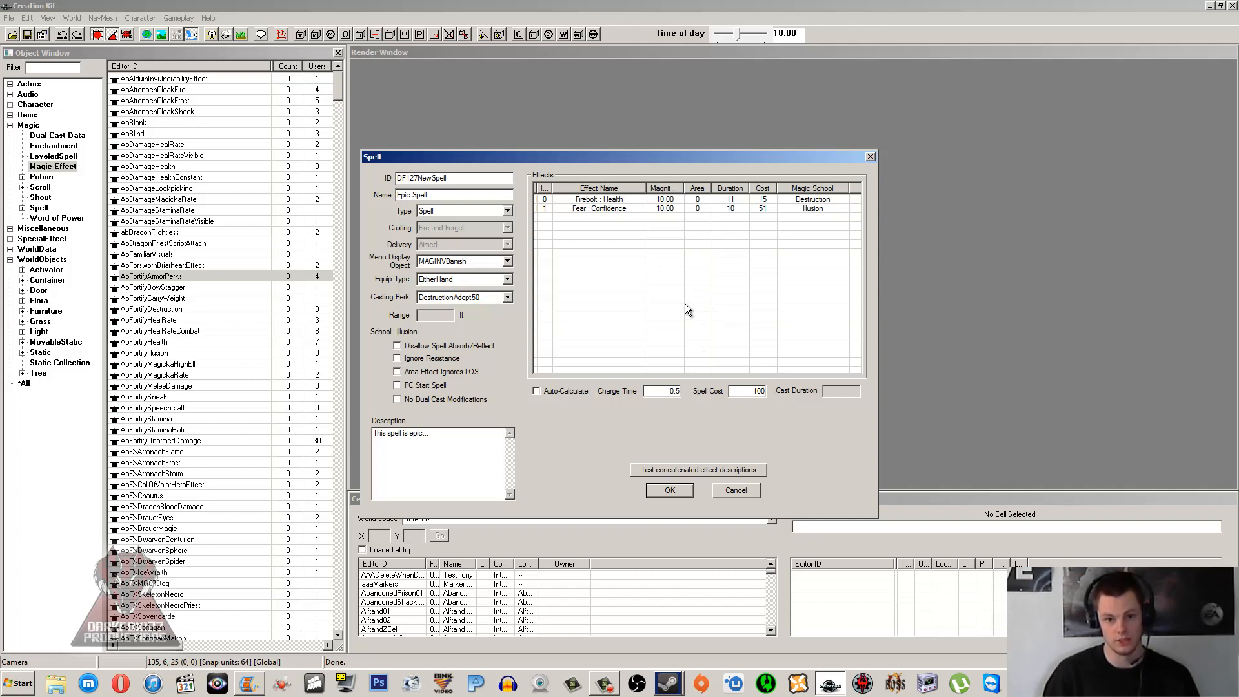
mouse_move(759, 416)
text(220)
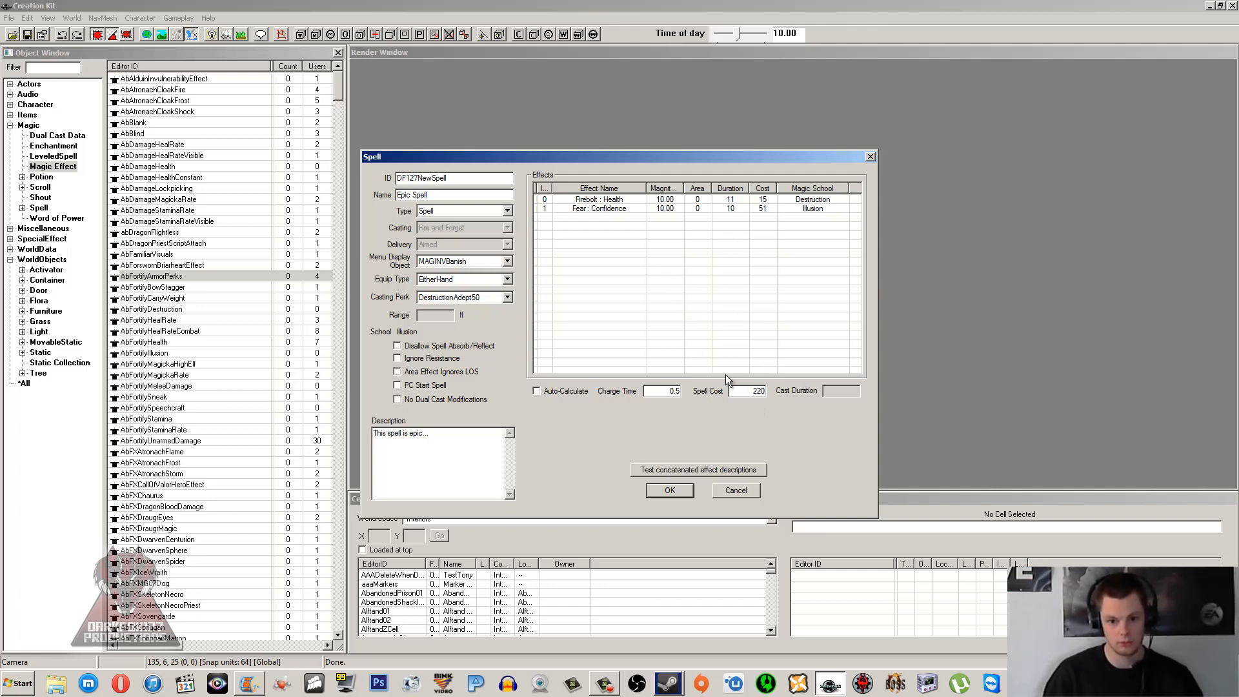
mouse_move(705, 336)
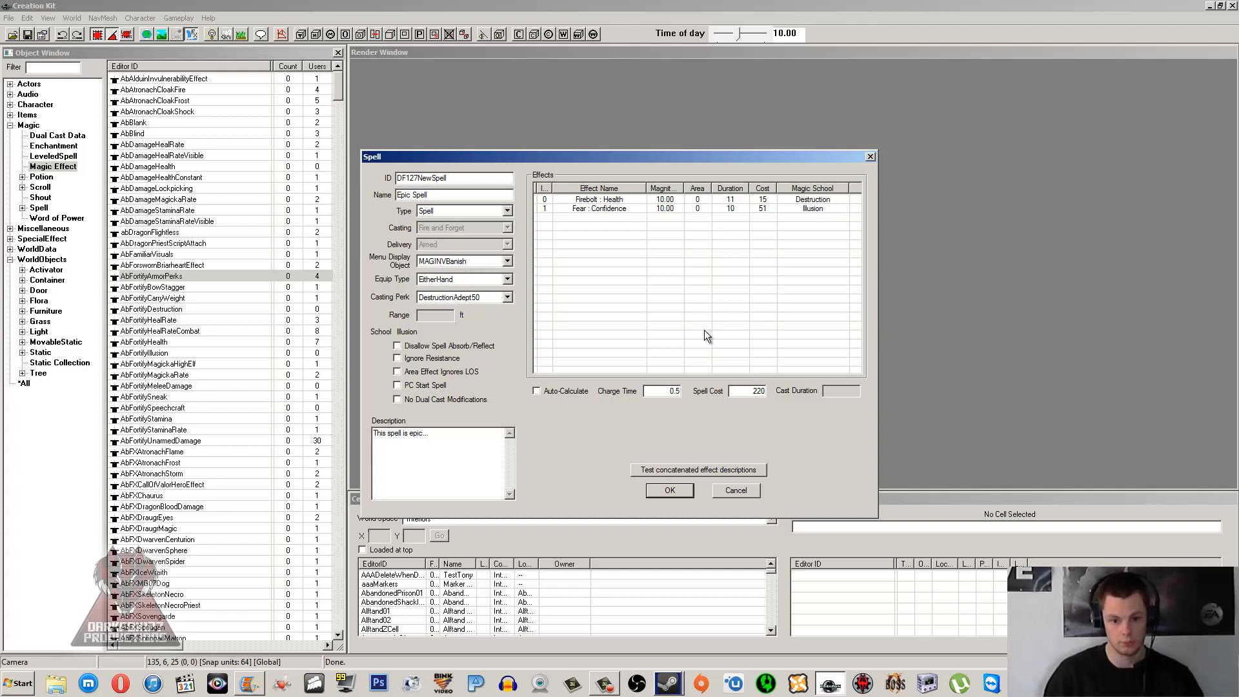
Step: Turn Auto-Calculate back on, fixing cost at 66, and select Items > Book in the Object Window
click(536, 391)
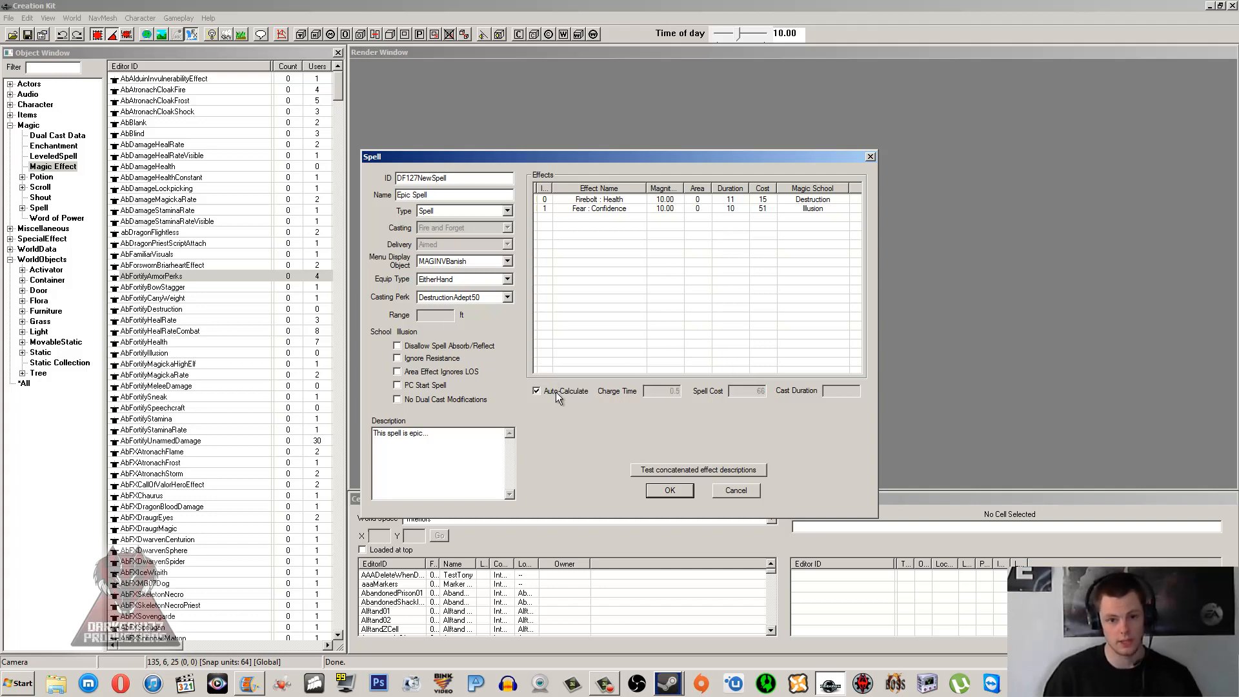
click(537, 391)
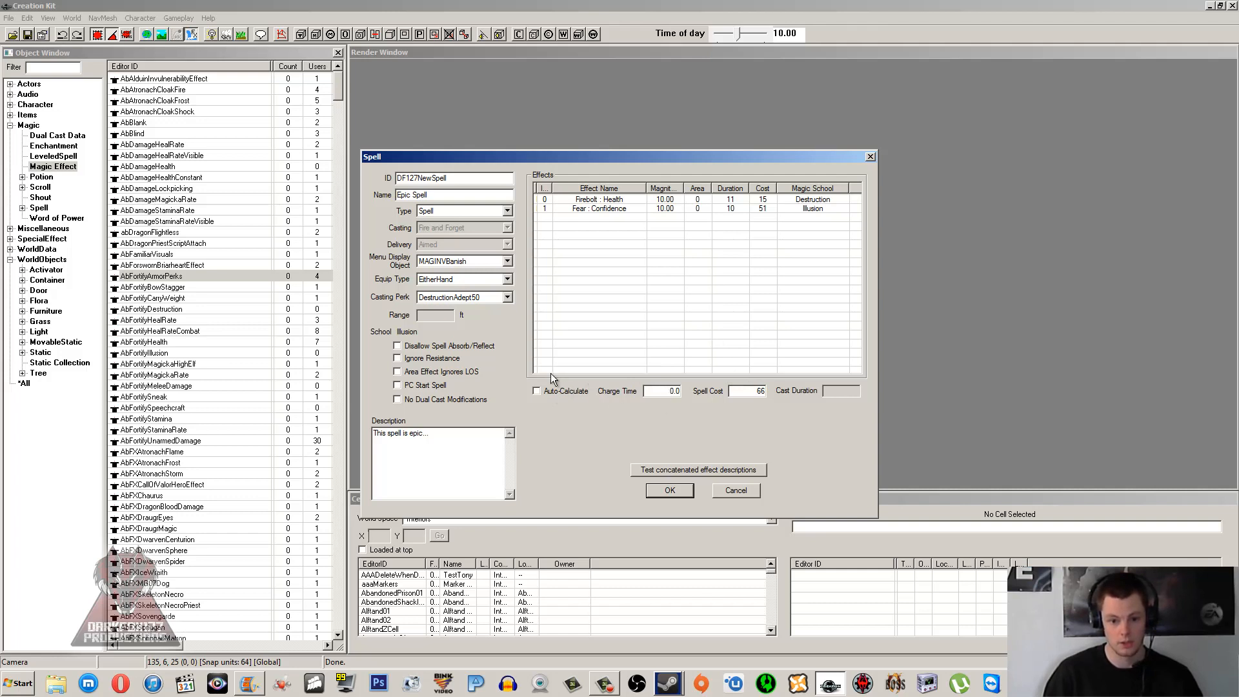
click(536, 390)
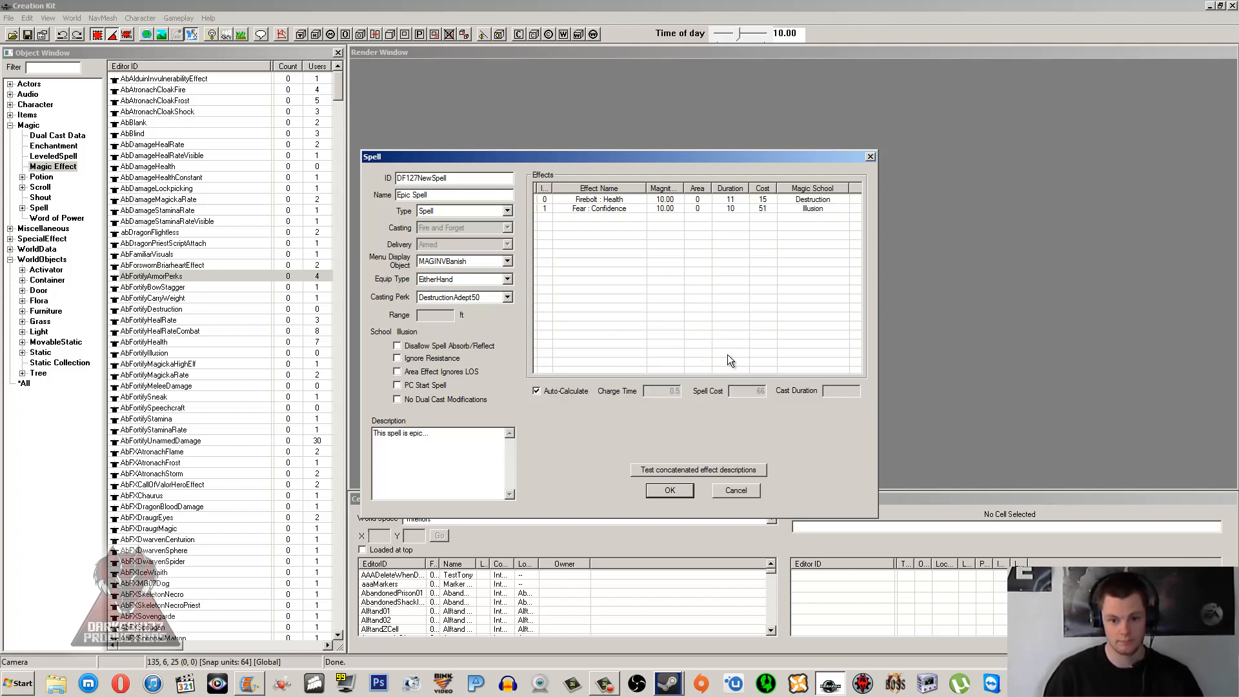
mouse_move(619, 247)
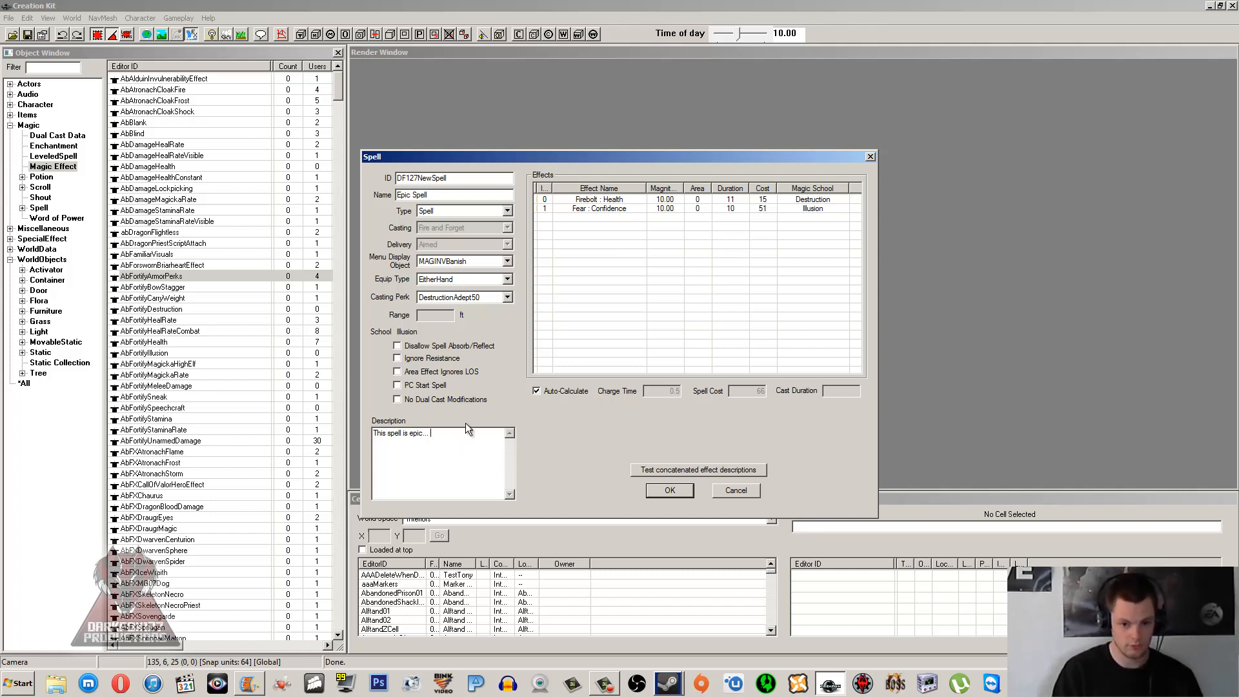
text(bdfjhid)
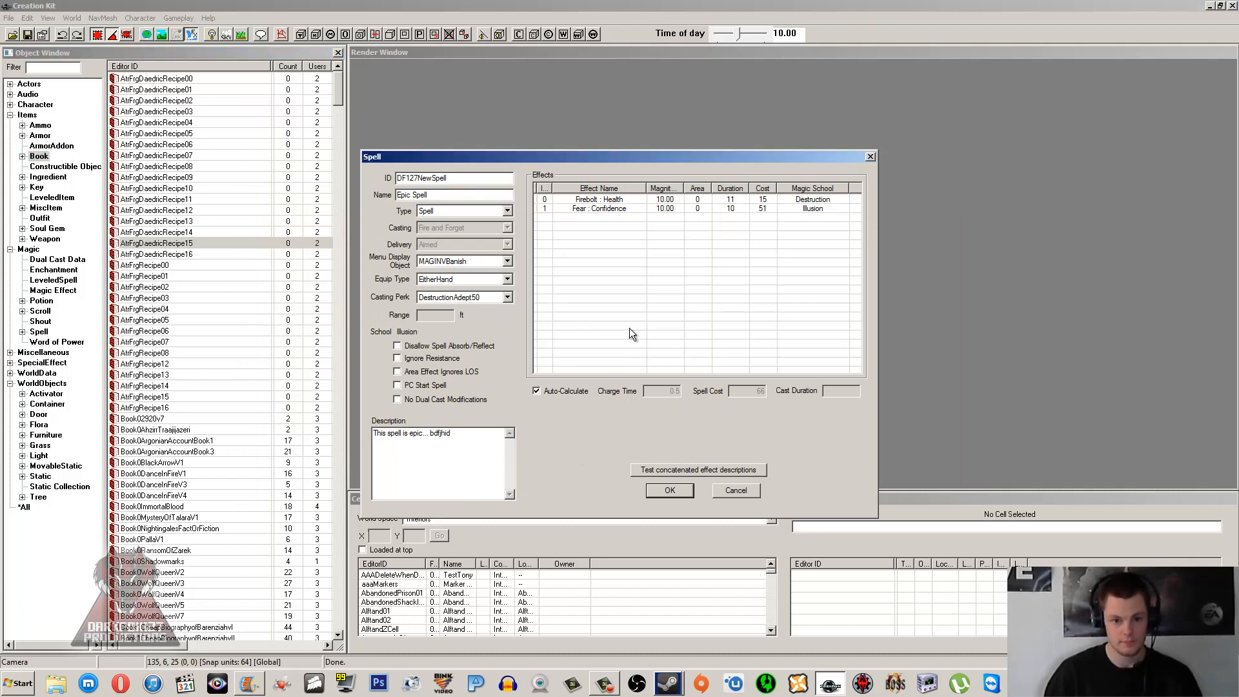
mouse_move(652, 294)
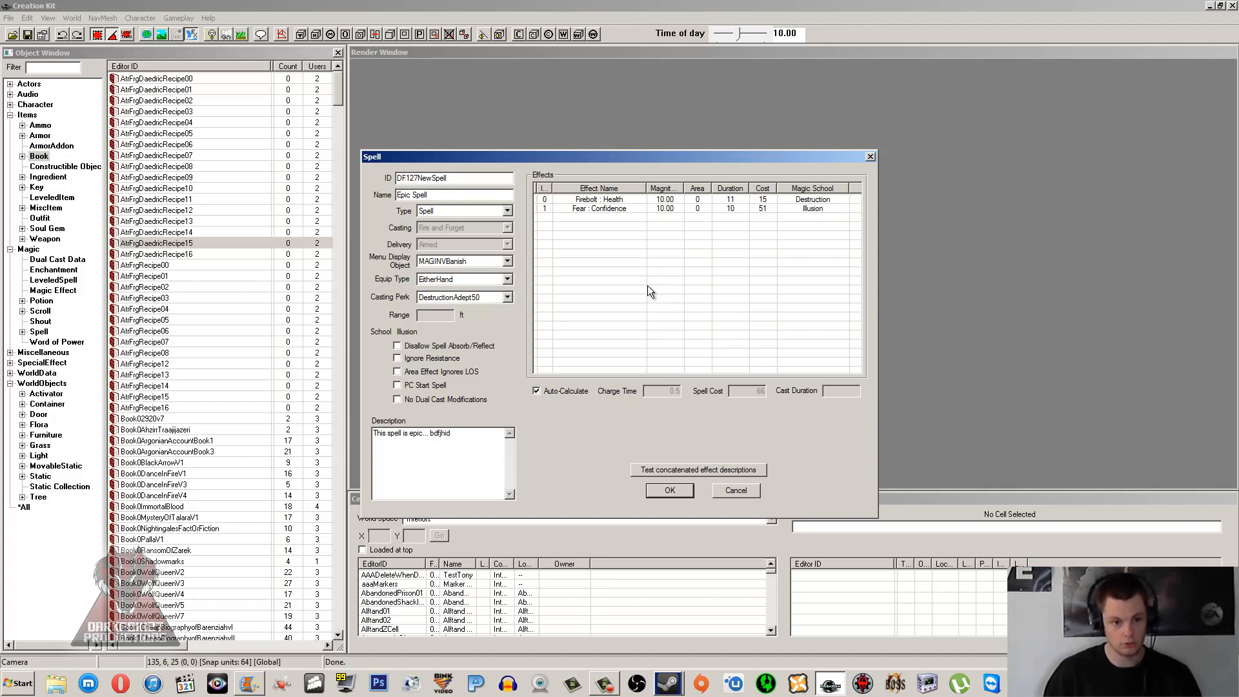
click(155, 188)
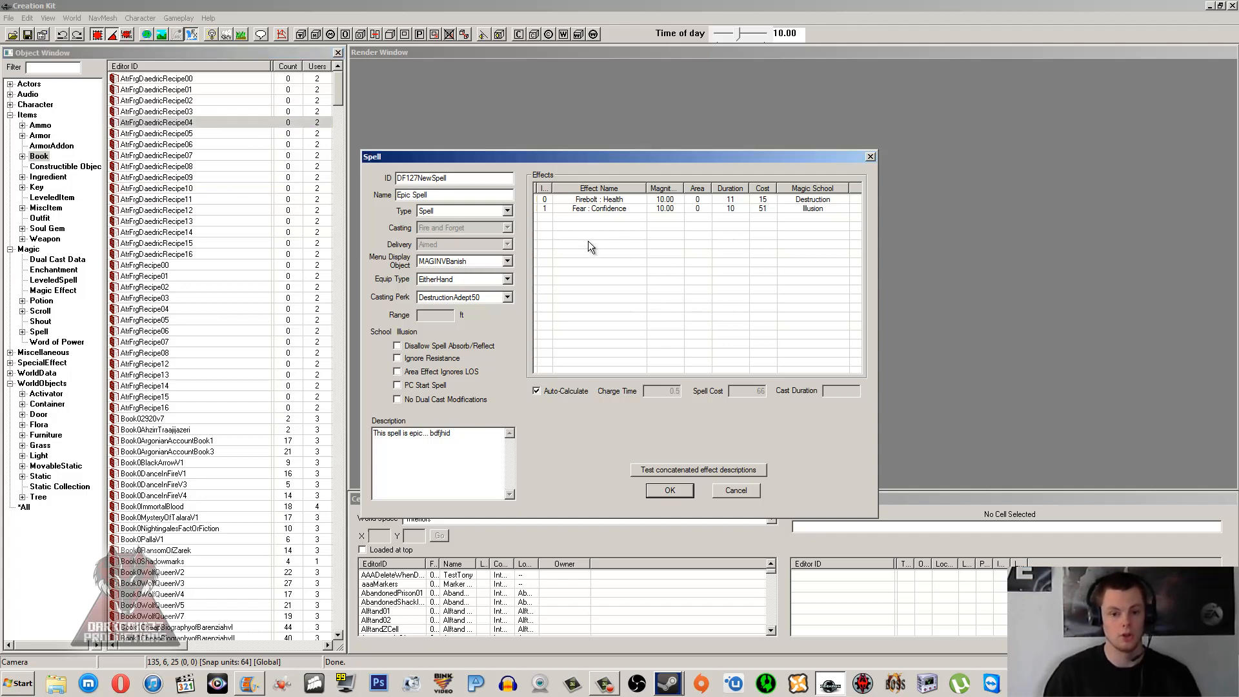
mouse_move(596, 253)
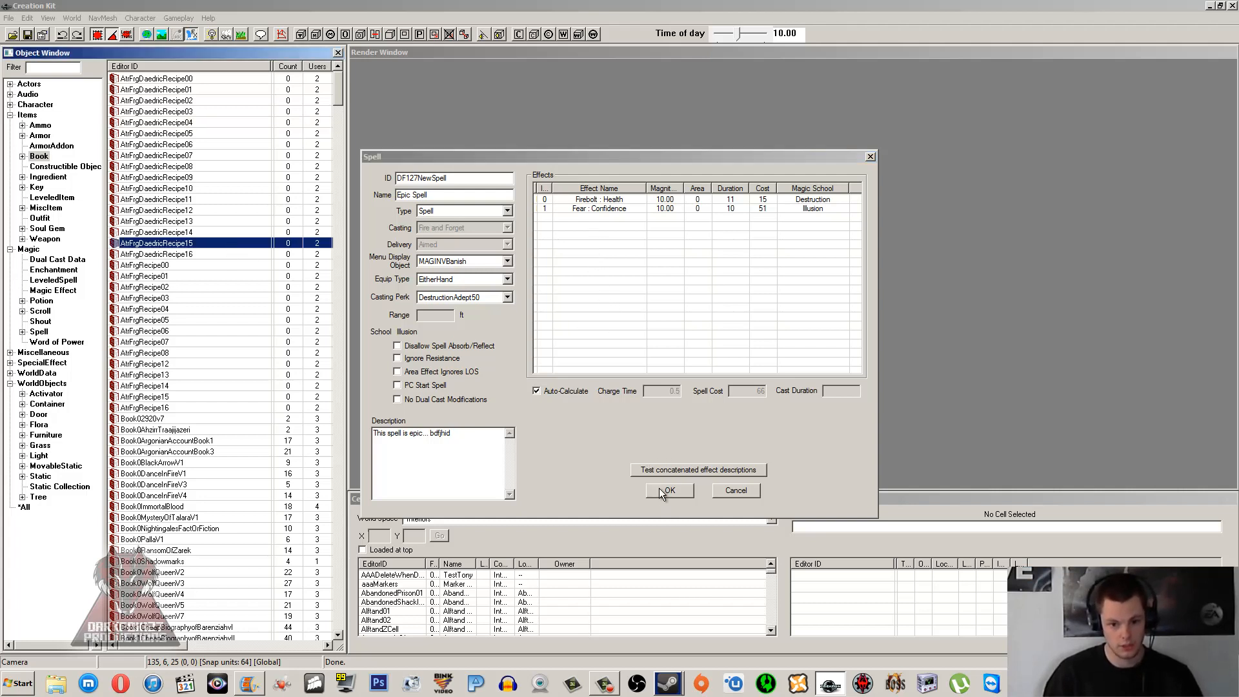
Step: Close the Epic Spell record and filter the object list for 'destru'
click(668, 489)
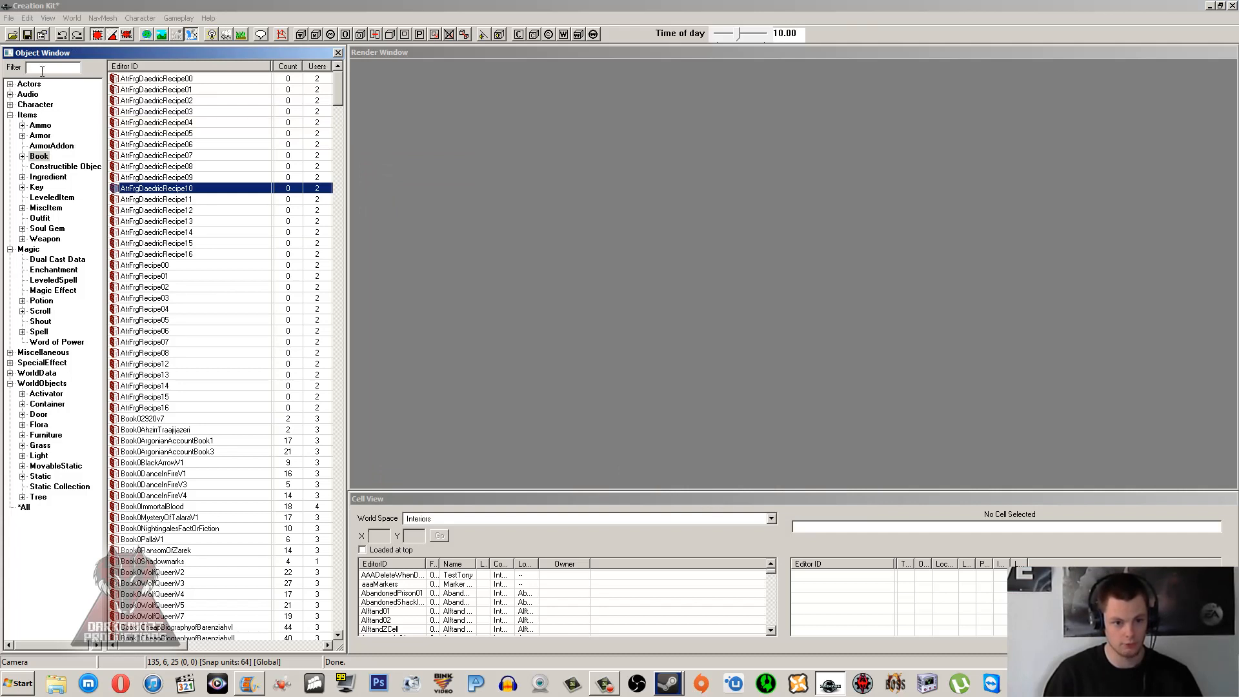
text(d)
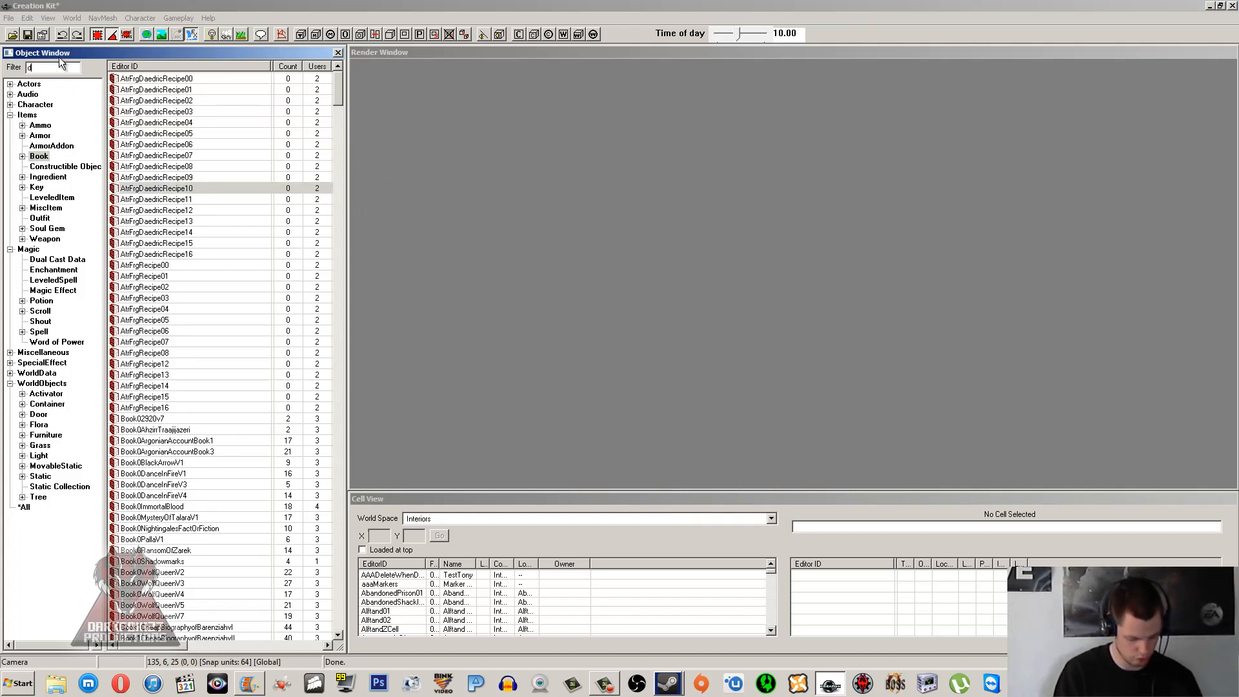
text(estru)
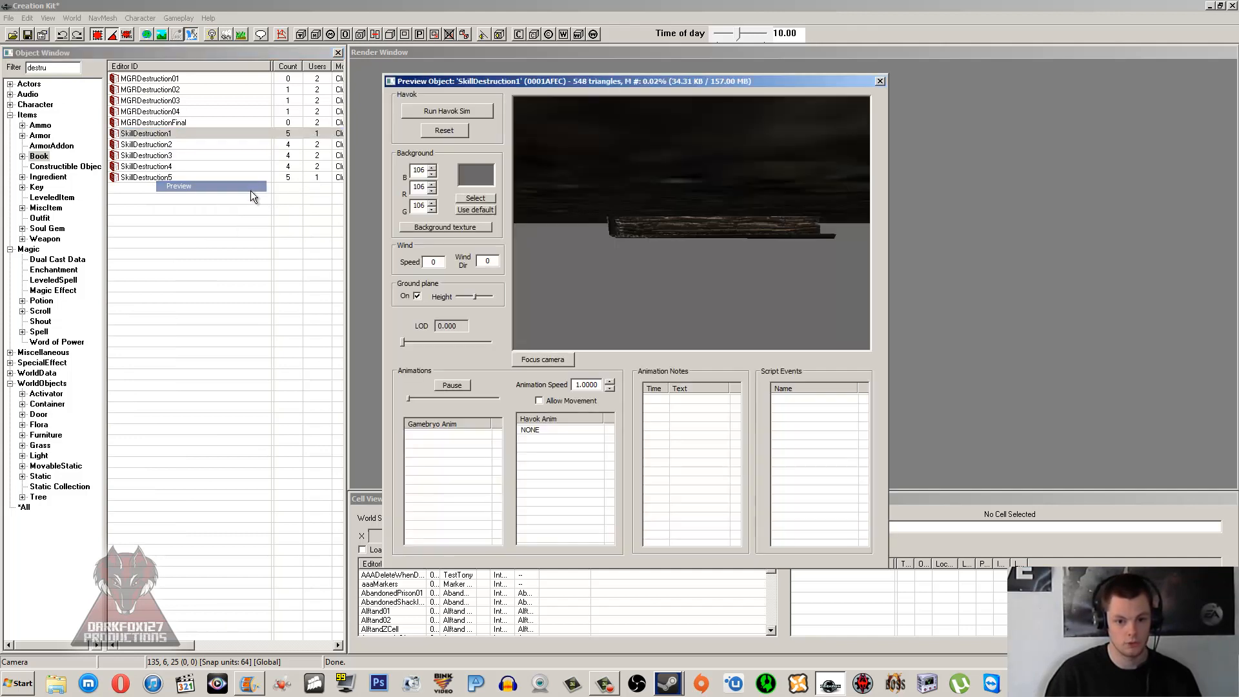
click(880, 80)
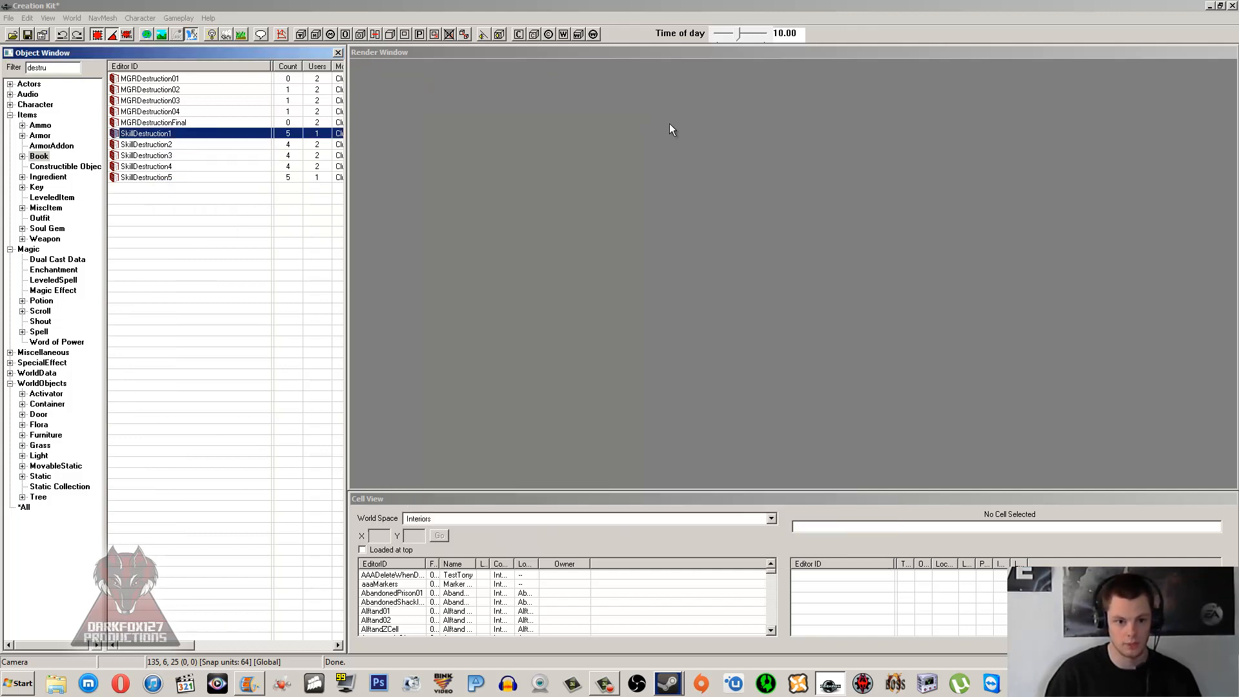
Step: Open the SkillDestruction1 book and rename it as Spell Tome: Epic Spell
double_click(146, 132)
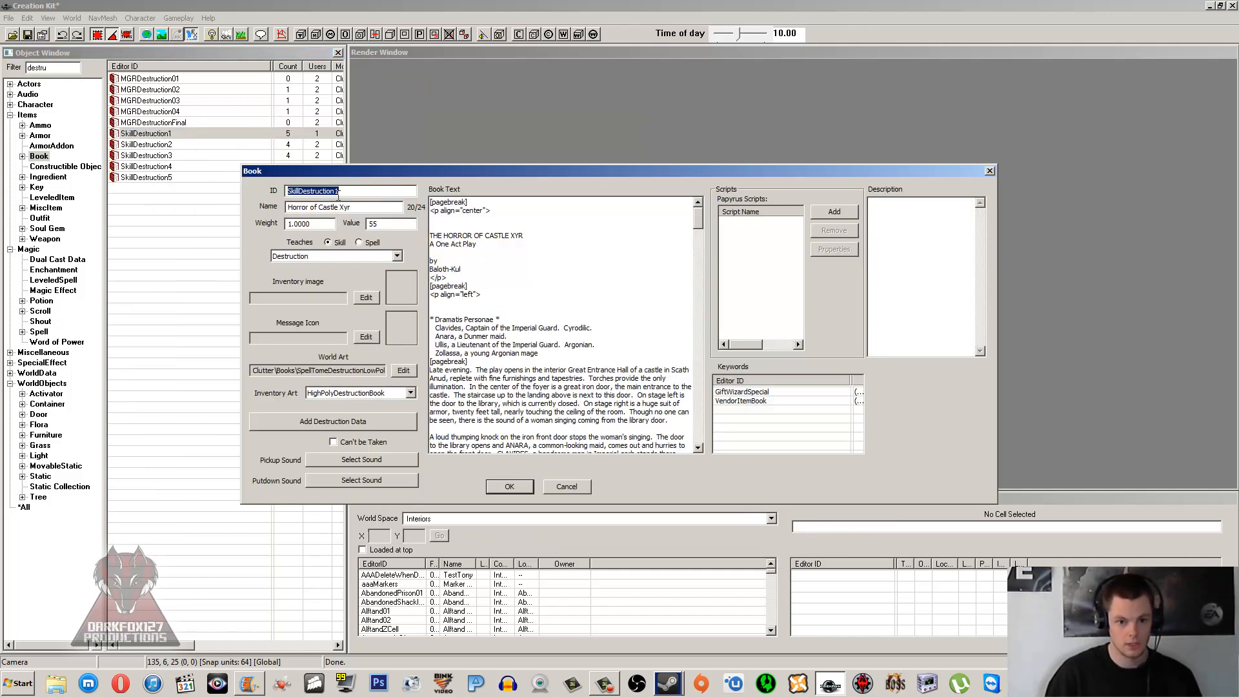
text(DF127Speoll)
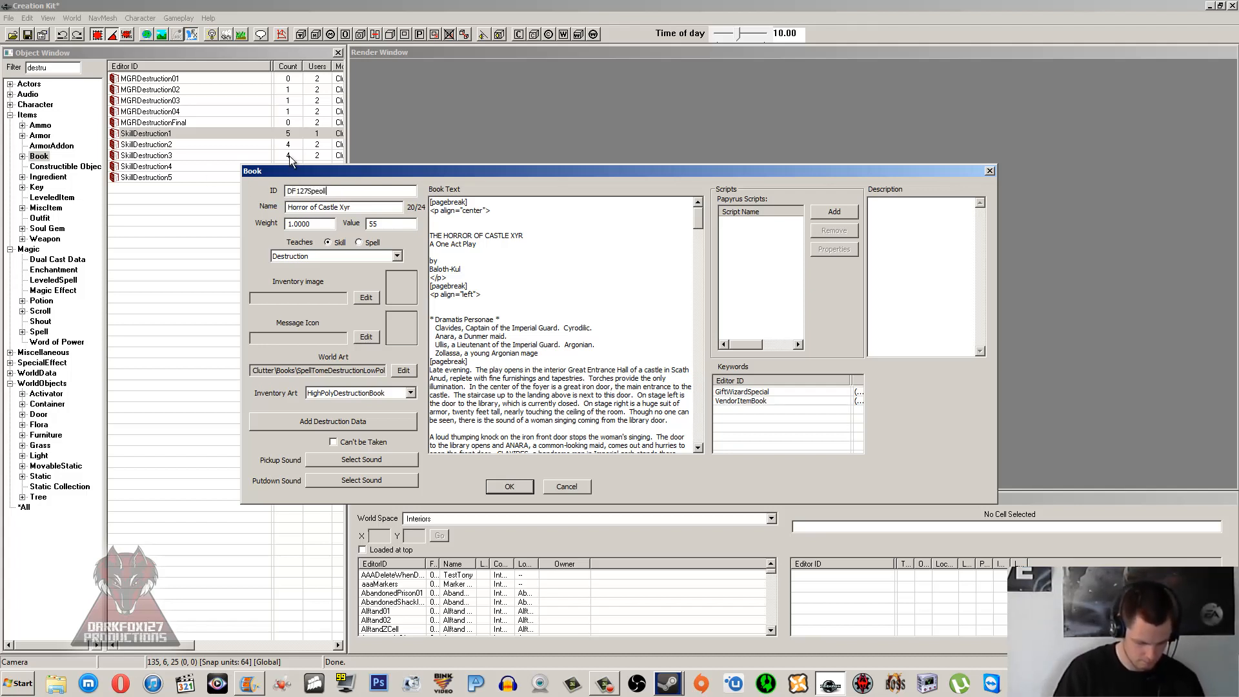
key(Backspace)
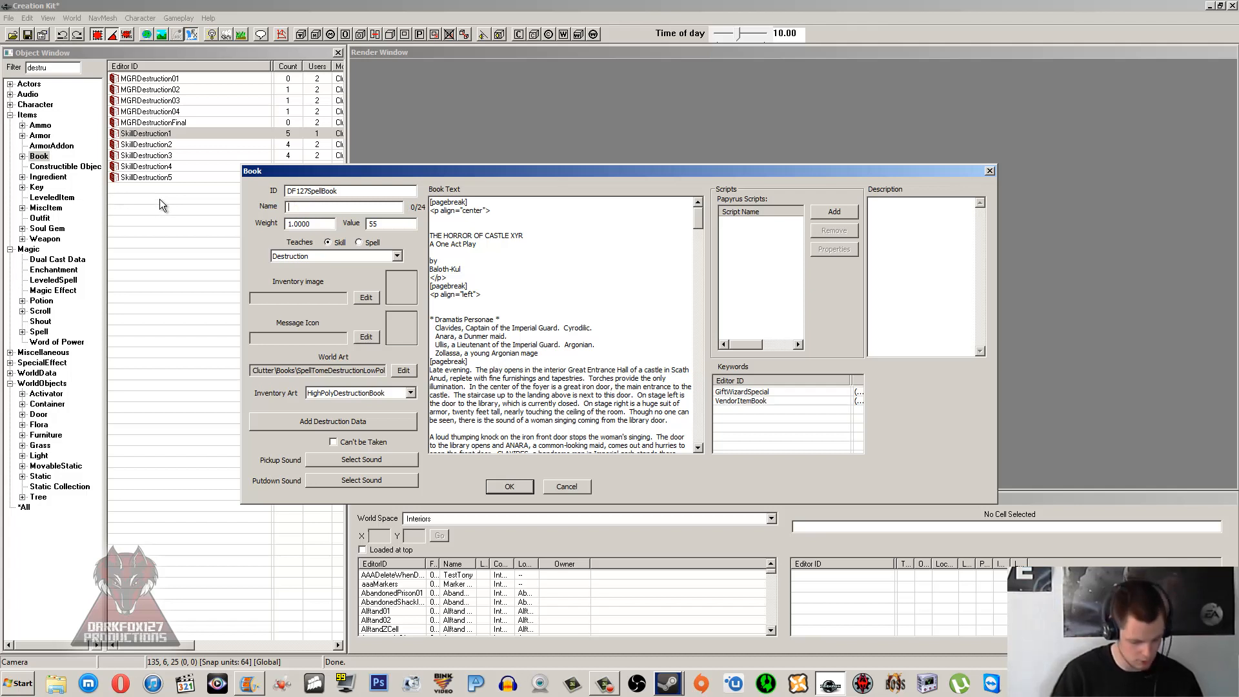
text(Spell Tome: Epic Spell)
click(391, 223)
text(200)
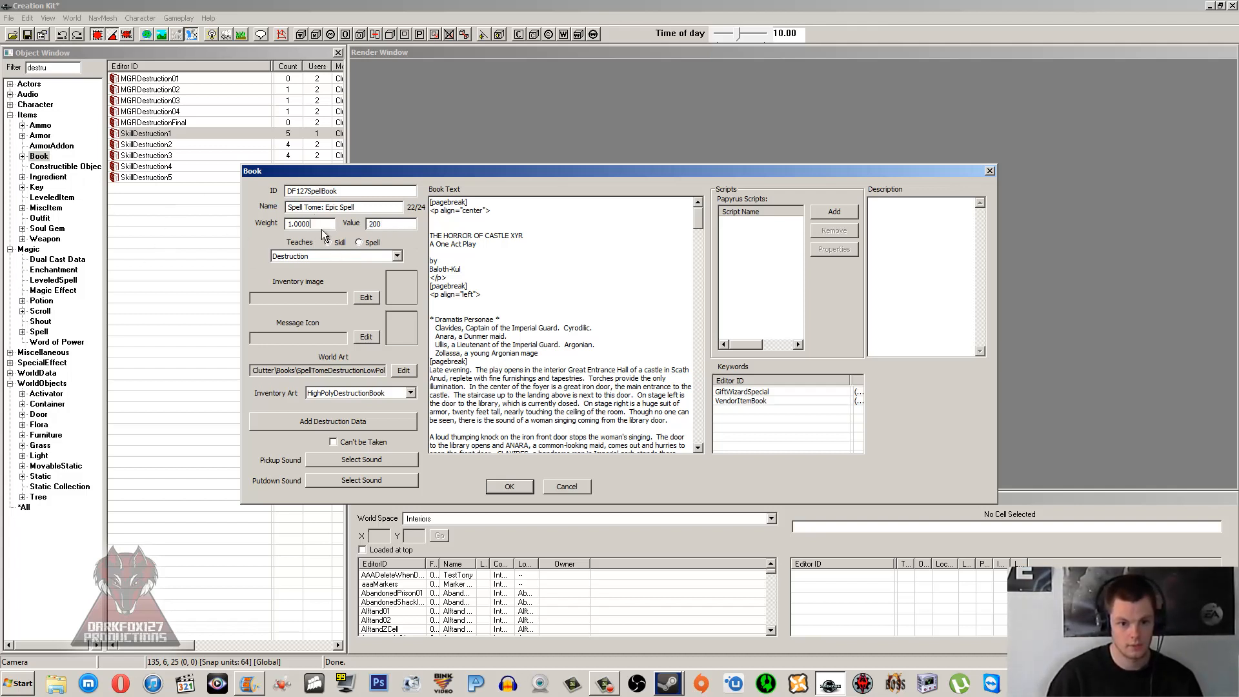
Step: Set the book's Teaches option to Spell with DF127NewSpell
click(327, 242)
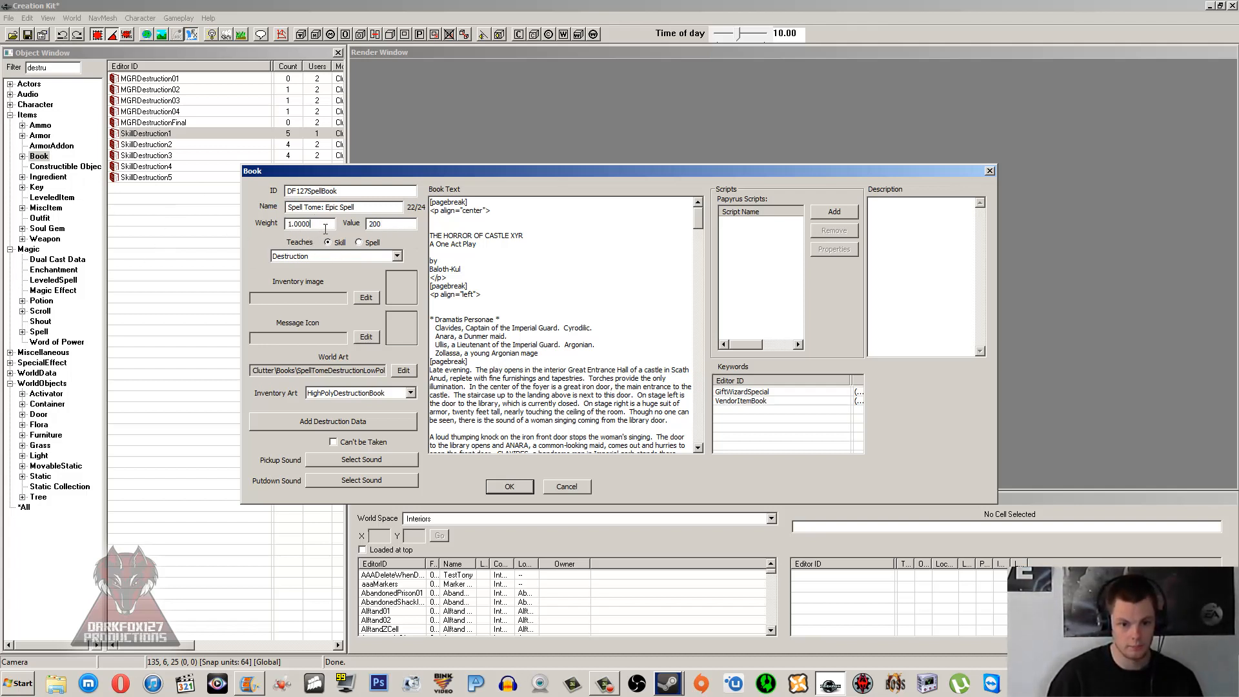
click(359, 242)
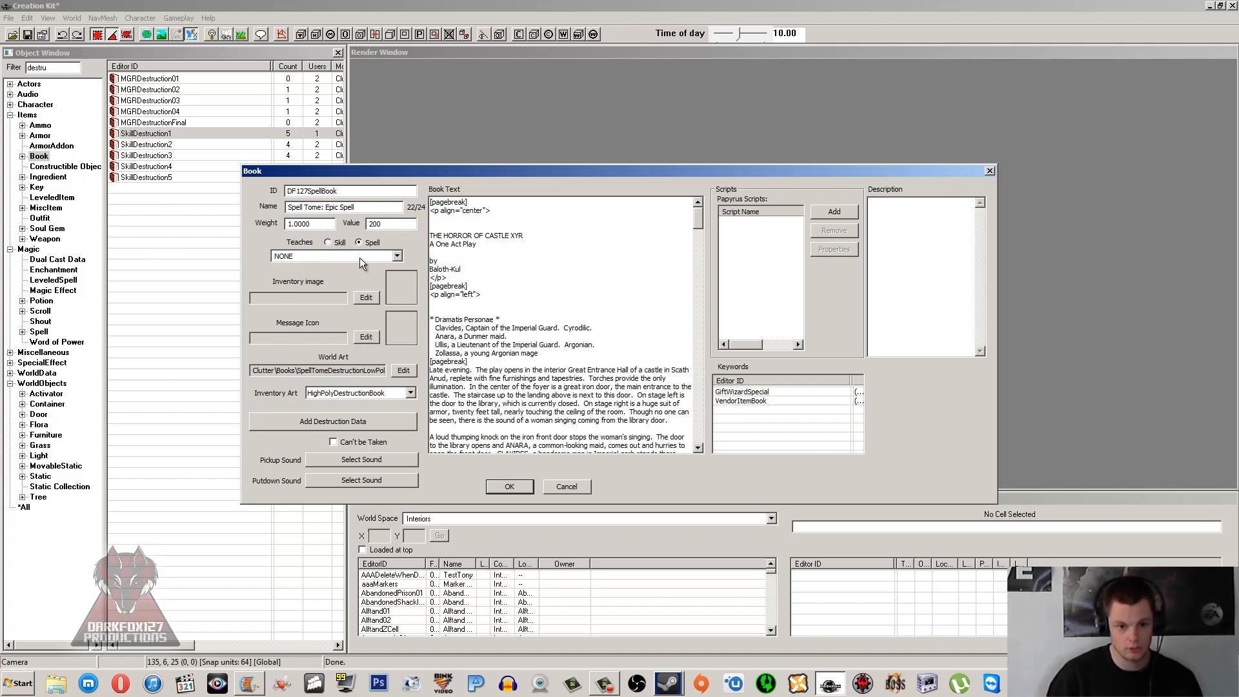
click(396, 256)
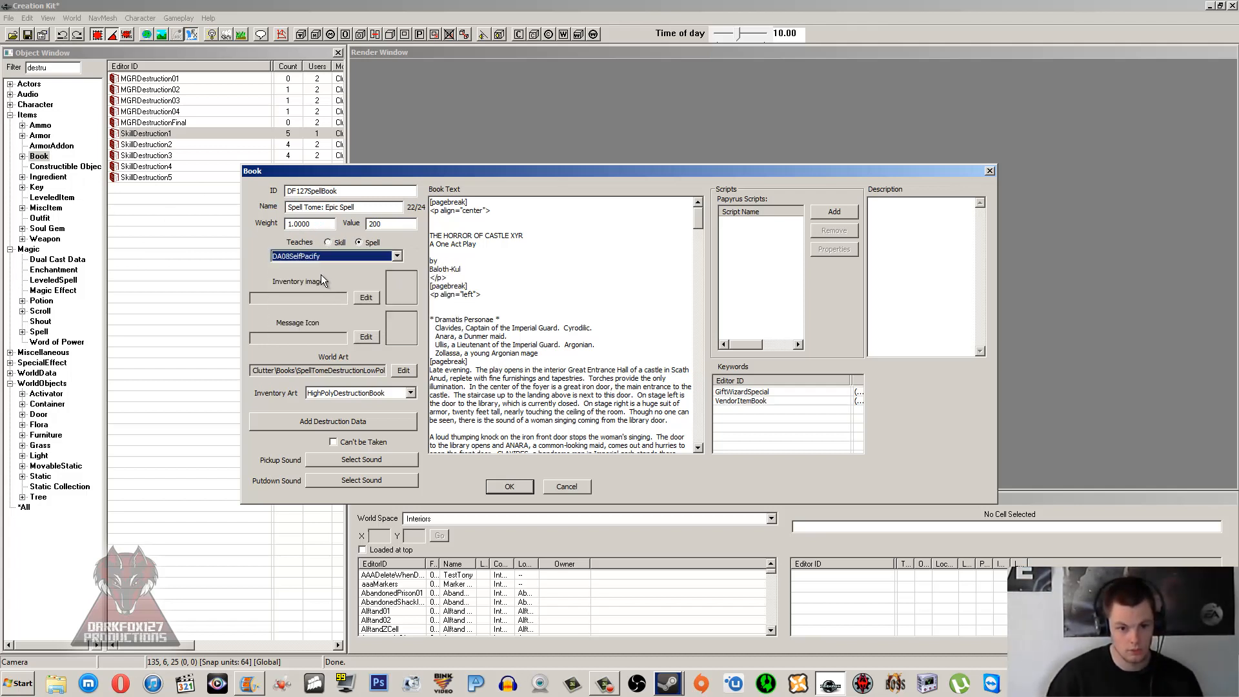
click(336, 255)
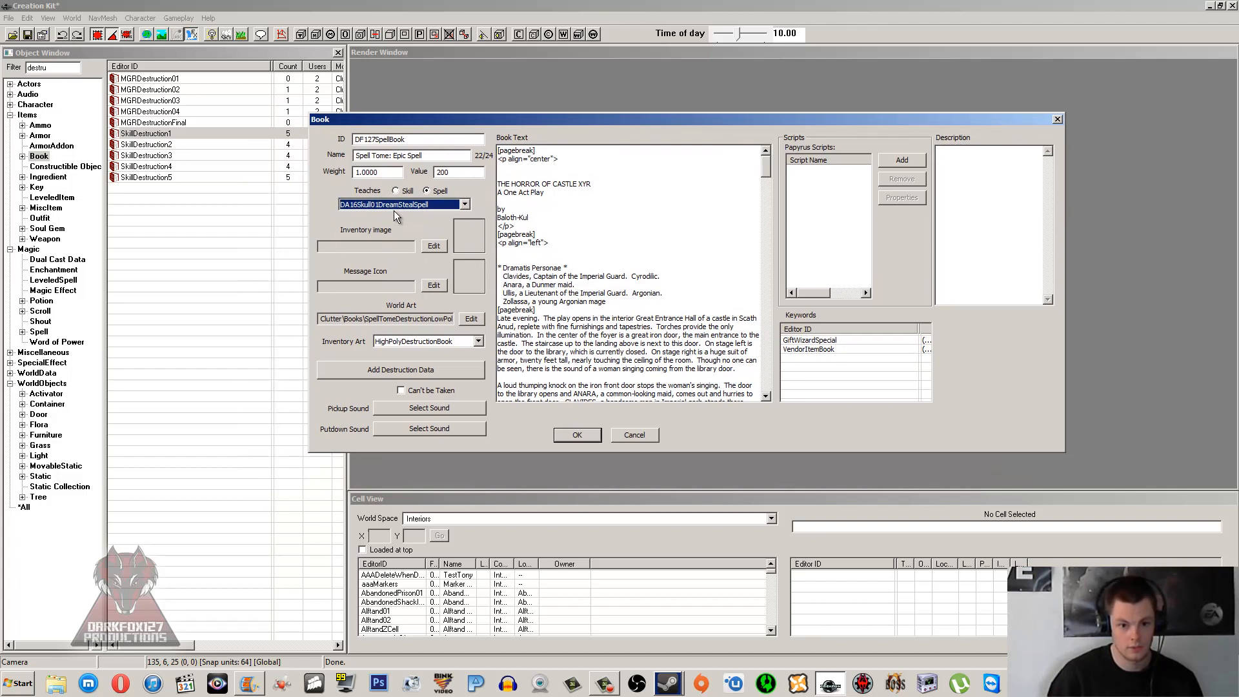
click(465, 204)
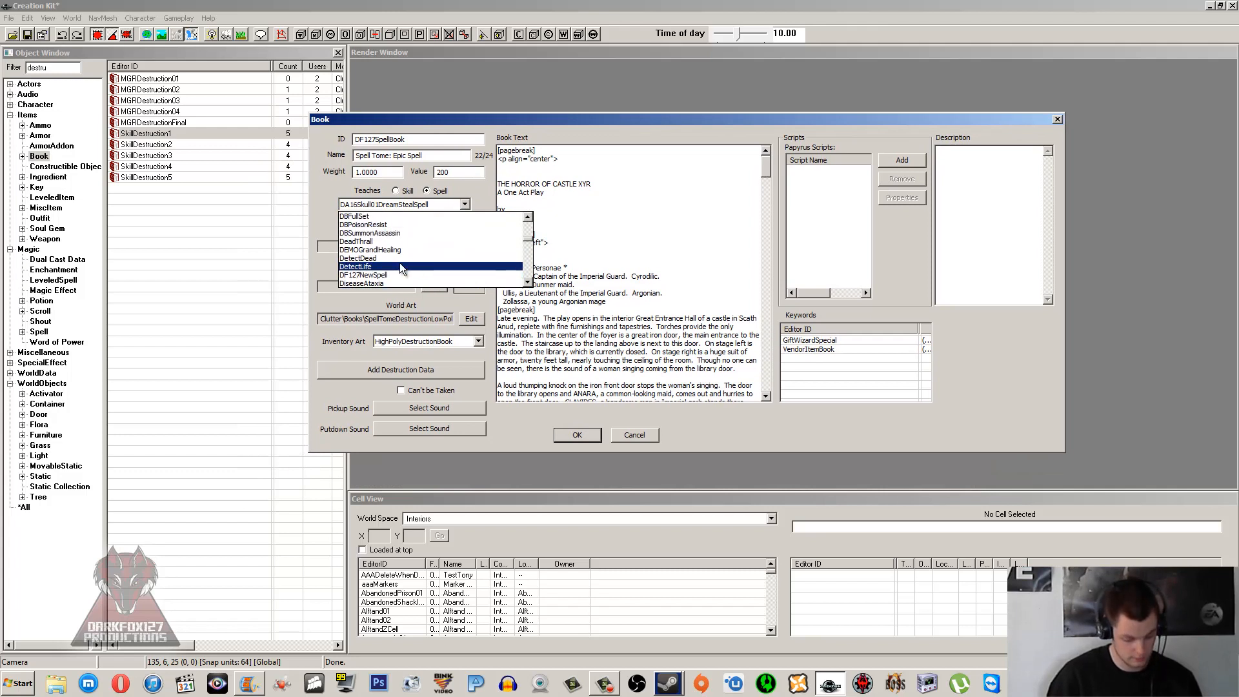
click(363, 283)
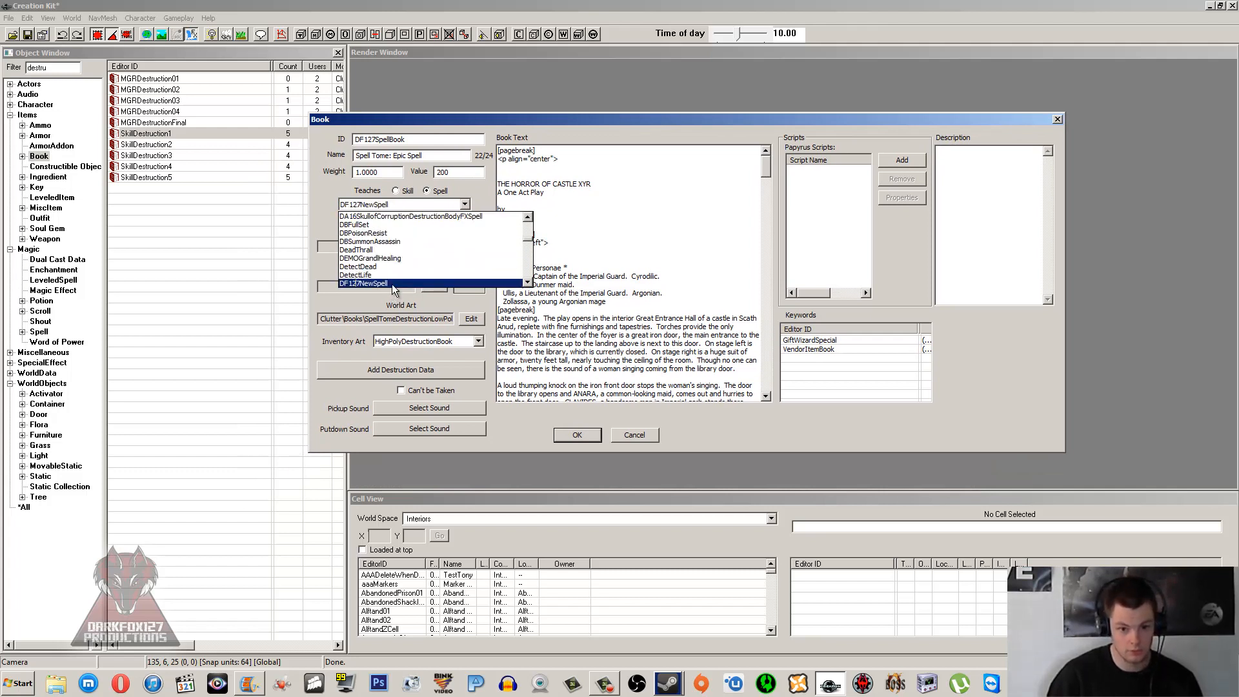
click(363, 282)
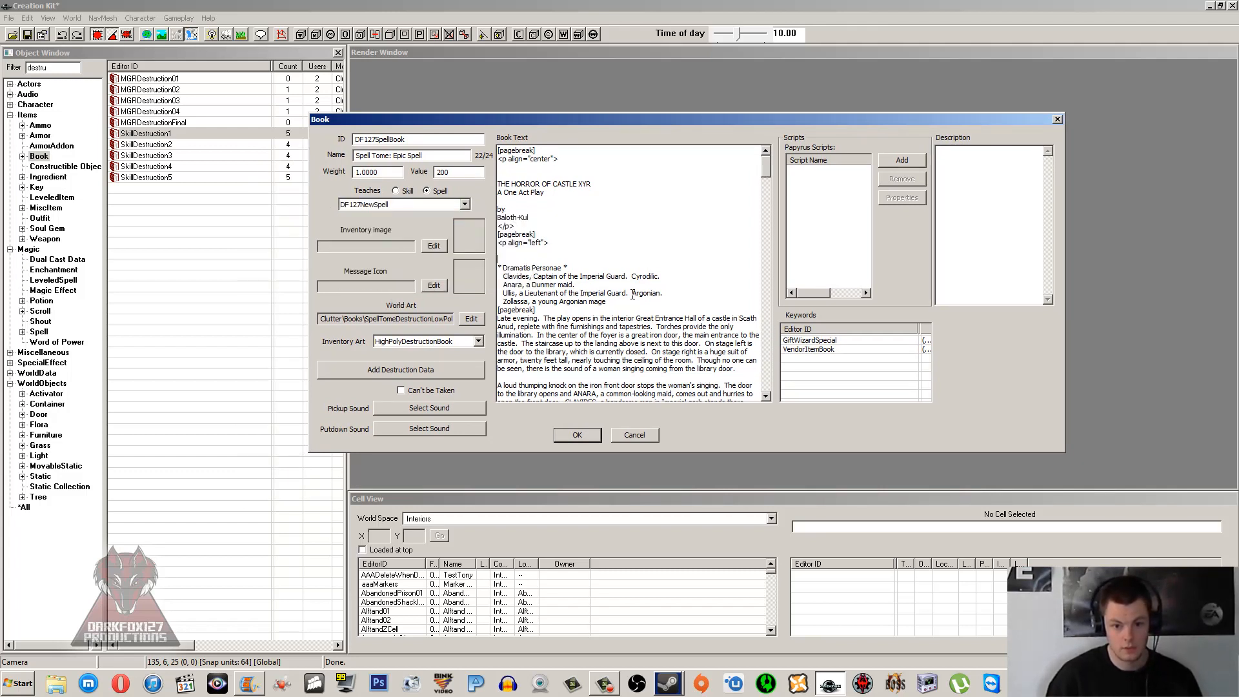
Step: Clear the DF127SpellBook Book Text
scroll(down, 3)
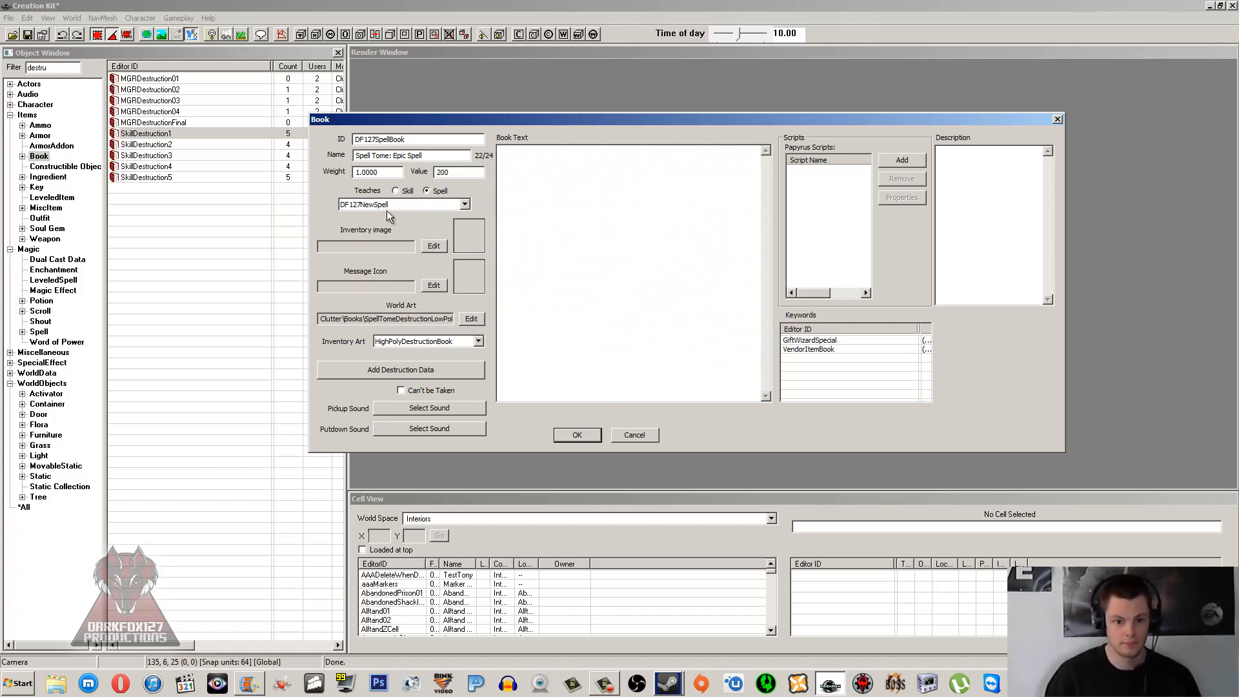
mouse_move(402, 347)
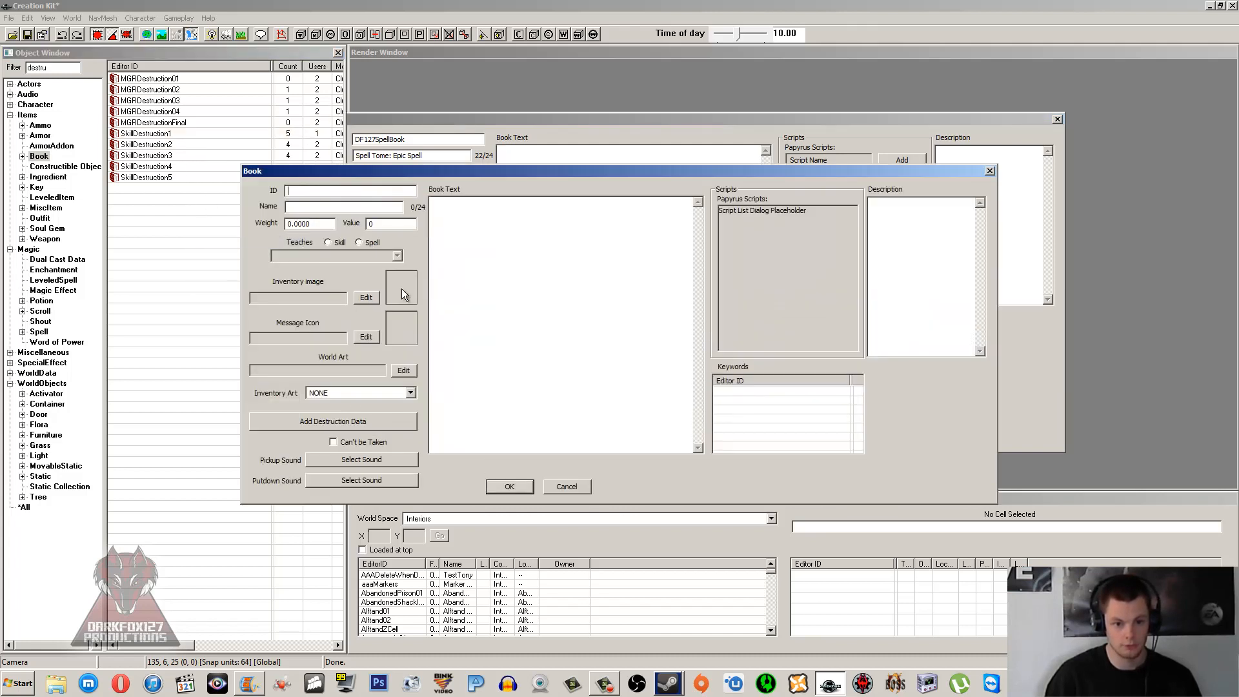
click(410, 393)
text(df12)
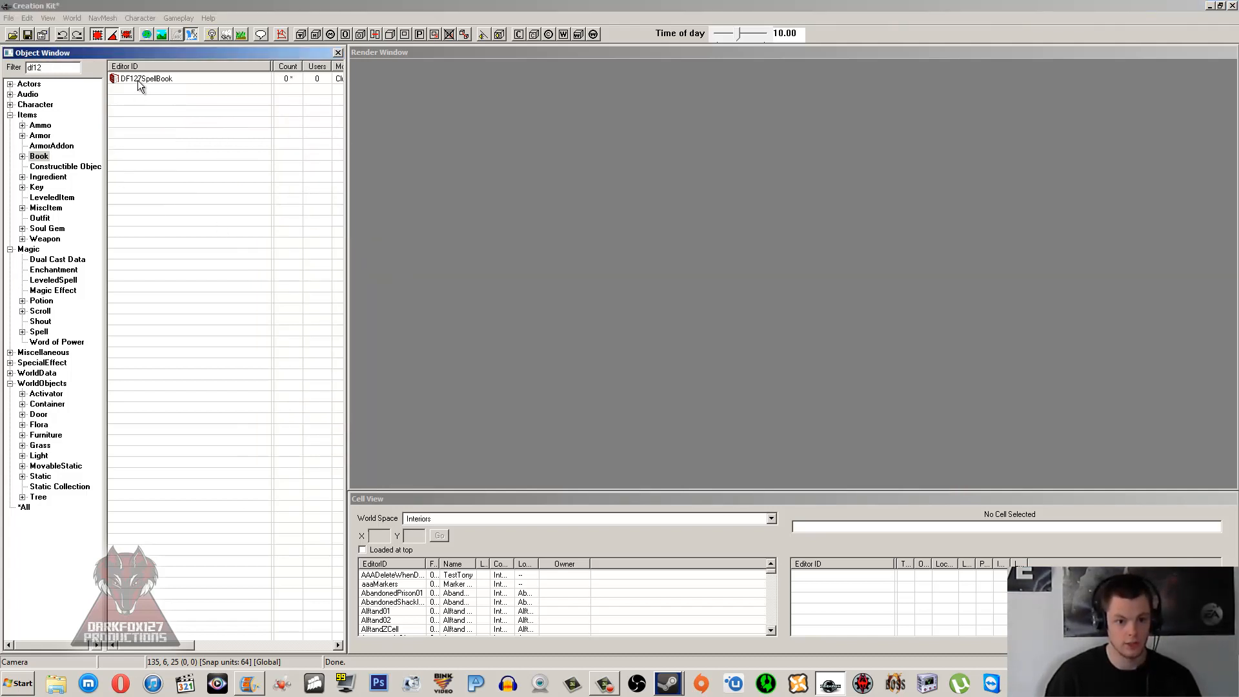
Step: Open DF127SpellBook, enter the description 'Blah!', and confirm with OK
double_click(147, 78)
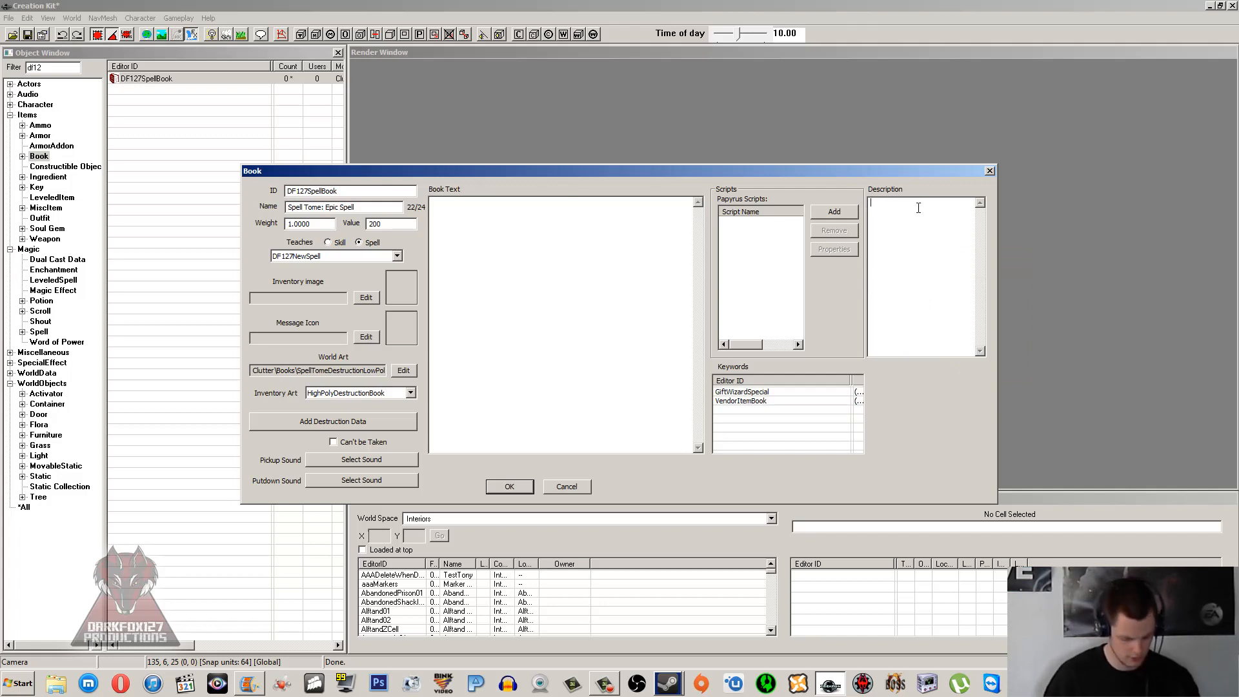
text(Blah!)
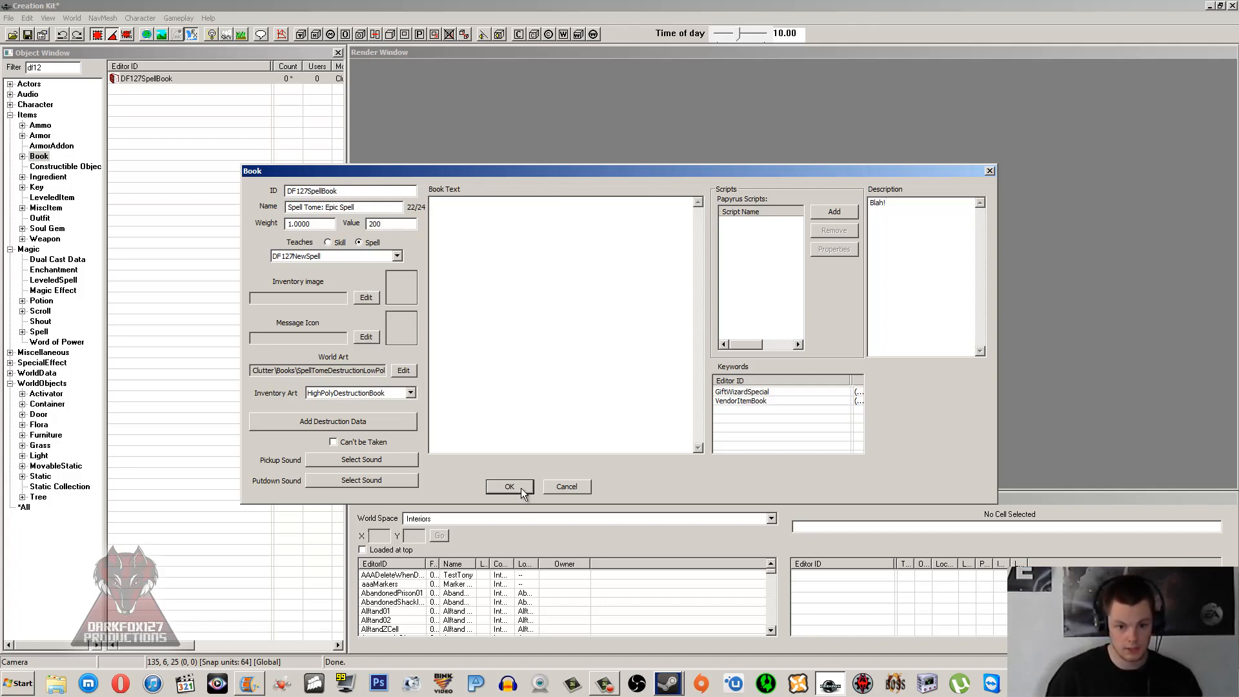
click(509, 486)
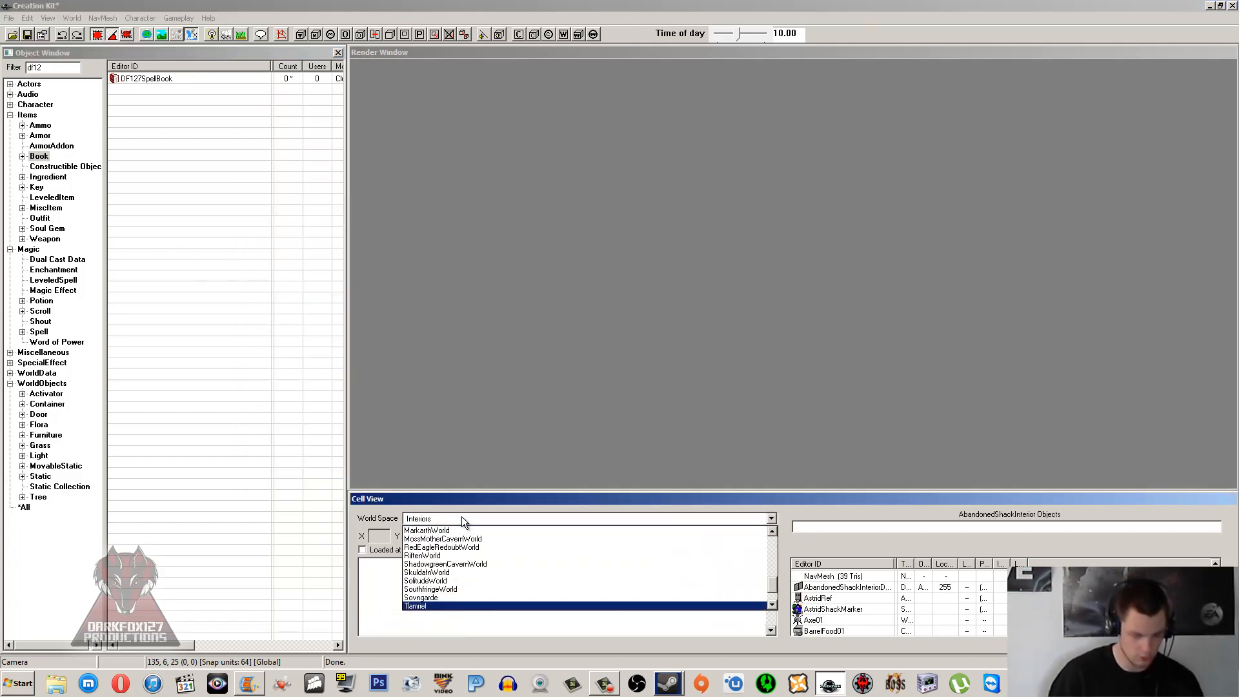
Step: Set Cell View's World Space to Tamriel and load the Riverwood cell
click(414, 606)
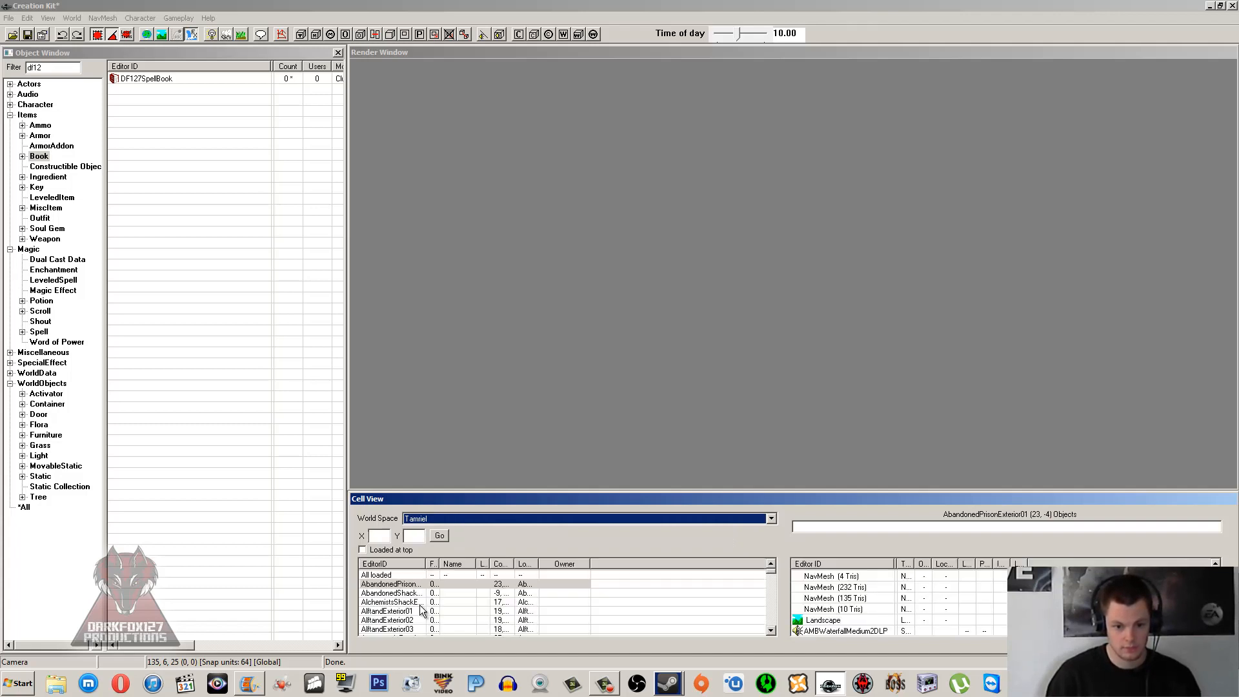
click(387, 630)
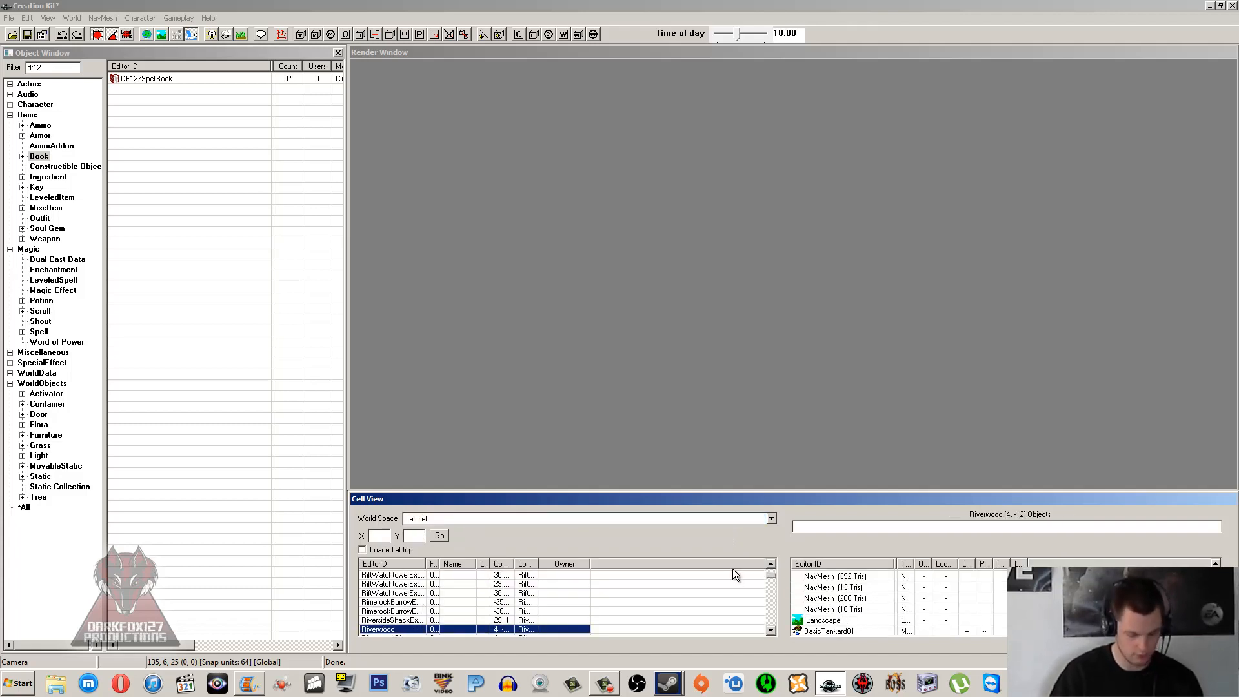
double_click(377, 630)
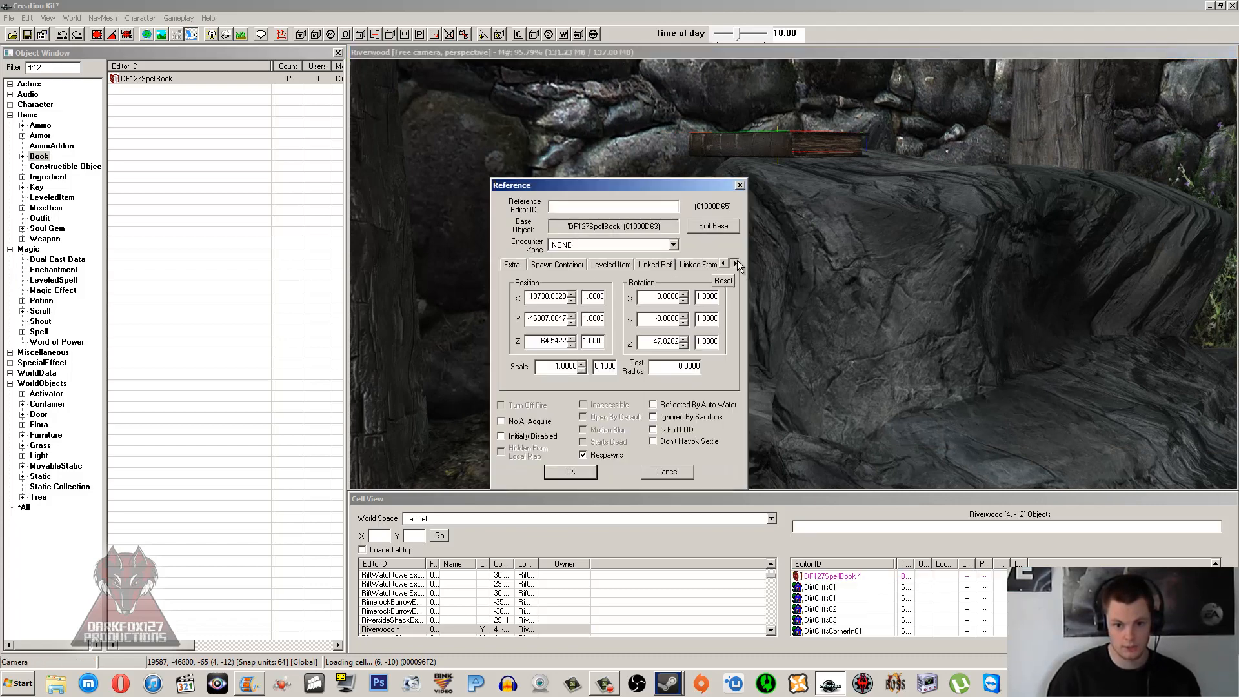
Step: Set the Riverwood spell book to Don't Havok Settle and attach defaultDisableHavokOnLoad
click(735, 262)
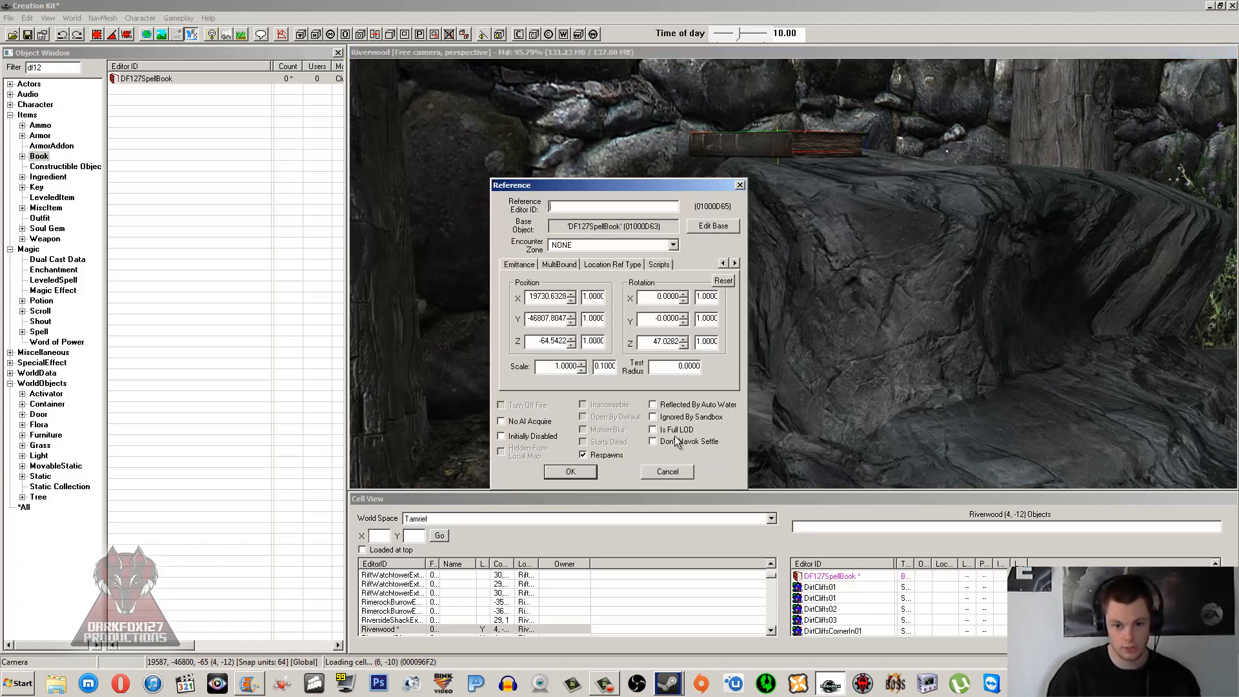
click(651, 441)
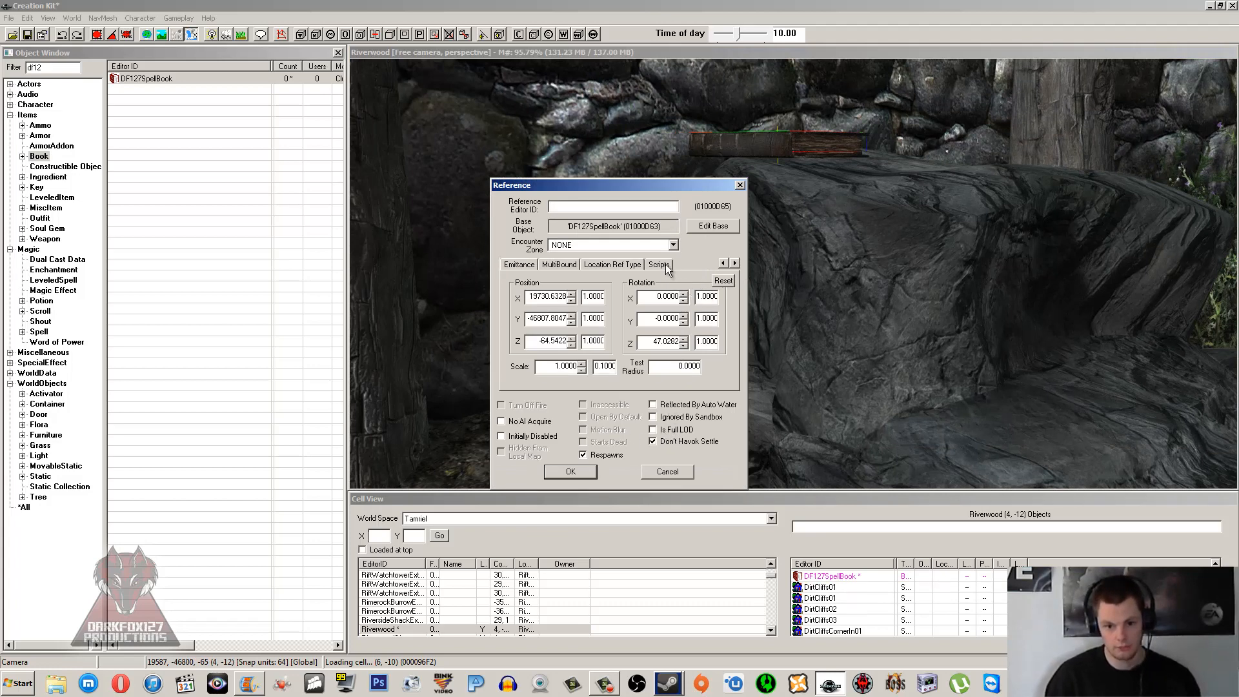
click(658, 264)
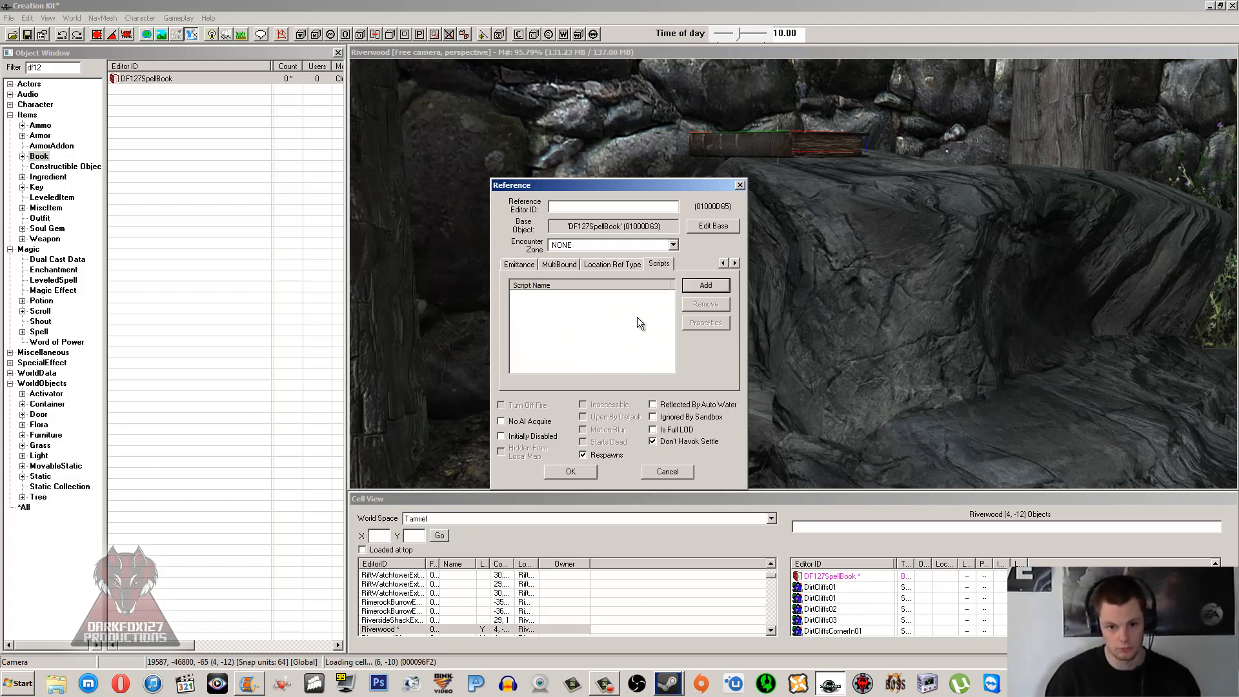
click(703, 284)
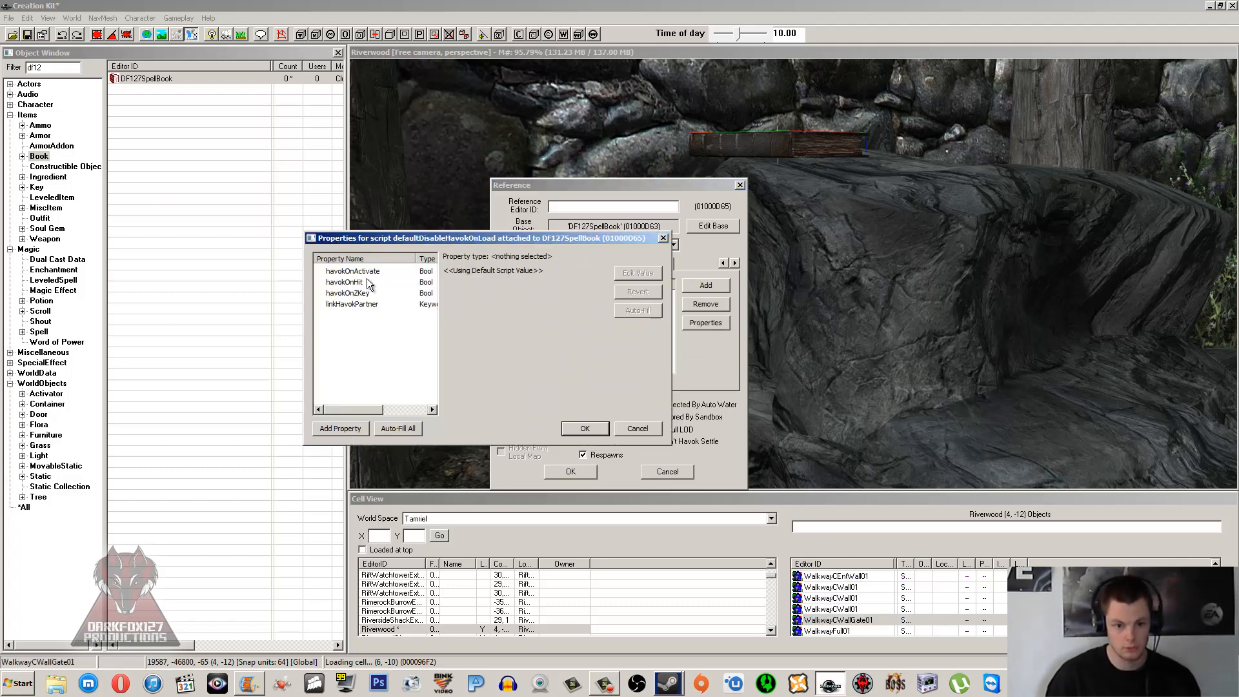
click(352, 271)
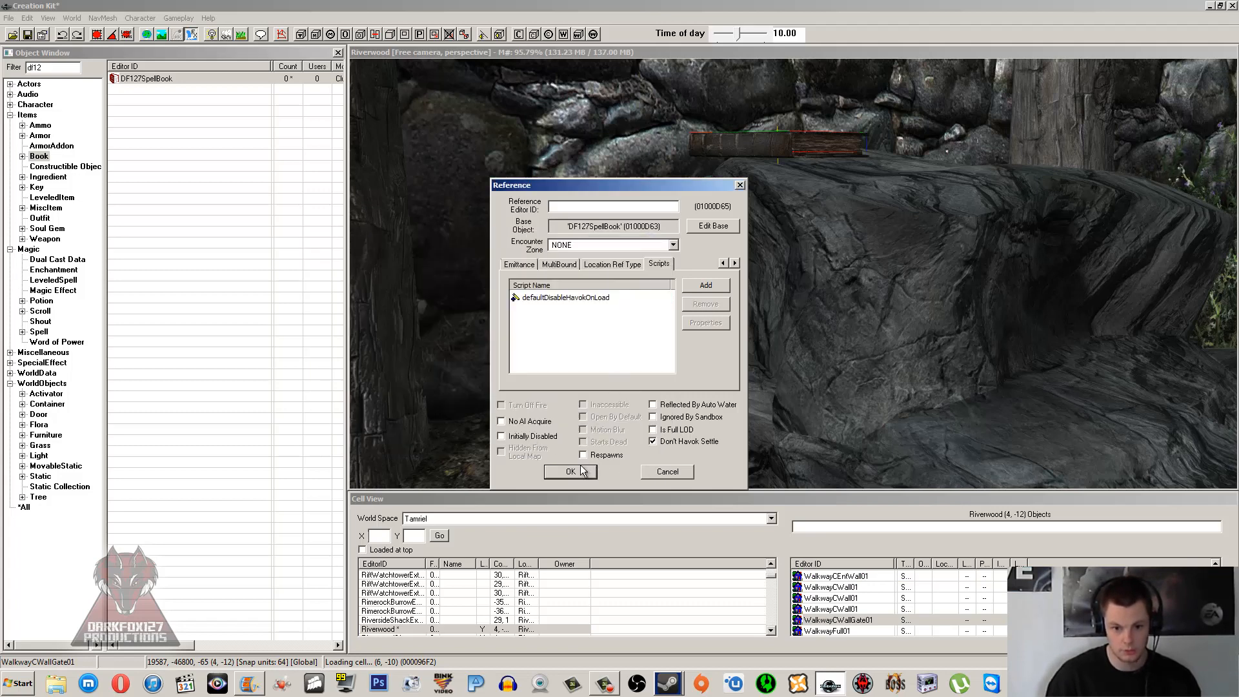
click(570, 471)
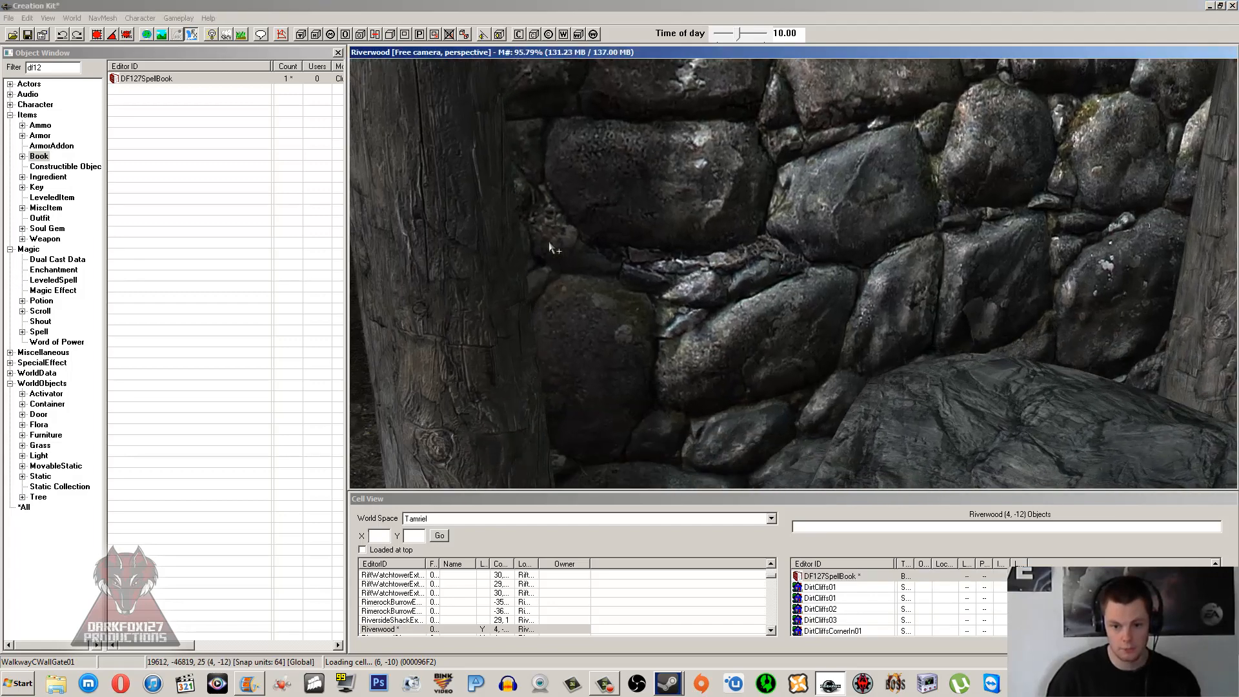
Step: Save the work as the plugin DF127TutorialSpellCreation.esp
drag(553, 245, 687, 237)
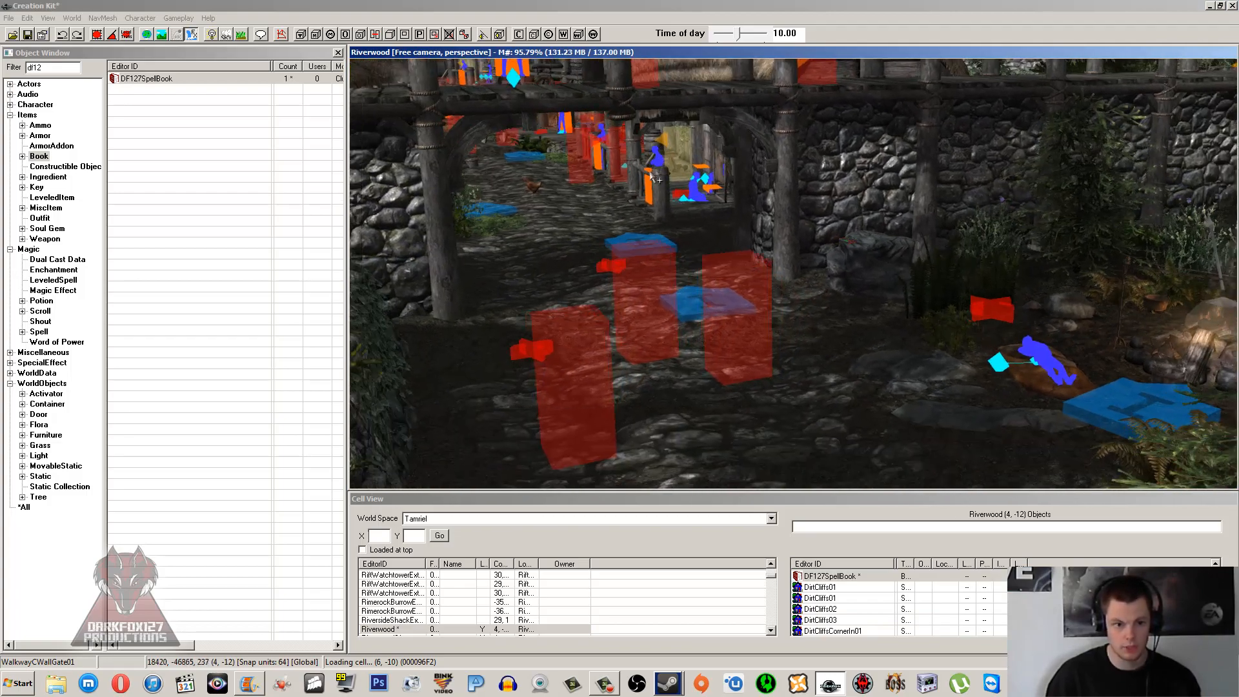
click(28, 34)
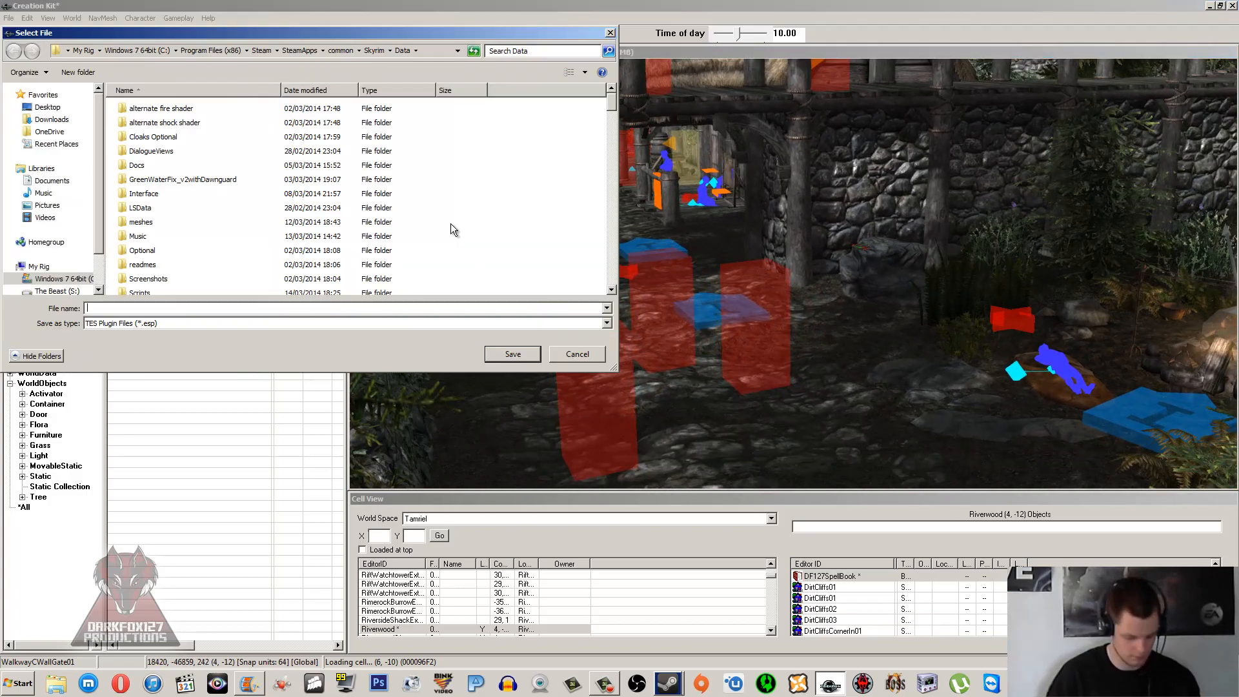
text(DF127TutorialSpell)
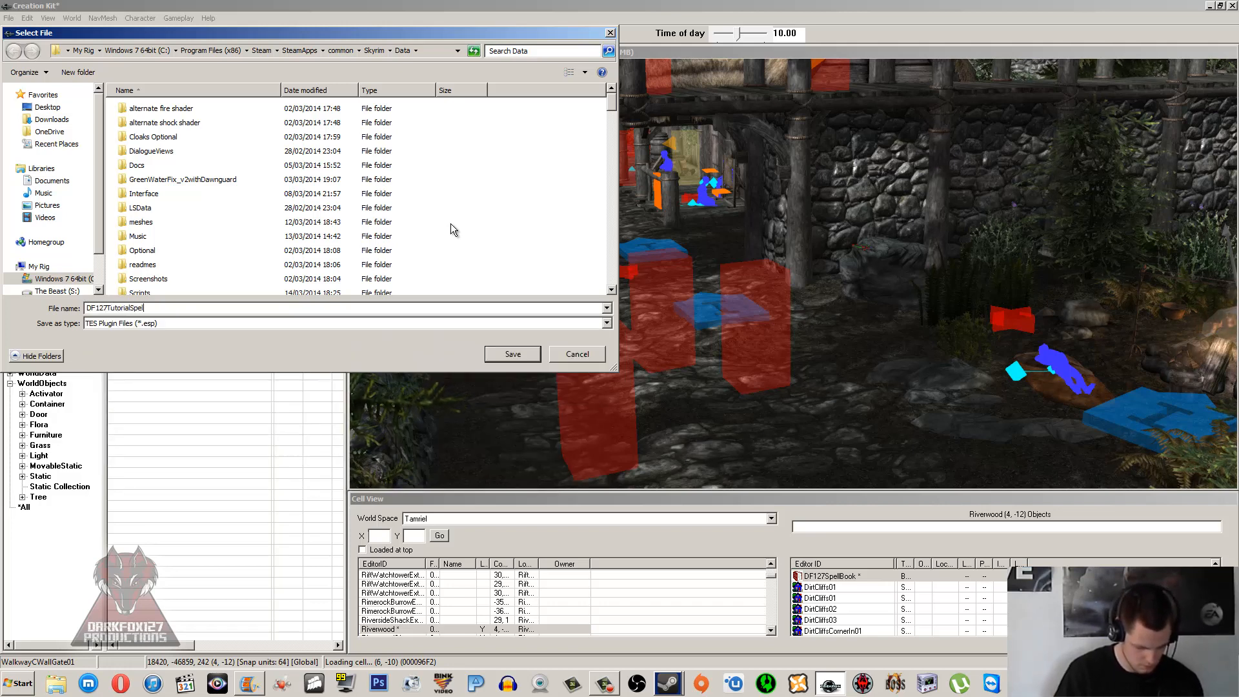
text(Creation)
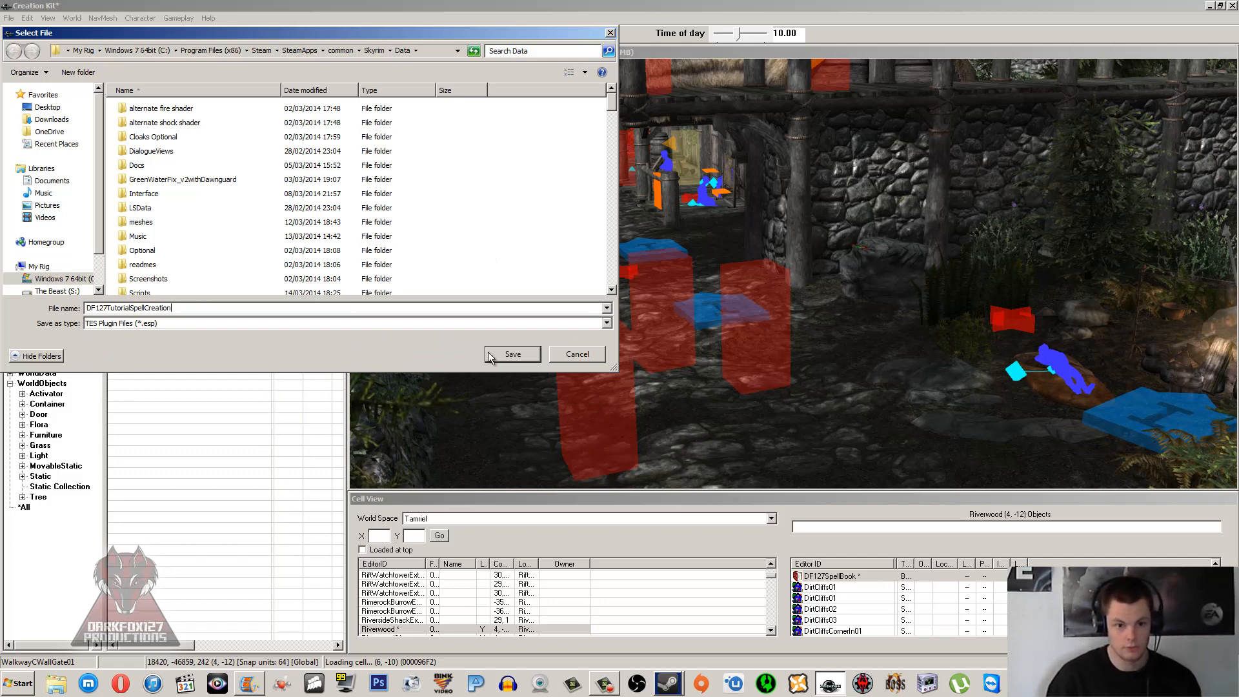
click(511, 353)
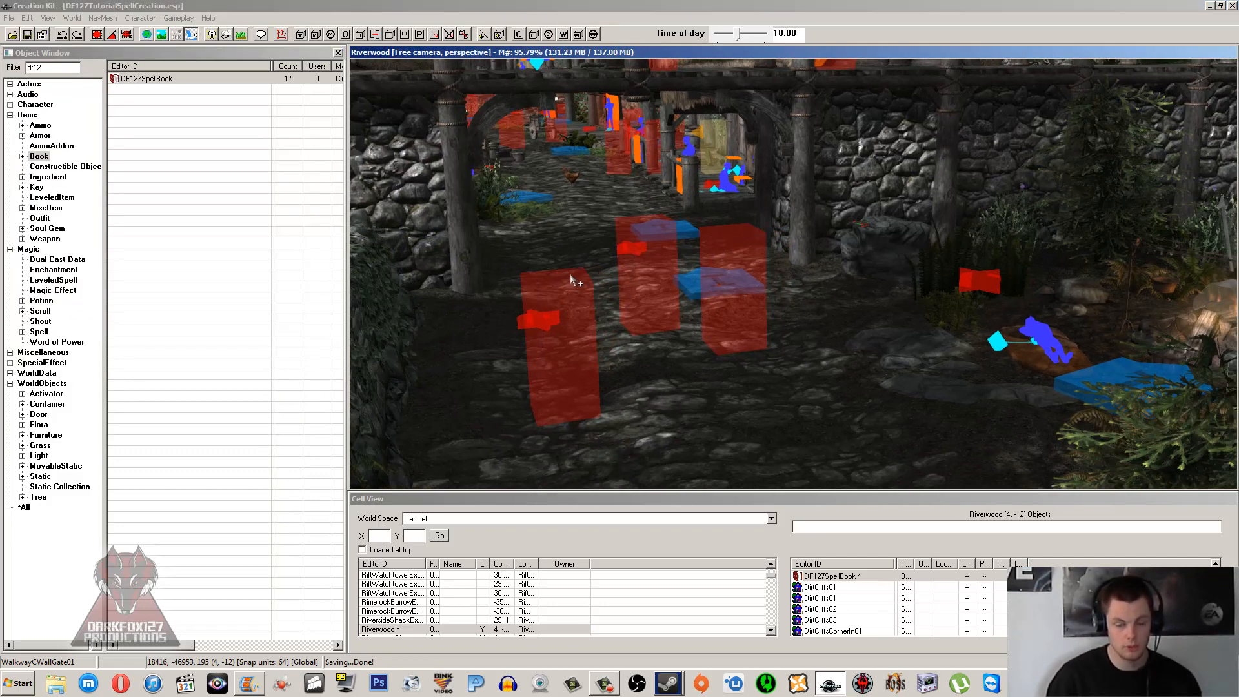
mouse_move(678, 219)
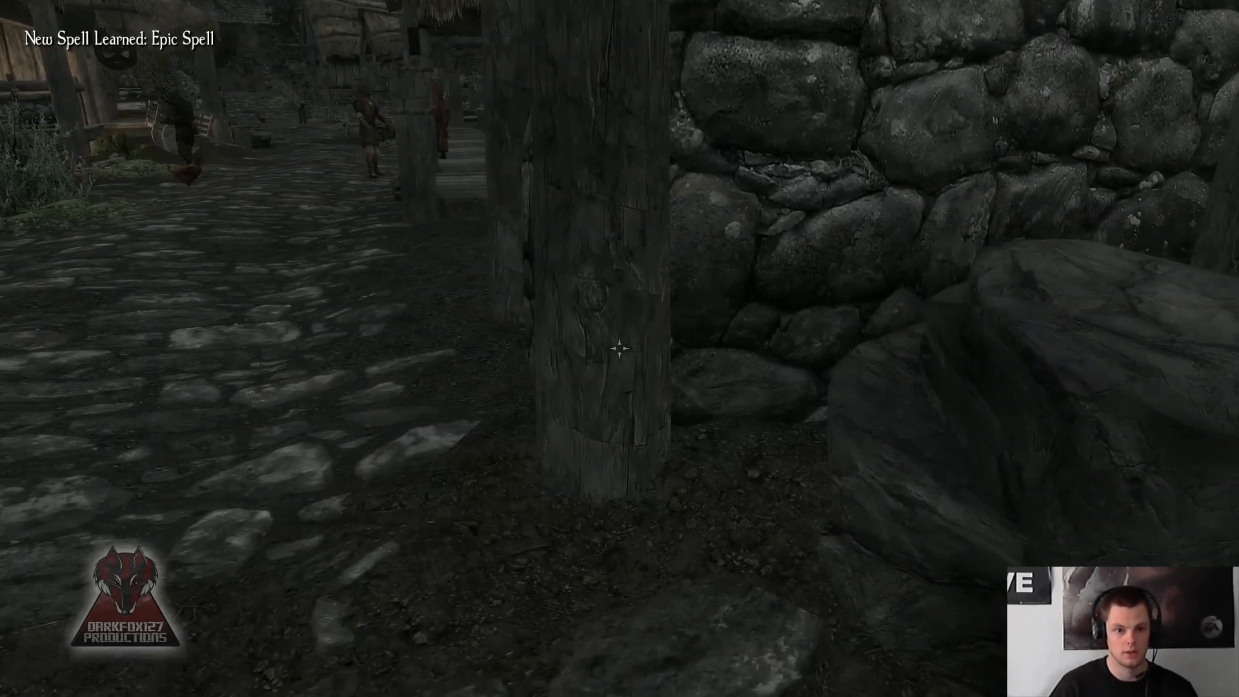
Step: View the learned Epic Spell in the Magic menu: Illusion Apprentice, cost 55
key(tab)
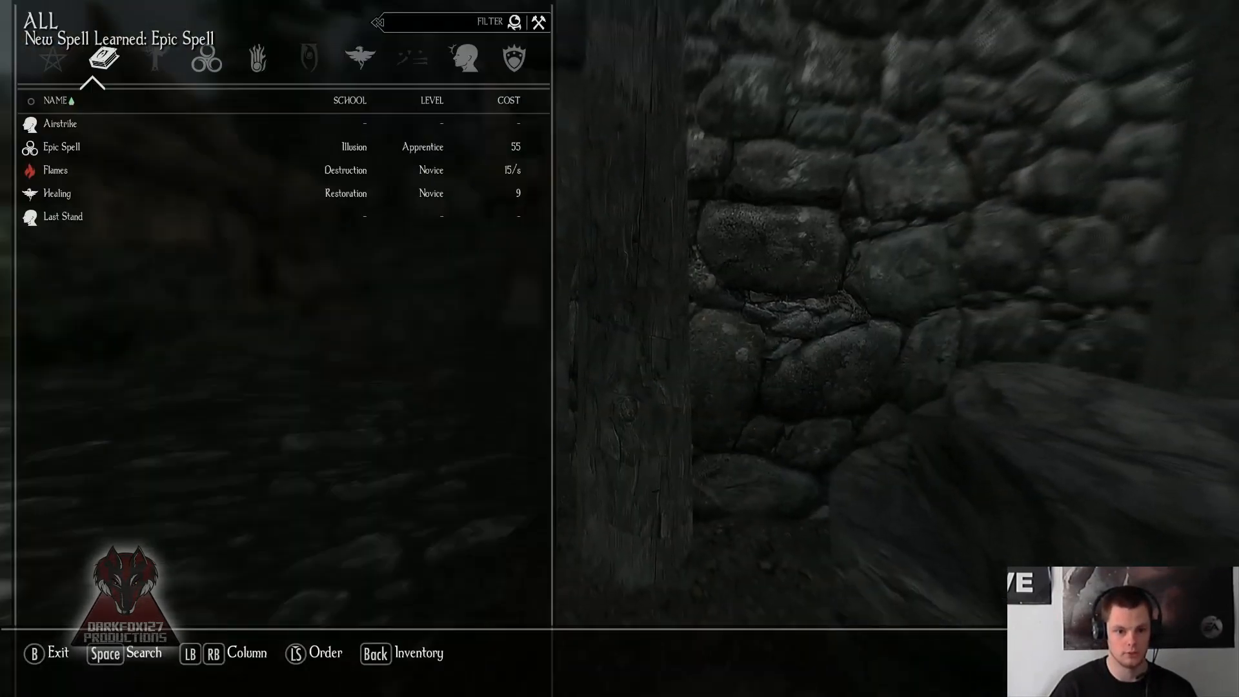
click(77, 146)
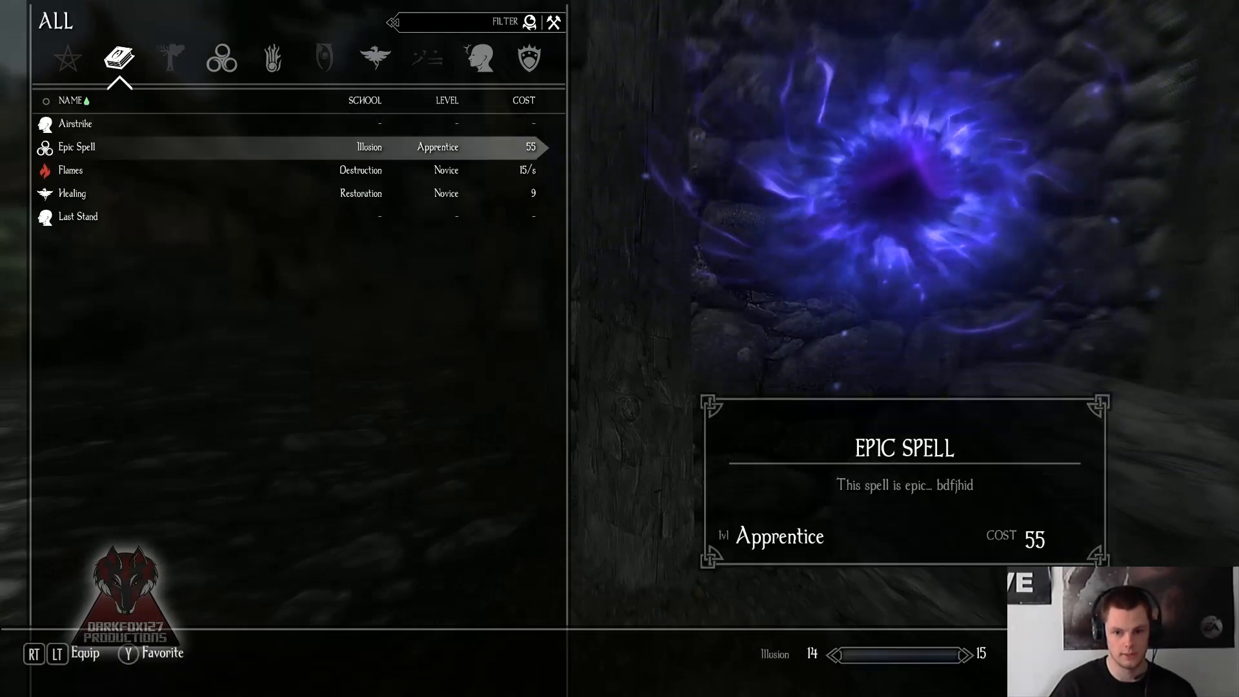